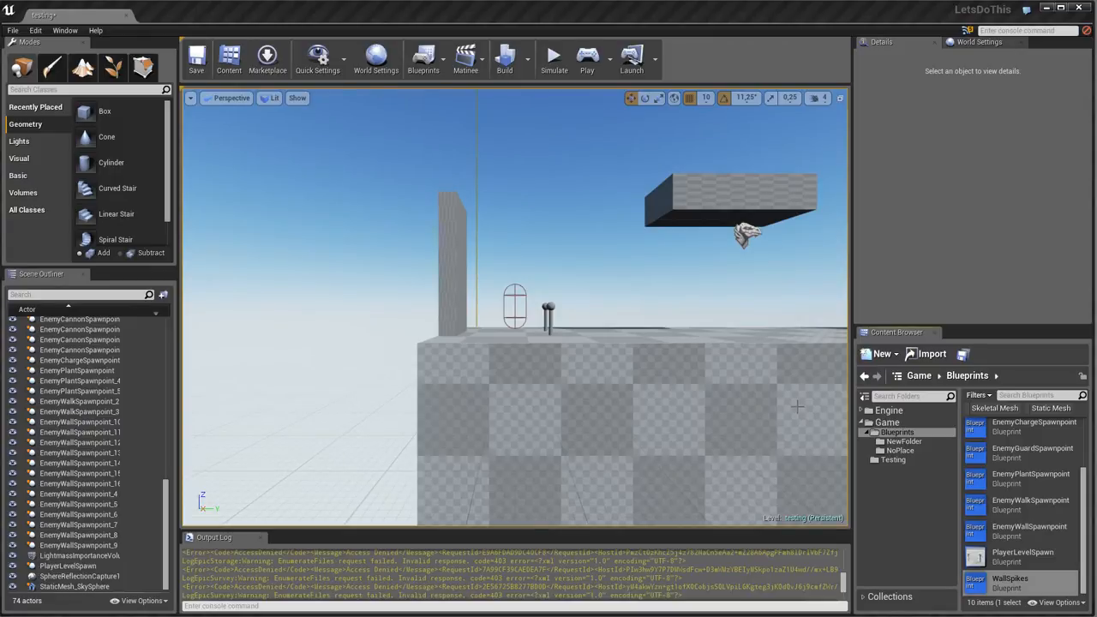
{"action": "mouse_move", "coordinate": [603, 293]}
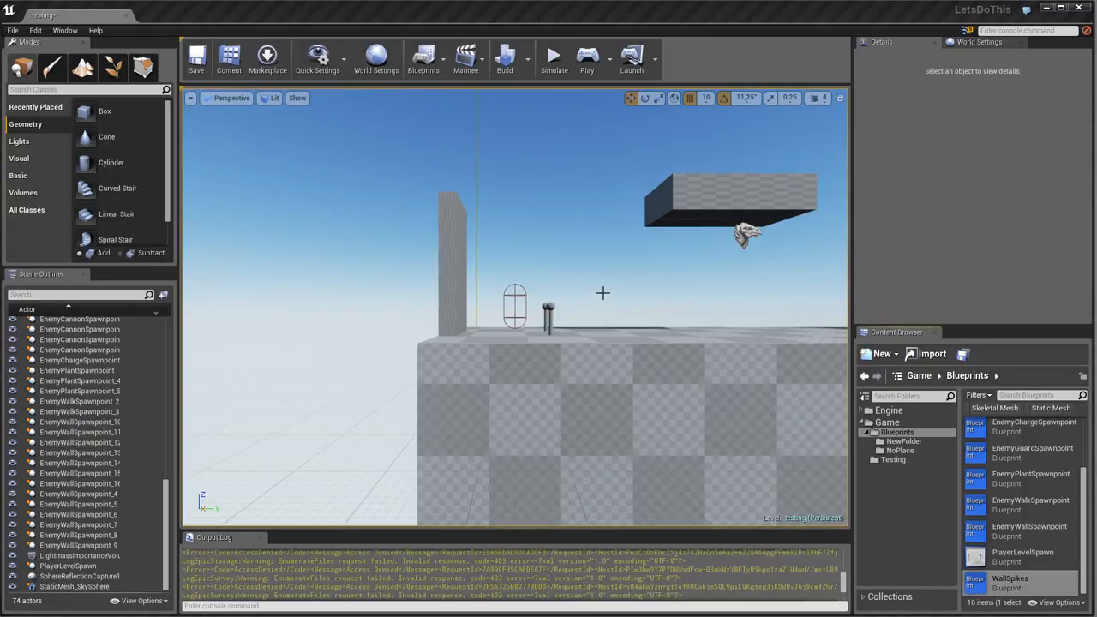
{"action": "mouse_move", "coordinate": [595, 271]}
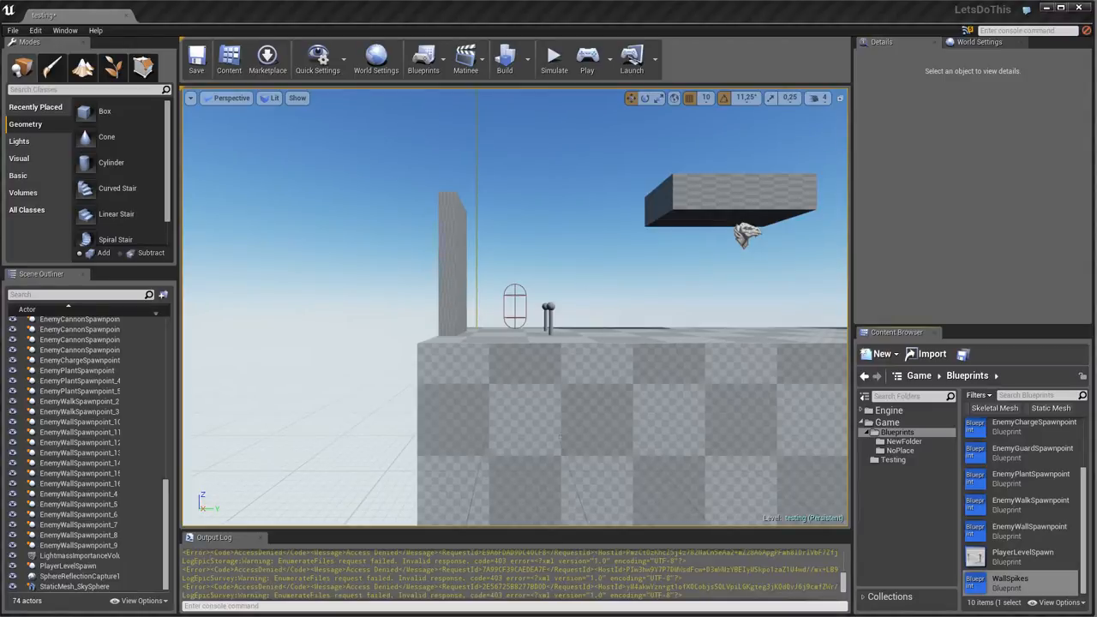
{"action": "mouse_move", "coordinate": [670, 257]}
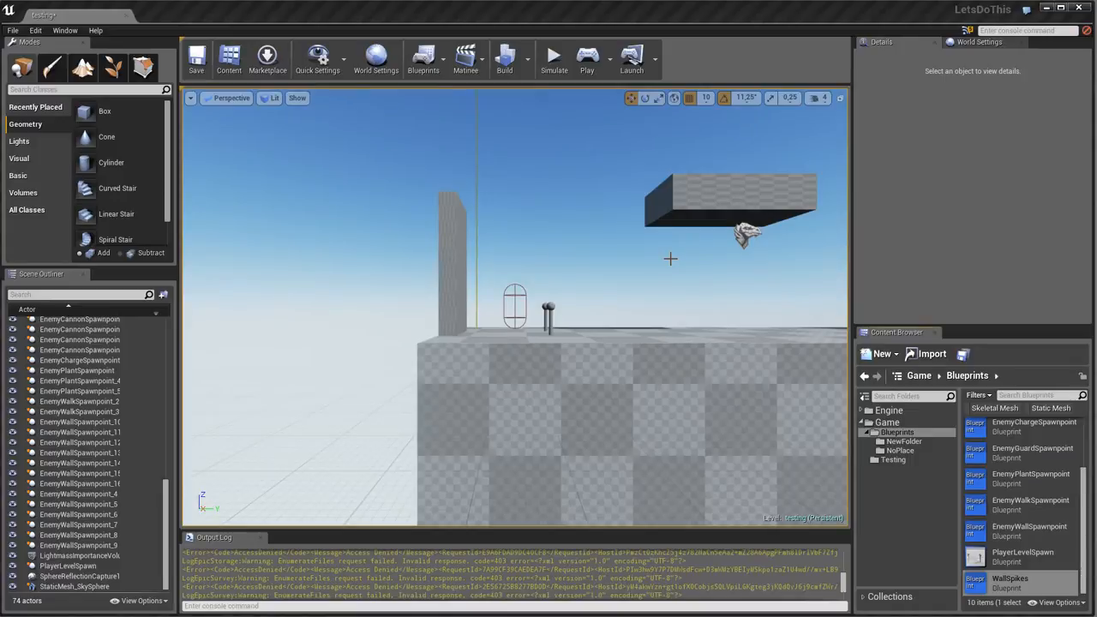
{"action": "mouse_move", "coordinate": [669, 254]}
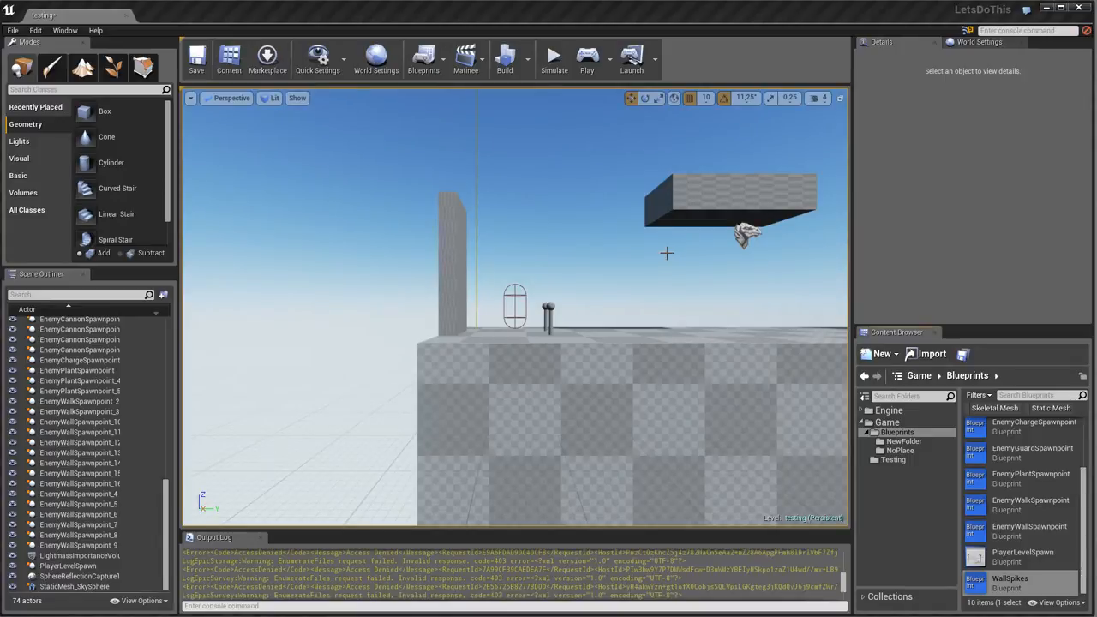
{"action": "mouse_move", "coordinate": [820, 449]}
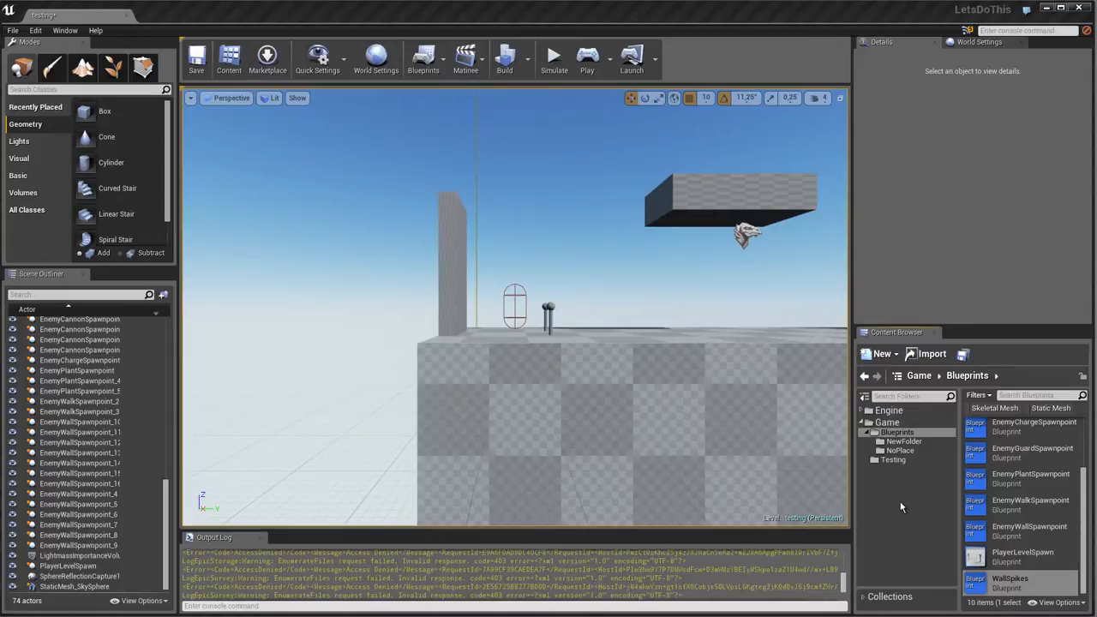
{"action": "mouse_move", "coordinate": [900, 505]}
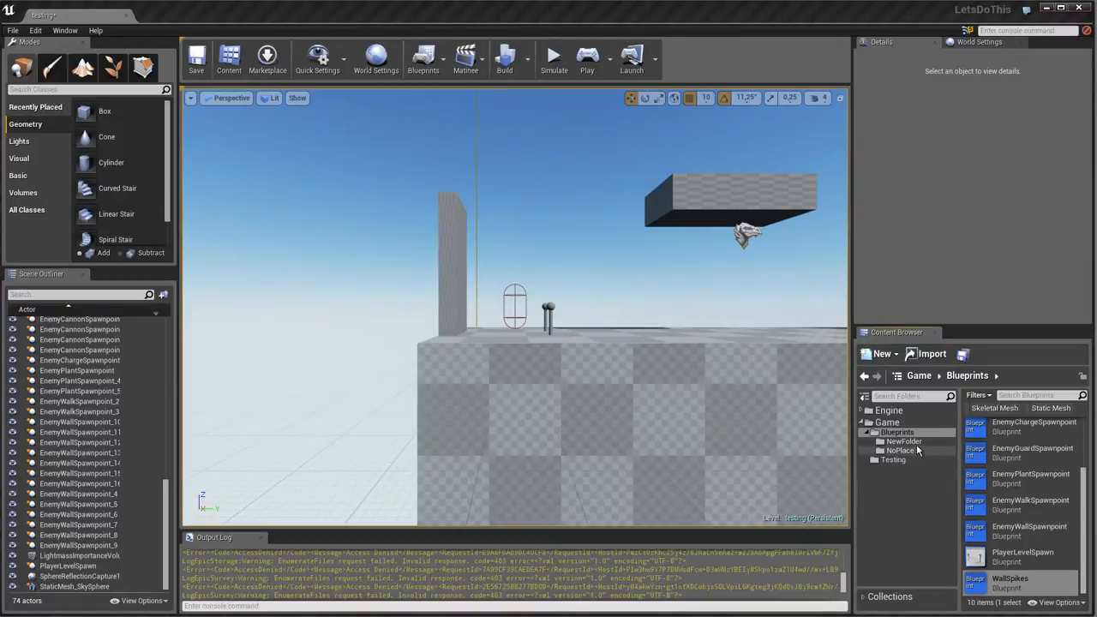
Step: Show the contents of NewFolder under Blueprints, with its Movement and TestCharacter assets
{"action": "left_click", "coordinate": [902, 440]}
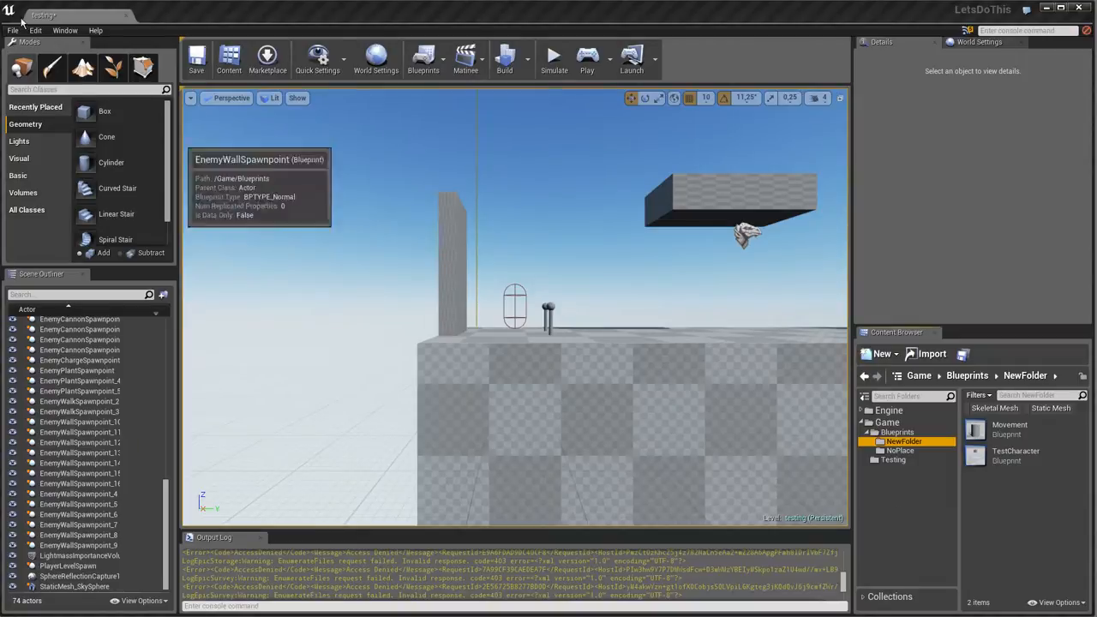
{"action": "mouse_move", "coordinate": [693, 333]}
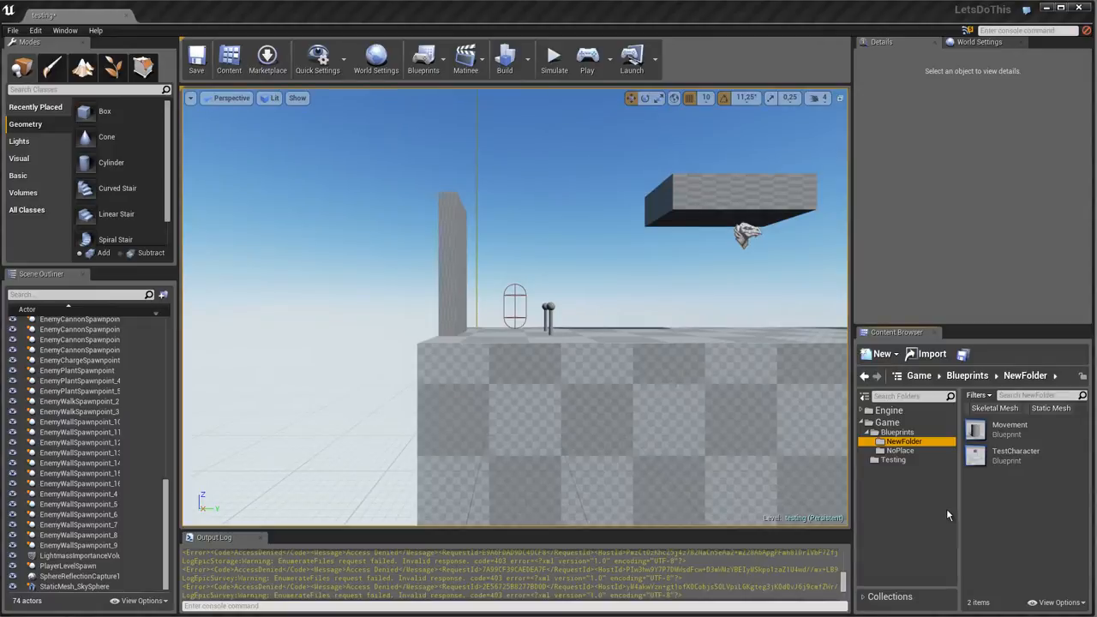
{"action": "mouse_move", "coordinate": [960, 546]}
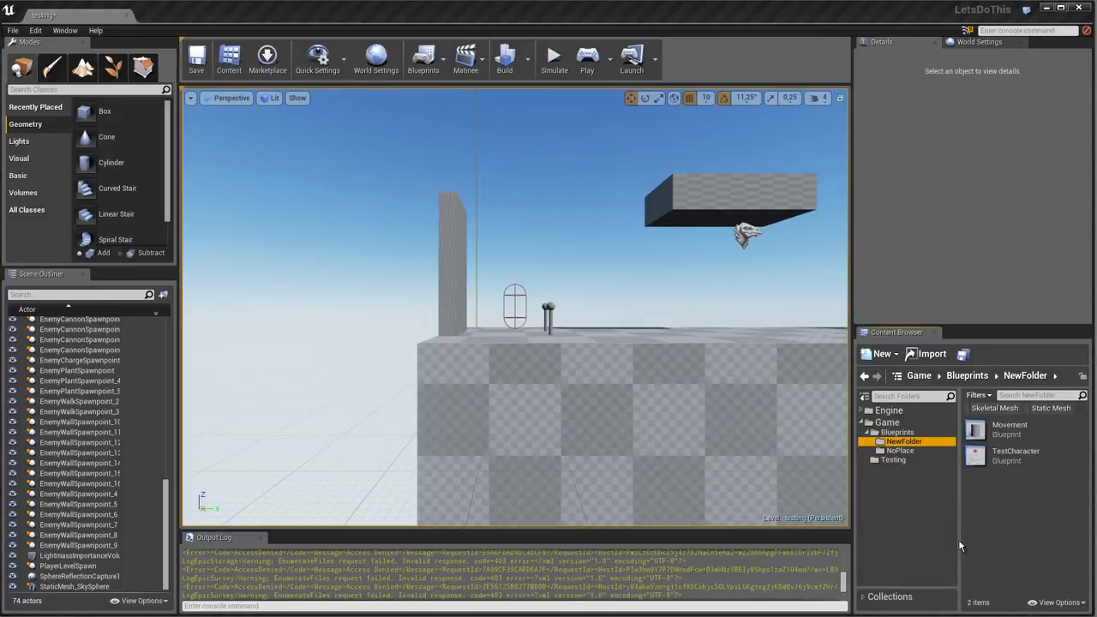
{"action": "mouse_move", "coordinate": [1018, 480]}
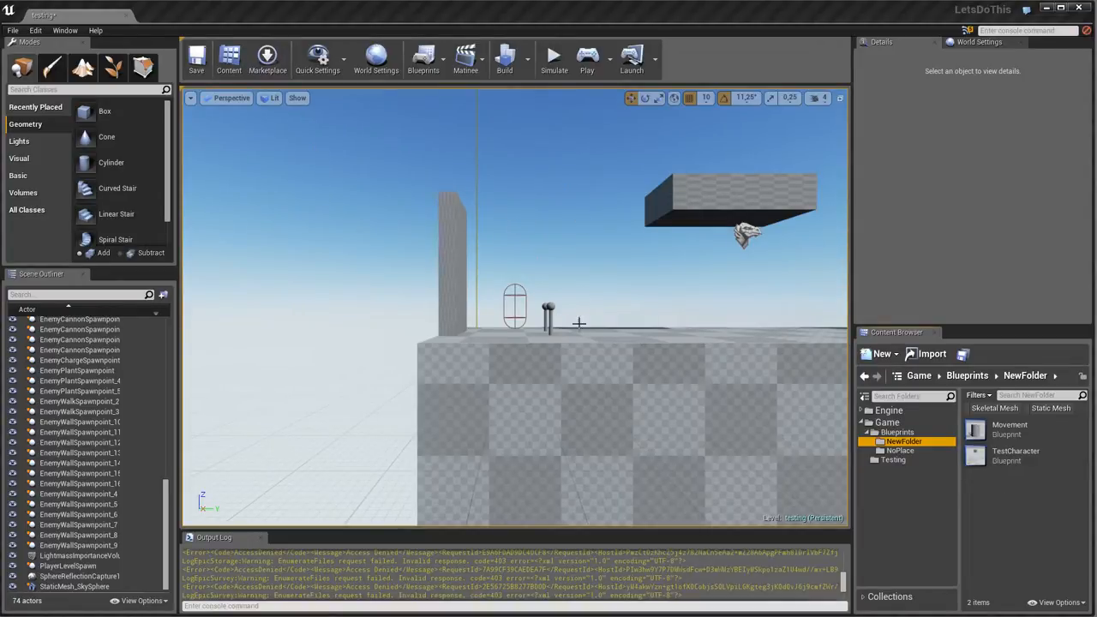
{"action": "mouse_move", "coordinate": [1025, 512]}
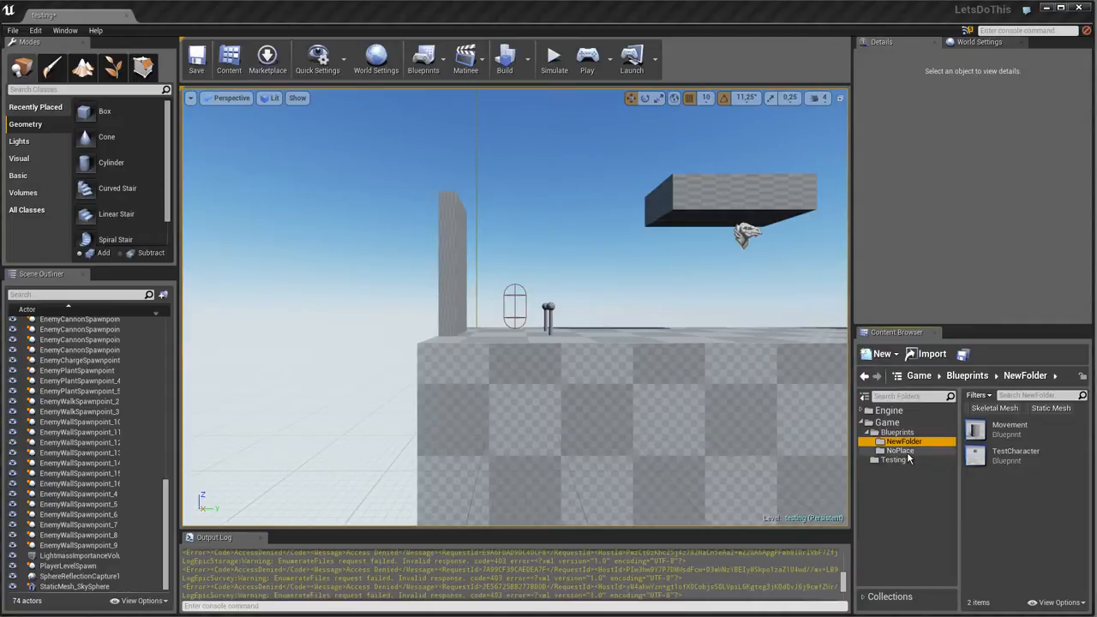
{"action": "left_click", "coordinate": [900, 451]}
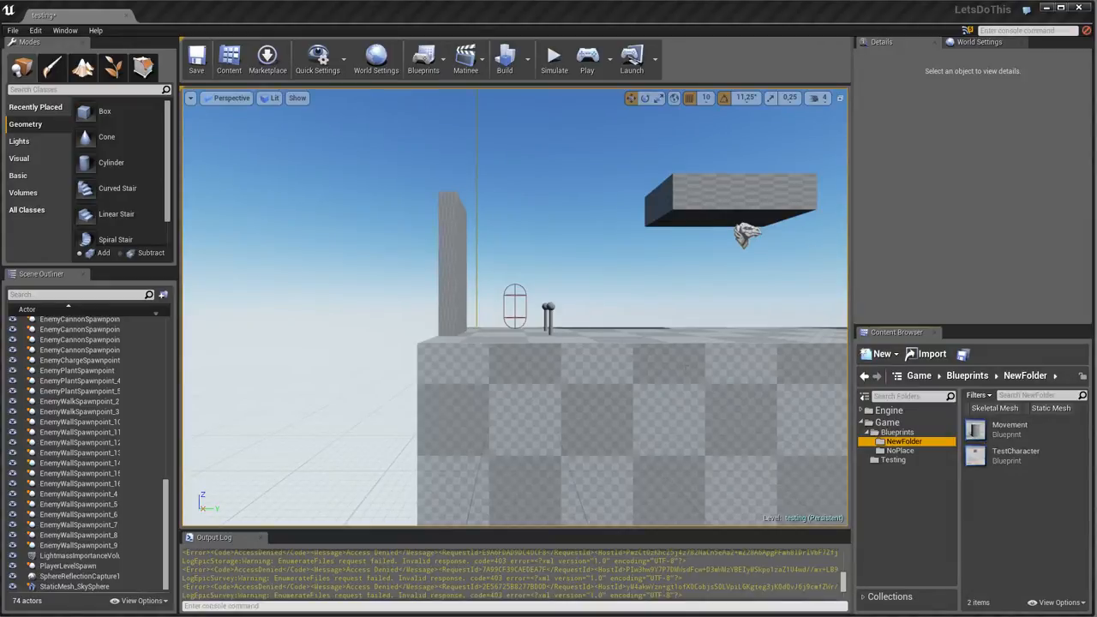
{"action": "mouse_move", "coordinate": [565, 377]}
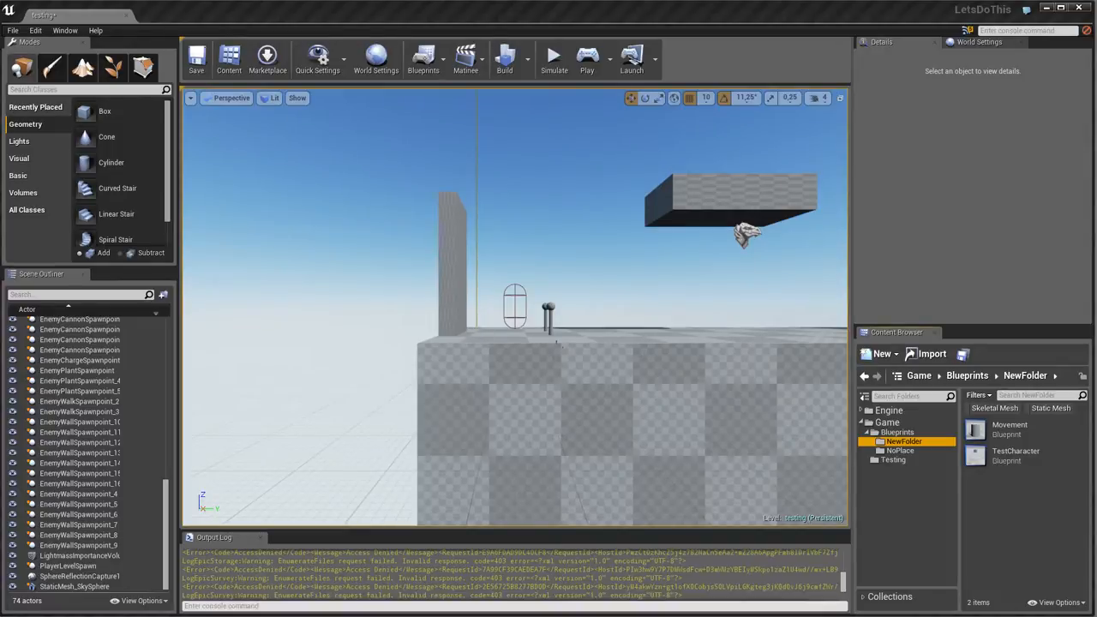
{"action": "mouse_move", "coordinate": [672, 329]}
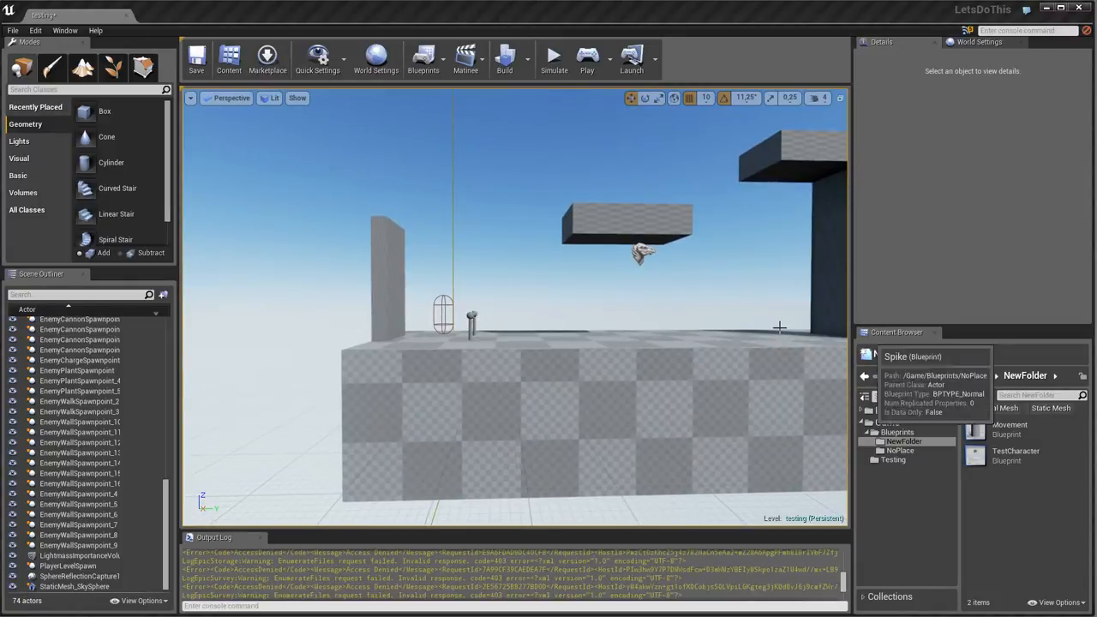
{"action": "mouse_move", "coordinate": [757, 342]}
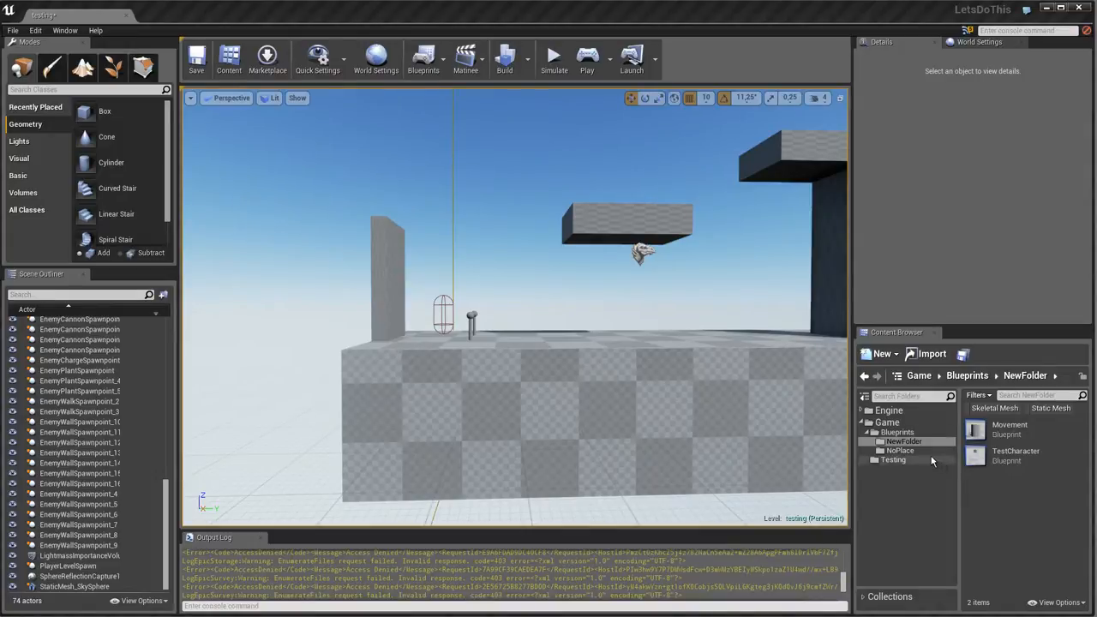
Step: Add a new Blueprint asset, still named NewBlueprint, inside NewFolder
{"action": "left_click", "coordinate": [905, 442]}
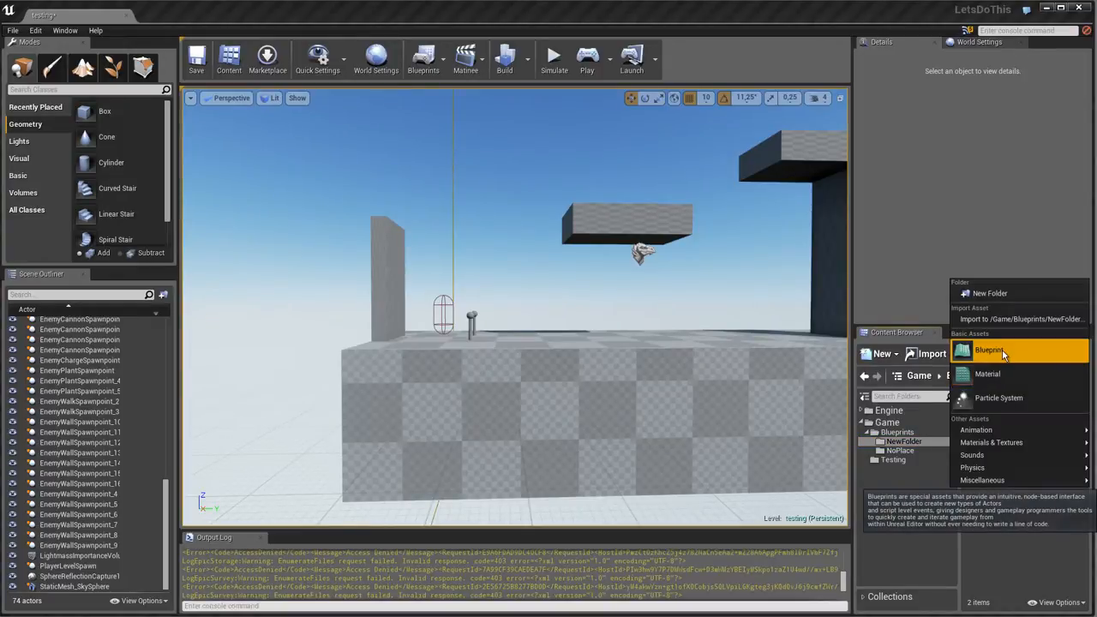
{"action": "left_click", "coordinate": [989, 350]}
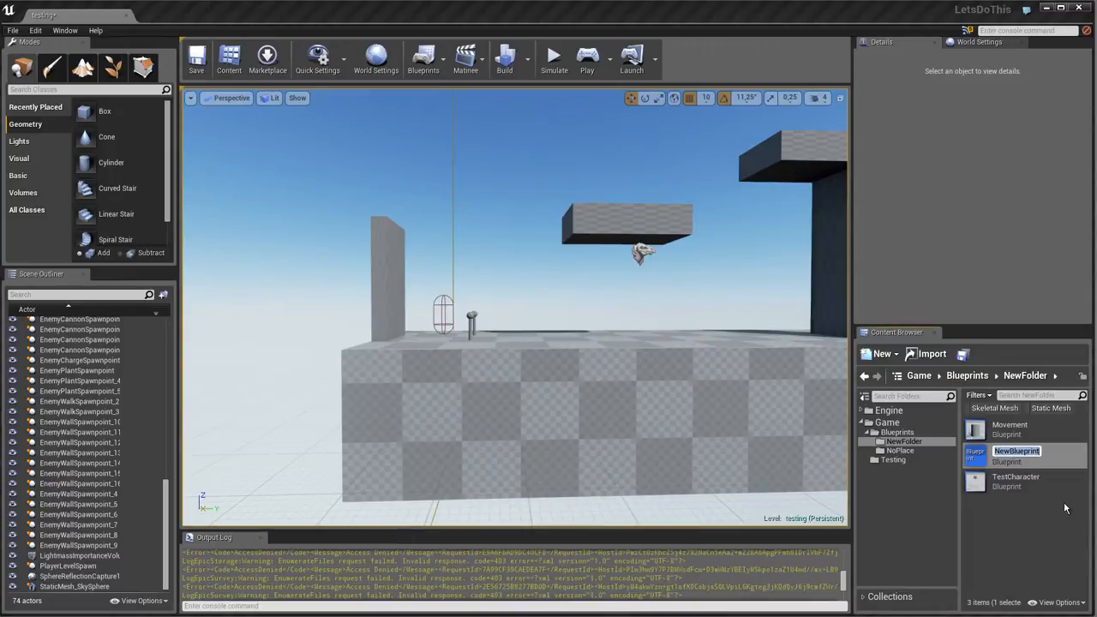
{"action": "mouse_move", "coordinate": [1069, 509]}
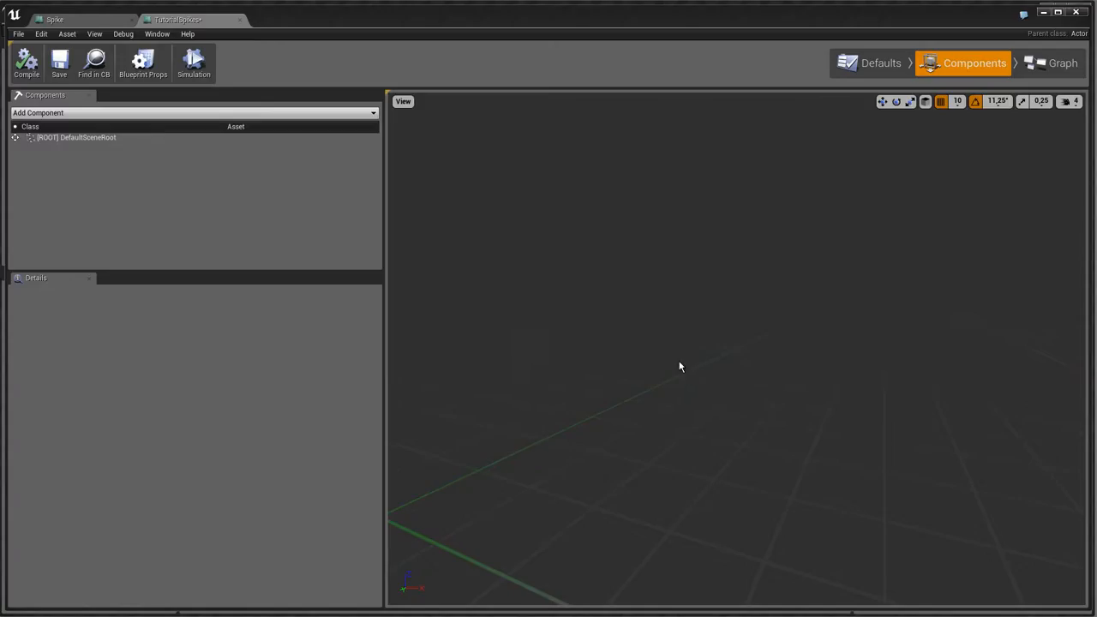
{"action": "mouse_move", "coordinate": [974, 72]}
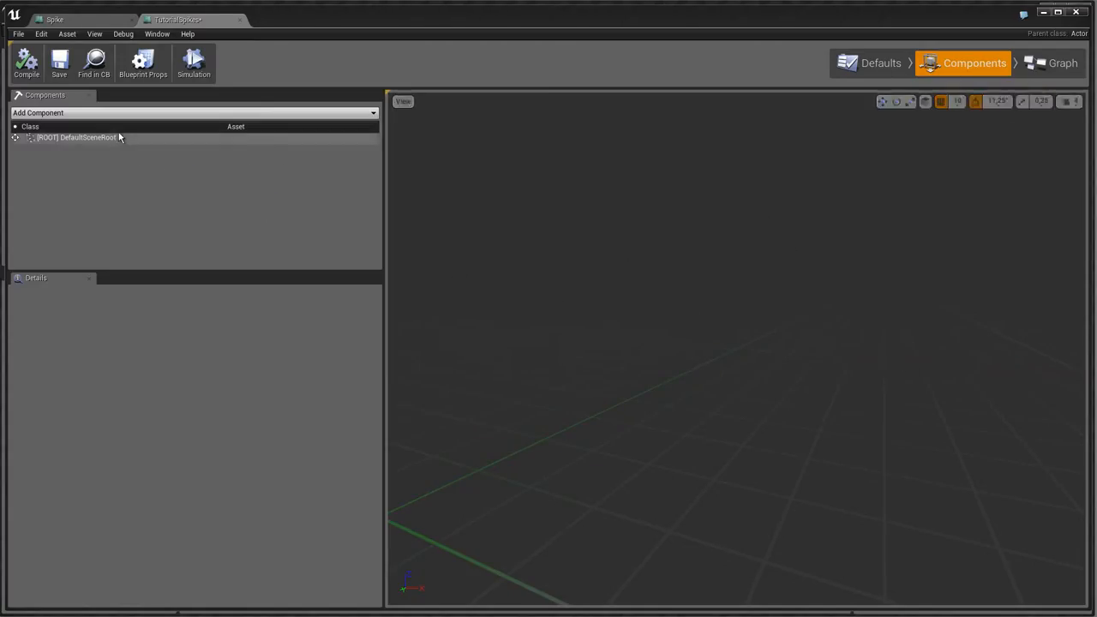
Step: Add a Billboard component using the white circle sprite texture and compile the blueprint
{"action": "left_click", "coordinate": [38, 114]}
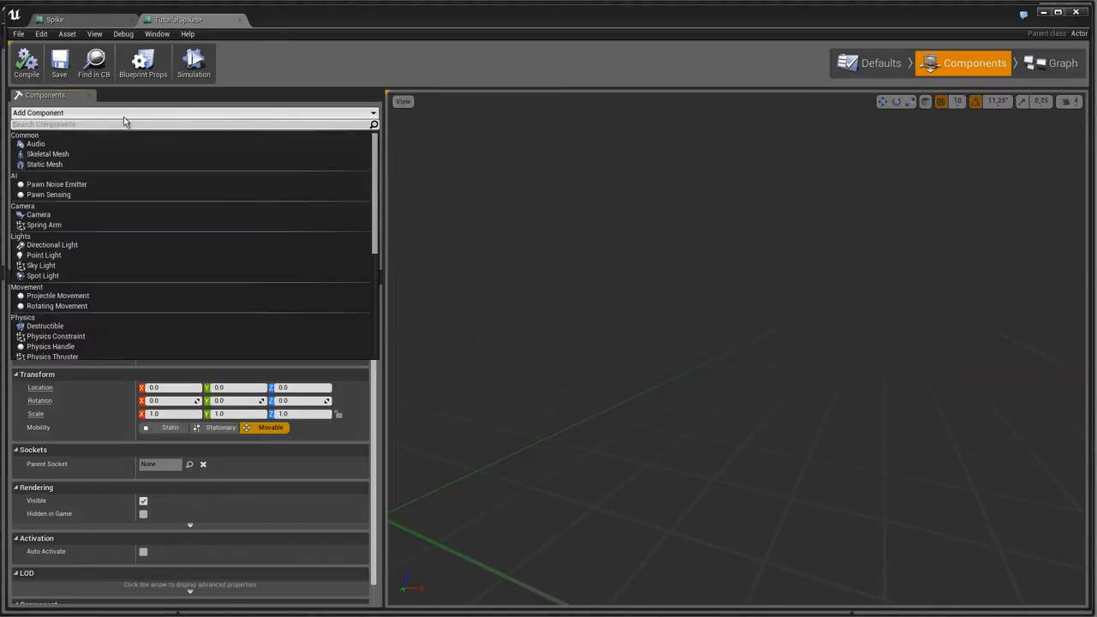
{"action": "mouse_move", "coordinate": [246, 265]}
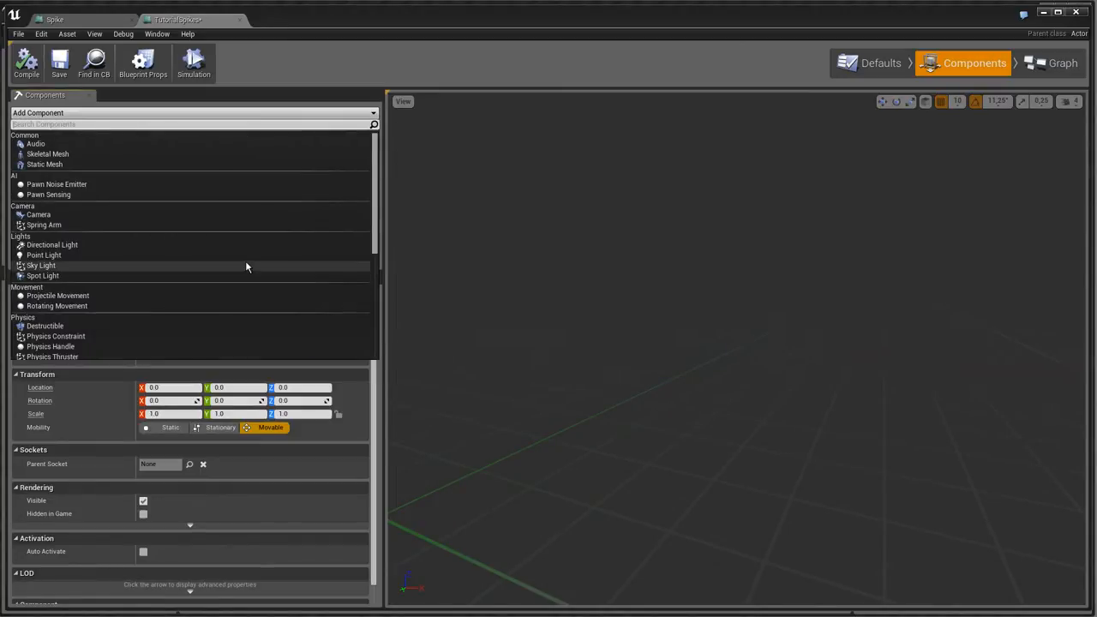
{"action": "mouse_move", "coordinate": [136, 178]}
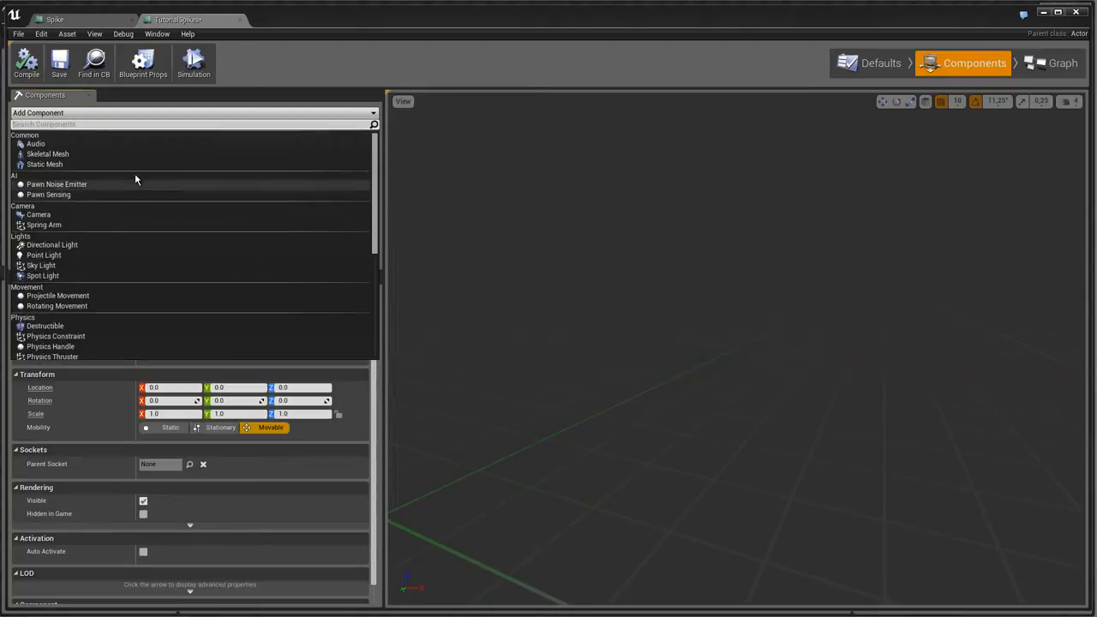
{"action": "scroll", "scroll_direction": "down", "scroll_amount": 3}
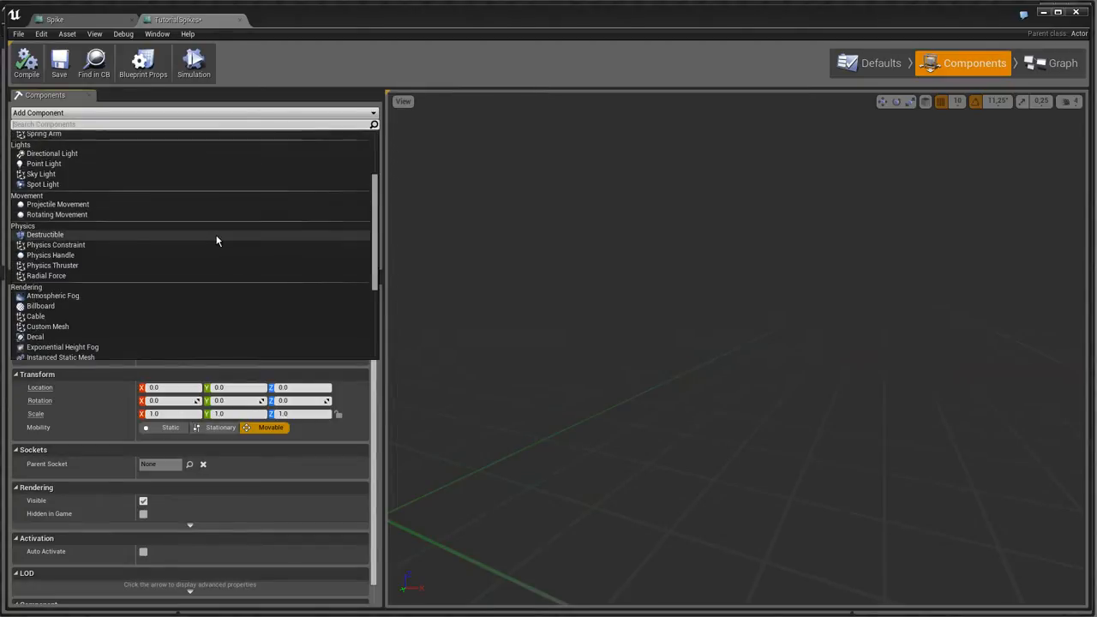
{"action": "scroll", "scroll_direction": "down", "scroll_amount": 3}
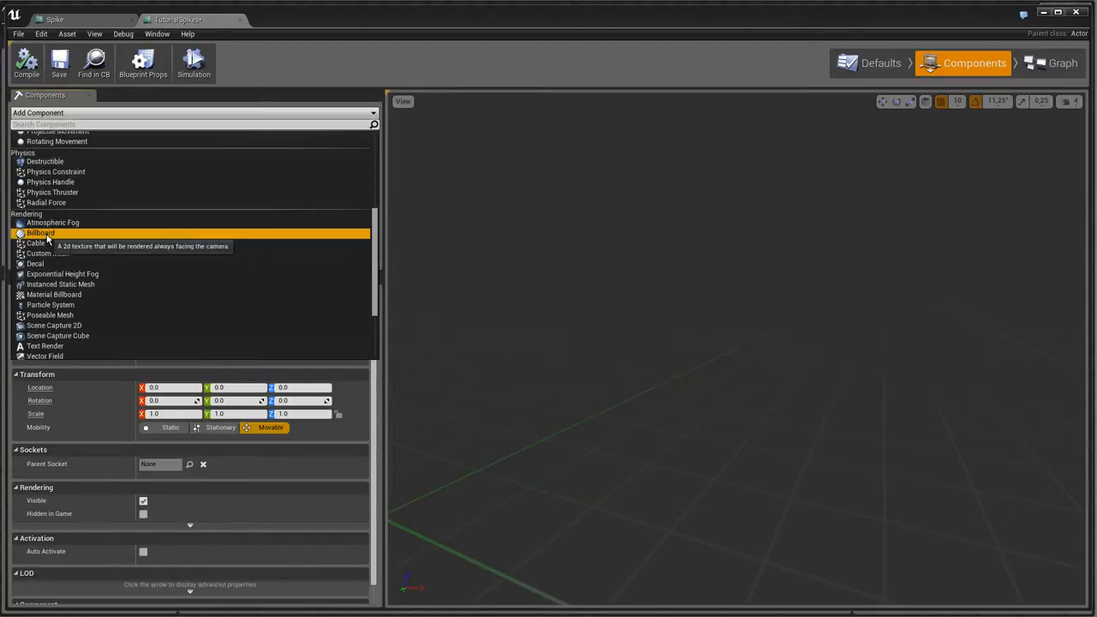
{"action": "left_click", "coordinate": [42, 233]}
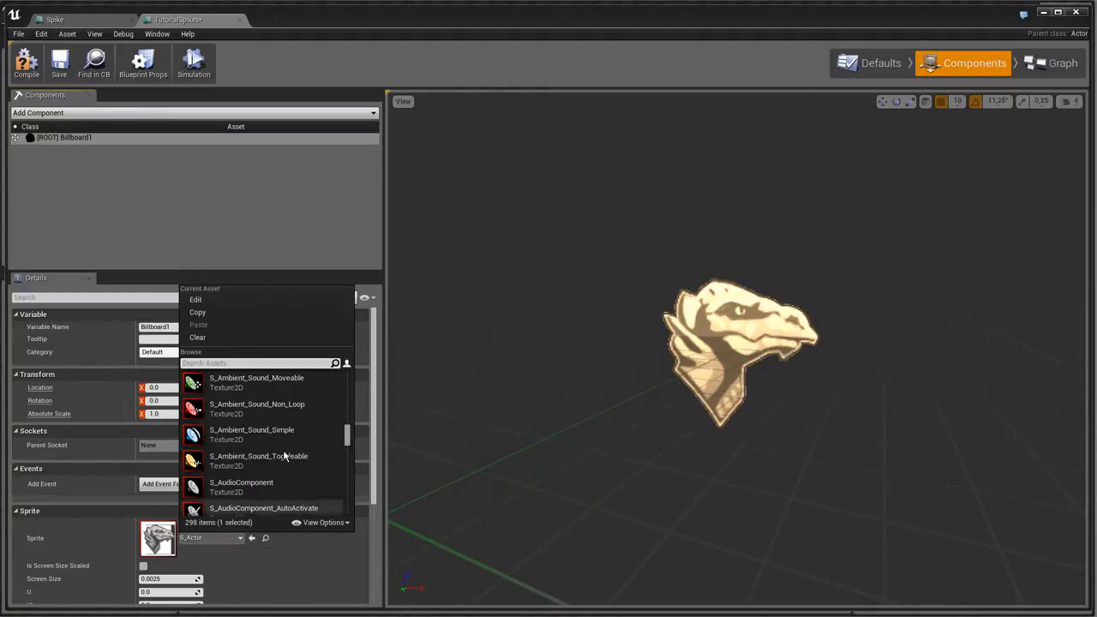
{"action": "scroll", "scroll_direction": "down", "scroll_amount": 3}
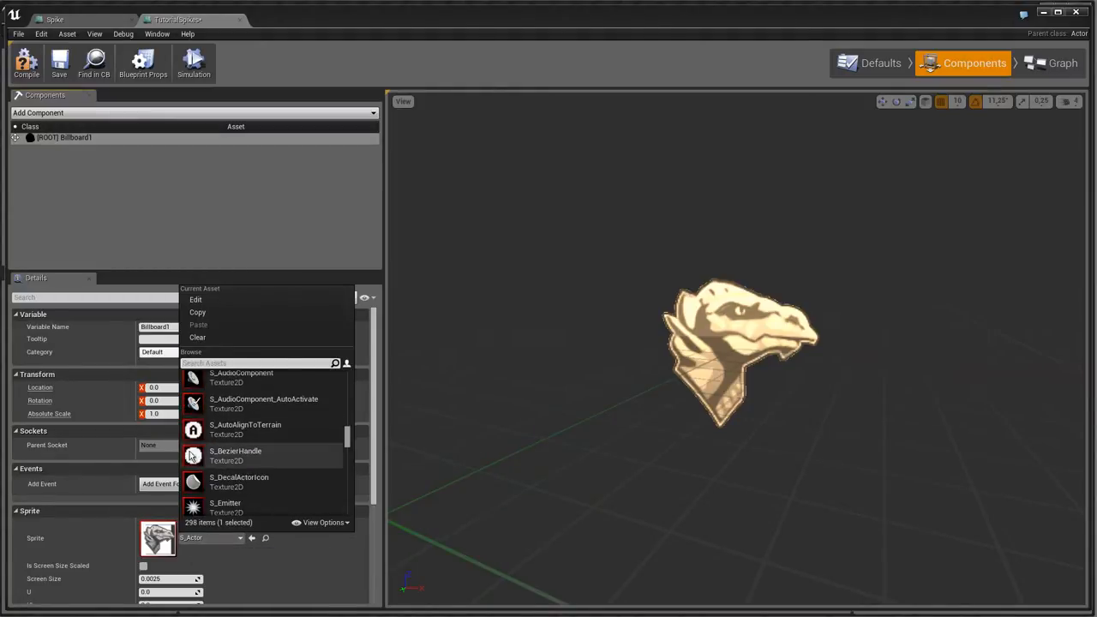
{"action": "left_click", "coordinate": [237, 454]}
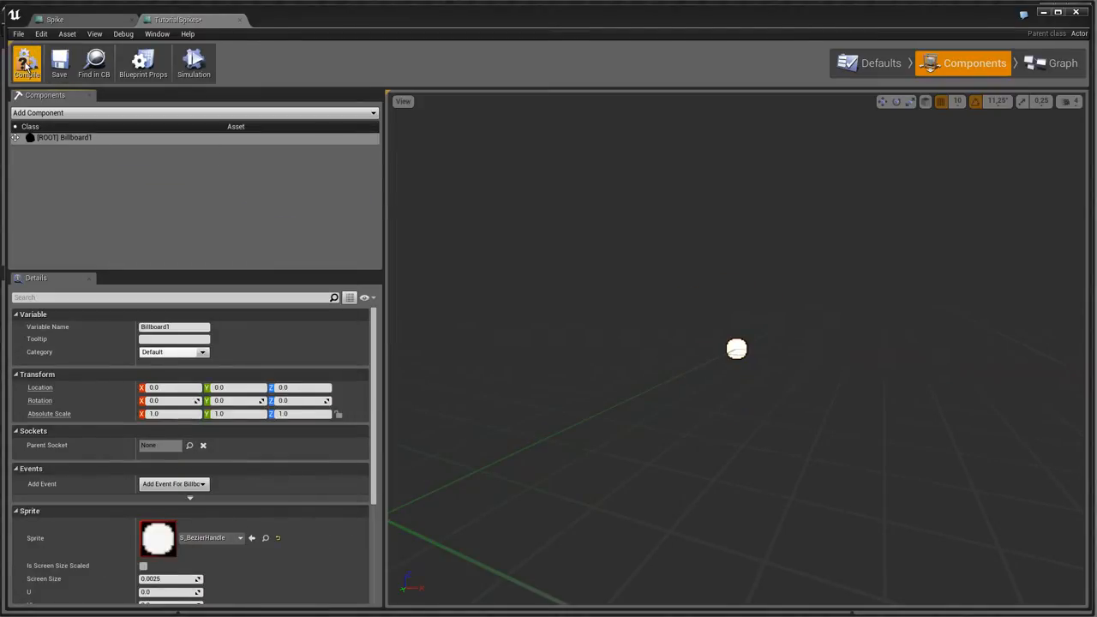
{"action": "left_click", "coordinate": [1063, 62]}
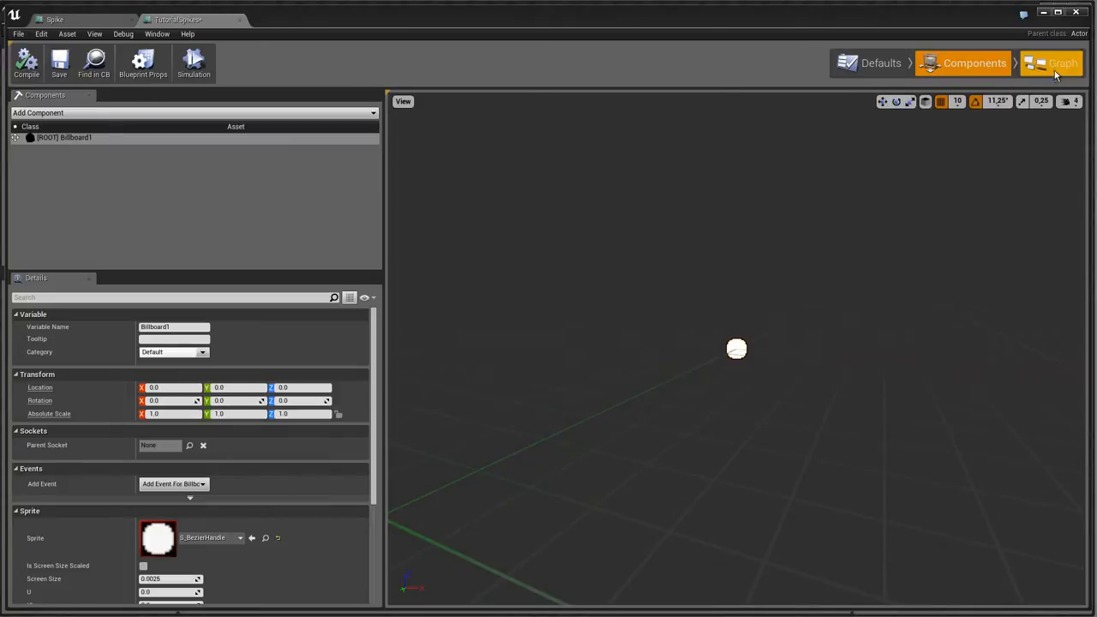
Step: Place an Event BeginPlay node in the TutorialSpikes event graph
{"action": "left_click", "coordinate": [1063, 62]}
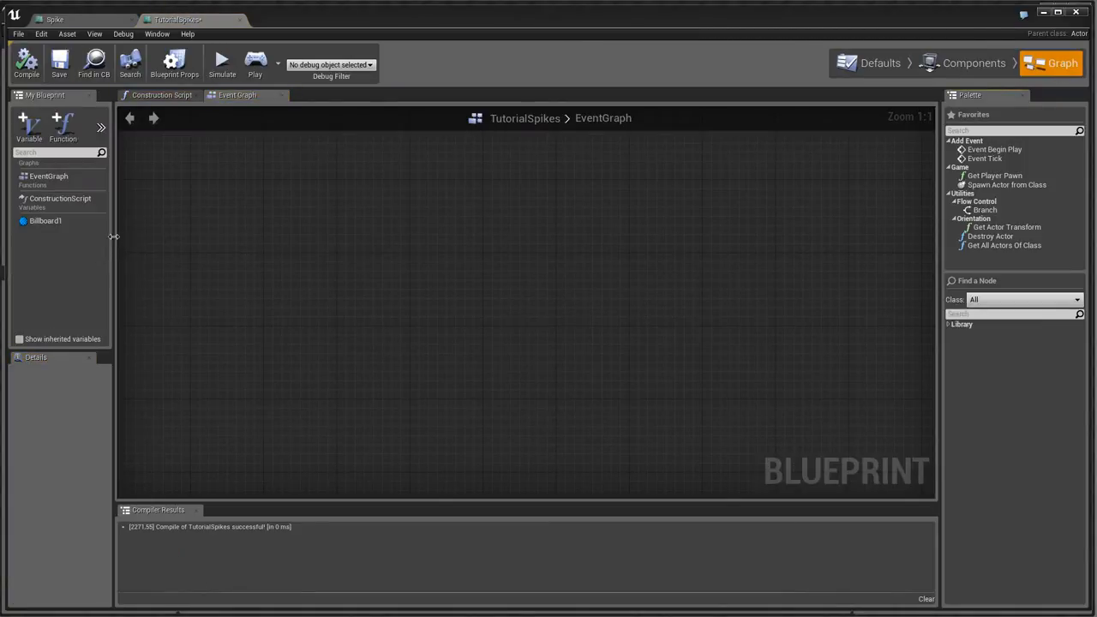
{"action": "left_click", "coordinate": [44, 220]}
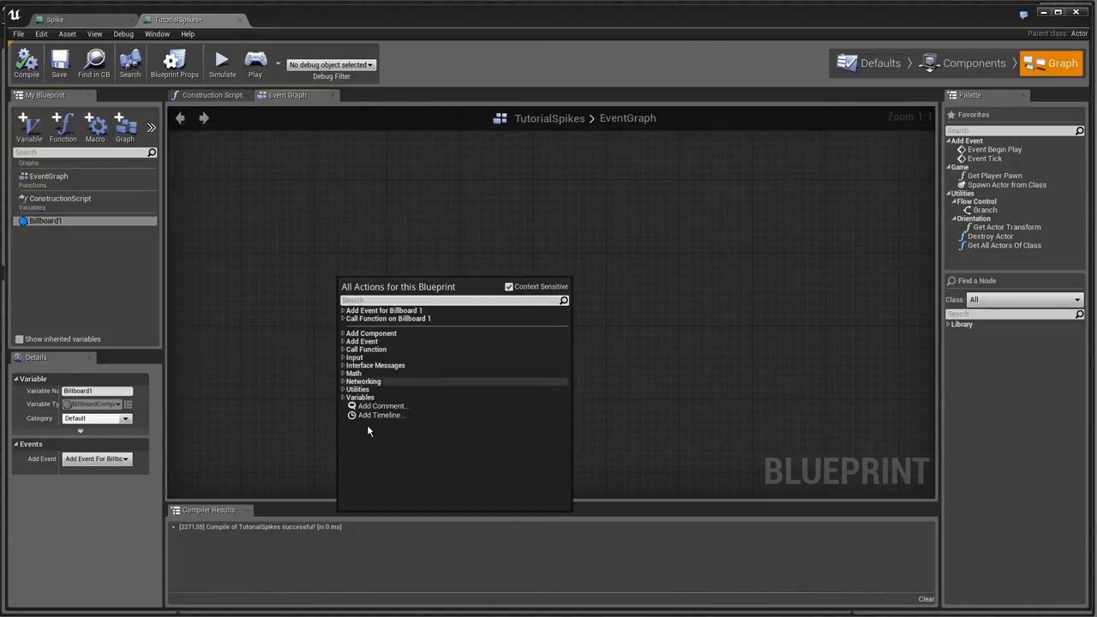
{"action": "type", "text": "tick"}
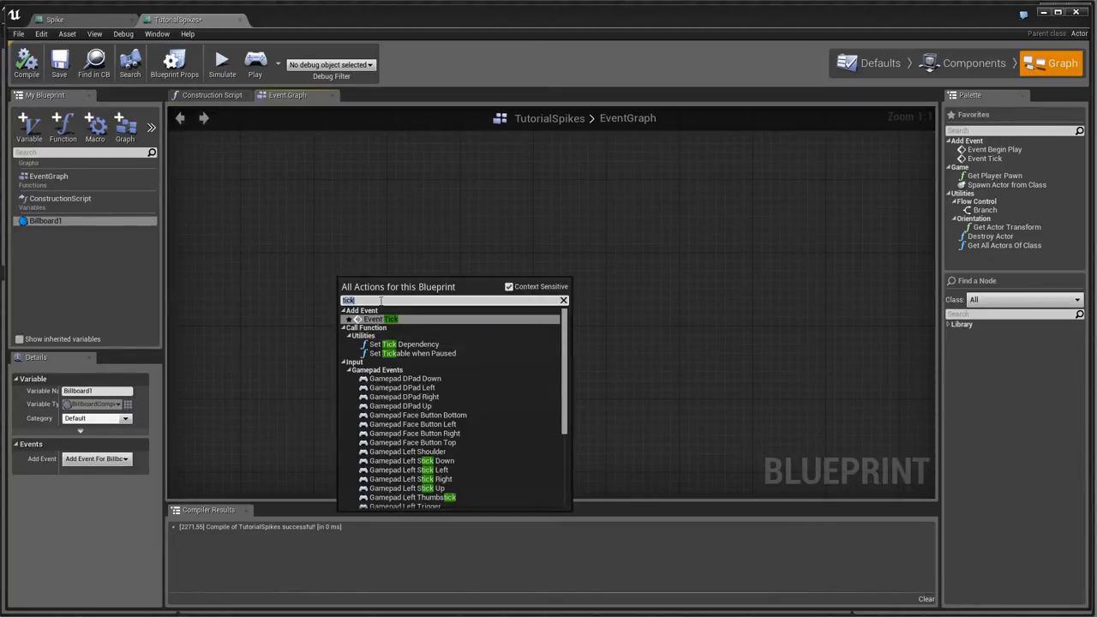
{"action": "type", "text": "begi"}
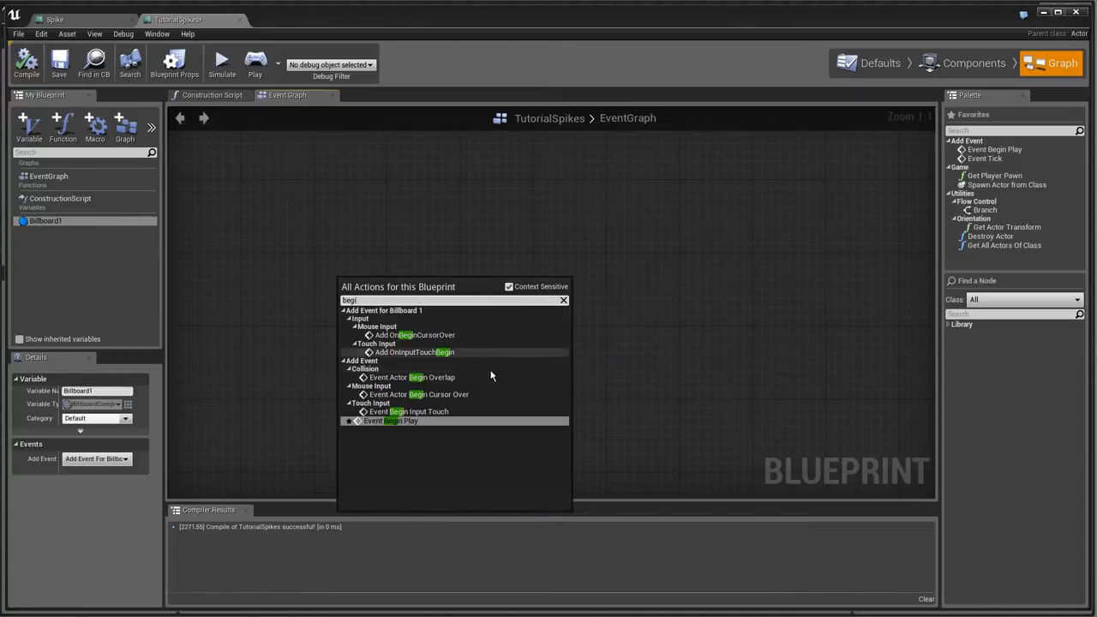
{"action": "mouse_move", "coordinate": [442, 449]}
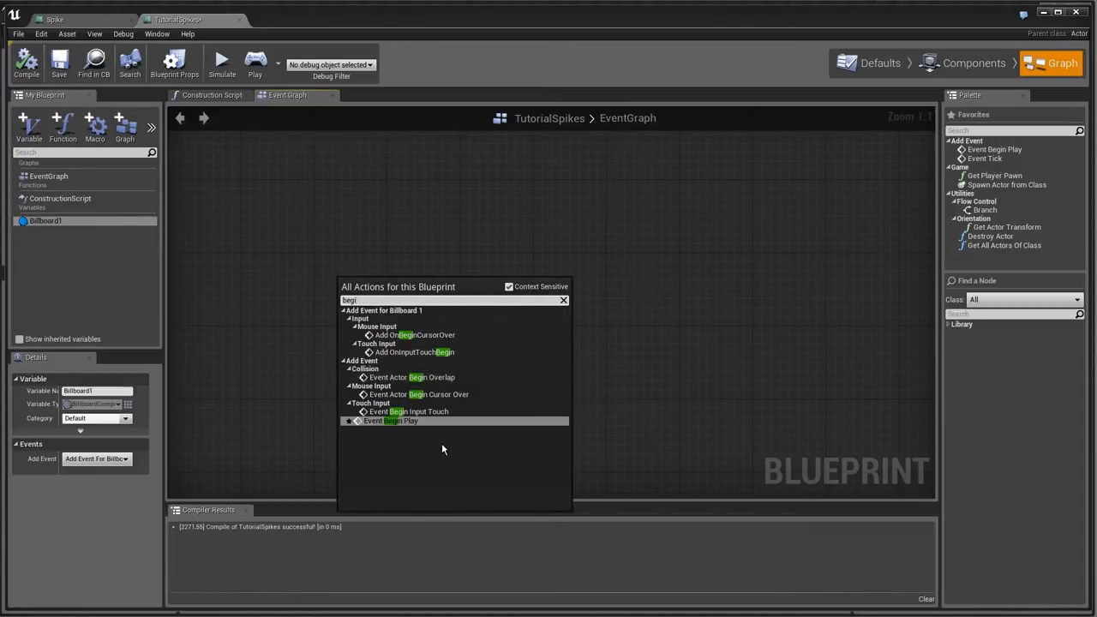
{"action": "left_click", "coordinate": [390, 421]}
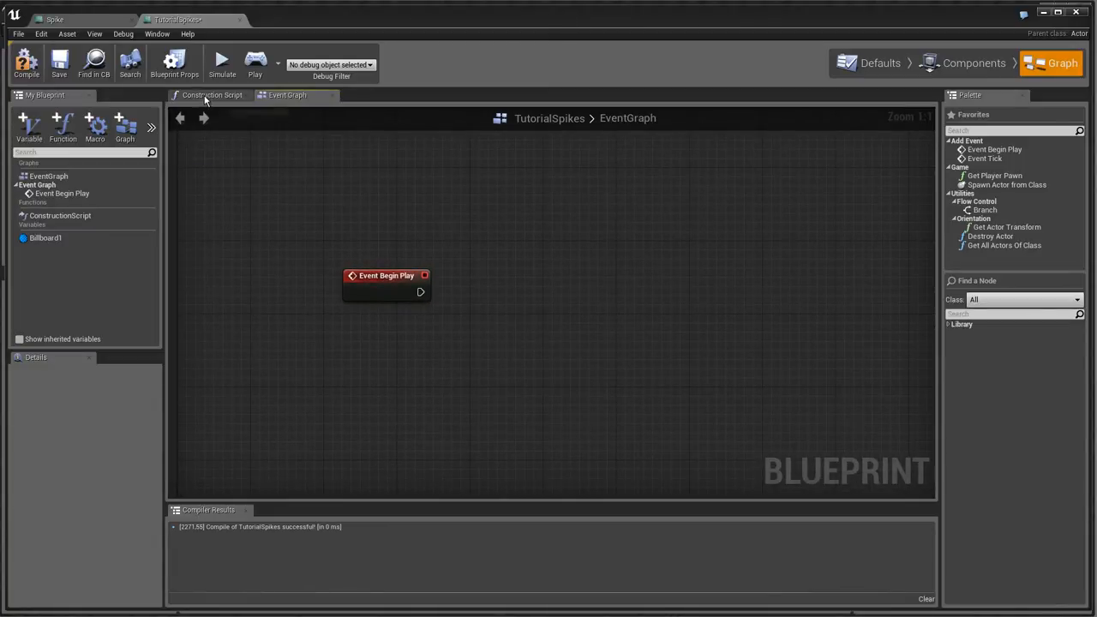
{"action": "mouse_move", "coordinate": [212, 96]}
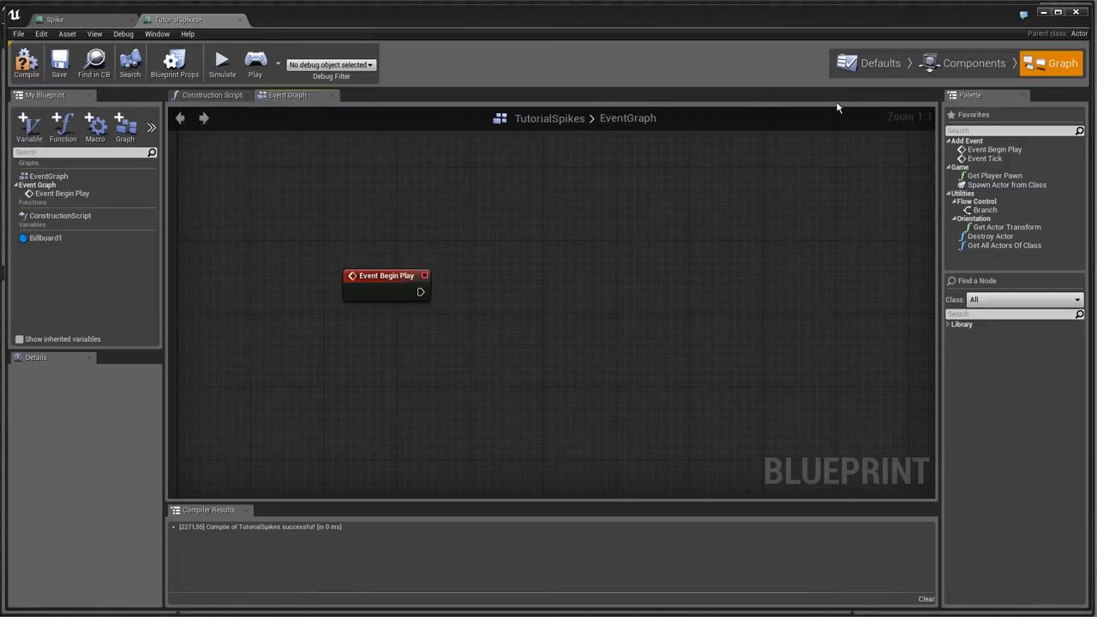
{"action": "mouse_move", "coordinate": [469, 317]}
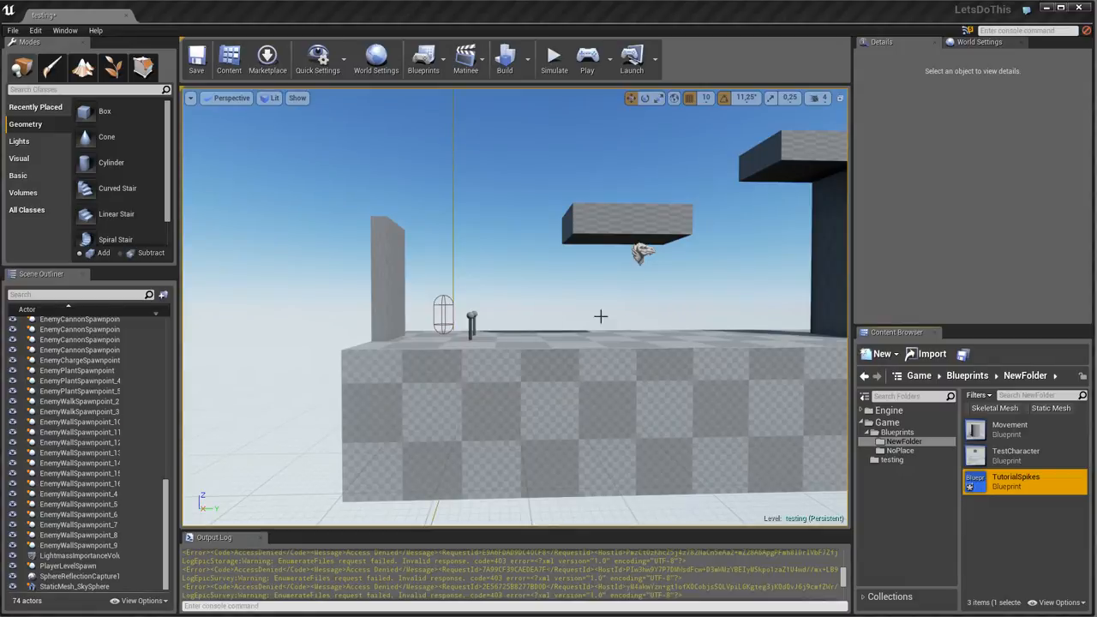
{"action": "mouse_move", "coordinate": [590, 264]}
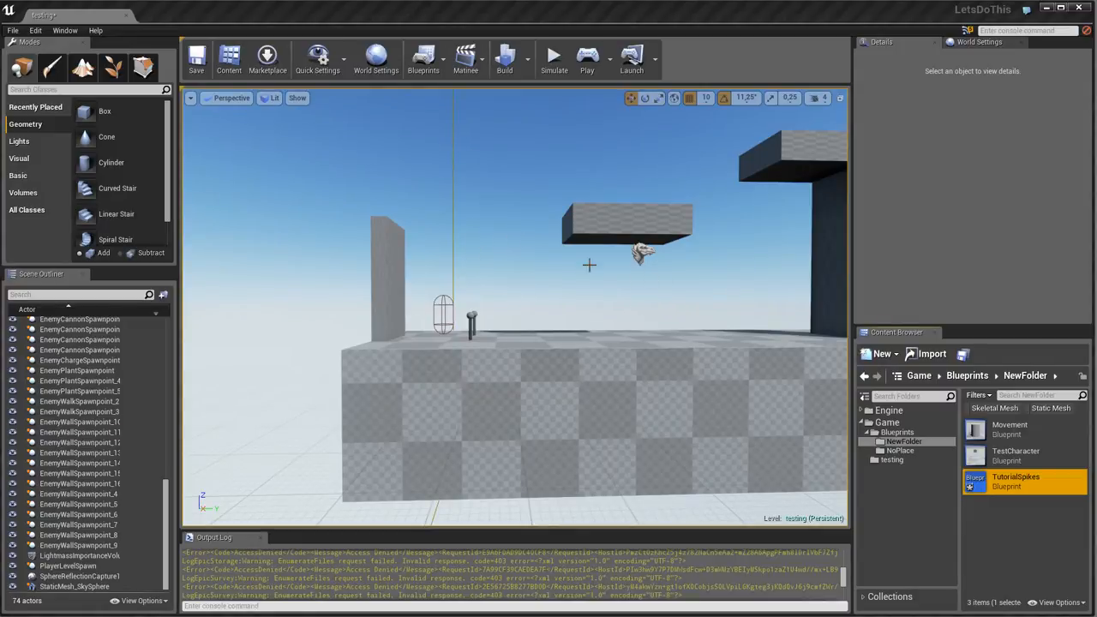
{"action": "mouse_move", "coordinate": [546, 254]}
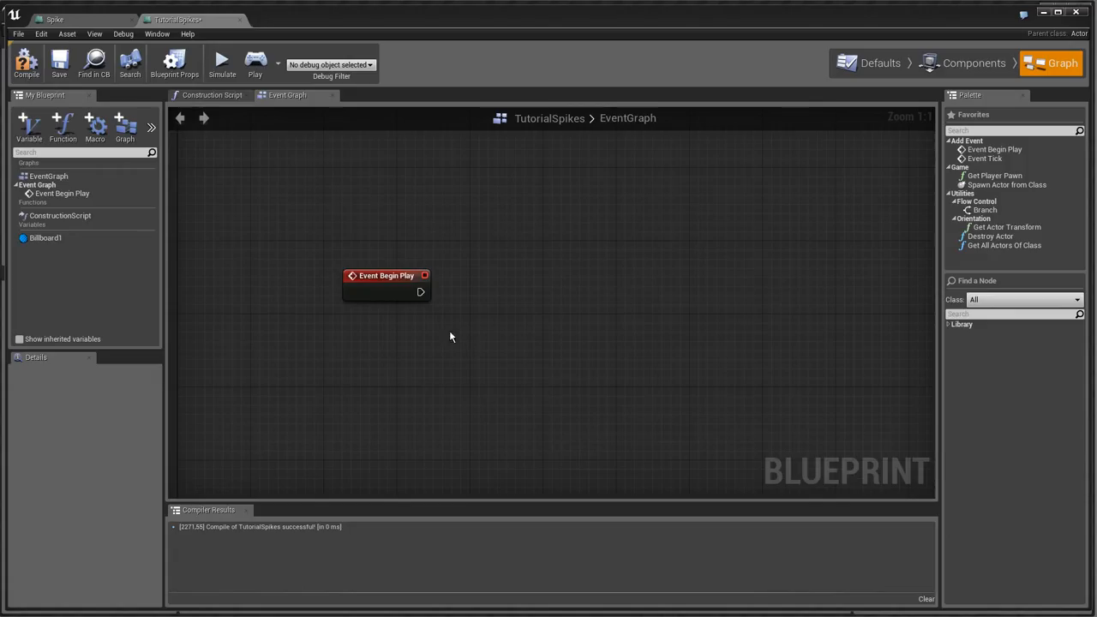
{"action": "mouse_move", "coordinate": [363, 171]}
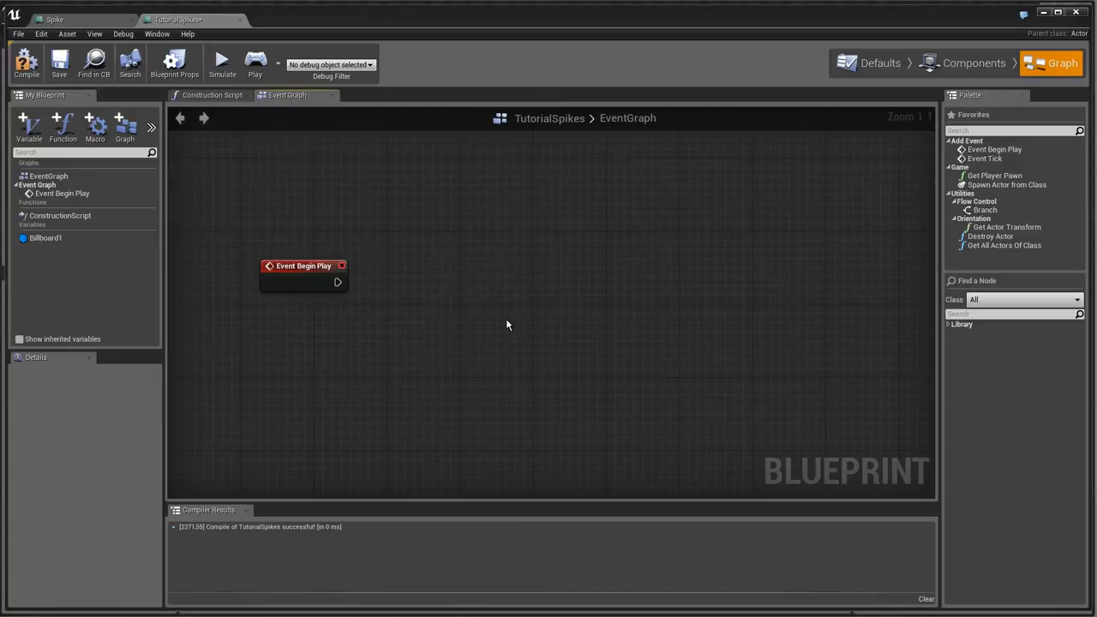
{"action": "mouse_move", "coordinate": [397, 254]}
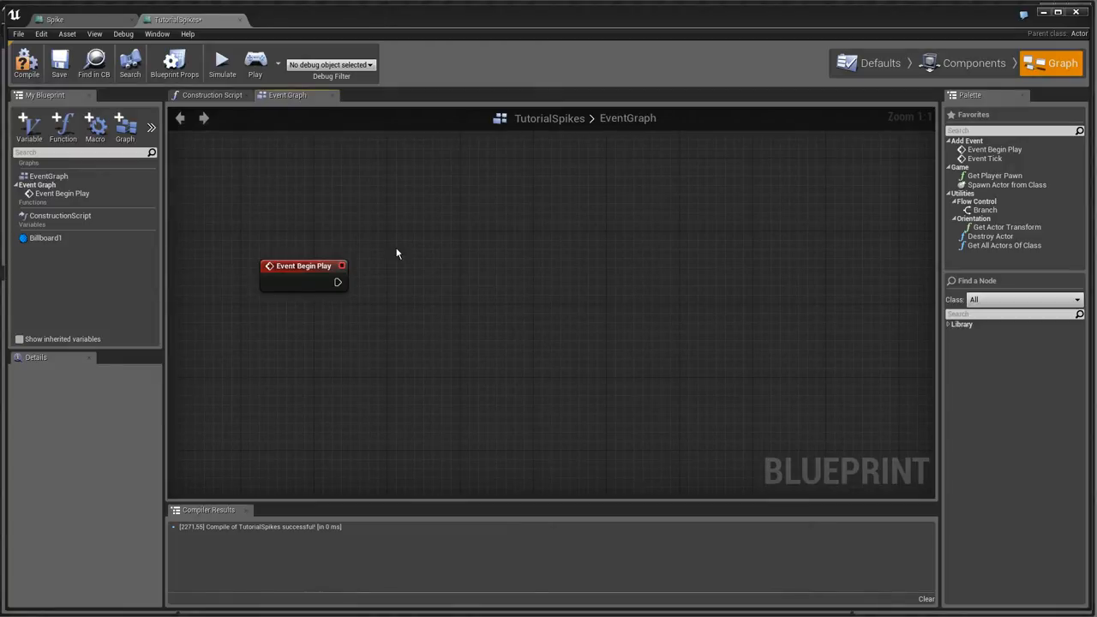
{"action": "mouse_move", "coordinate": [108, 290]}
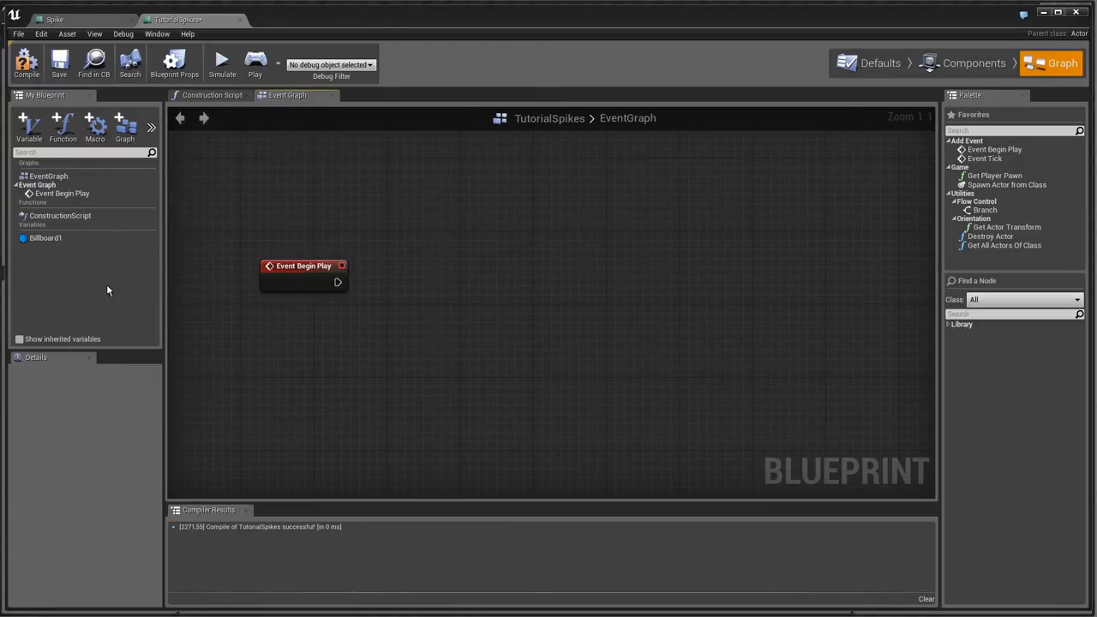
{"action": "mouse_move", "coordinate": [446, 220]}
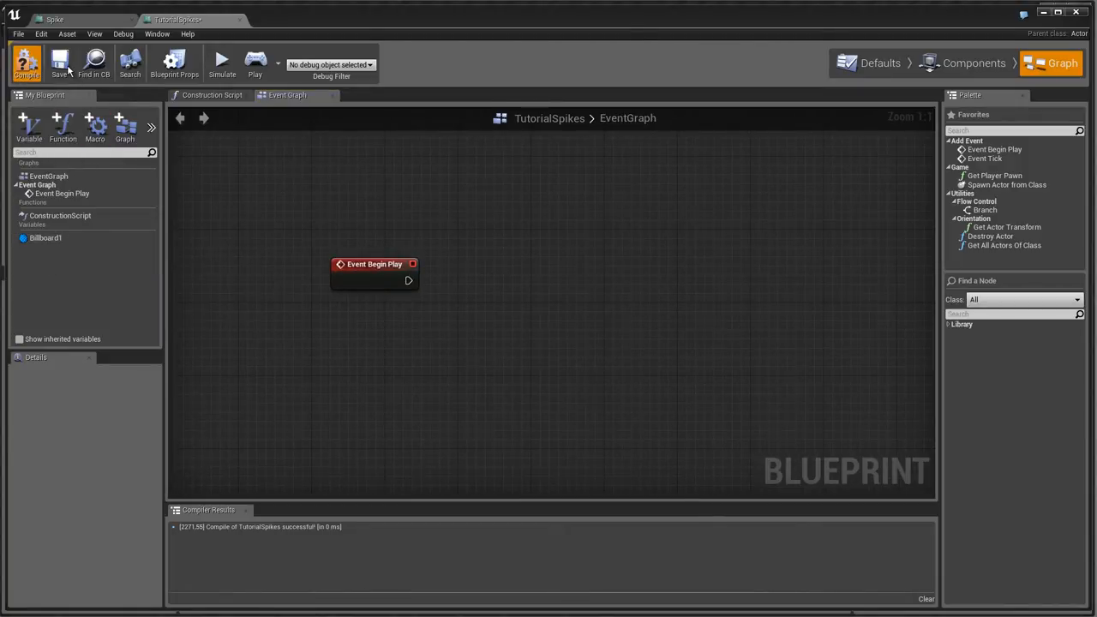
Step: Create an editable Vector variable EndPoint showing a 3D widget, and compile TutorialSpikes
{"action": "left_click", "coordinate": [28, 62]}
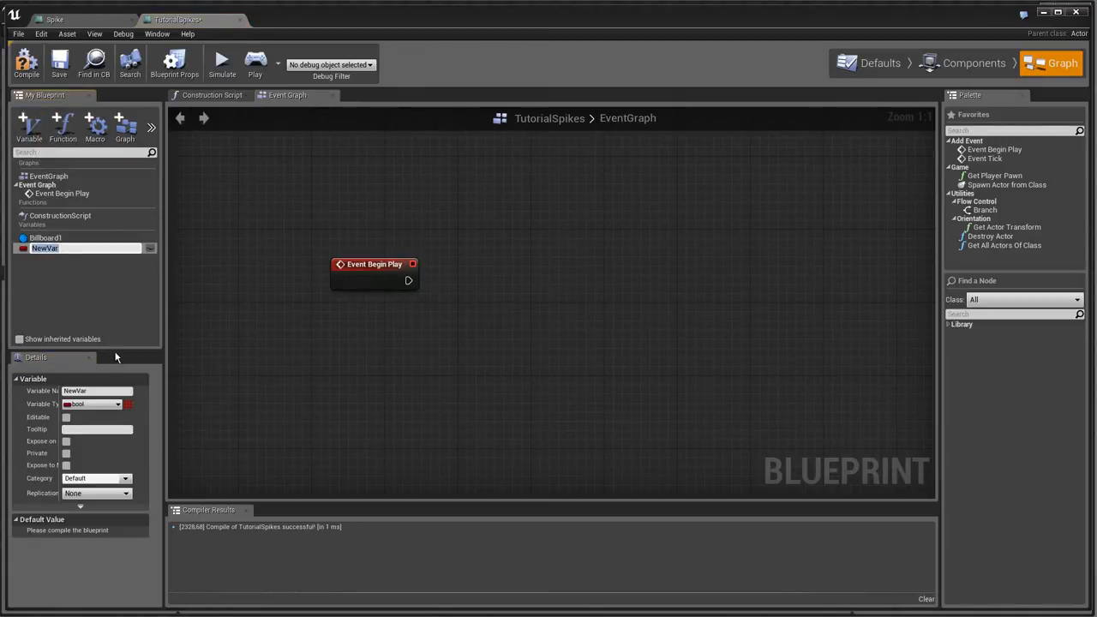
{"action": "type", "text": "EndPoint"}
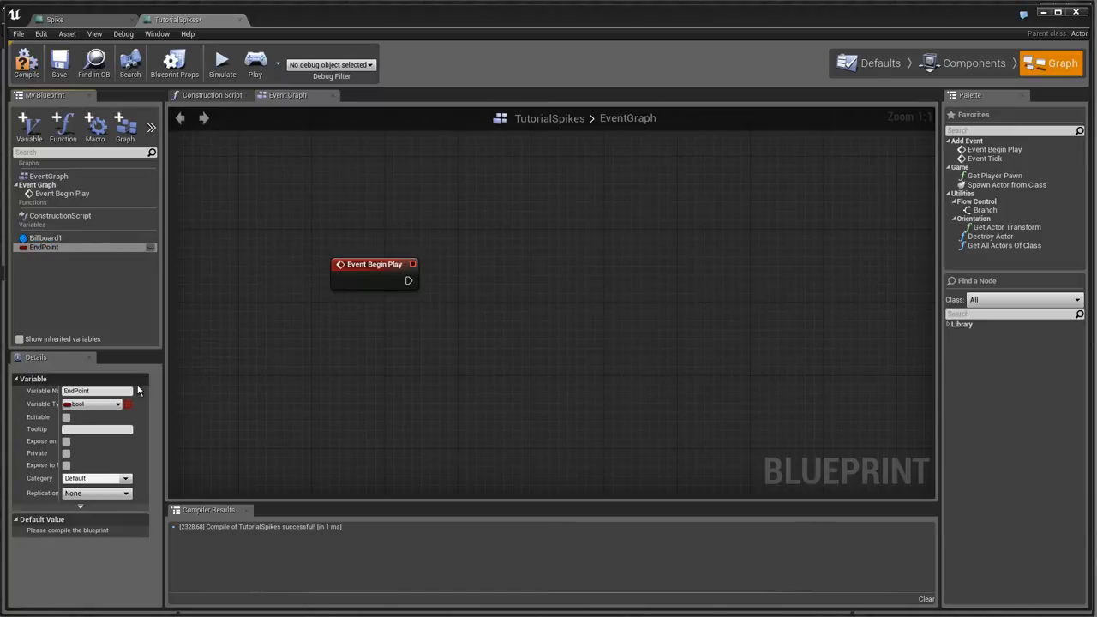
{"action": "left_click", "coordinate": [119, 405]}
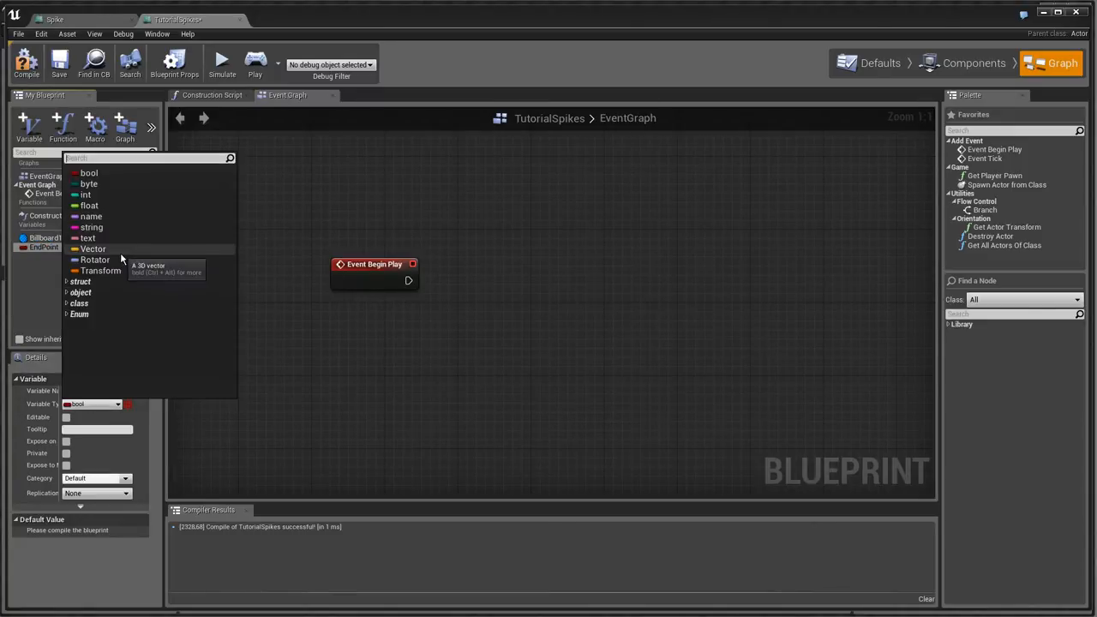
{"action": "left_click", "coordinate": [92, 248]}
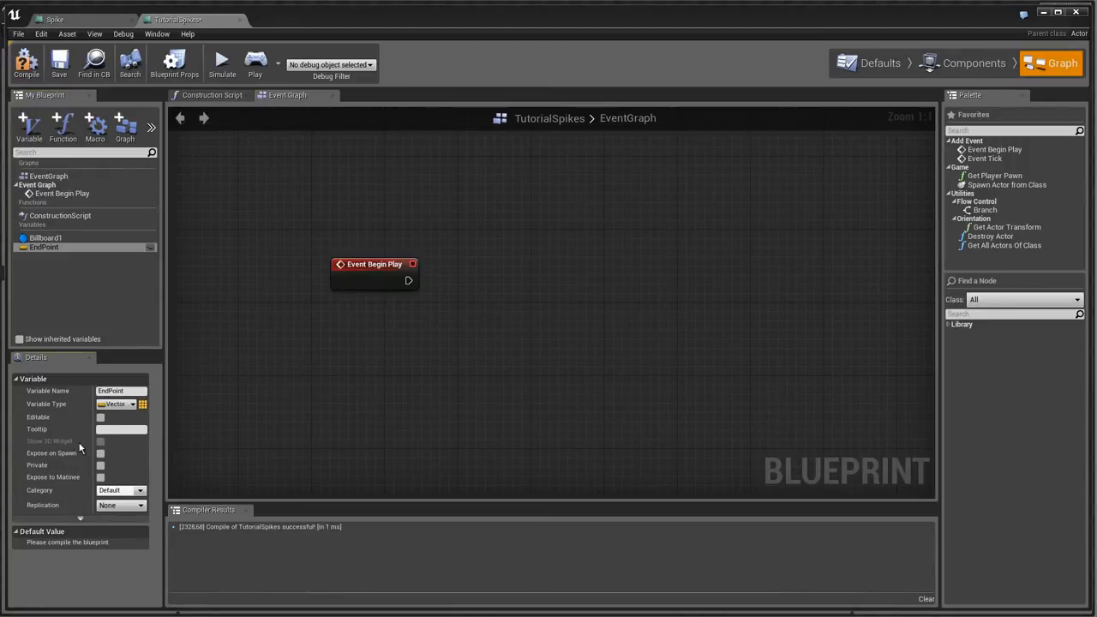
{"action": "left_click", "coordinate": [99, 419]}
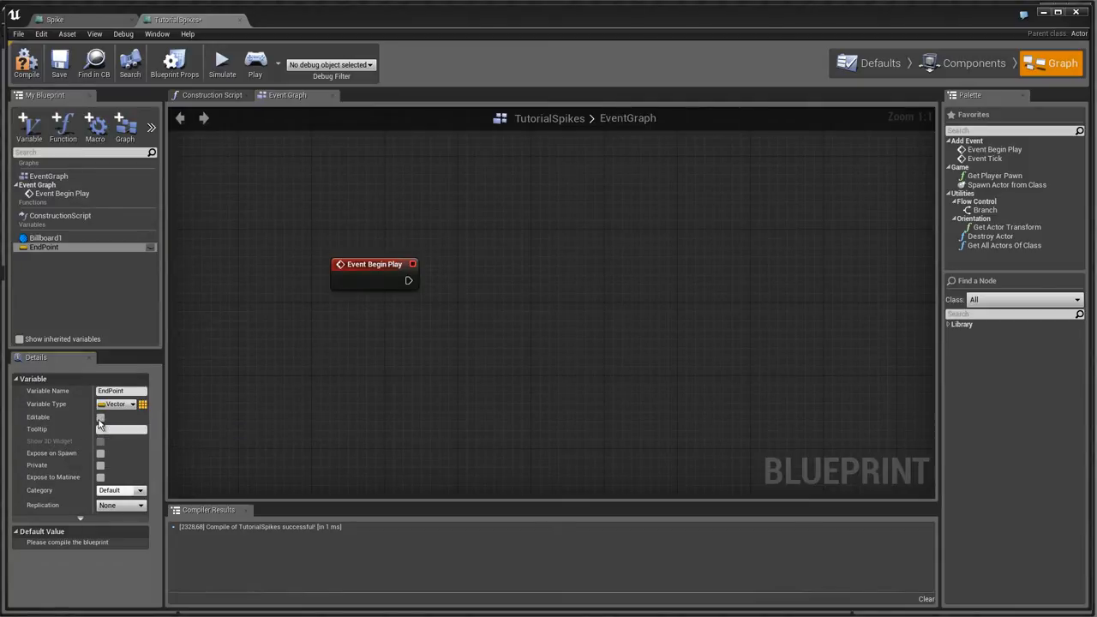
{"action": "left_click", "coordinate": [100, 418]}
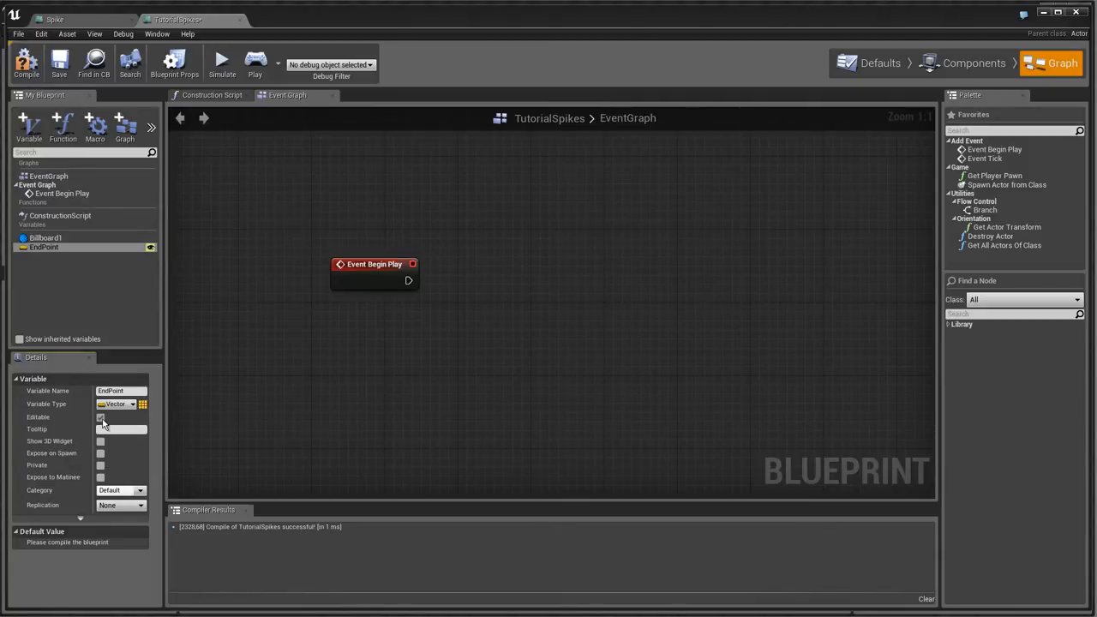
{"action": "mouse_move", "coordinate": [100, 441]}
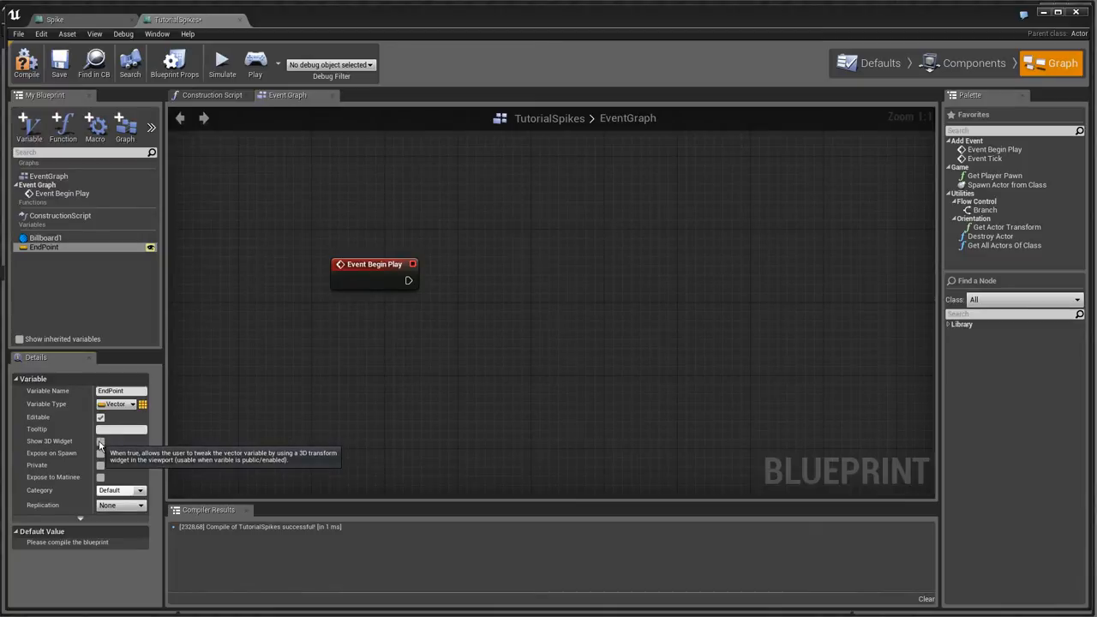
{"action": "left_click", "coordinate": [99, 441]}
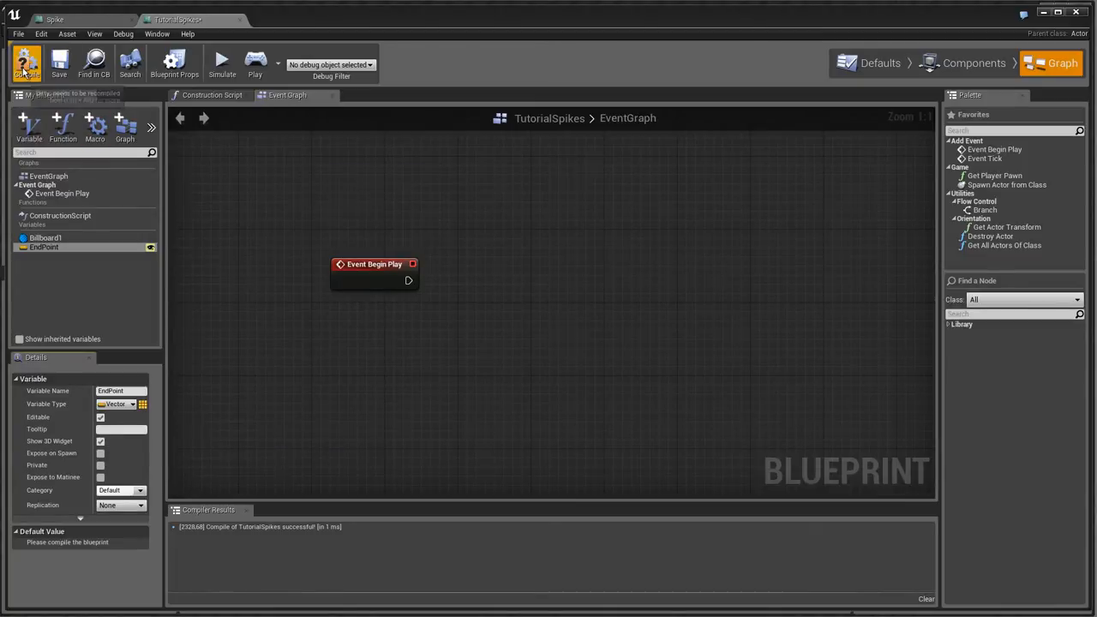
{"action": "left_click", "coordinate": [58, 62]}
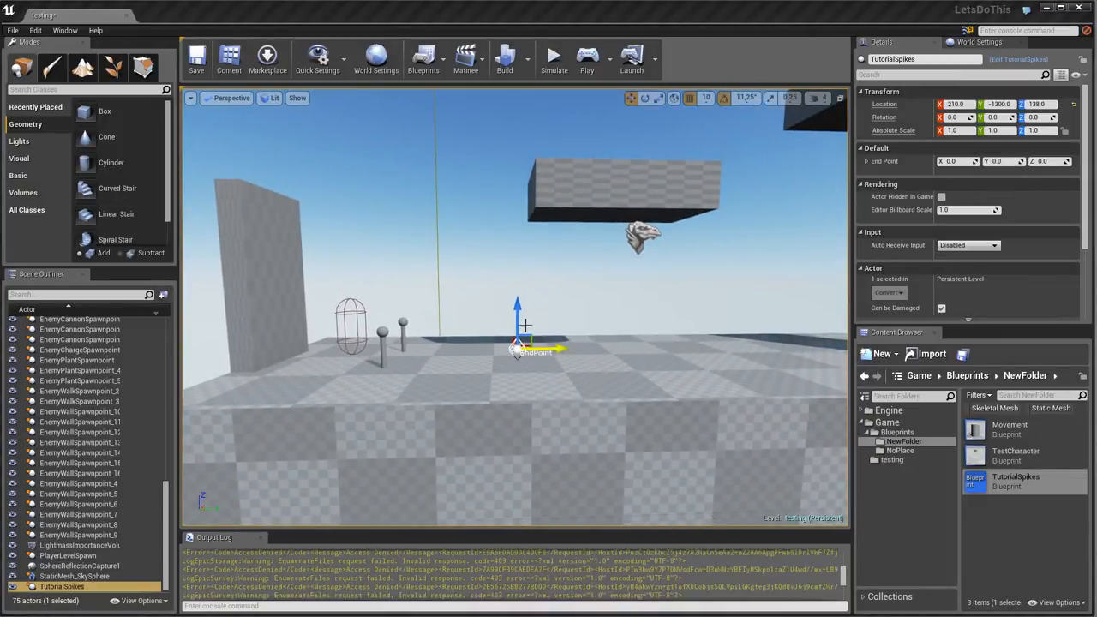
Step: Drag the TutorialSpikes End Point widget to a spot further from the actor
{"action": "left_click_drag", "start_coordinate": [518, 346], "coordinate": [442, 255]}
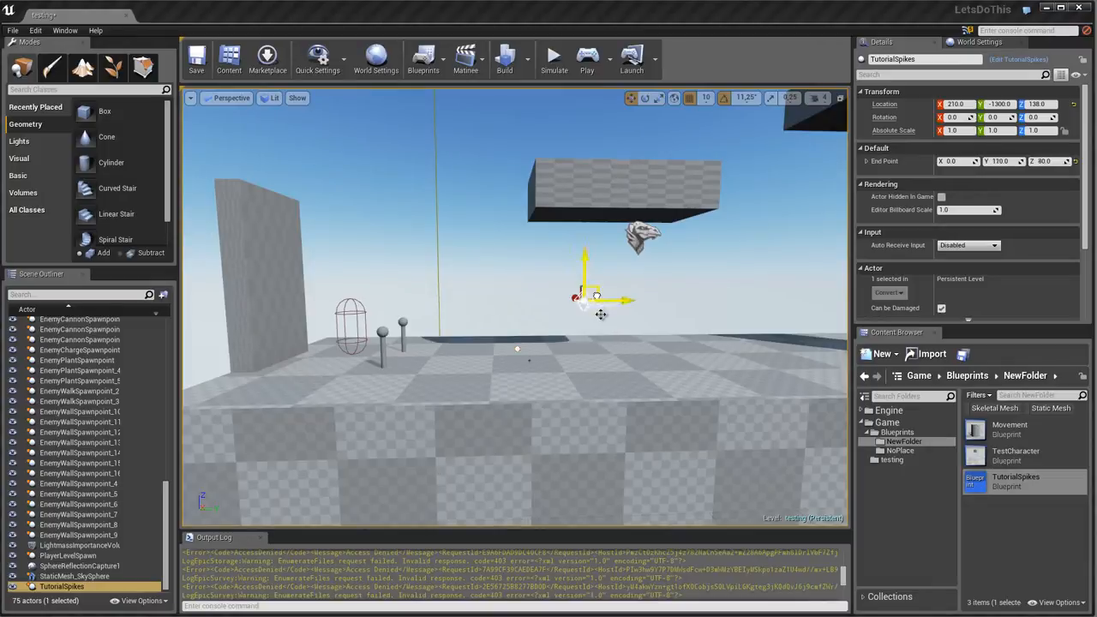
{"action": "left_click_drag", "start_coordinate": [583, 300], "coordinate": [685, 329]}
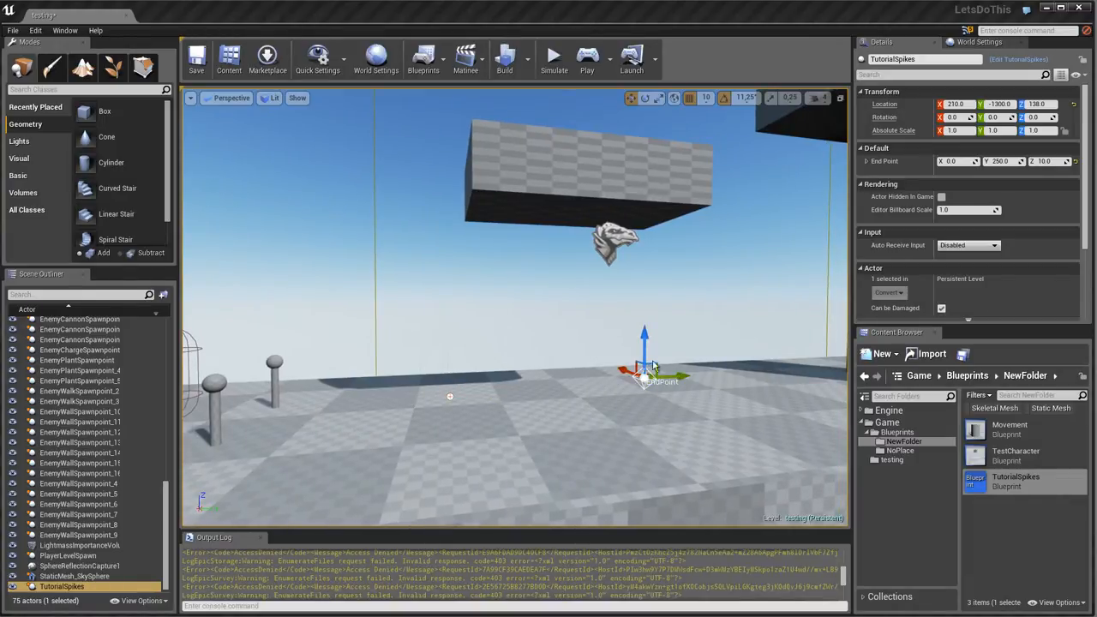
Step: In the TutorialSpikes graph, add a Sequence node after BeginPlay and an EndPoint getter
{"action": "double_click", "coordinate": [1014, 480]}
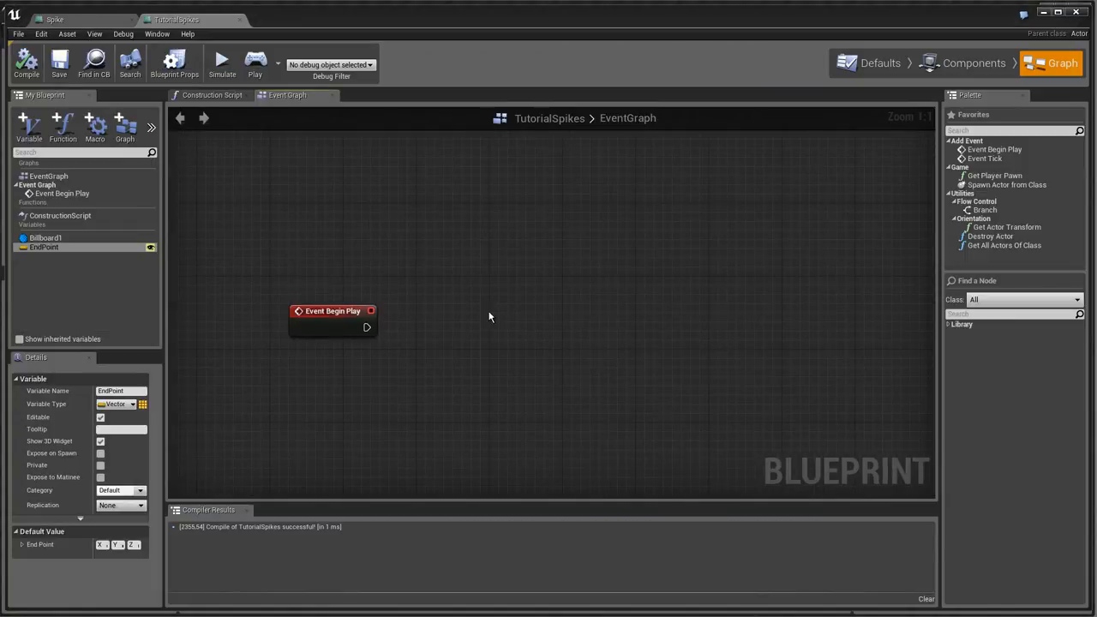
{"action": "left_click_drag", "start_coordinate": [333, 310], "coordinate": [260, 332]}
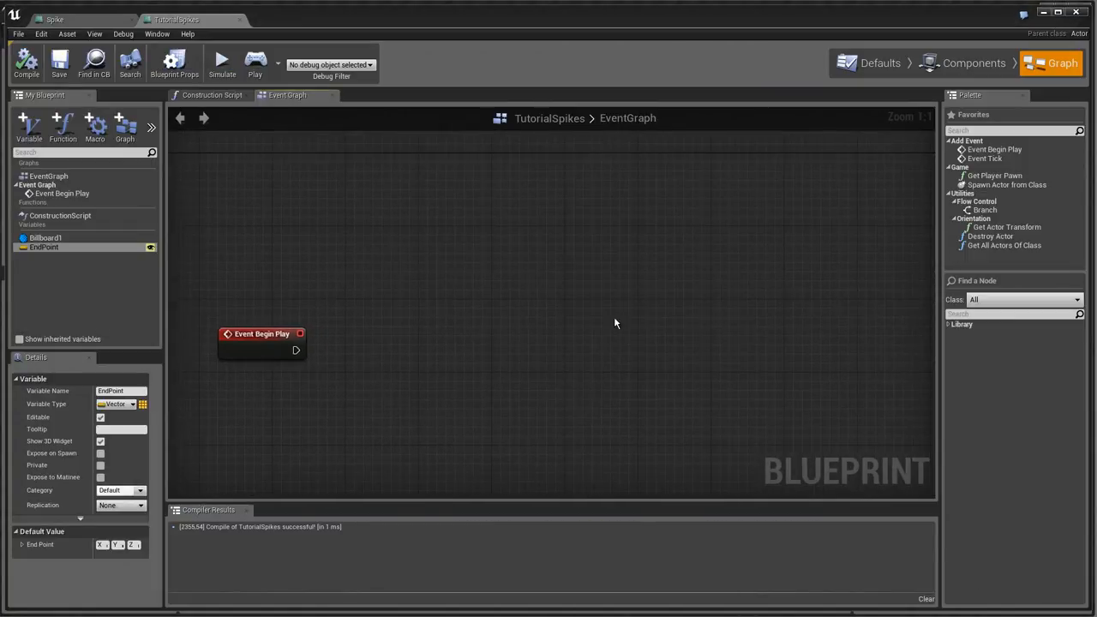
{"action": "left_click_drag", "start_coordinate": [261, 334], "coordinate": [351, 291]}
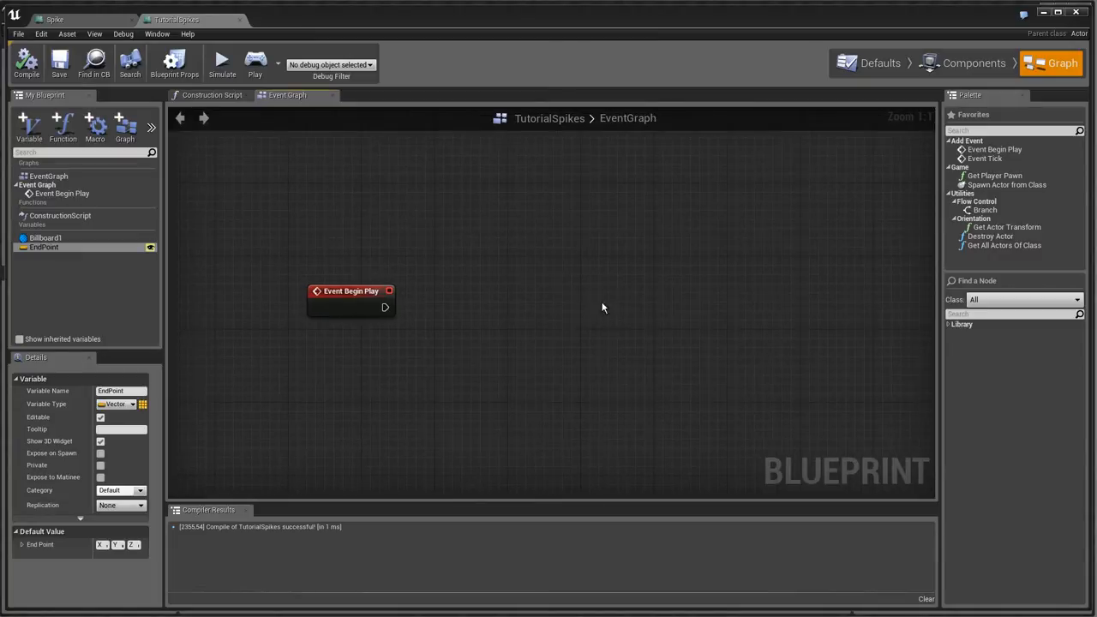
{"action": "left_click_drag", "start_coordinate": [351, 292], "coordinate": [295, 312]}
{"action": "type", "text": "seq"}
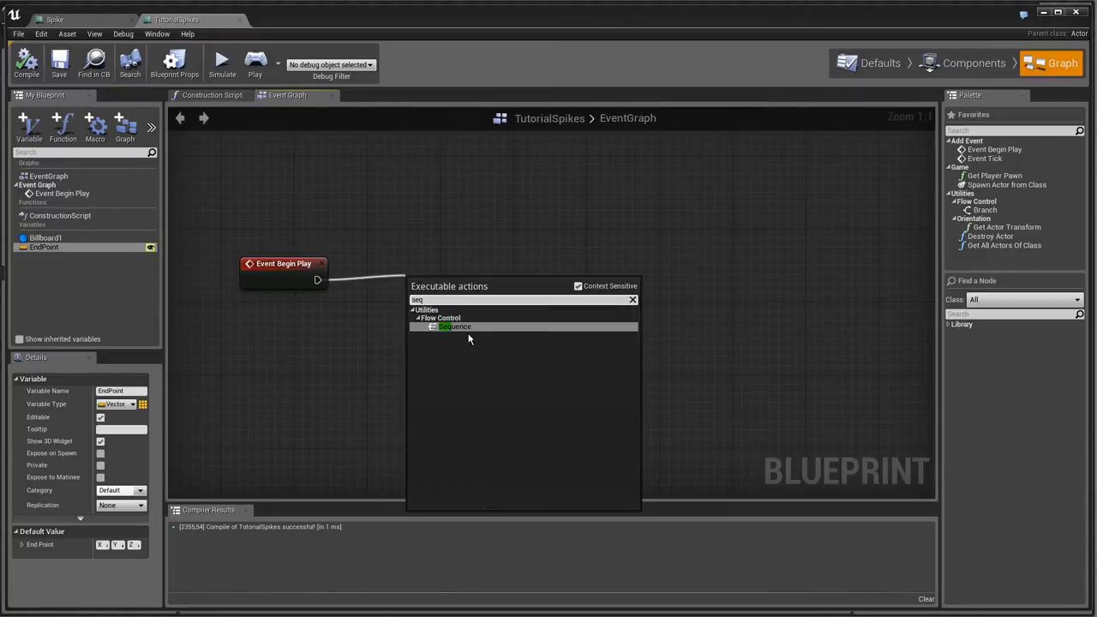
{"action": "left_click", "coordinate": [455, 326]}
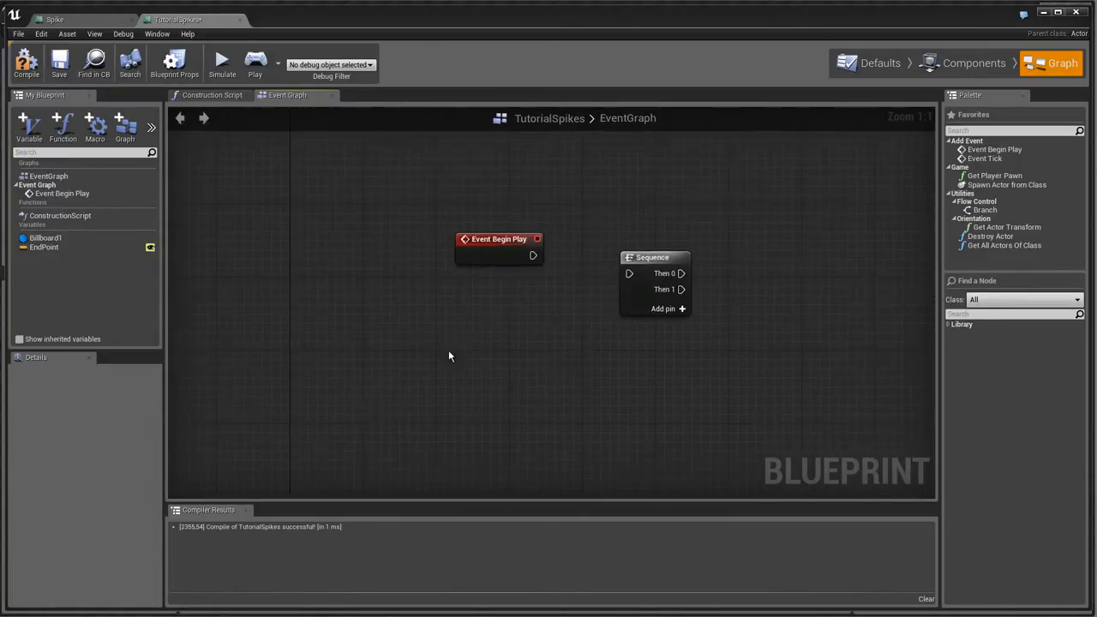
{"action": "left_click", "coordinate": [45, 247]}
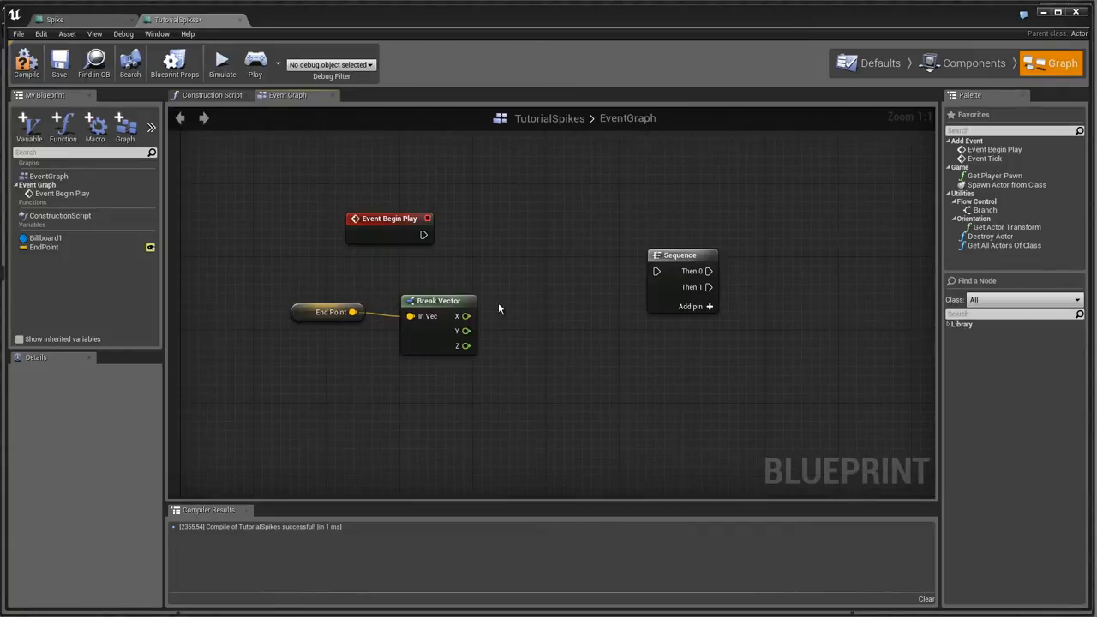
{"action": "mouse_move", "coordinate": [1049, 17]}
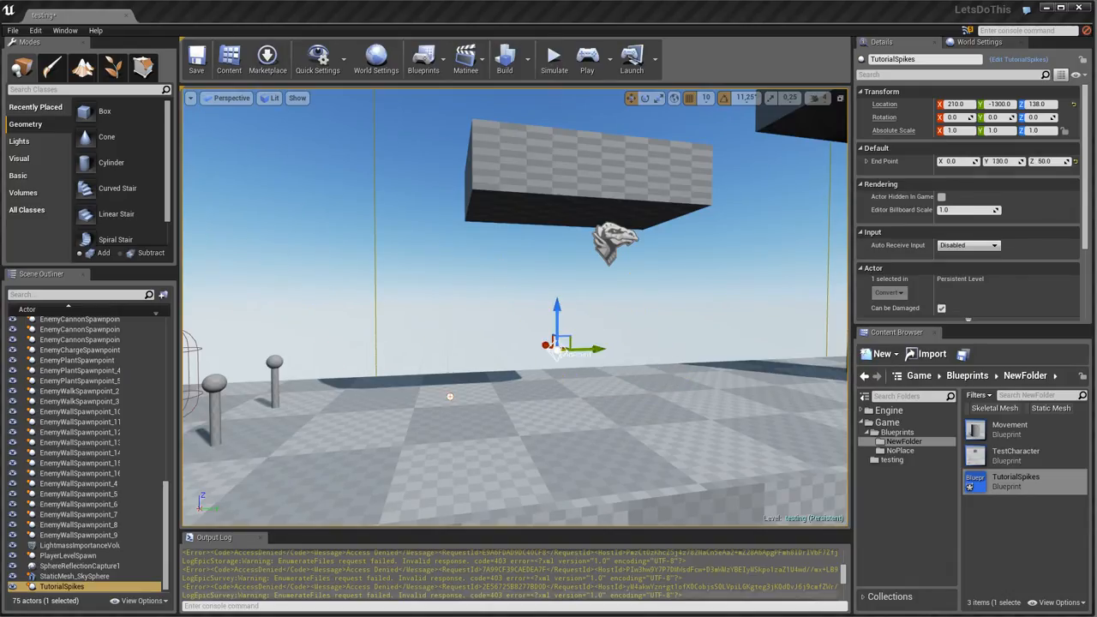
Step: Add float variables SizeZ and SizeY set from Break Vector, wired before the Sequence
{"action": "double_click", "coordinate": [1015, 480]}
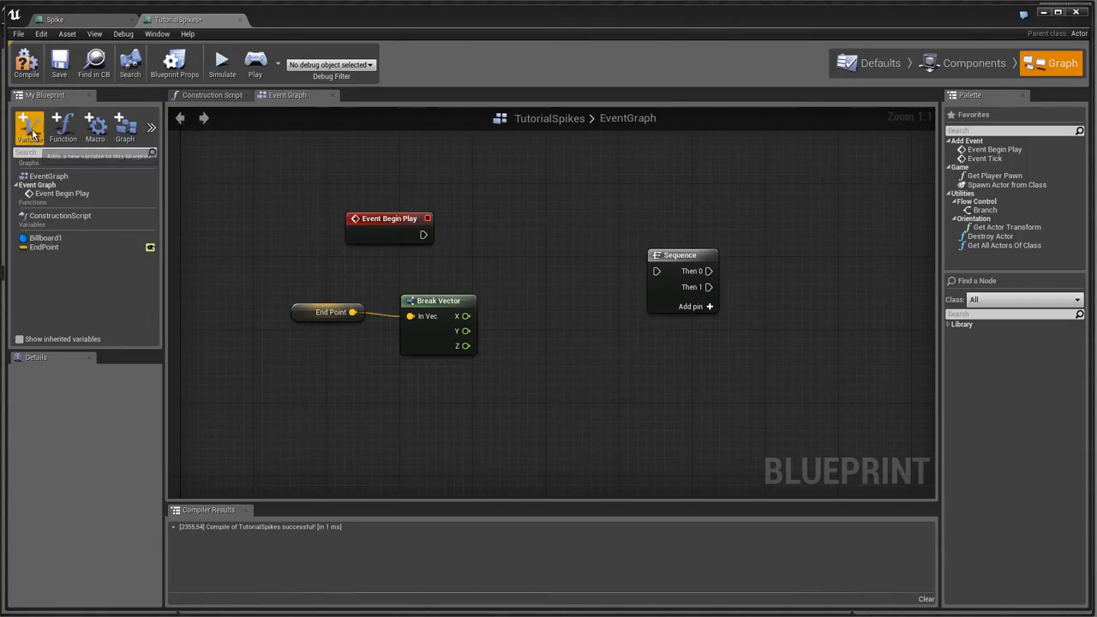
{"action": "left_click", "coordinate": [27, 126]}
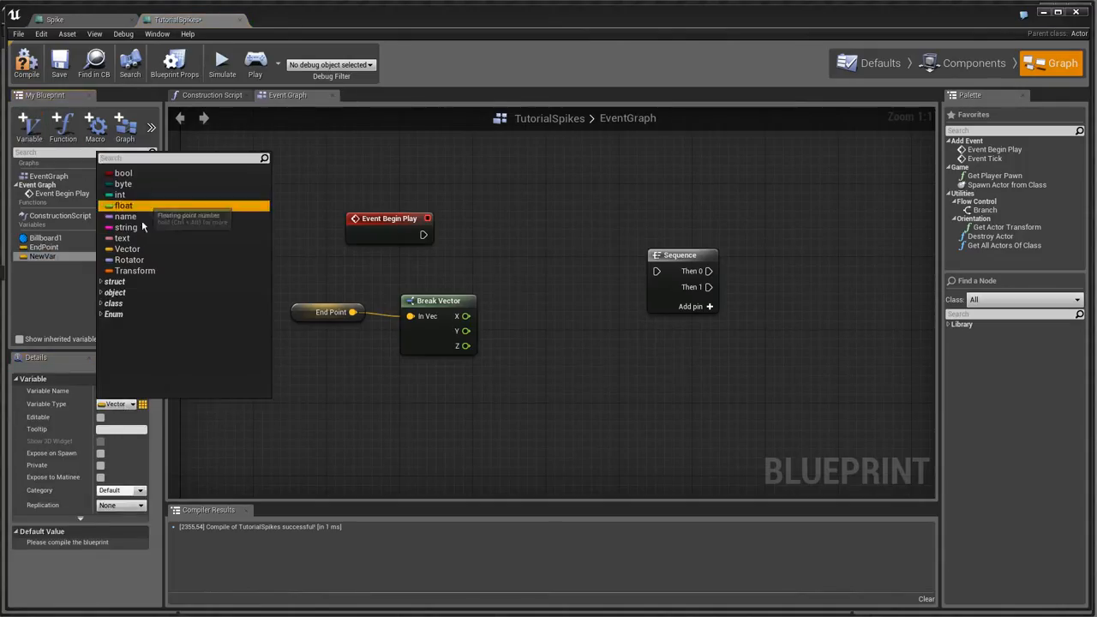
{"action": "left_click", "coordinate": [124, 206]}
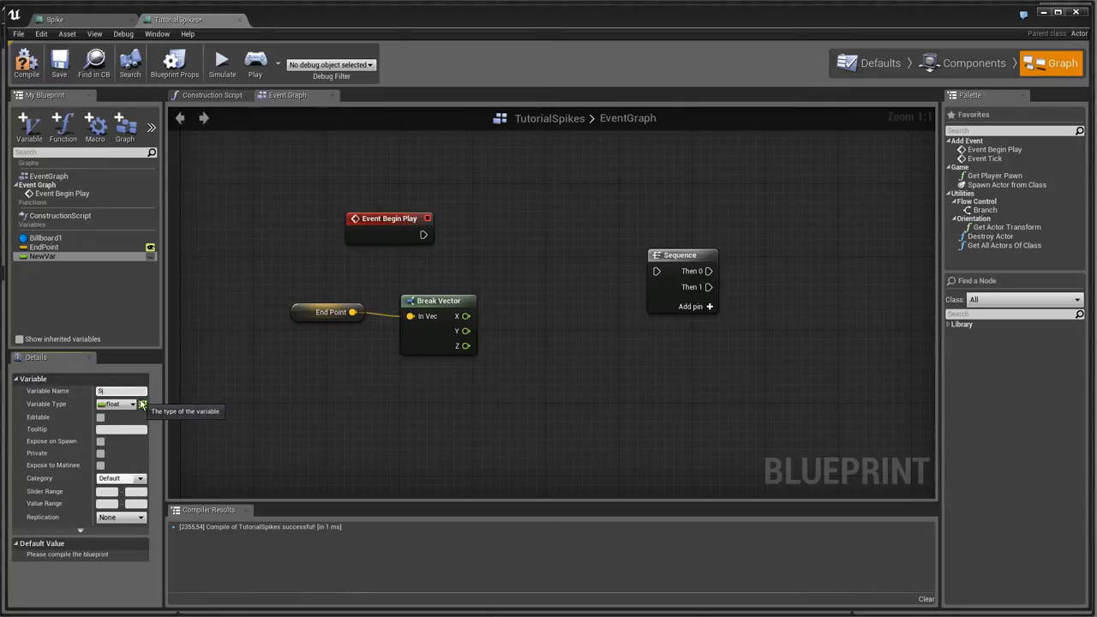
{"action": "type", "text": "izeZ"}
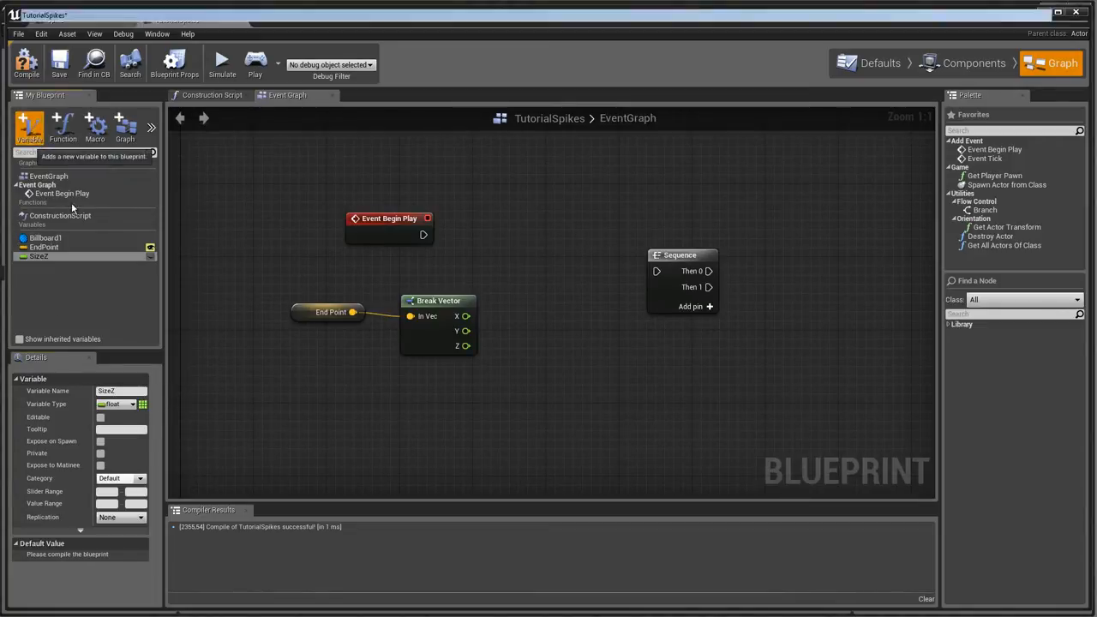
{"action": "left_click", "coordinate": [27, 127]}
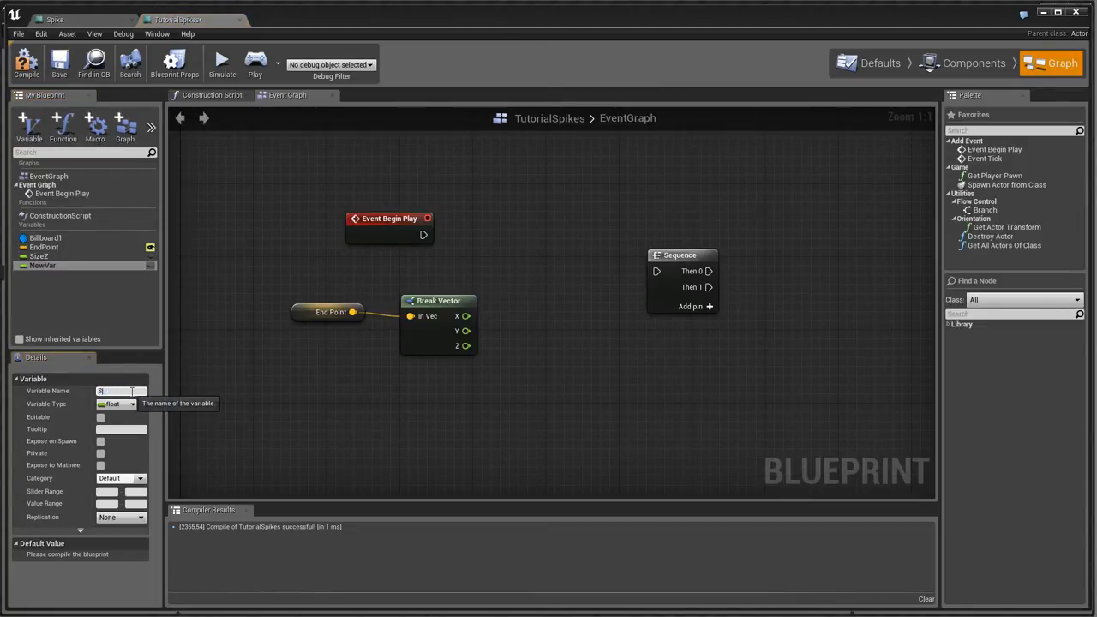
{"action": "type", "text": "izeY"}
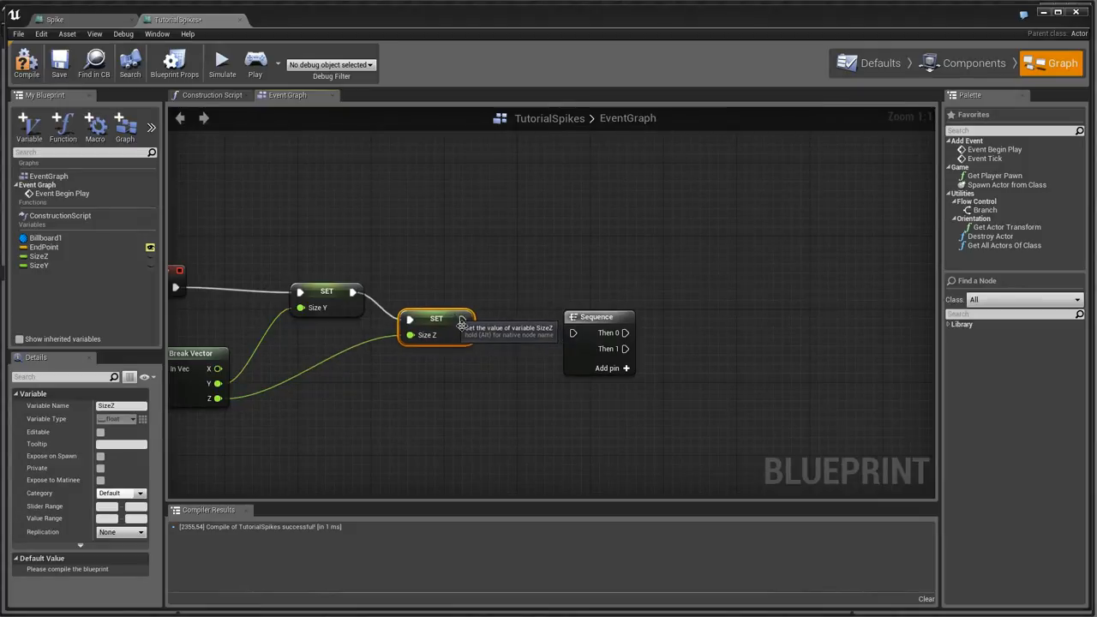
{"action": "left_click_drag", "start_coordinate": [435, 325], "coordinate": [455, 317]}
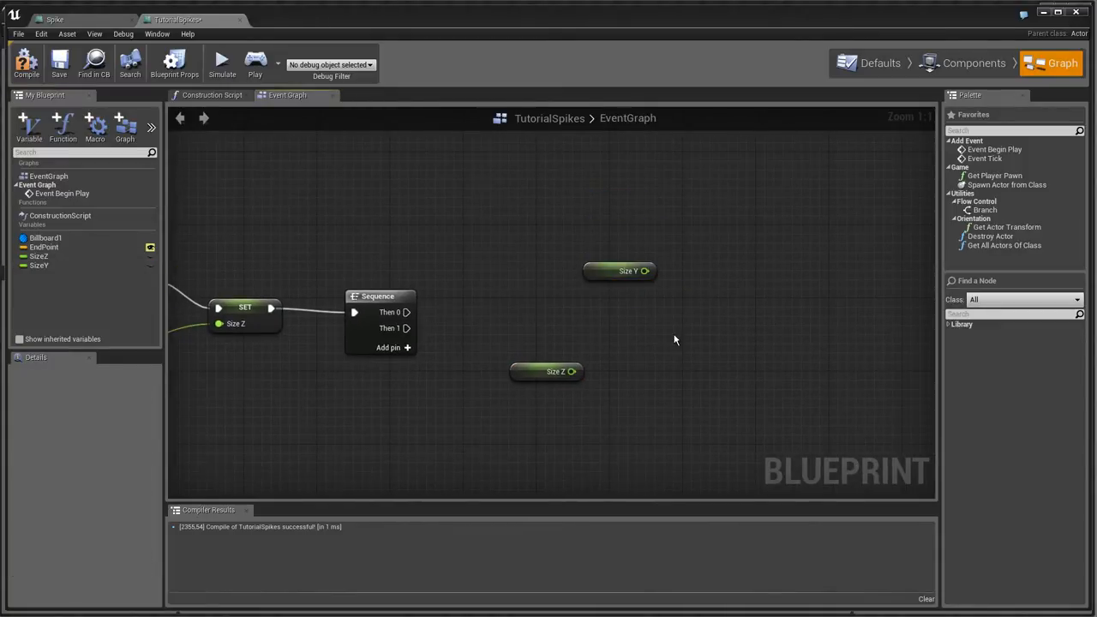
Step: Start a float > float comparison dragged from the Size Z getter
{"action": "left_click", "coordinate": [620, 271]}
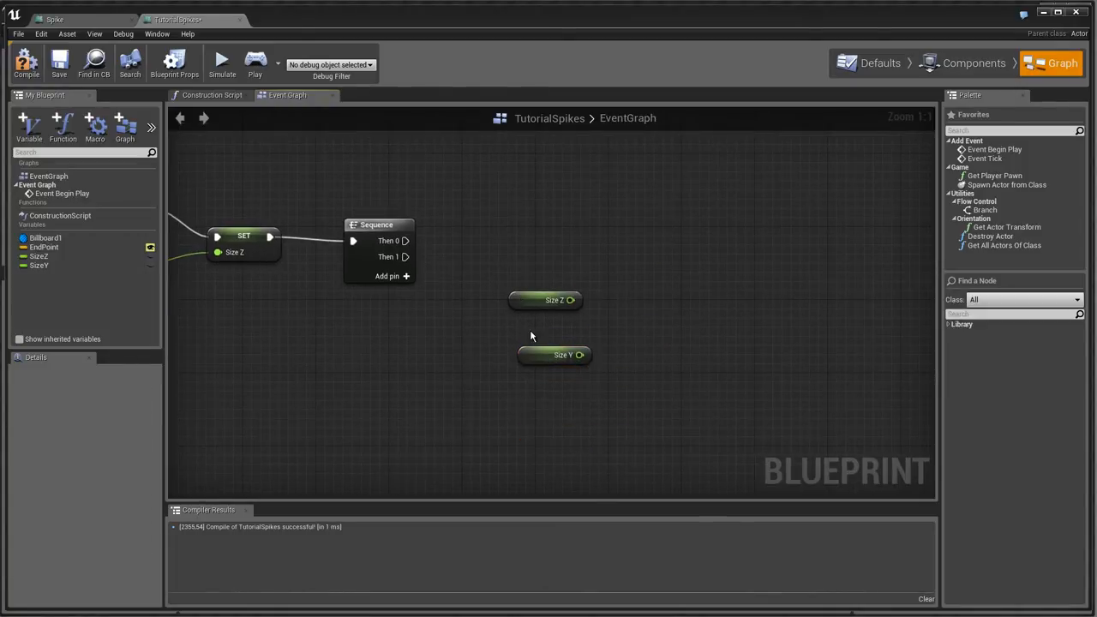
{"action": "mouse_move", "coordinate": [545, 300]}
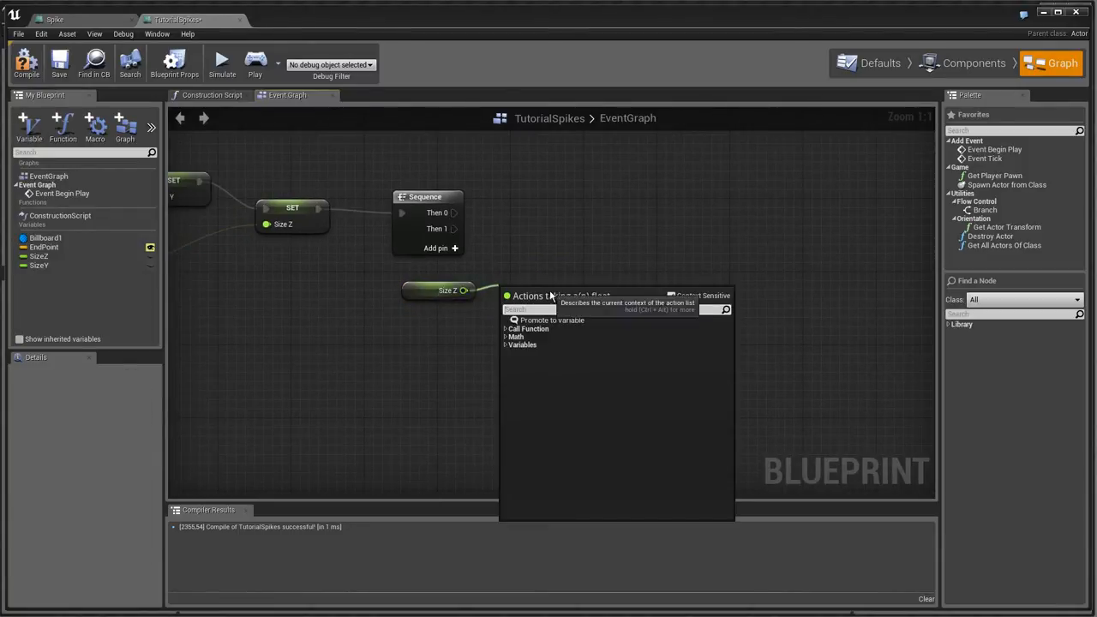
{"action": "type", "text": ">"}
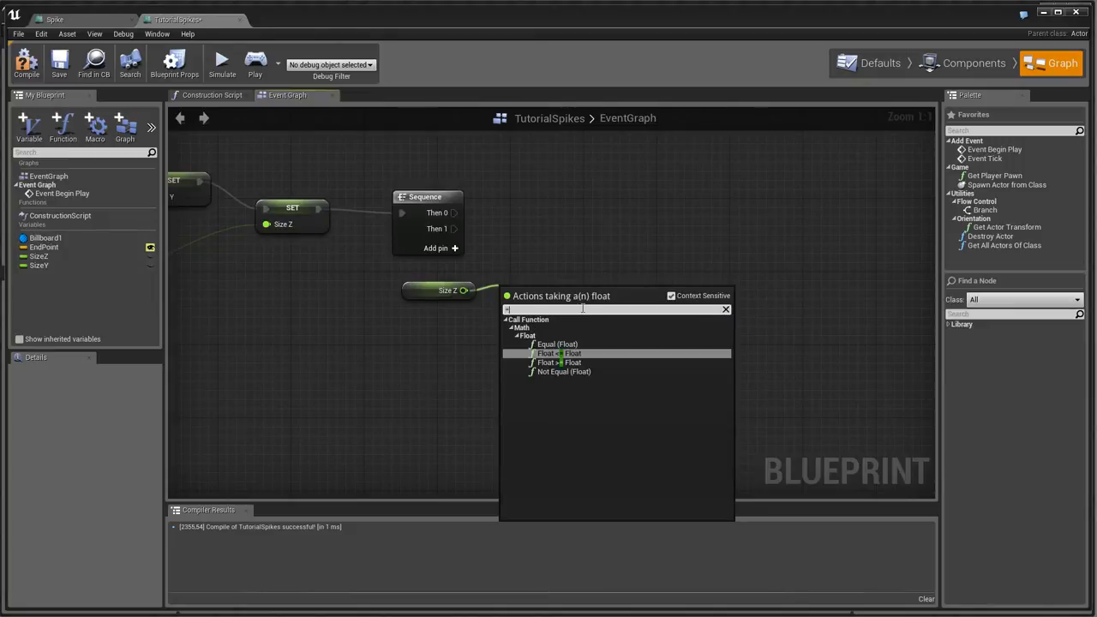
{"action": "mouse_move", "coordinate": [596, 353]}
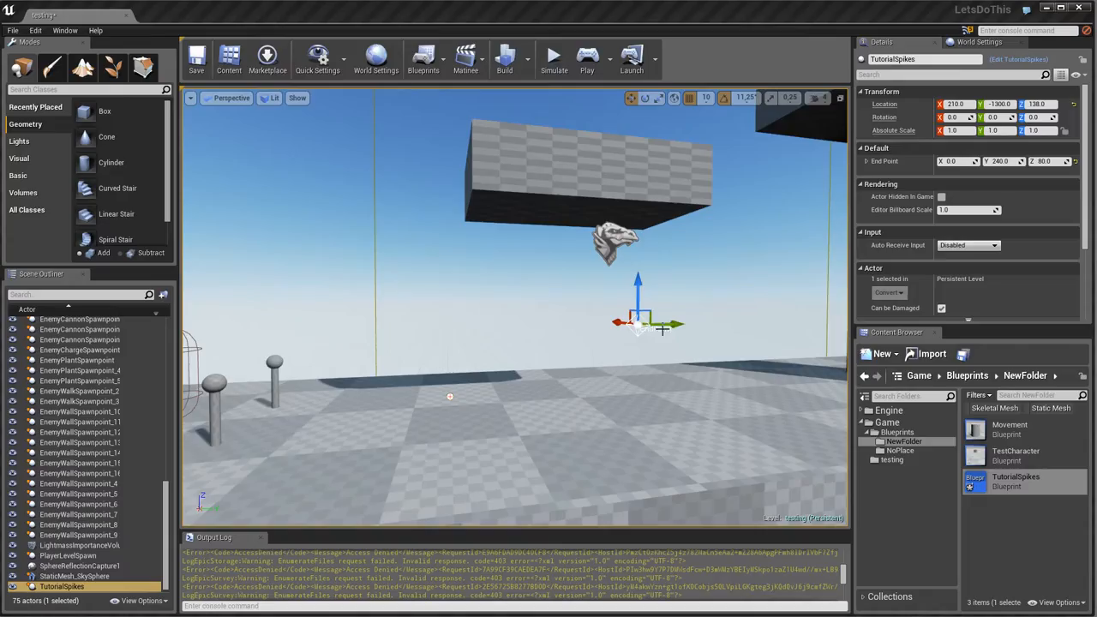
{"action": "mouse_move", "coordinate": [534, 394]}
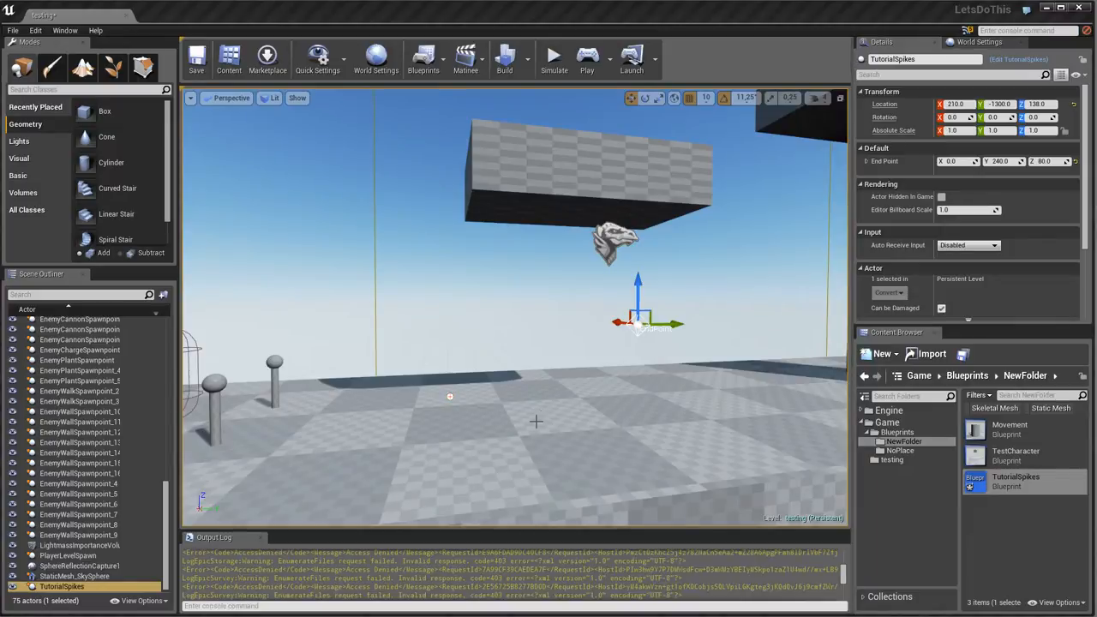
{"action": "mouse_move", "coordinate": [658, 289]}
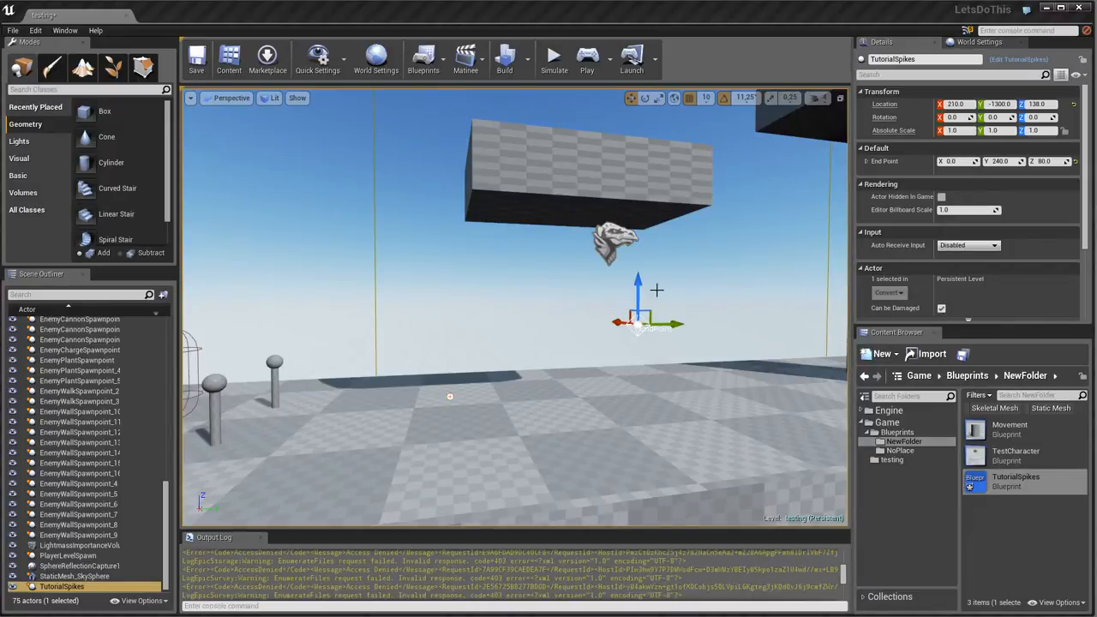
Step: Lower the End Point widget to the floor and reopen the TutorialSpikes blueprint
{"action": "left_click_drag", "start_coordinate": [638, 292], "coordinate": [643, 391]}
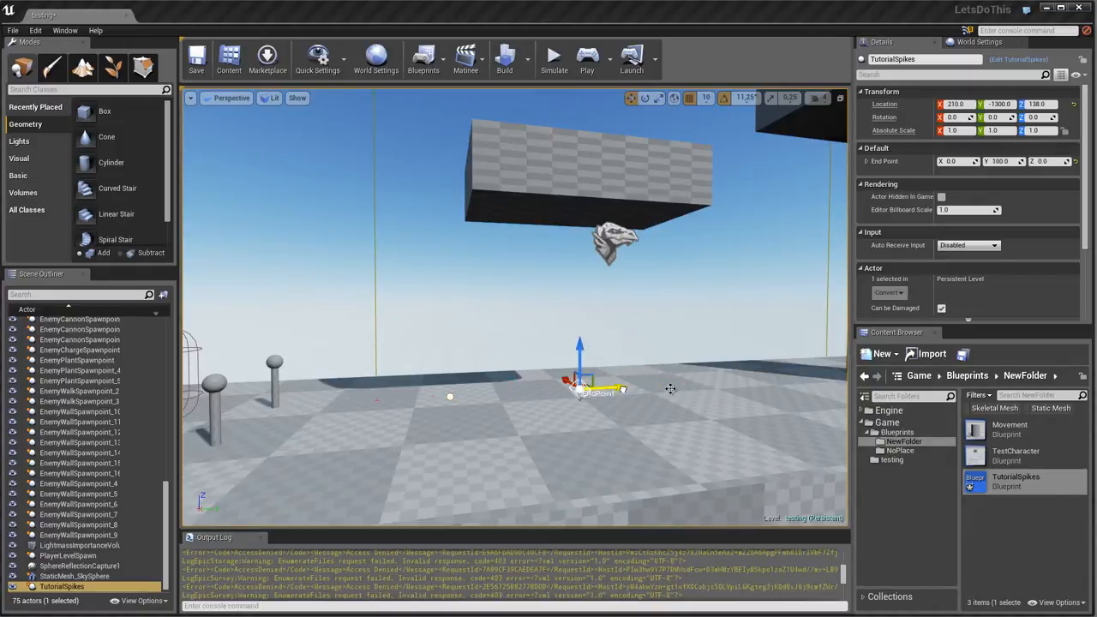
{"action": "double_click", "coordinate": [1015, 480]}
{"action": "type", "text": "bra"}
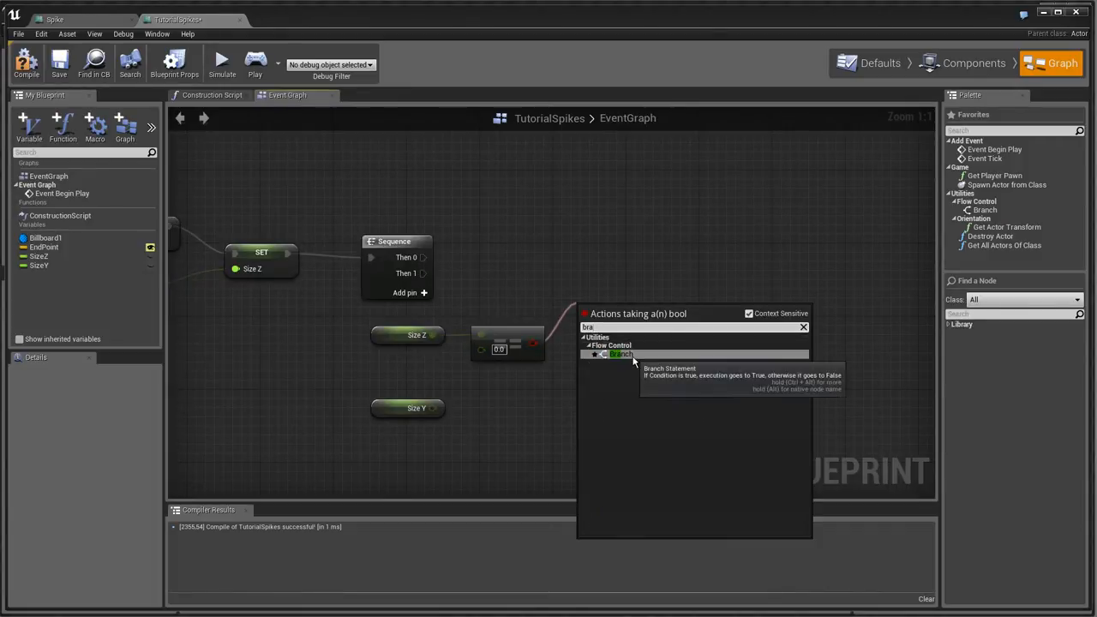
Step: Add a Branch node driven by the Size-greater-than-zero comparison result
{"action": "left_click", "coordinate": [620, 353]}
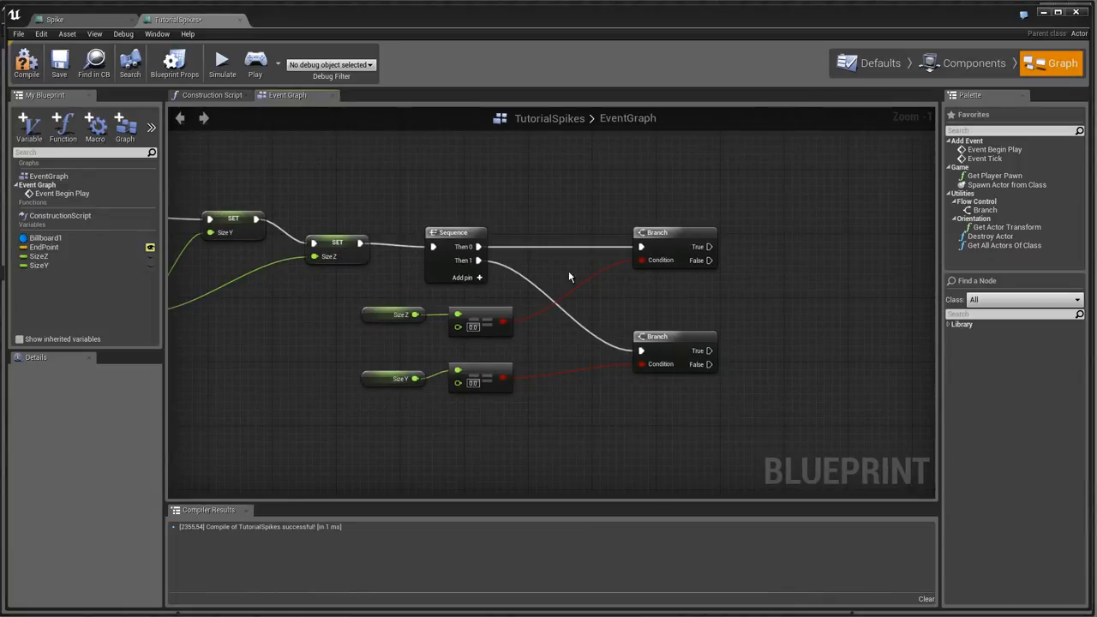
{"action": "mouse_move", "coordinate": [677, 320]}
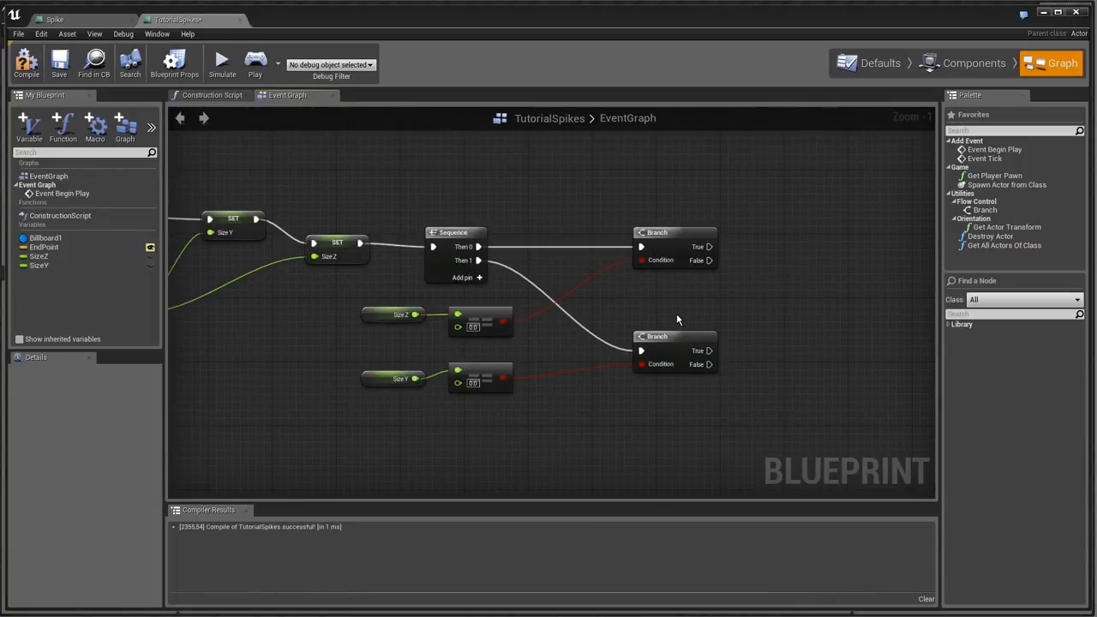
{"action": "mouse_move", "coordinate": [662, 386]}
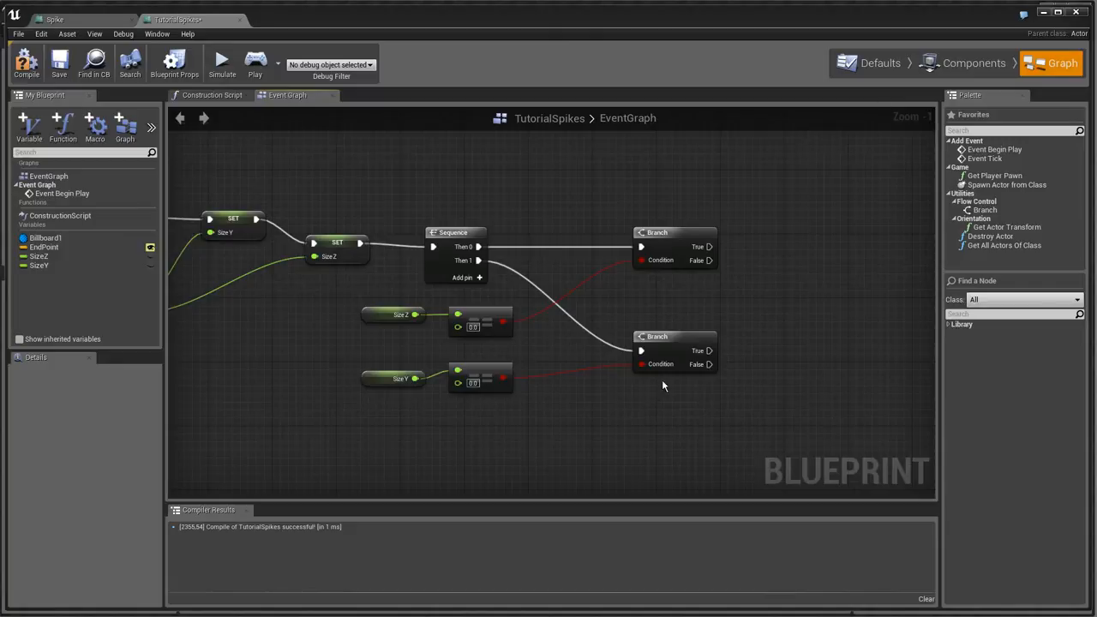
{"action": "mouse_move", "coordinate": [766, 329]}
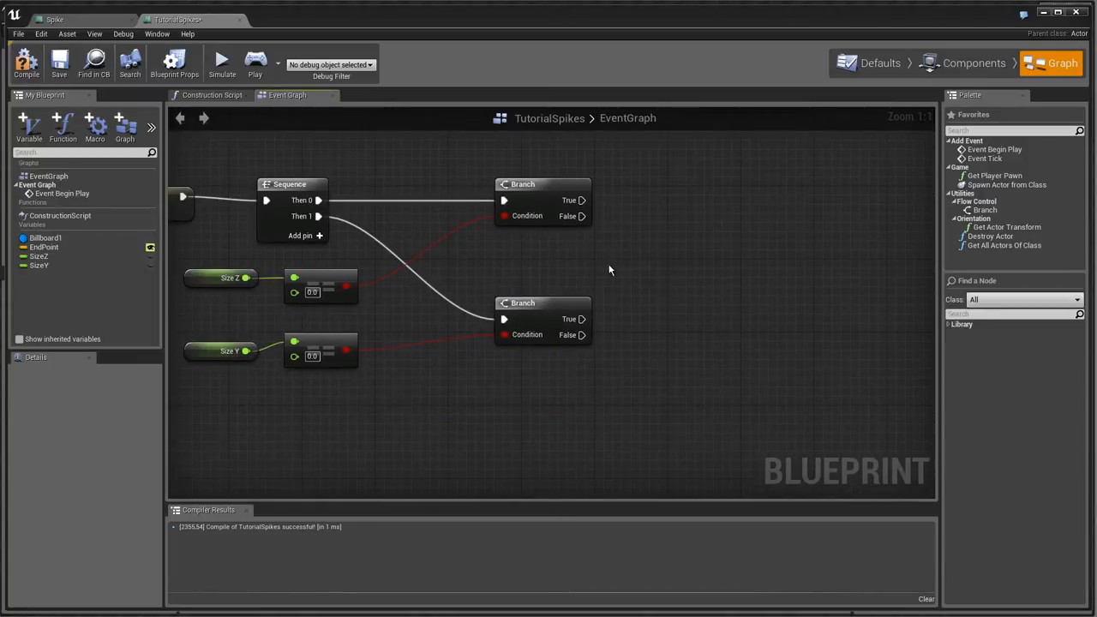
{"action": "mouse_move", "coordinate": [555, 251]}
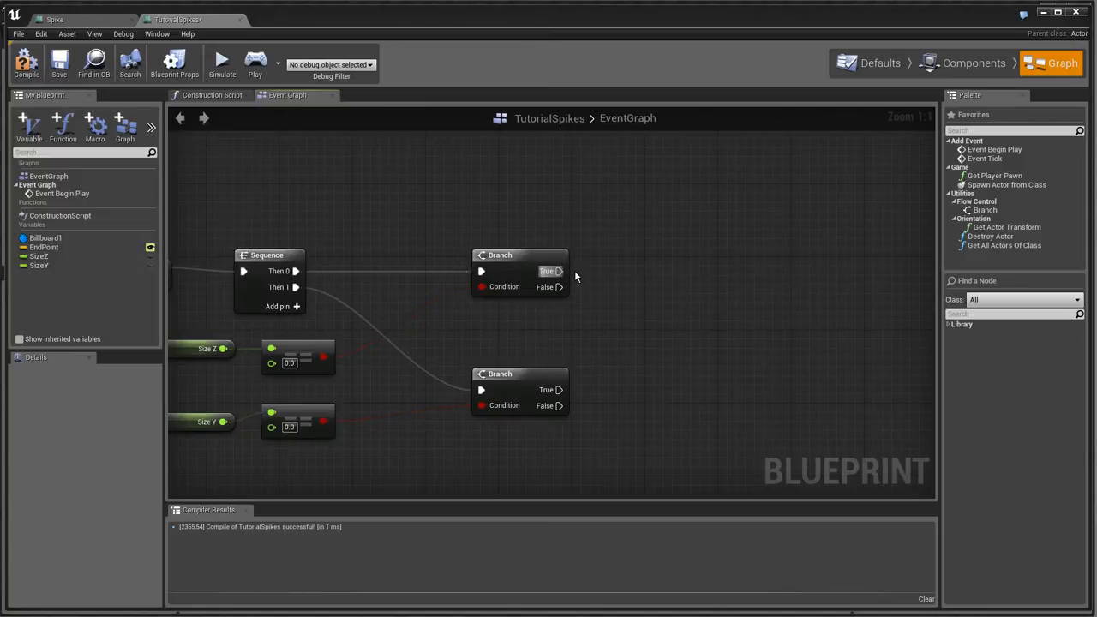
Step: Add a second Branch off the first Branch's True pin and paste a copied comparison node beside it
{"action": "left_click_drag", "start_coordinate": [558, 271], "coordinate": [658, 273]}
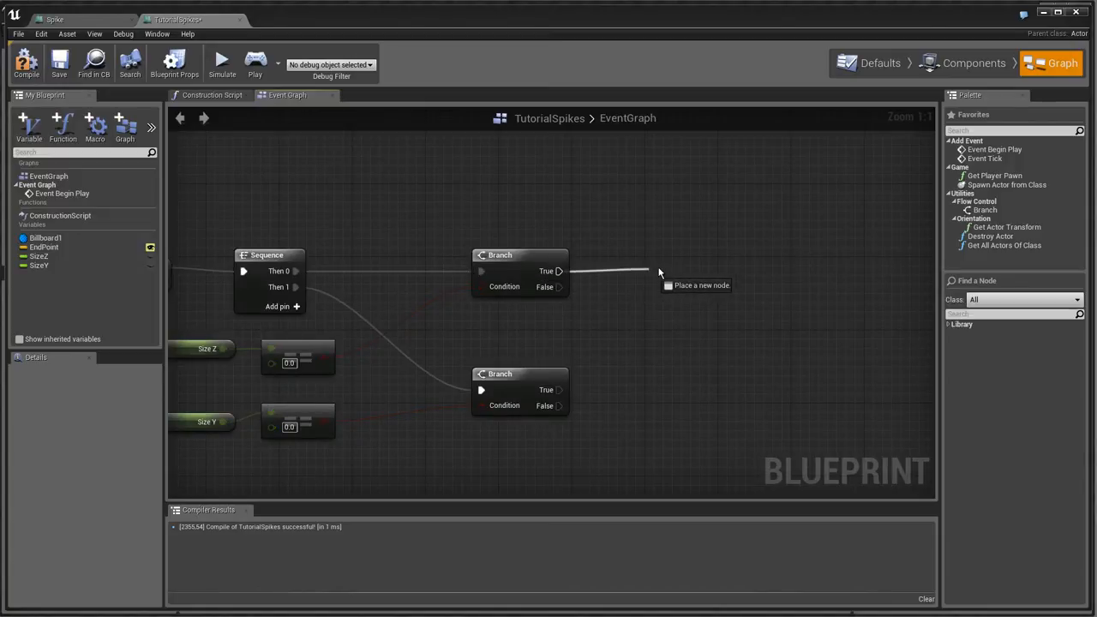
{"action": "left_click", "coordinate": [689, 253]}
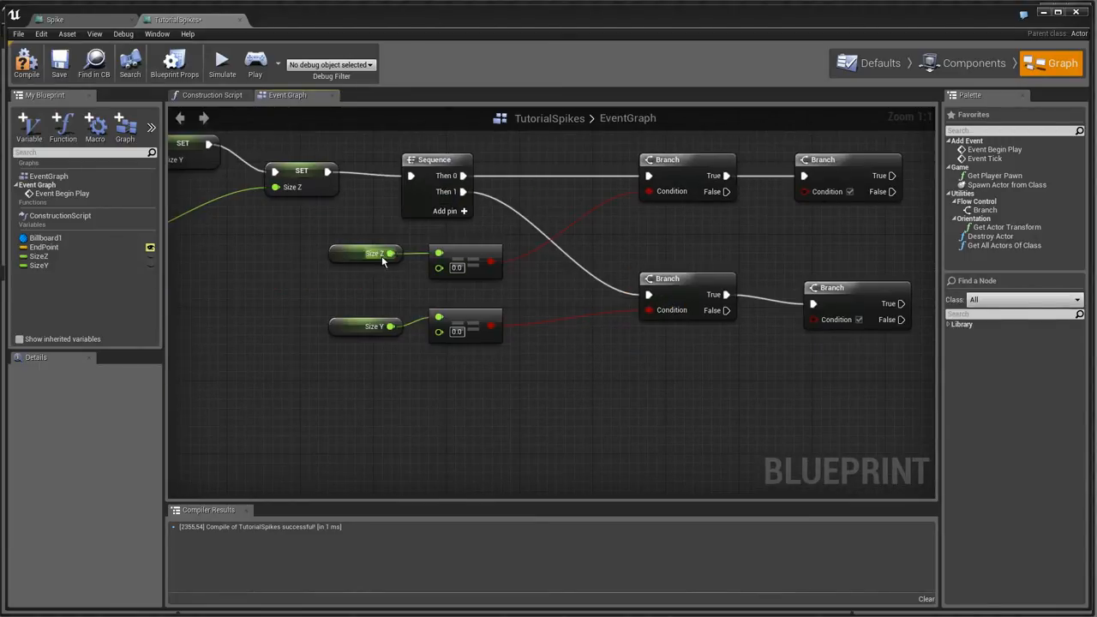
{"action": "left_click", "coordinate": [369, 254]}
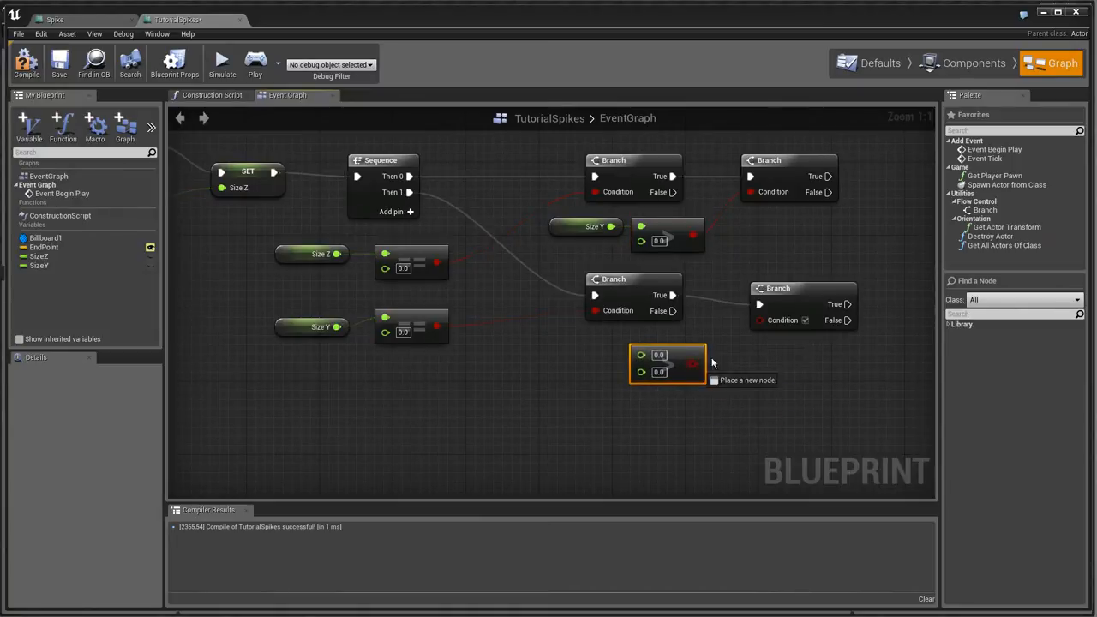
{"action": "left_click", "coordinate": [318, 326]}
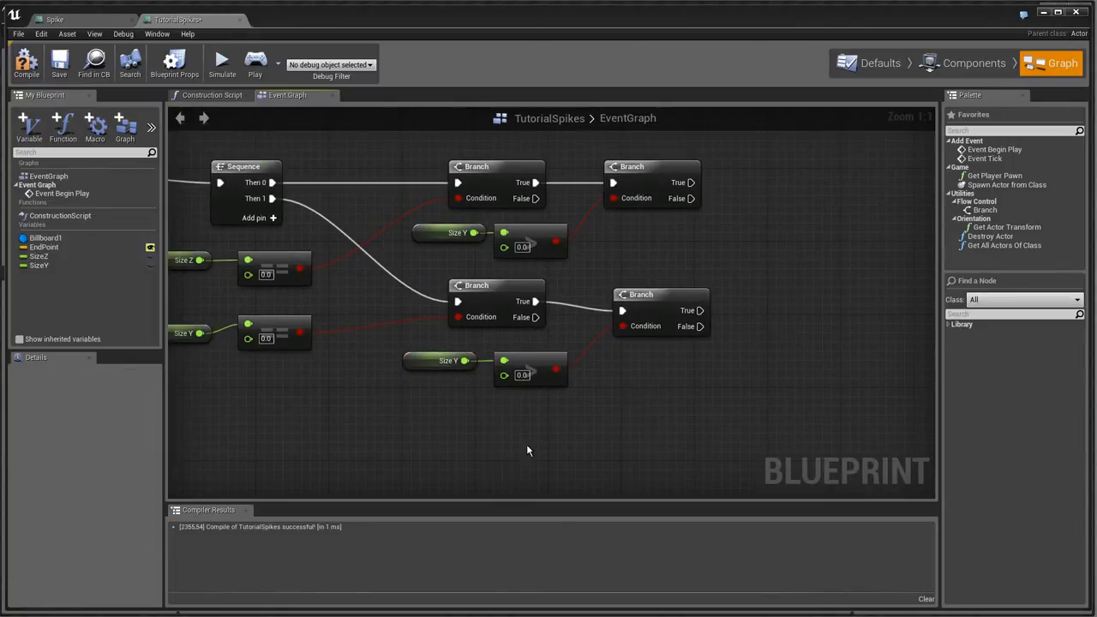
{"action": "mouse_move", "coordinate": [716, 382]}
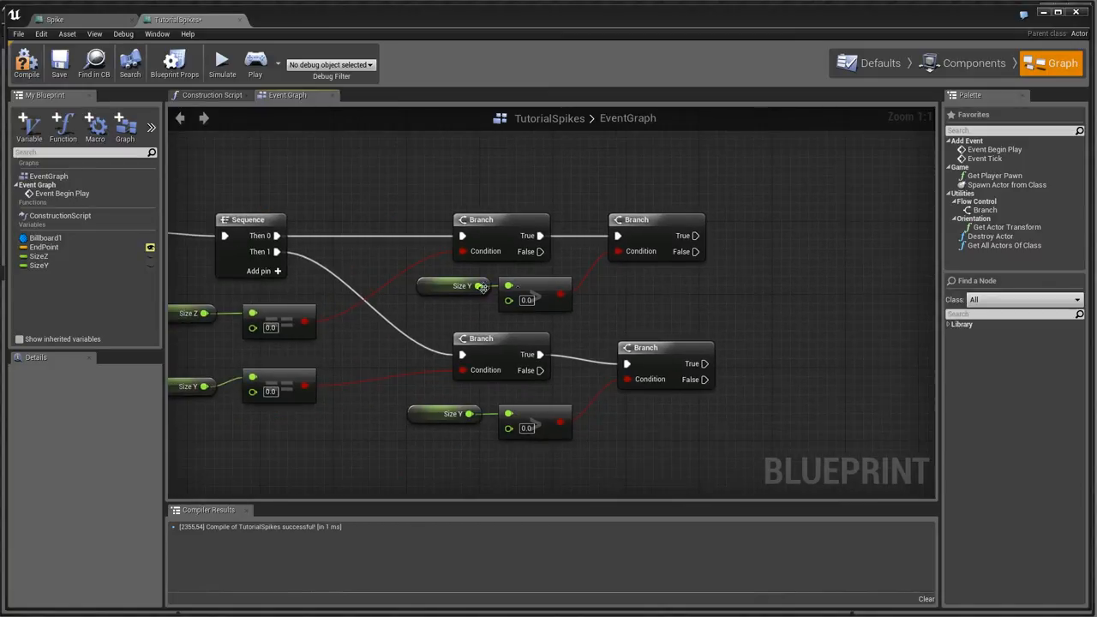
{"action": "mouse_move", "coordinate": [802, 110]}
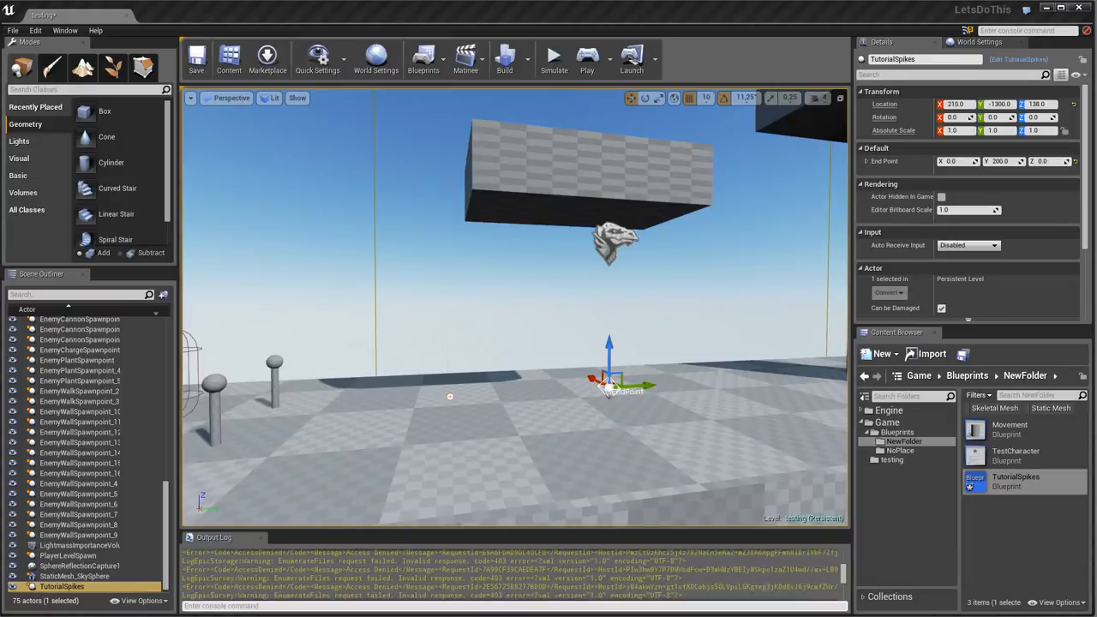
Step: Return to the TutorialSpikes event graph and scroll to the nested Branch area
{"action": "double_click", "coordinate": [1015, 480]}
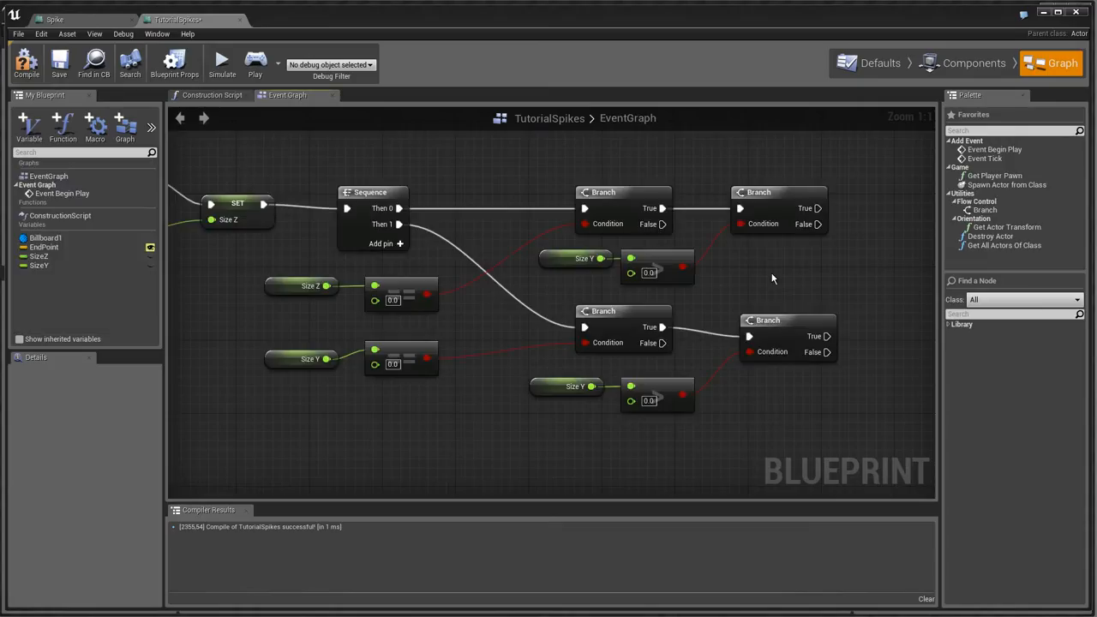
{"action": "scroll", "scroll_direction": "down", "scroll_amount": 3}
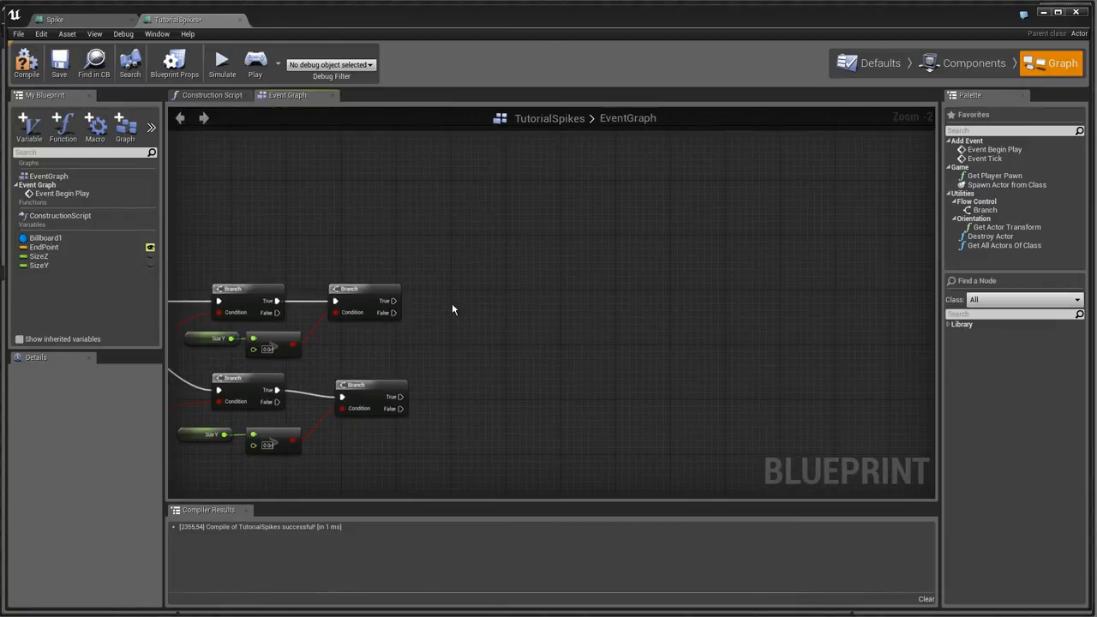
Step: Search 'spawn' in the node finder to locate Spawn Actor from Class
{"action": "left_click", "coordinate": [1011, 314]}
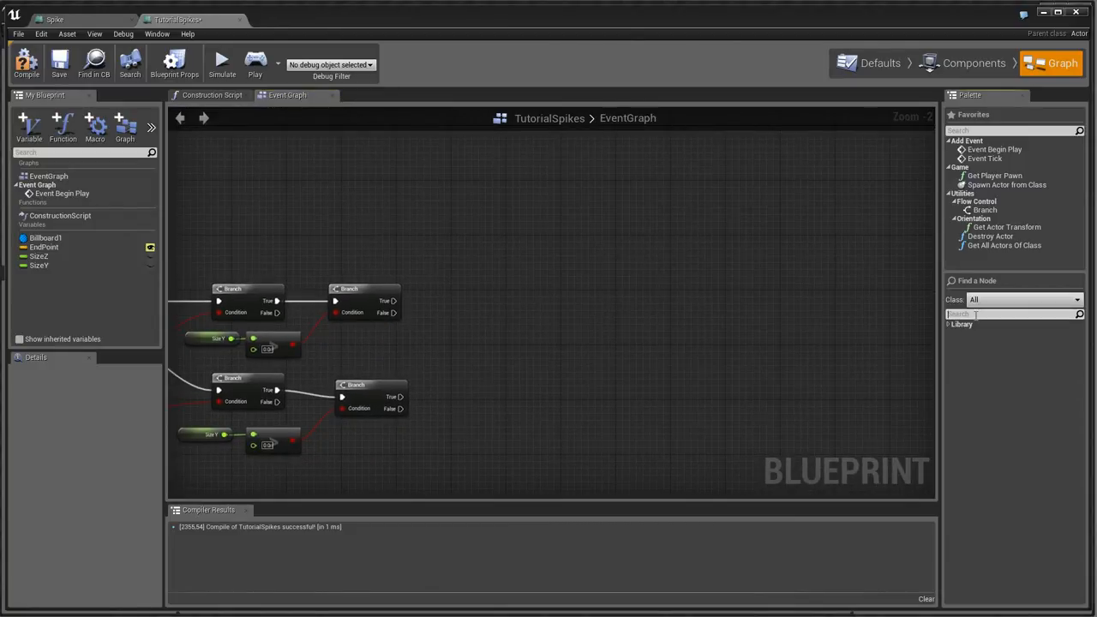
{"action": "type", "text": "spawn"}
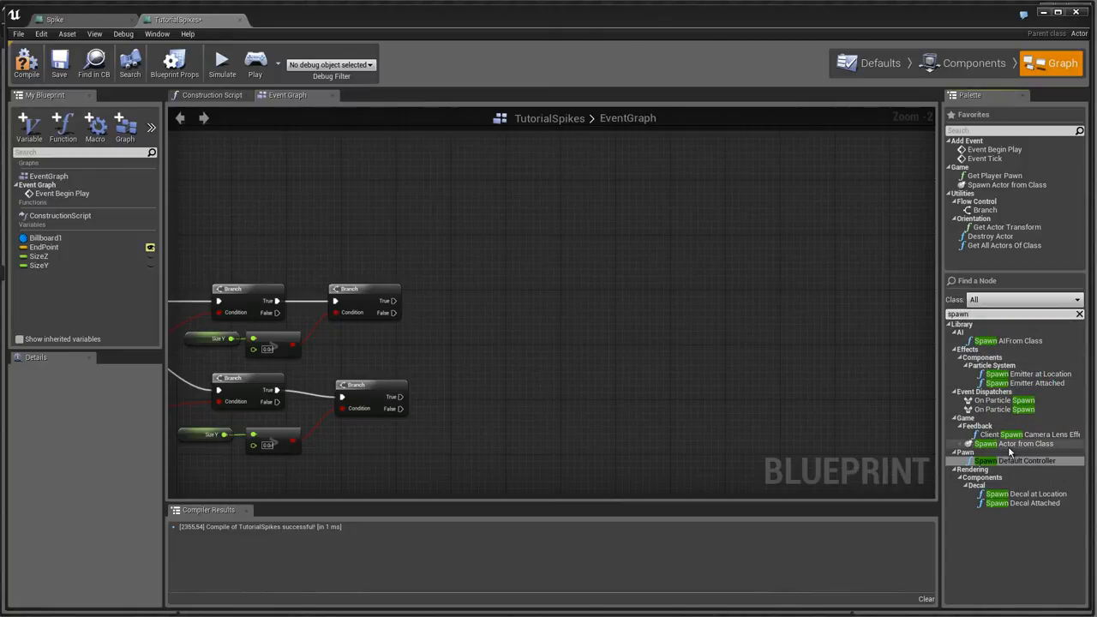
{"action": "mouse_move", "coordinate": [1011, 442]}
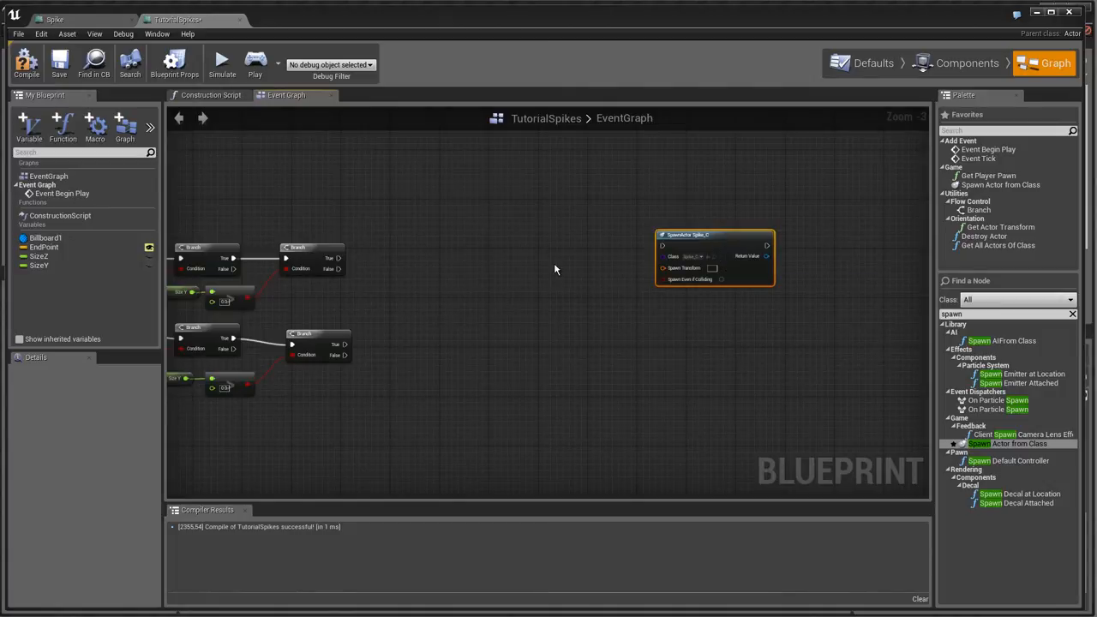
{"action": "mouse_move", "coordinate": [703, 286]}
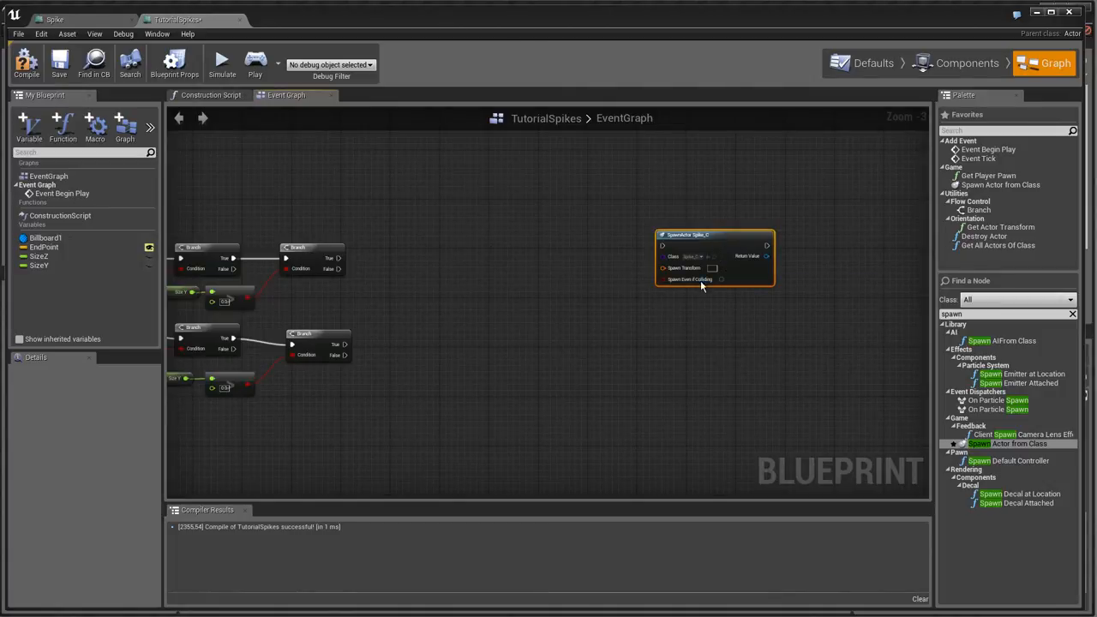
{"action": "mouse_move", "coordinate": [505, 294]}
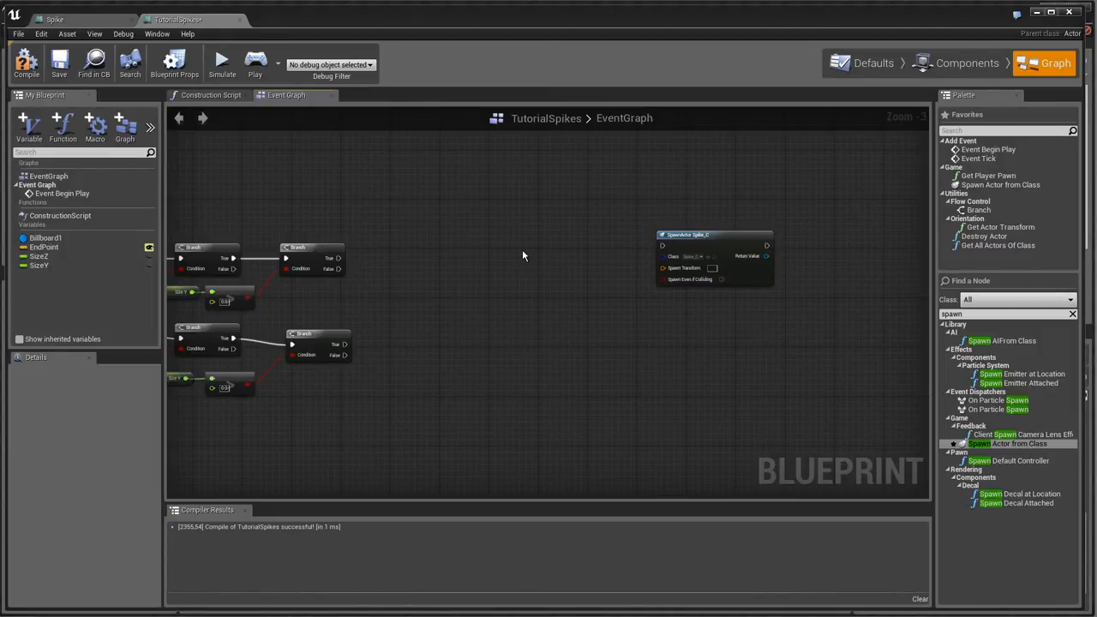
Step: Add a ForLoop node to the graph, then move the TutorialSpikes actor across the level floor
{"action": "right_click", "coordinate": [523, 260]}
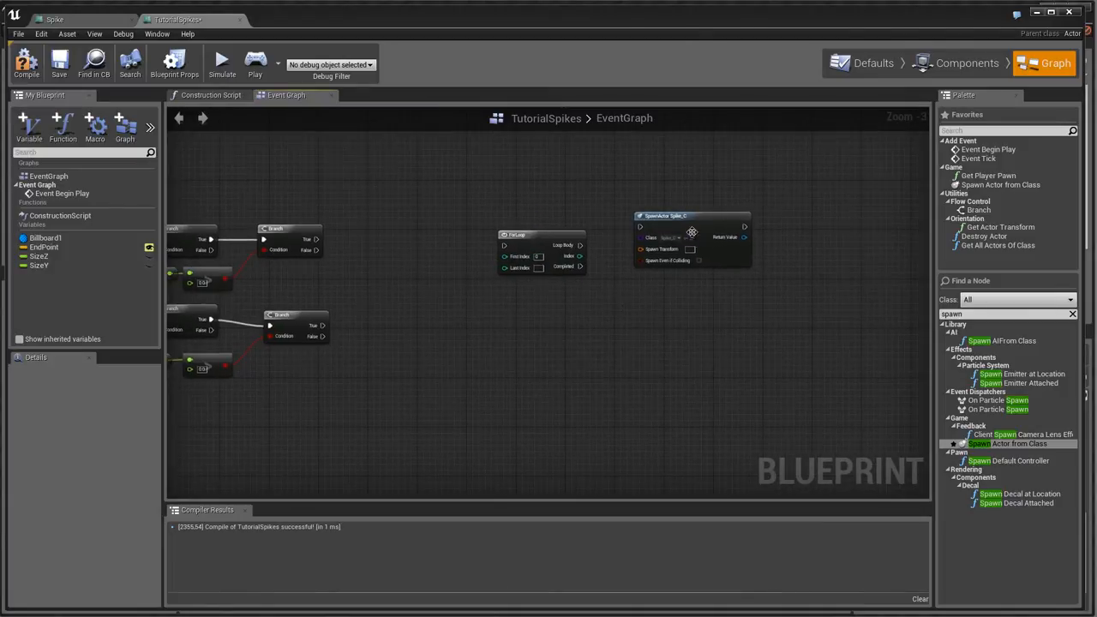
{"action": "left_click_drag", "start_coordinate": [693, 216], "coordinate": [771, 228]}
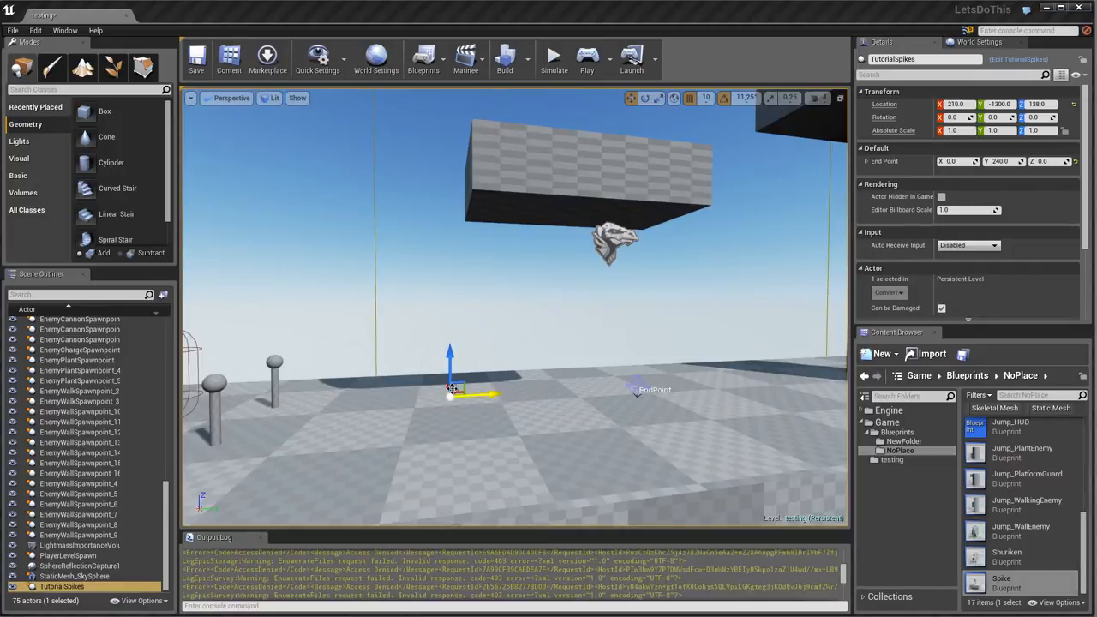
{"action": "left_click_drag", "start_coordinate": [449, 391], "coordinate": [638, 380]}
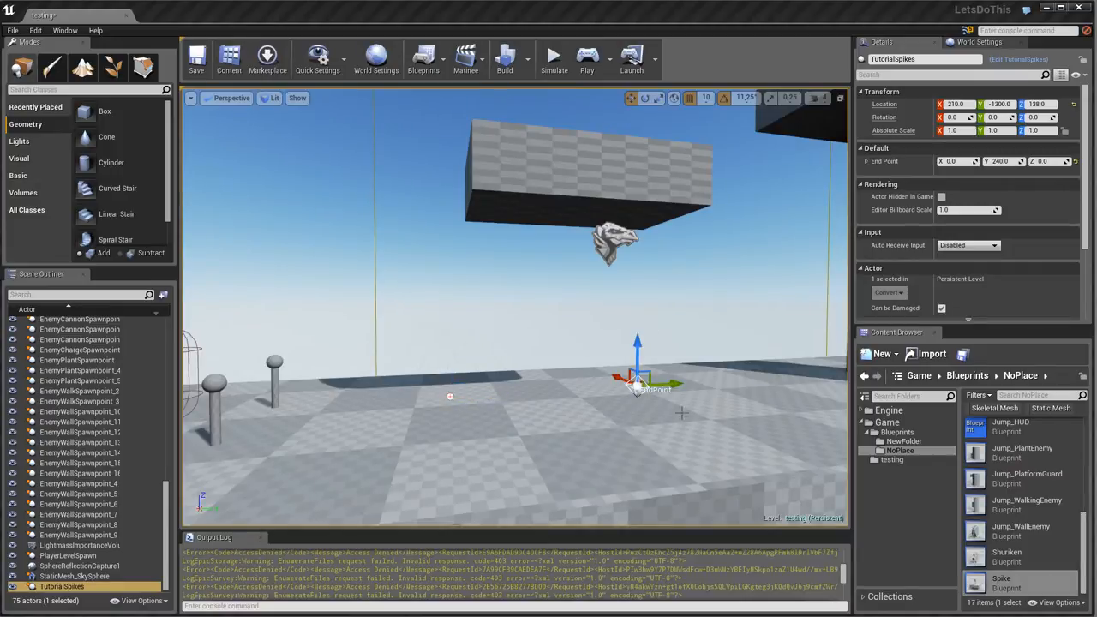
{"action": "mouse_move", "coordinate": [682, 411]}
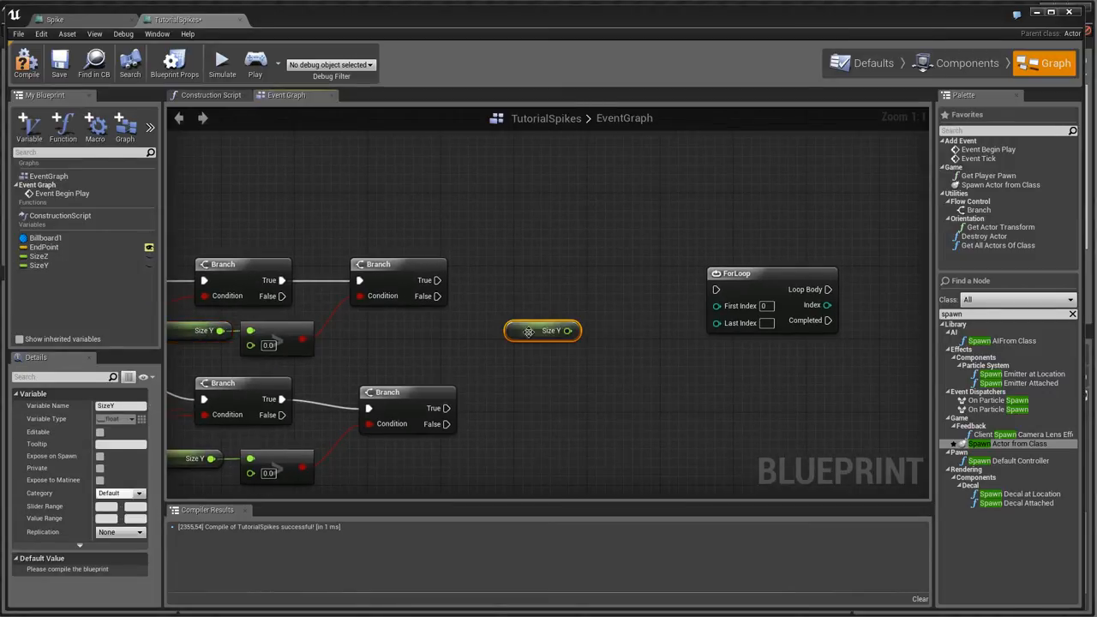
Step: Feed Size Y into a float math node with a second value of 50
{"action": "left_click_drag", "start_coordinate": [542, 330], "coordinate": [405, 192]}
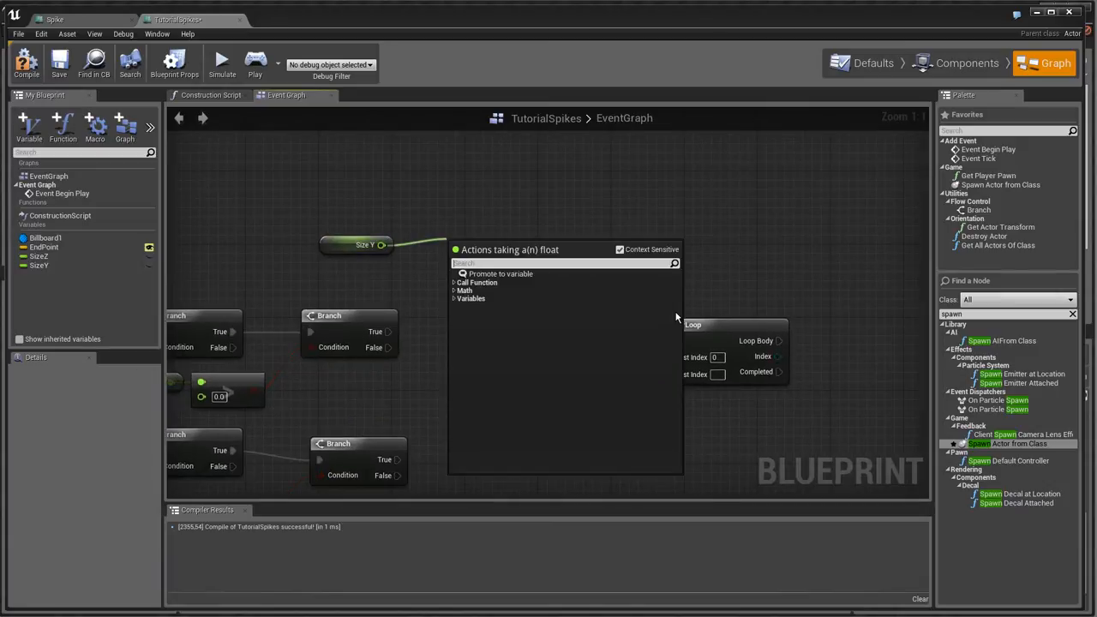
{"action": "left_click", "coordinate": [476, 281]}
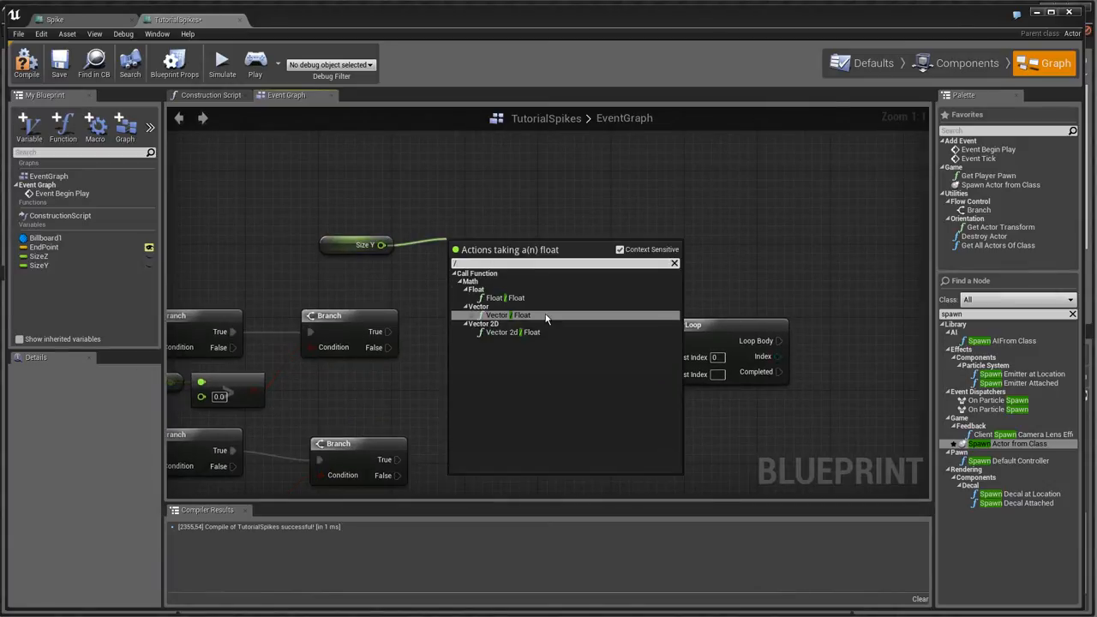
{"action": "mouse_move", "coordinate": [522, 316]}
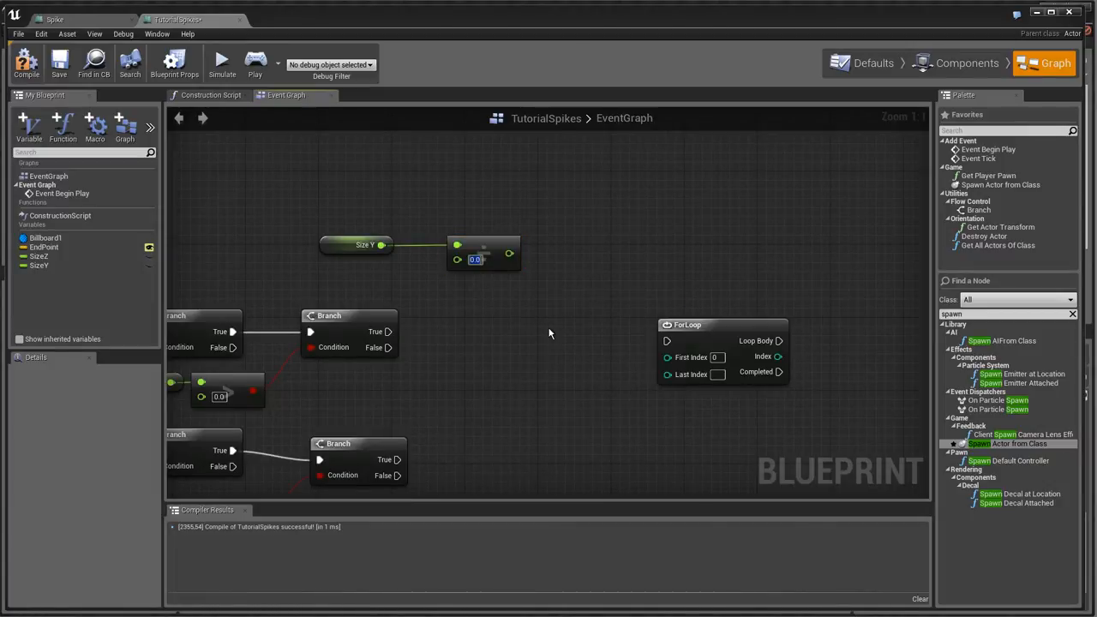
{"action": "type", "text": "50"}
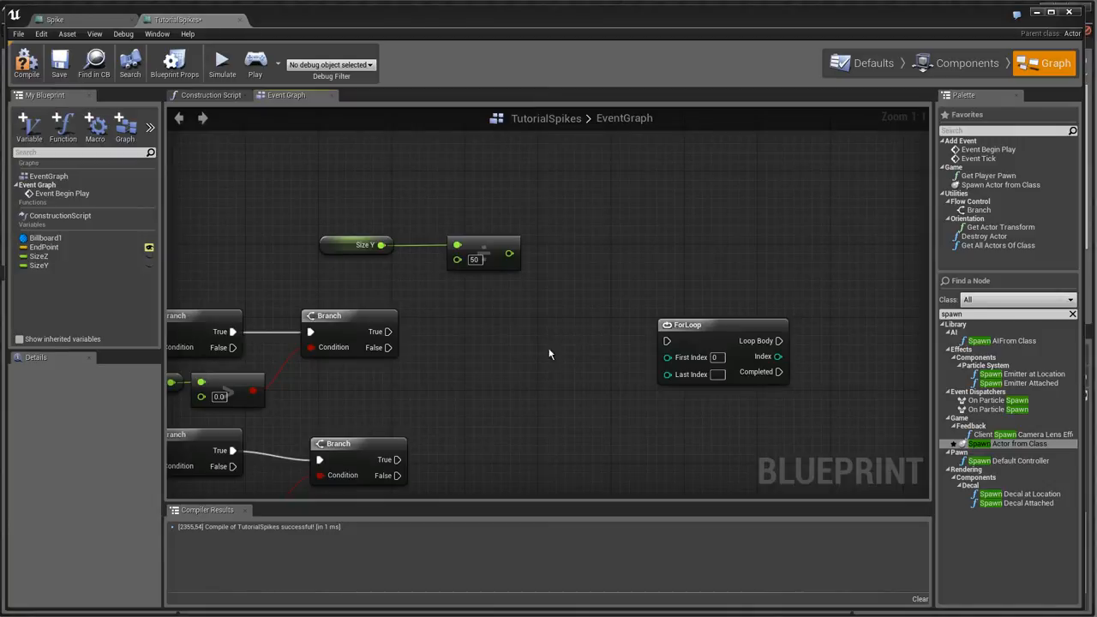
{"action": "left_click", "coordinate": [359, 246]}
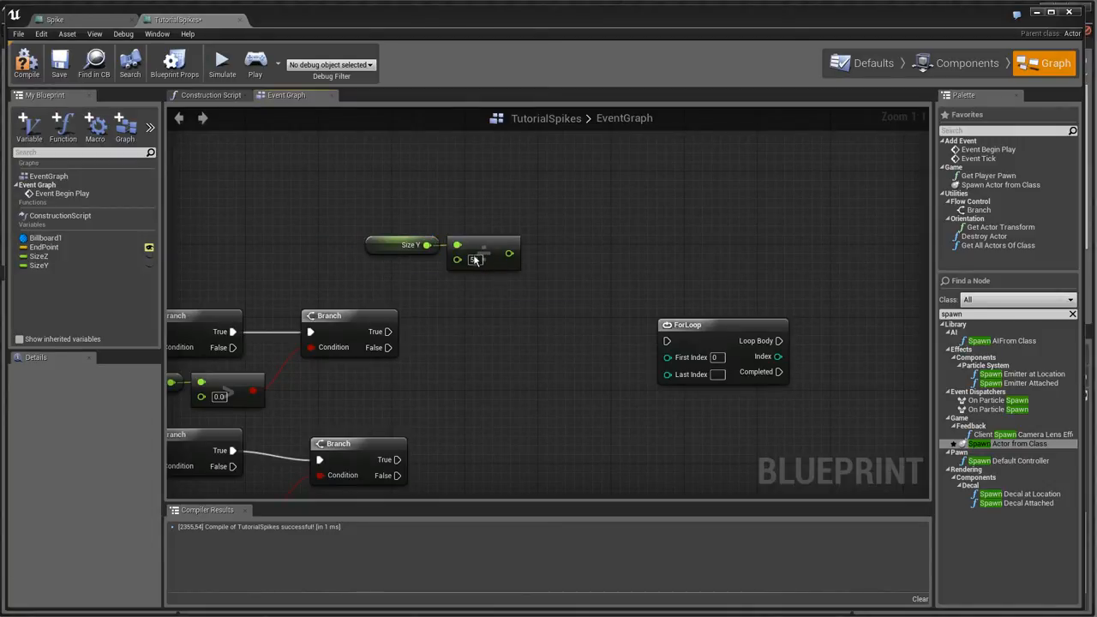
{"action": "type", "text": "0"}
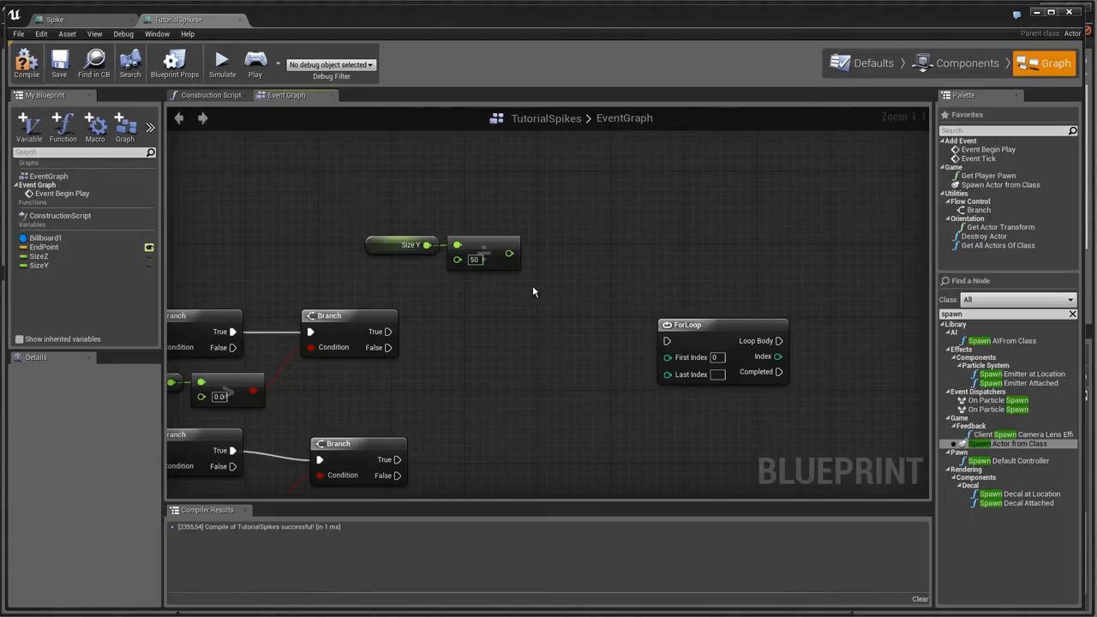
{"action": "left_click", "coordinate": [401, 245]}
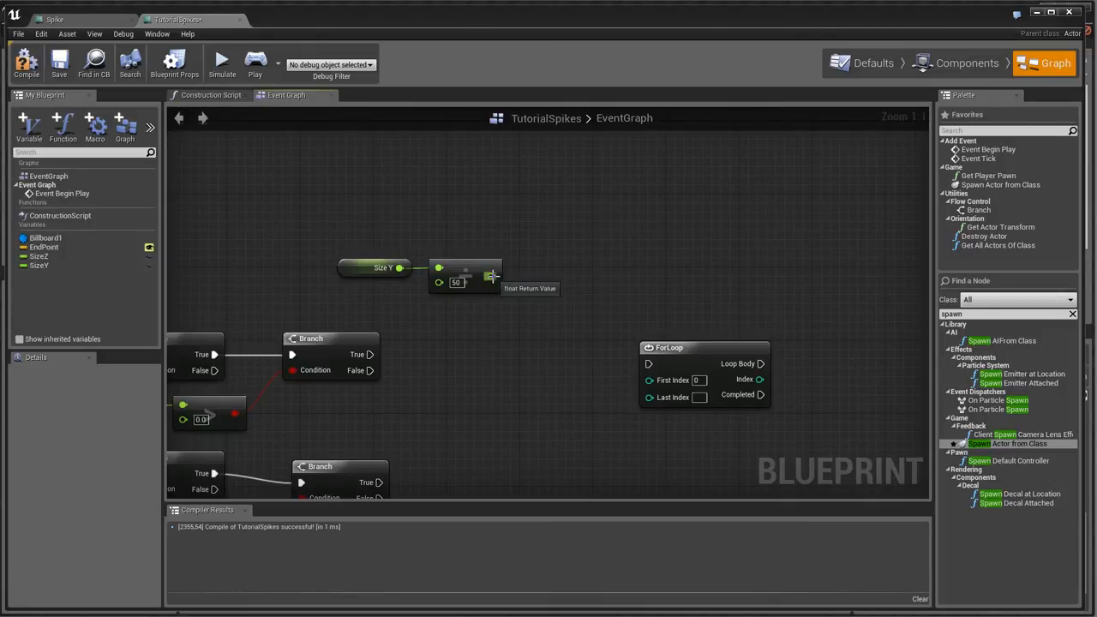
{"action": "left_click", "coordinate": [466, 271]}
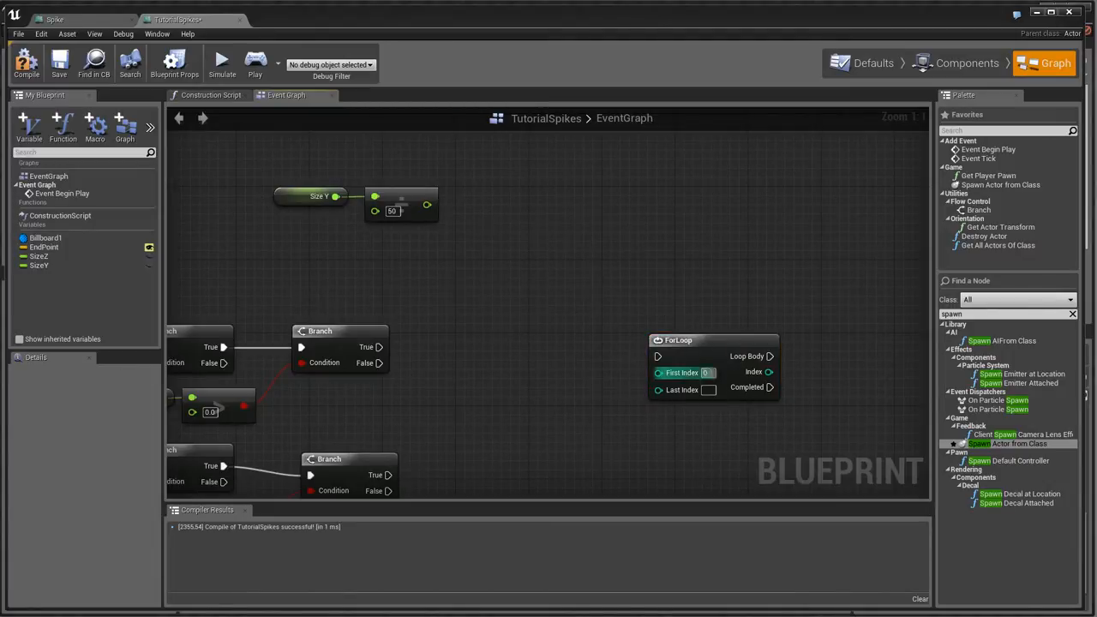
{"action": "mouse_move", "coordinate": [683, 391]}
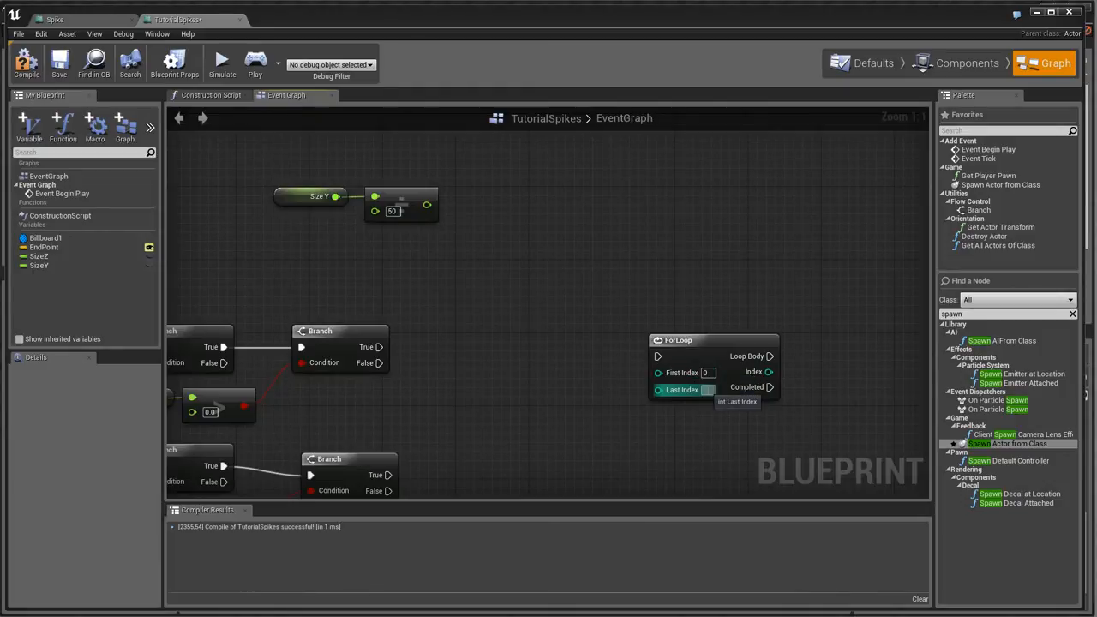
{"action": "mouse_move", "coordinate": [300, 175]}
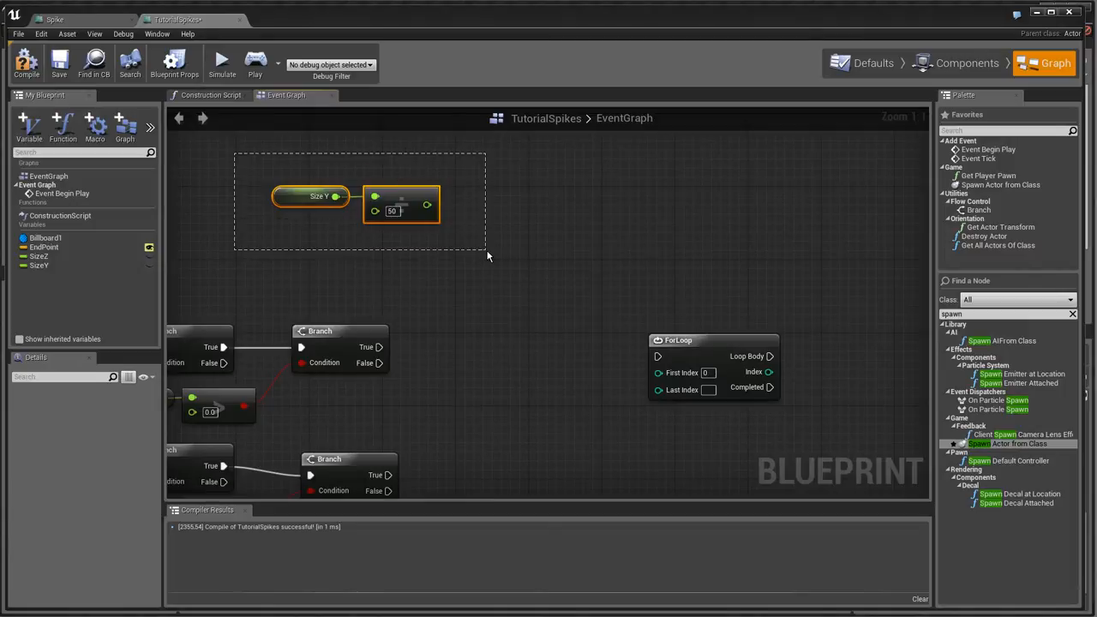
{"action": "mouse_move", "coordinate": [316, 198]}
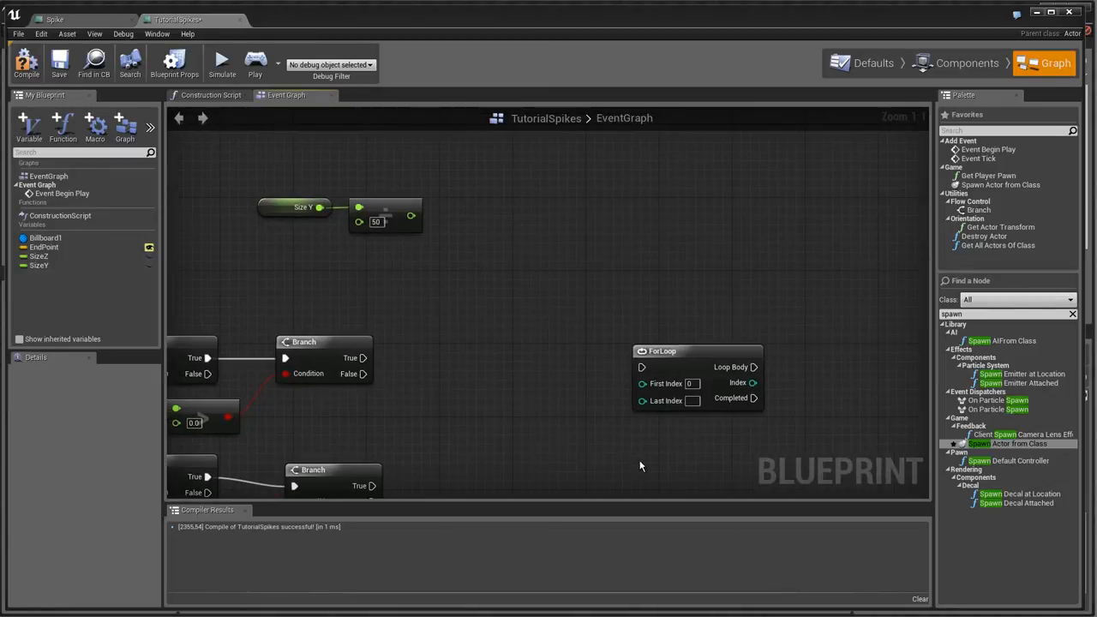
{"action": "mouse_move", "coordinate": [490, 249]}
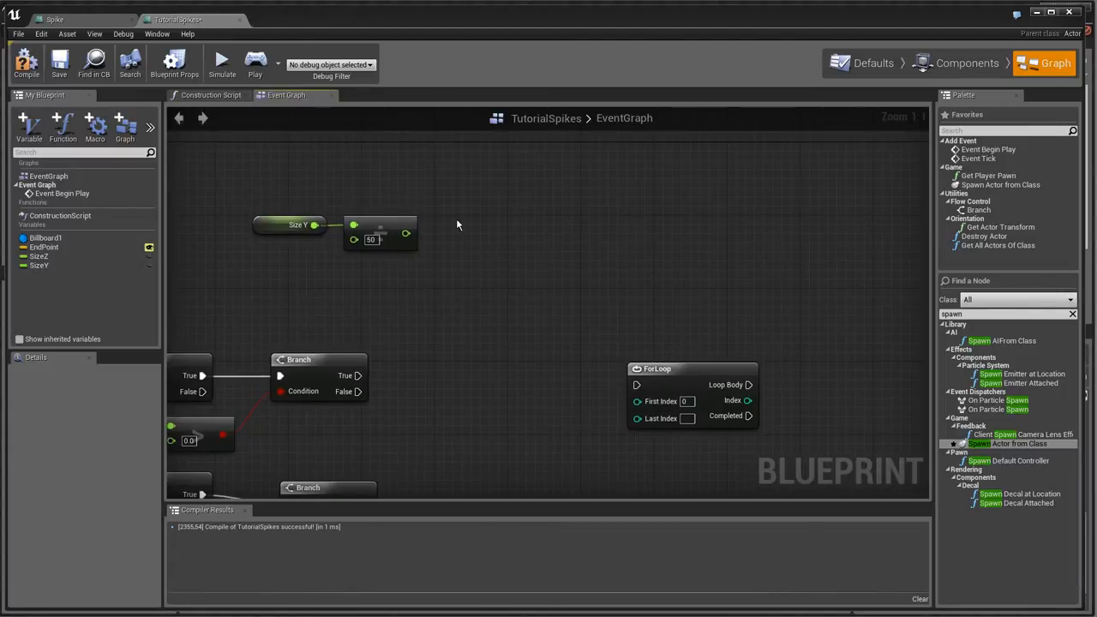
{"action": "mouse_move", "coordinate": [360, 224]}
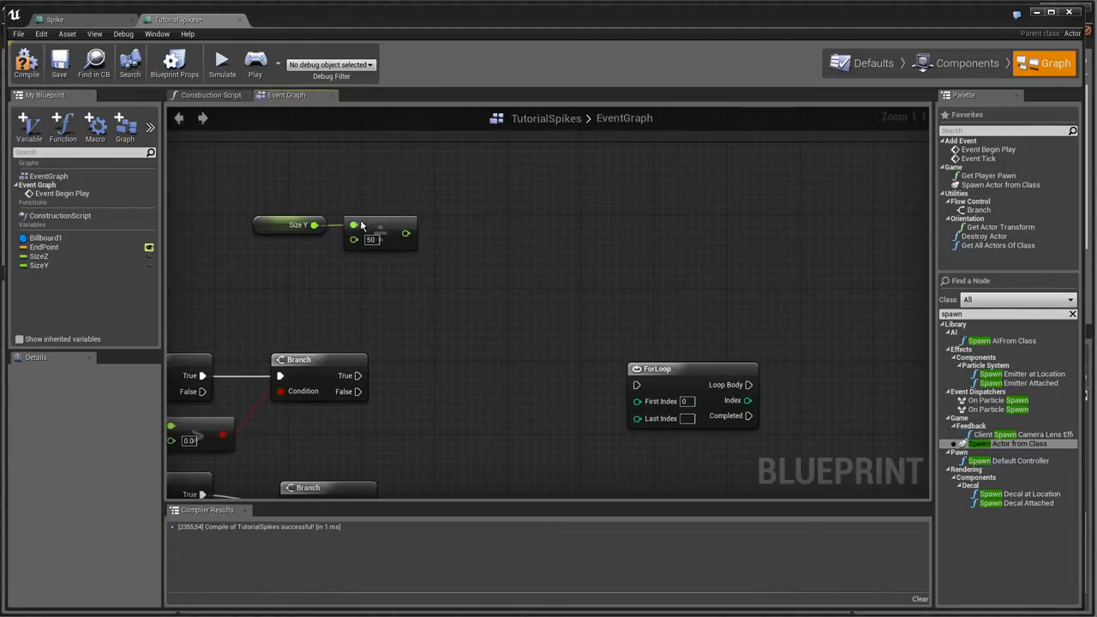
{"action": "mouse_move", "coordinate": [429, 264]}
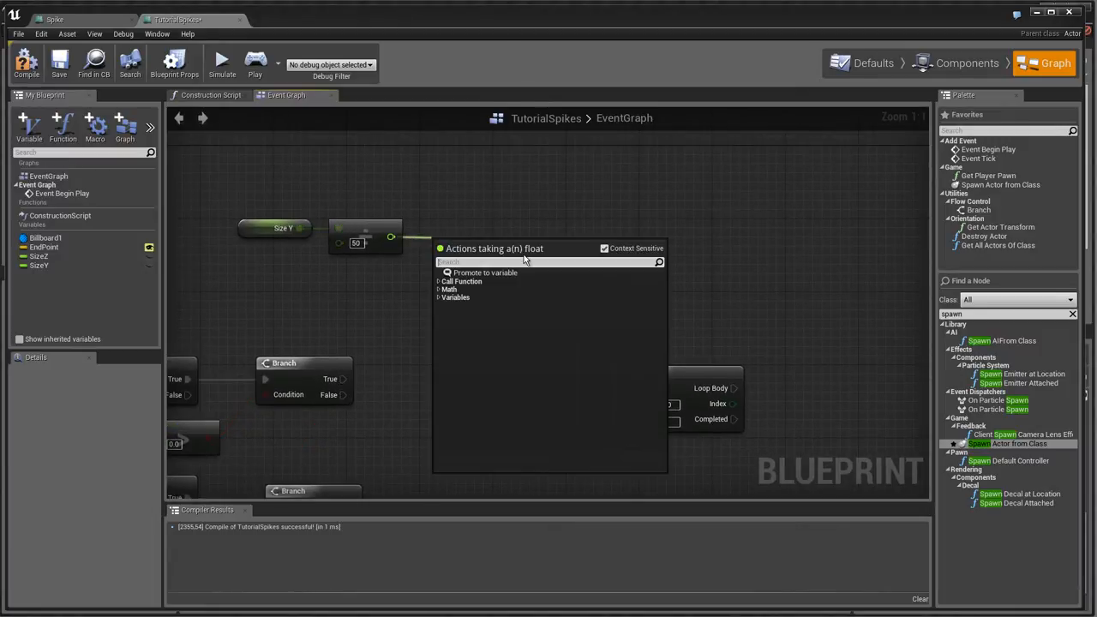
Step: Add an Absolute (float) node taking the Size Y by 50 result
{"action": "type", "text": "abs"}
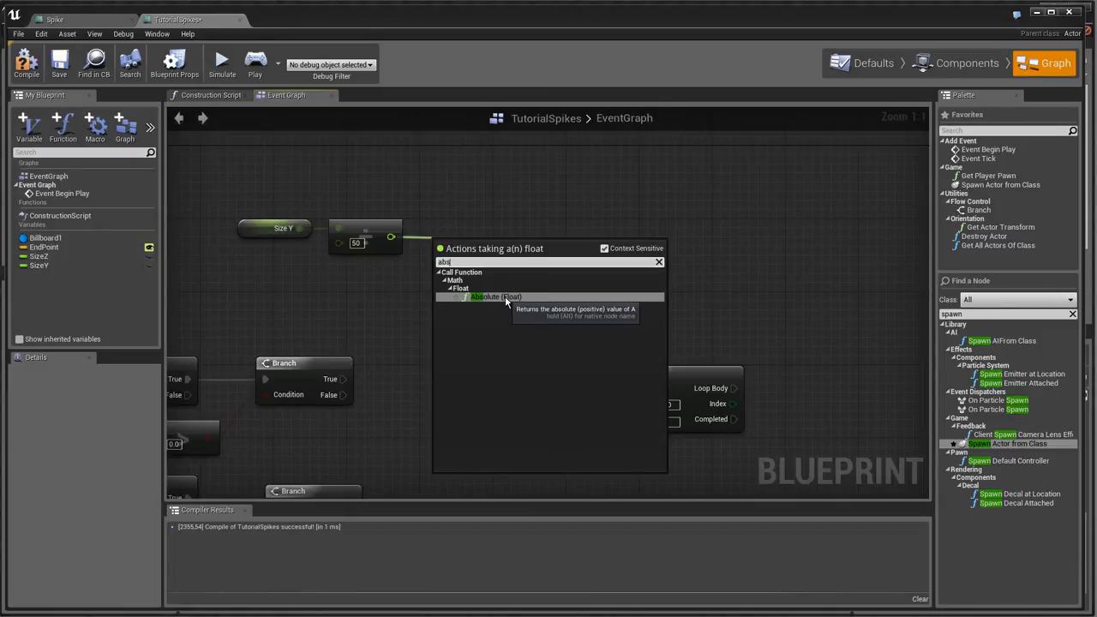
{"action": "left_click", "coordinate": [494, 296]}
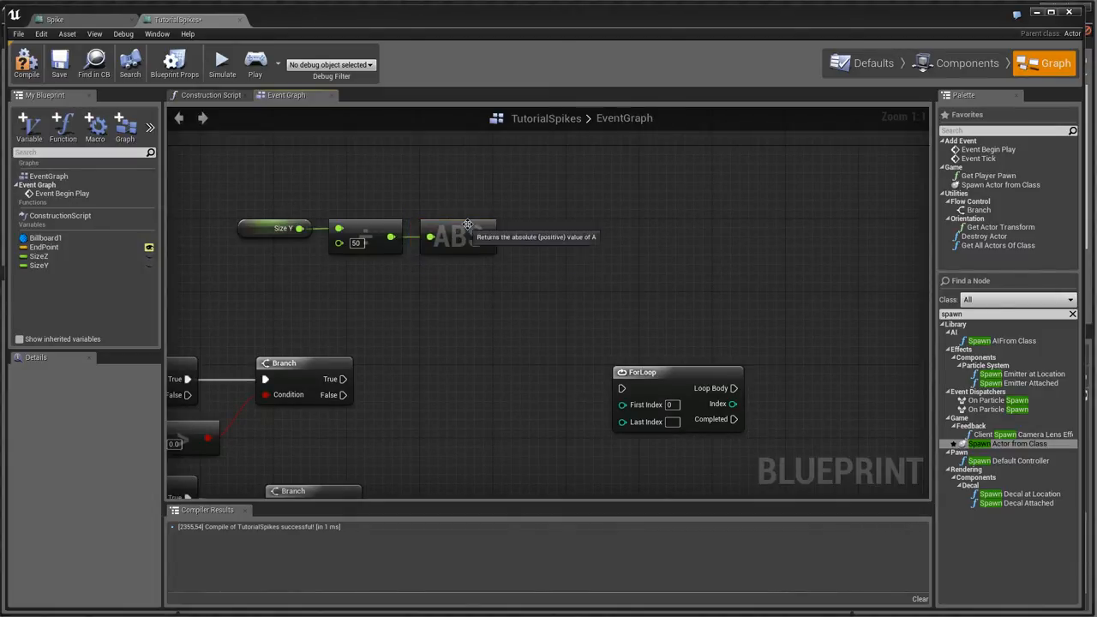
{"action": "left_click", "coordinate": [460, 237]}
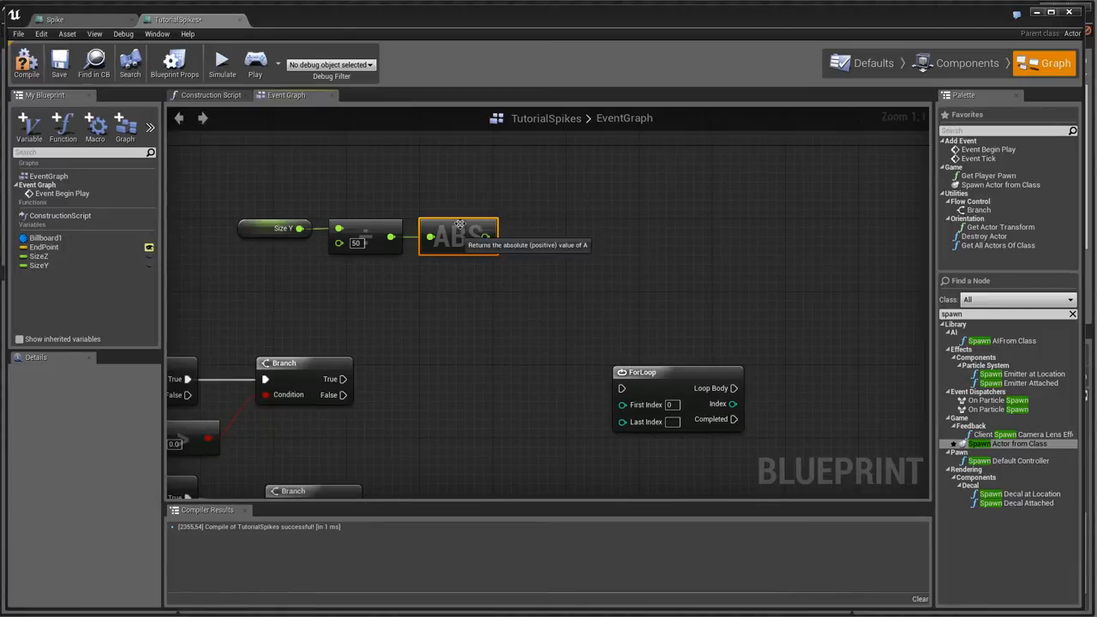
{"action": "mouse_move", "coordinate": [484, 214]}
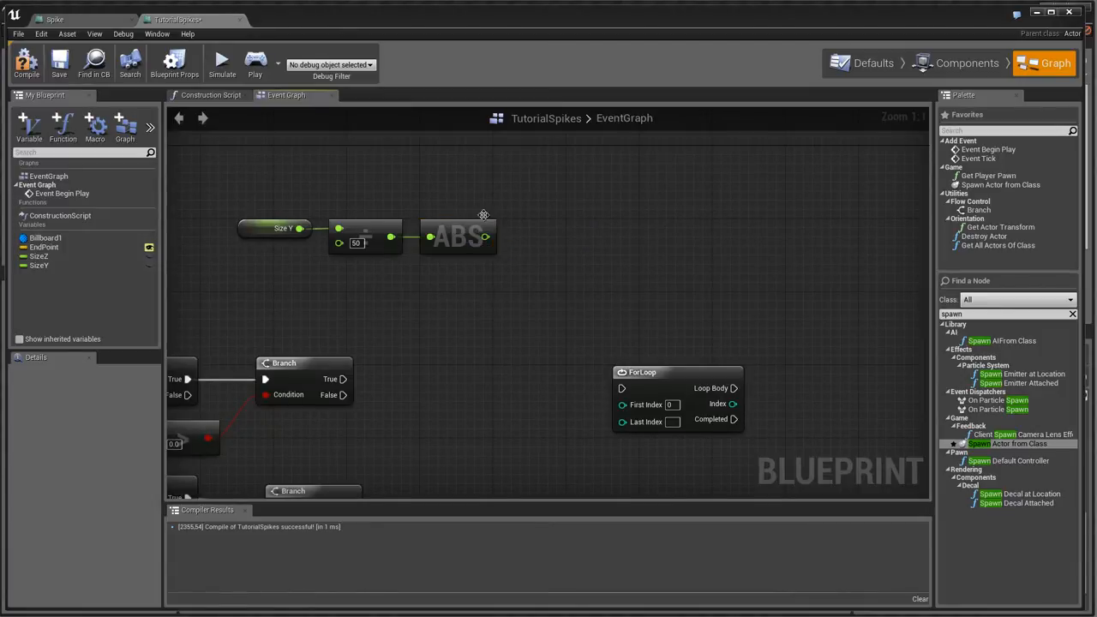
{"action": "mouse_move", "coordinate": [250, 302]}
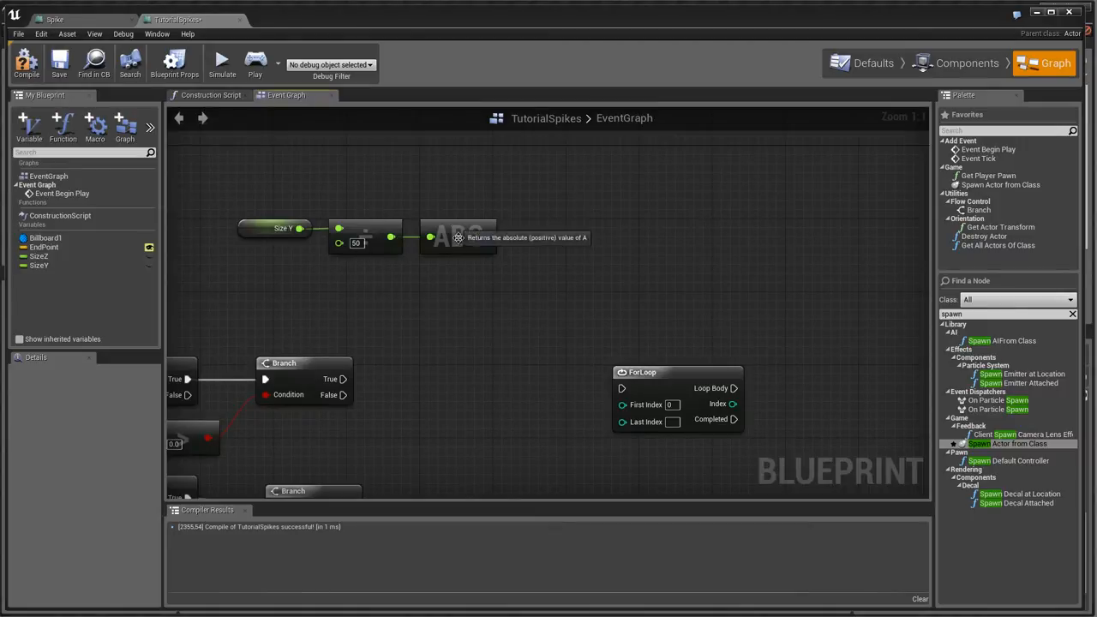
{"action": "mouse_move", "coordinate": [466, 312]}
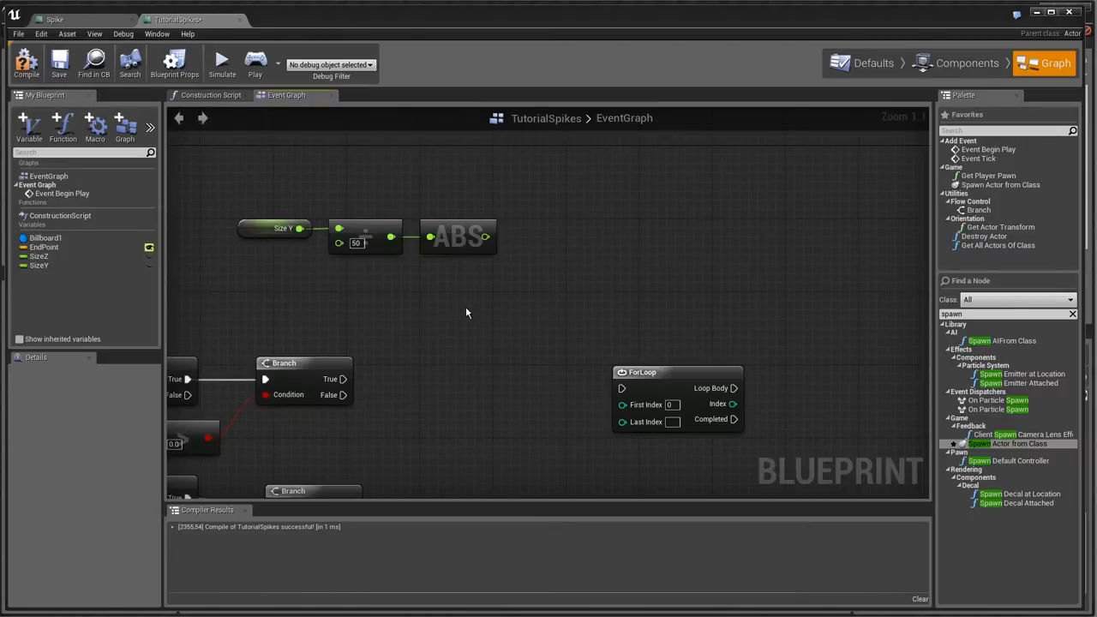
{"action": "mouse_move", "coordinate": [459, 238]}
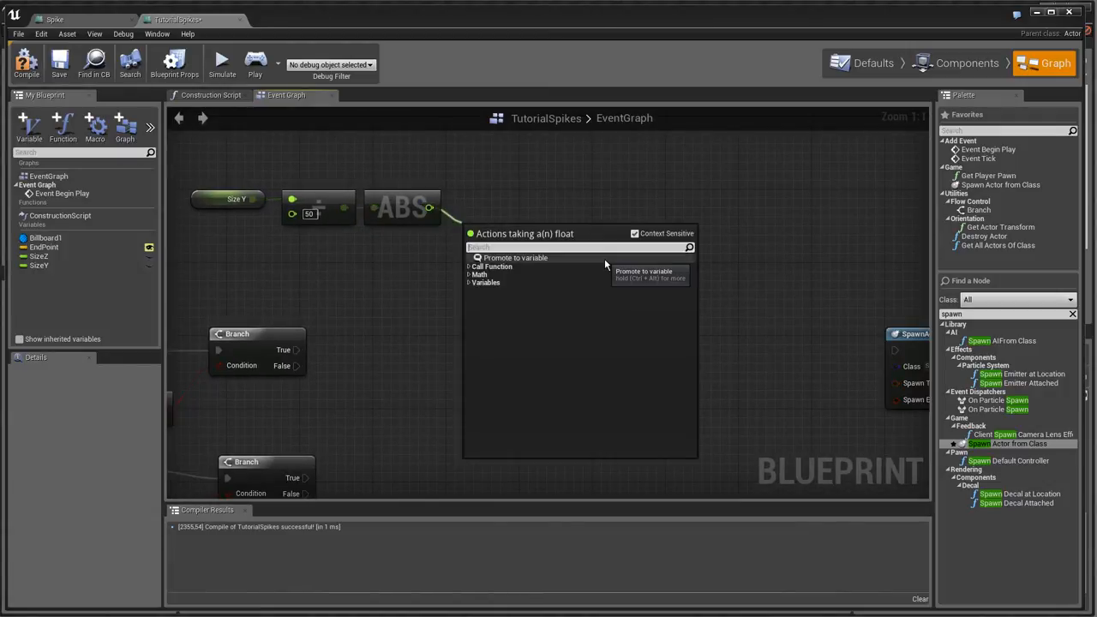
Step: Feed the absolute value into a float modulo (%) node with divisor 5
{"action": "type", "text": "%"}
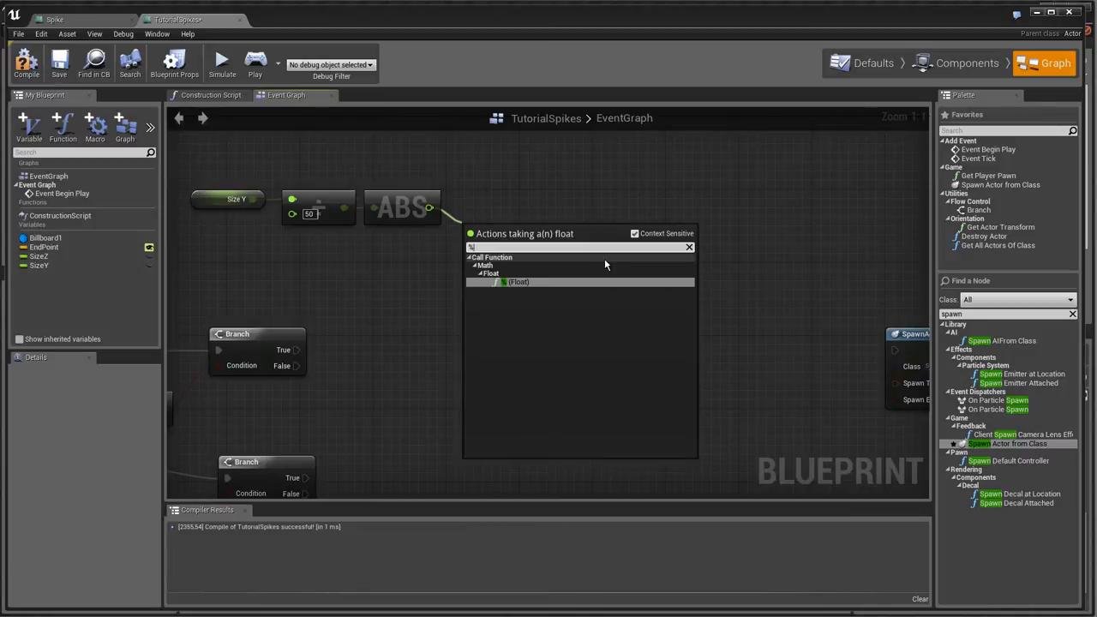
{"action": "mouse_move", "coordinate": [504, 288]}
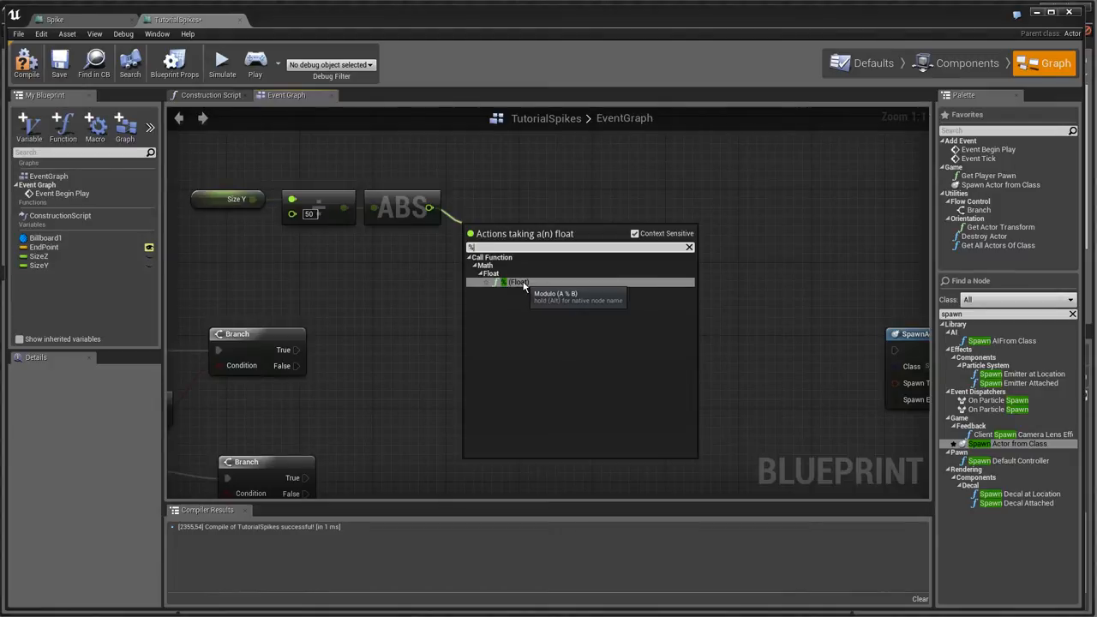
{"action": "left_click", "coordinate": [517, 281]}
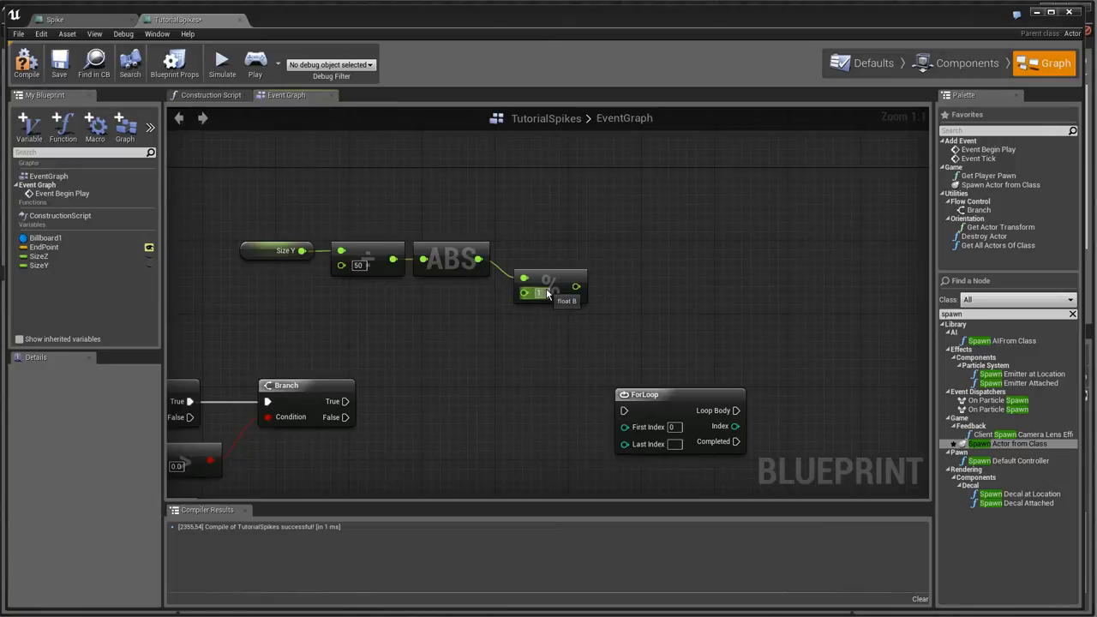
{"action": "type", "text": "5"}
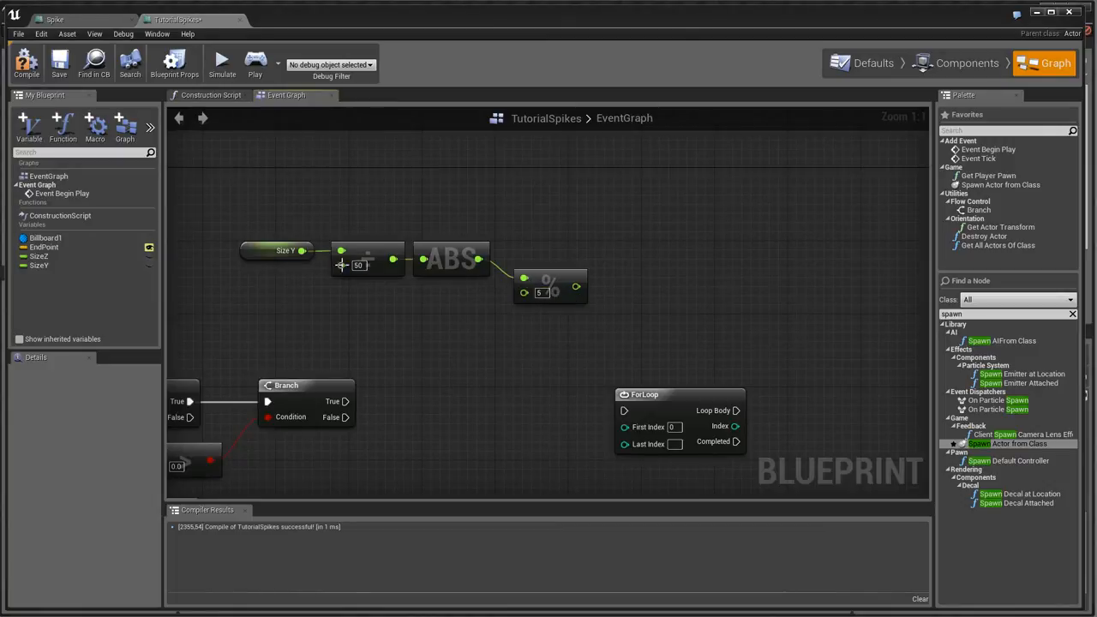
{"action": "left_click", "coordinate": [539, 291]}
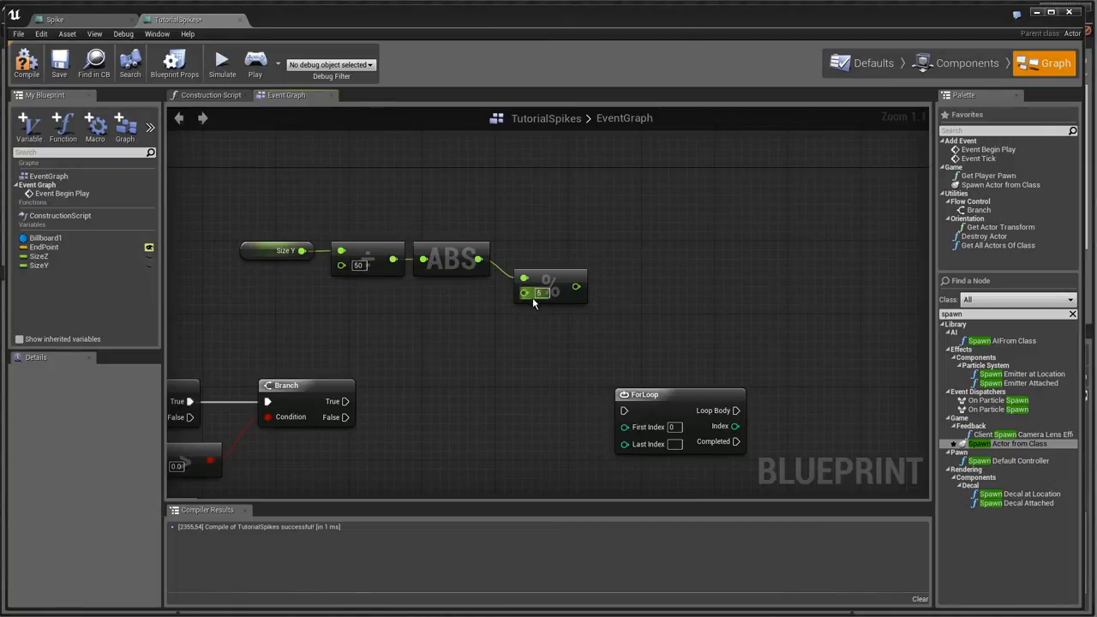
{"action": "left_click", "coordinate": [540, 291]}
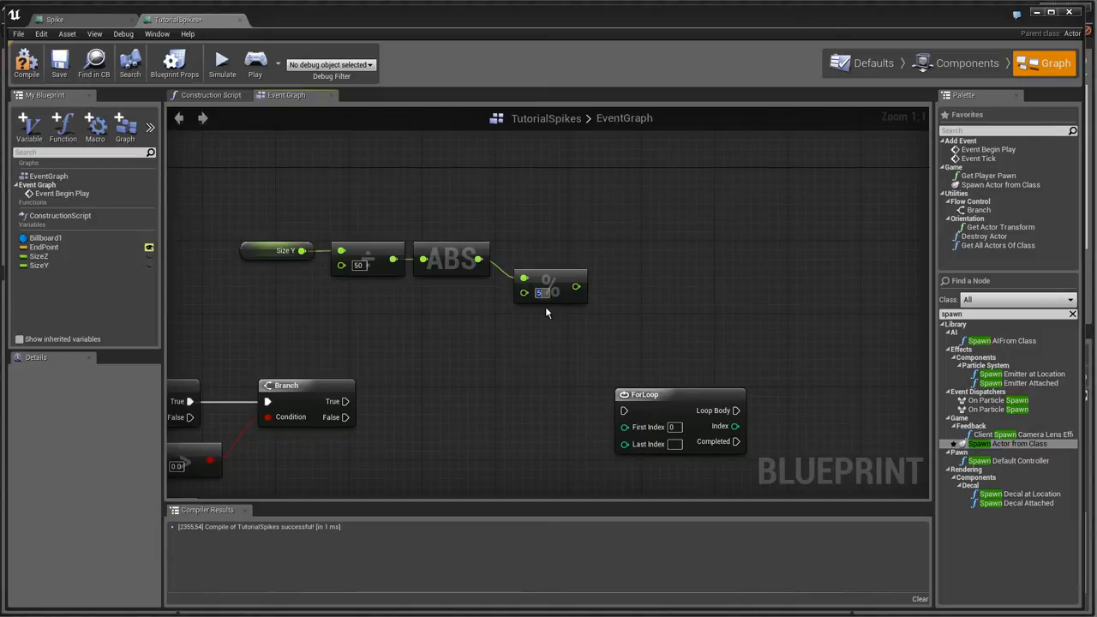
{"action": "left_click", "coordinate": [540, 291]}
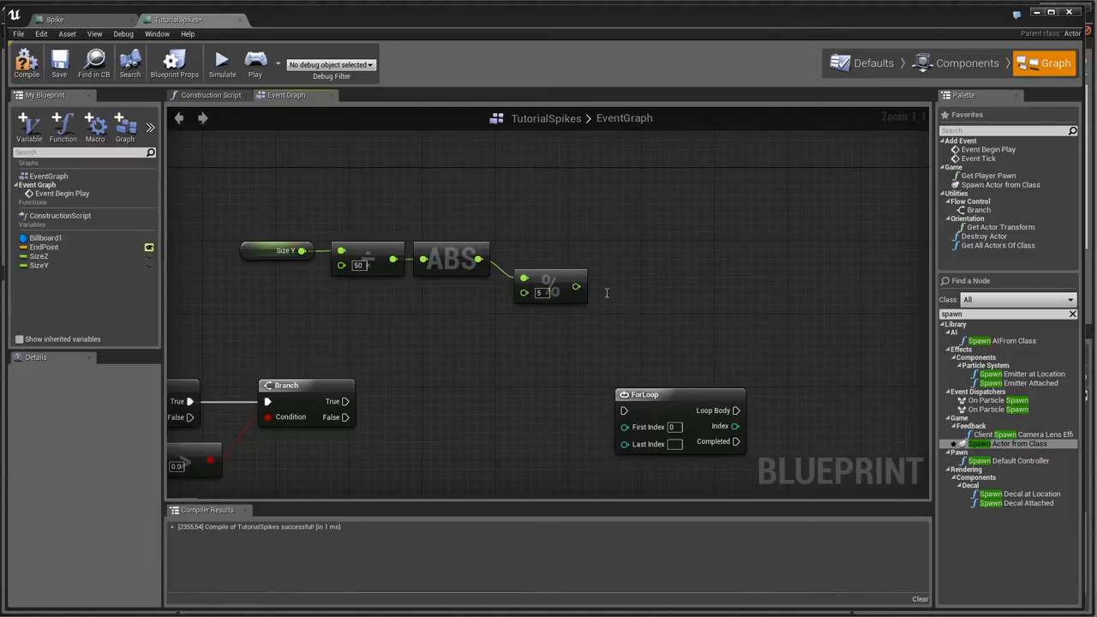
{"action": "mouse_move", "coordinate": [400, 326]}
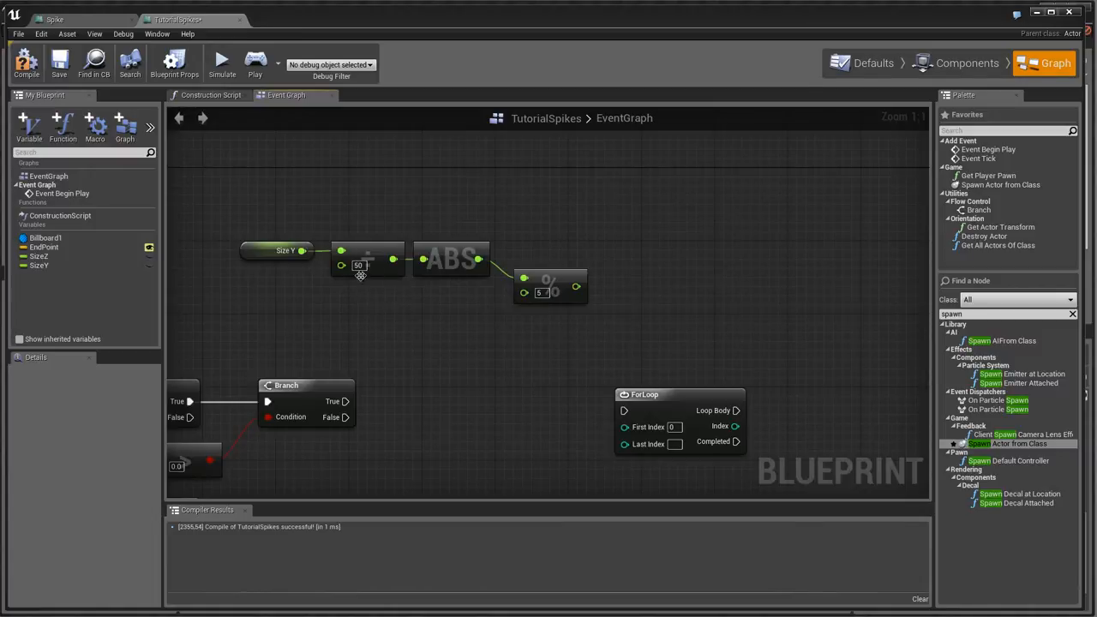
{"action": "mouse_move", "coordinate": [384, 284]}
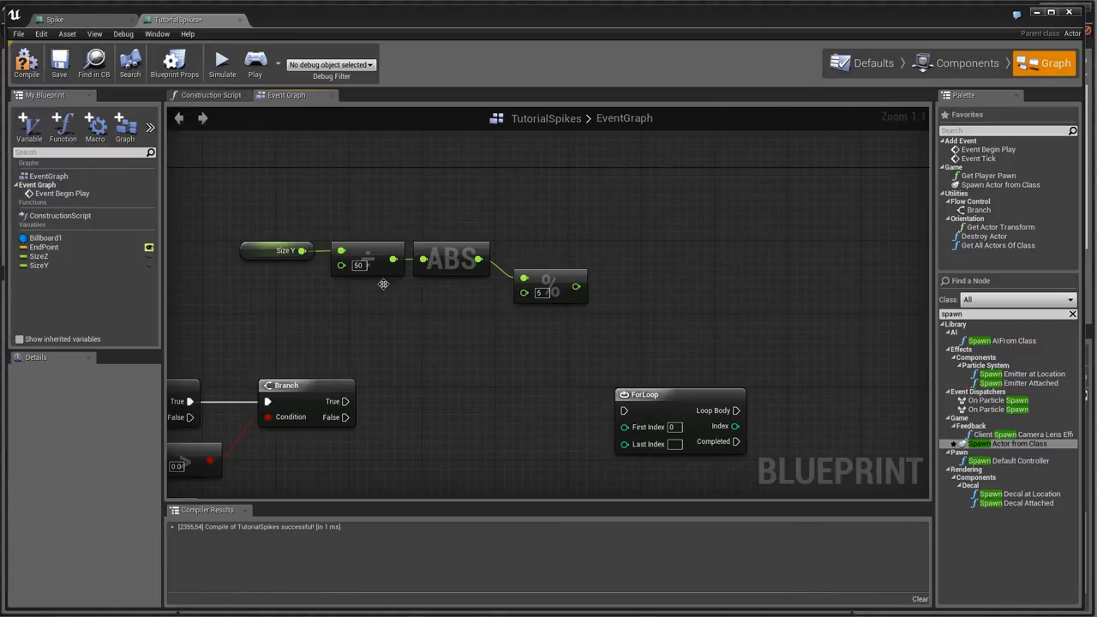
{"action": "mouse_move", "coordinate": [543, 344]}
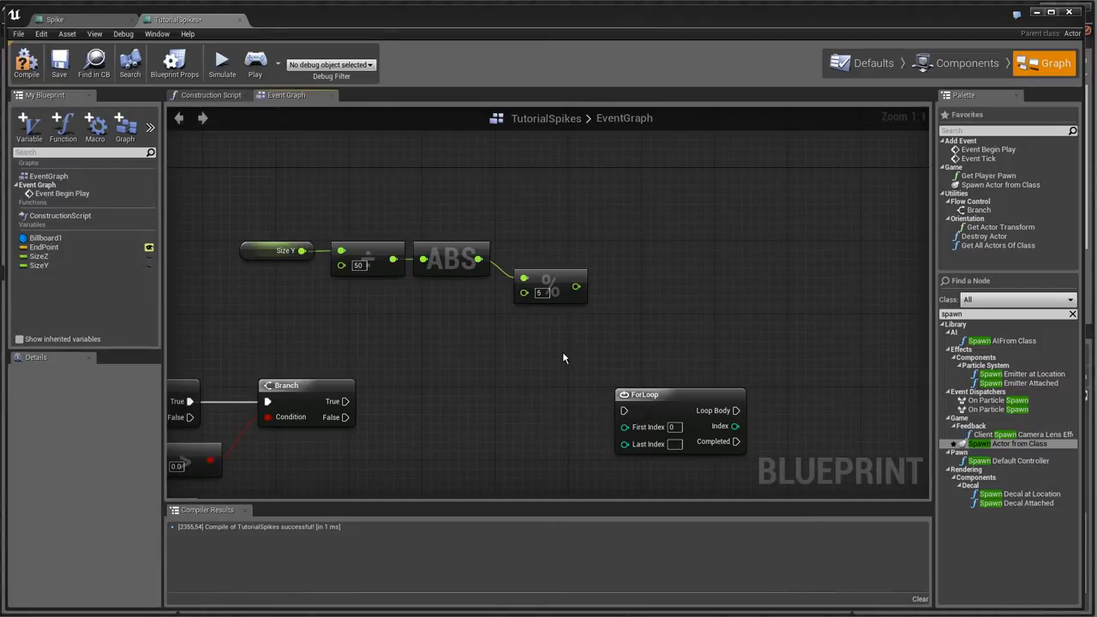
{"action": "mouse_move", "coordinate": [631, 322]}
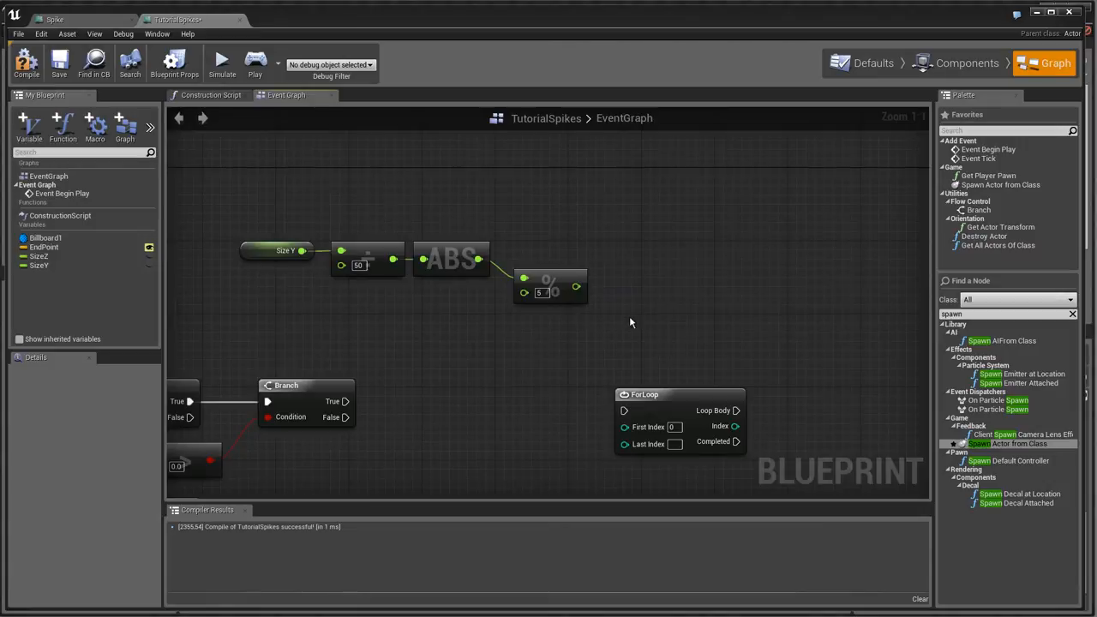
{"action": "mouse_move", "coordinate": [477, 274]}
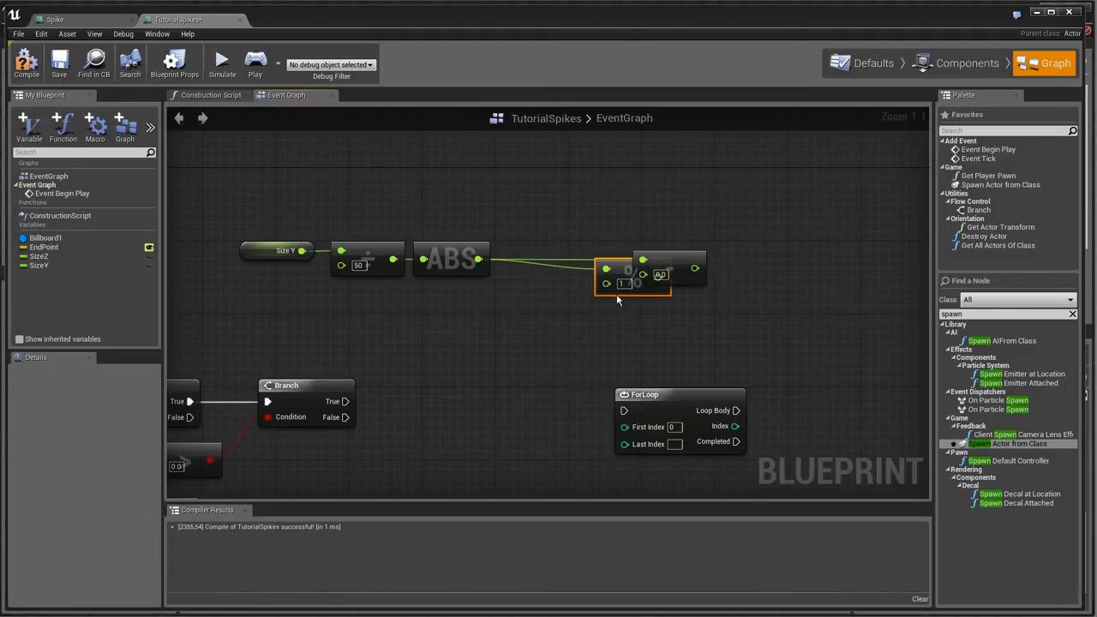
Step: Move the modulo node below the math chain and search 'round' in the Palette
{"action": "left_click_drag", "start_coordinate": [634, 274], "coordinate": [566, 295]}
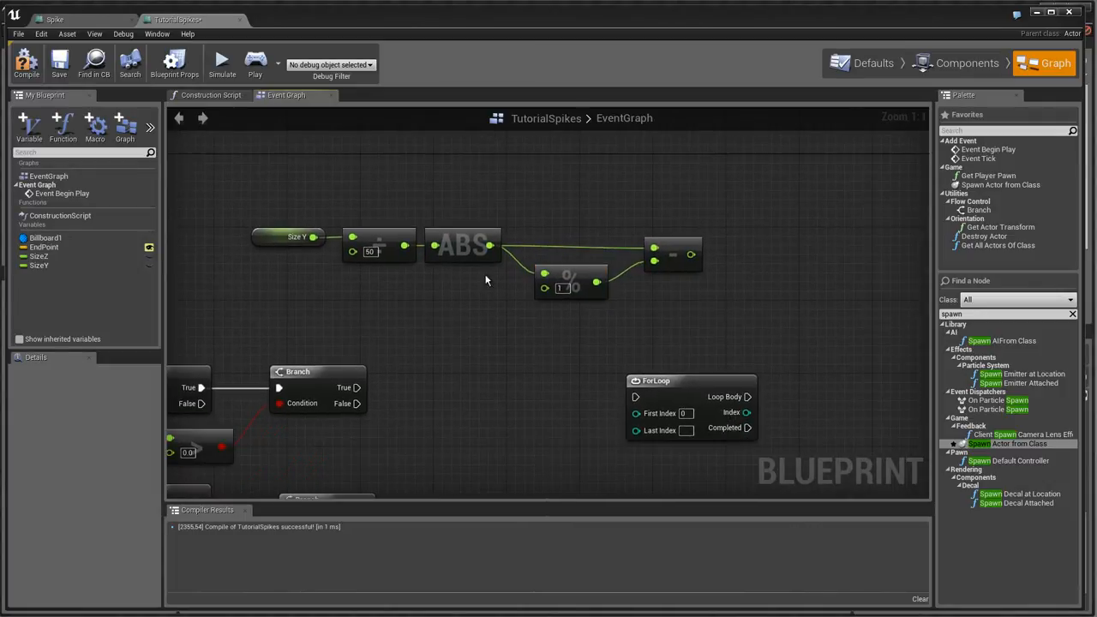
{"action": "mouse_move", "coordinate": [195, 240]}
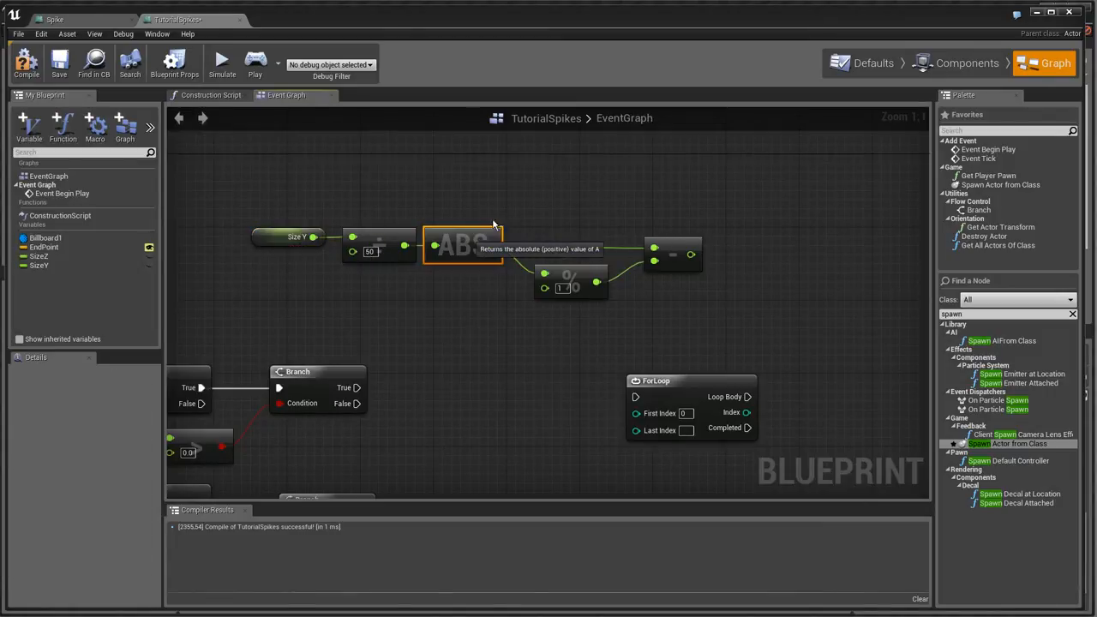
{"action": "mouse_move", "coordinate": [716, 308]}
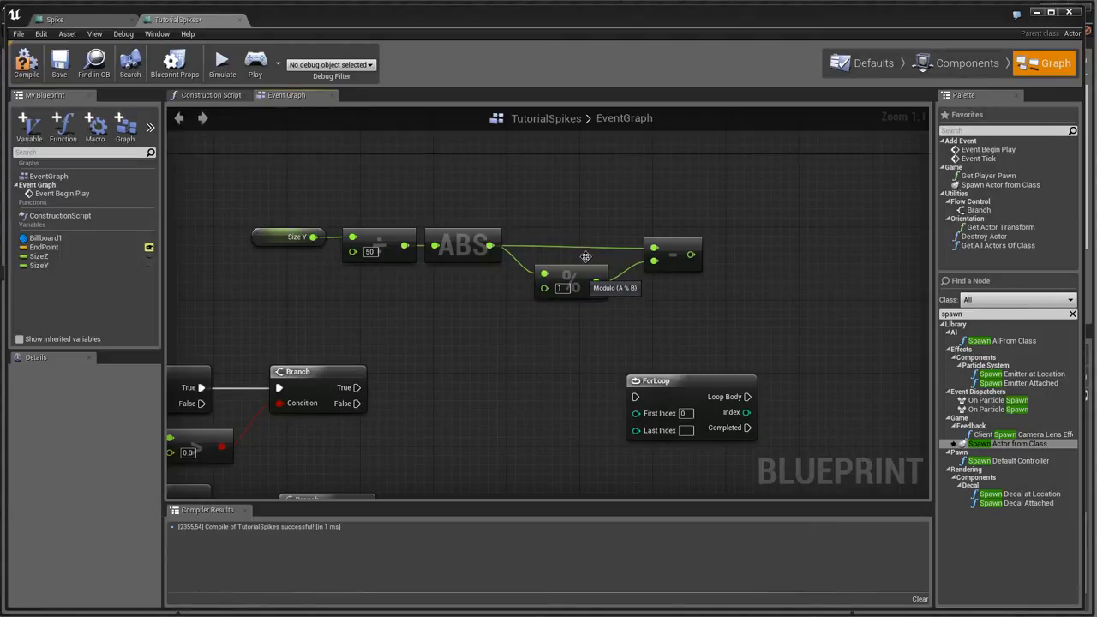
{"action": "mouse_move", "coordinate": [549, 214]}
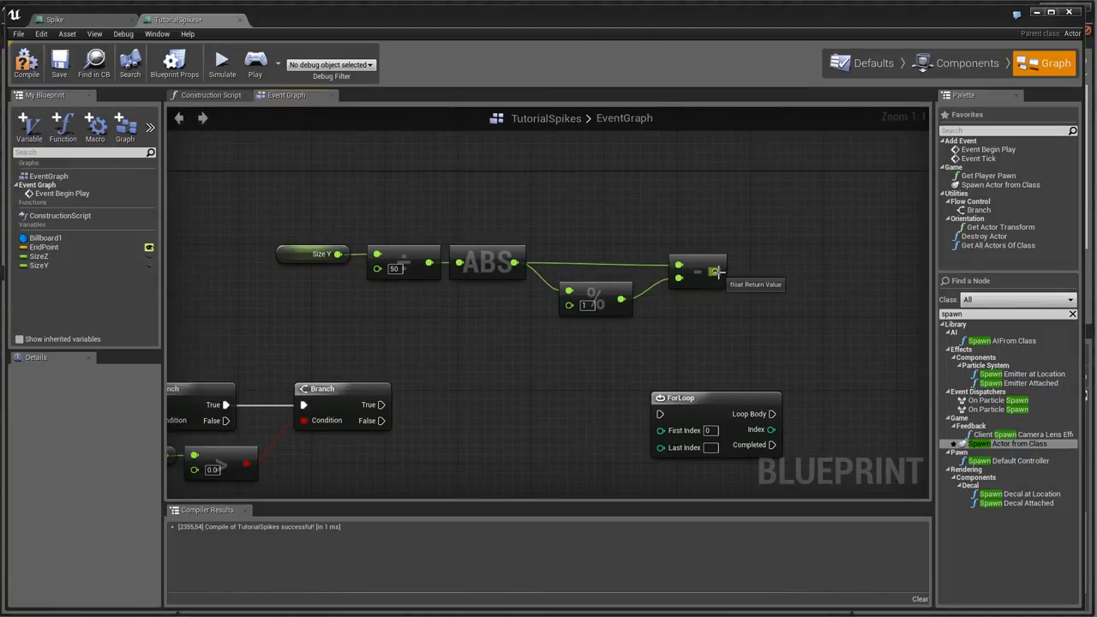
{"action": "mouse_move", "coordinate": [351, 216]}
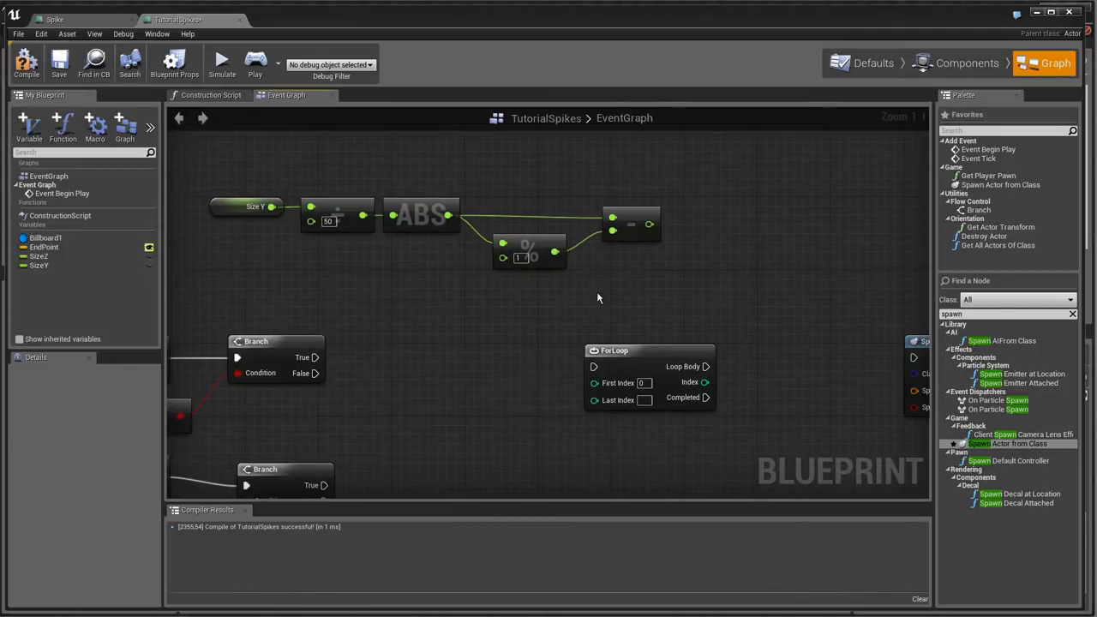
{"action": "mouse_move", "coordinate": [603, 267]}
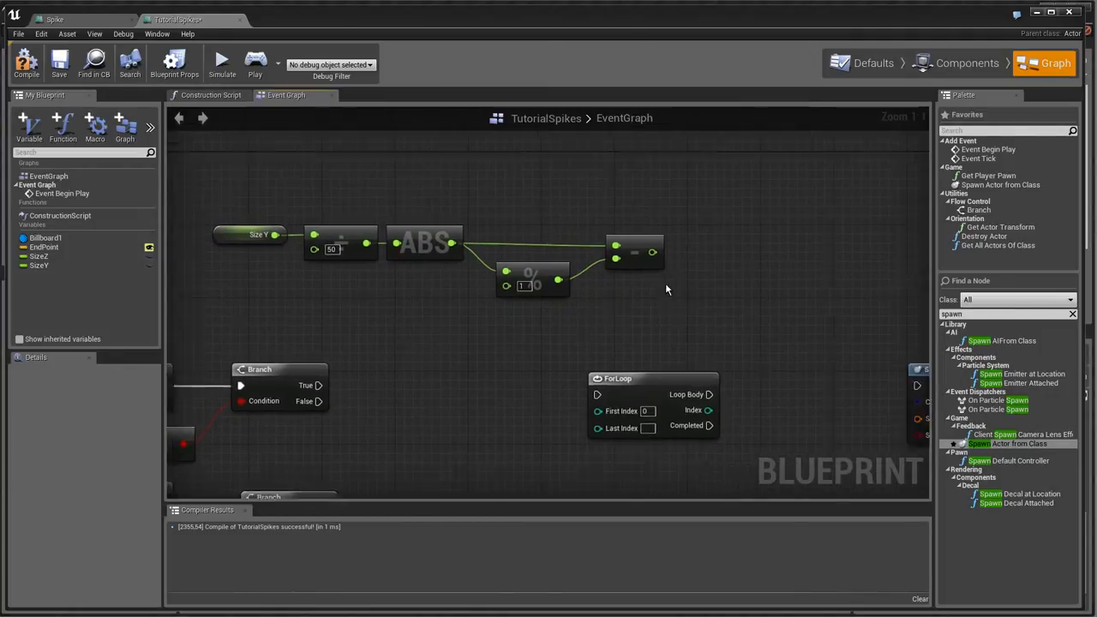
{"action": "mouse_move", "coordinate": [625, 319]}
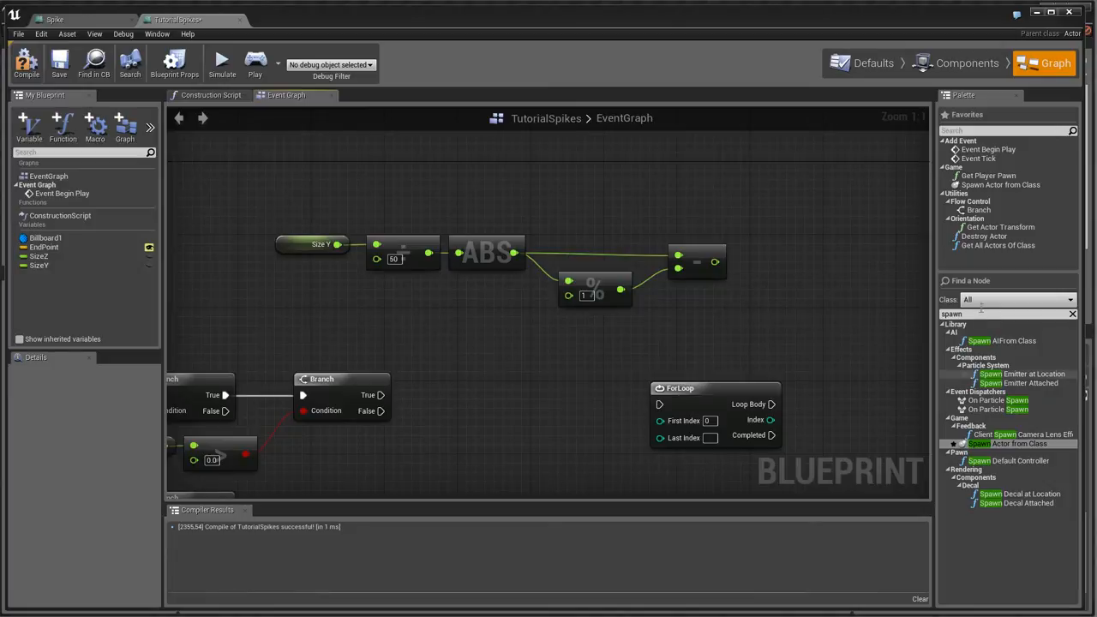
{"action": "type", "text": "round"}
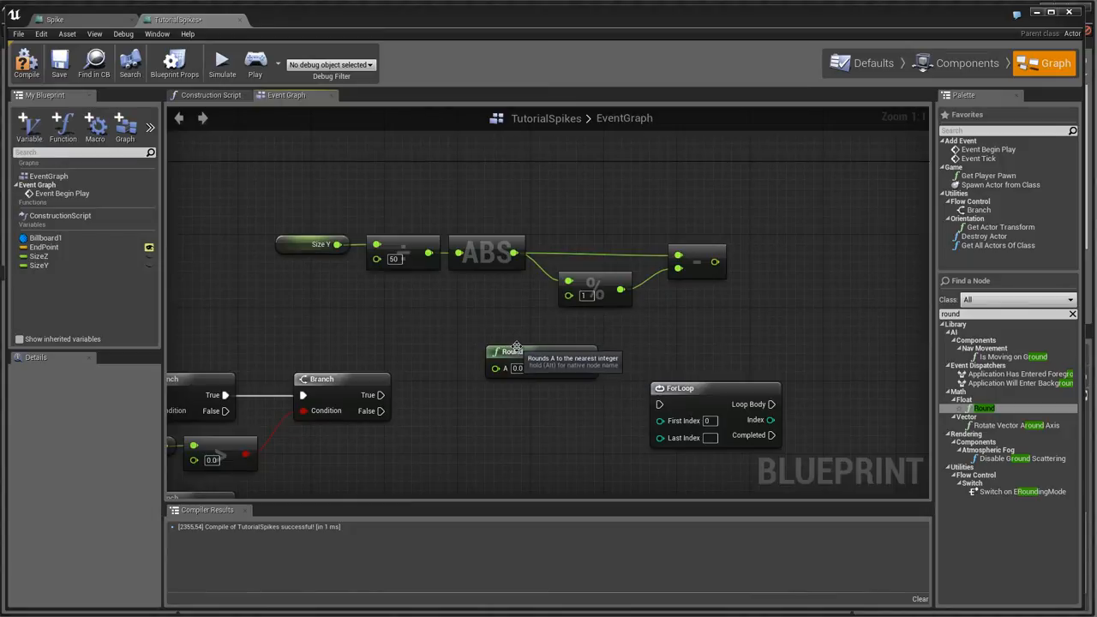
Step: Drop the Round node into the graph beside the For Loop and SpawnActor chain
{"action": "left_click", "coordinate": [514, 352]}
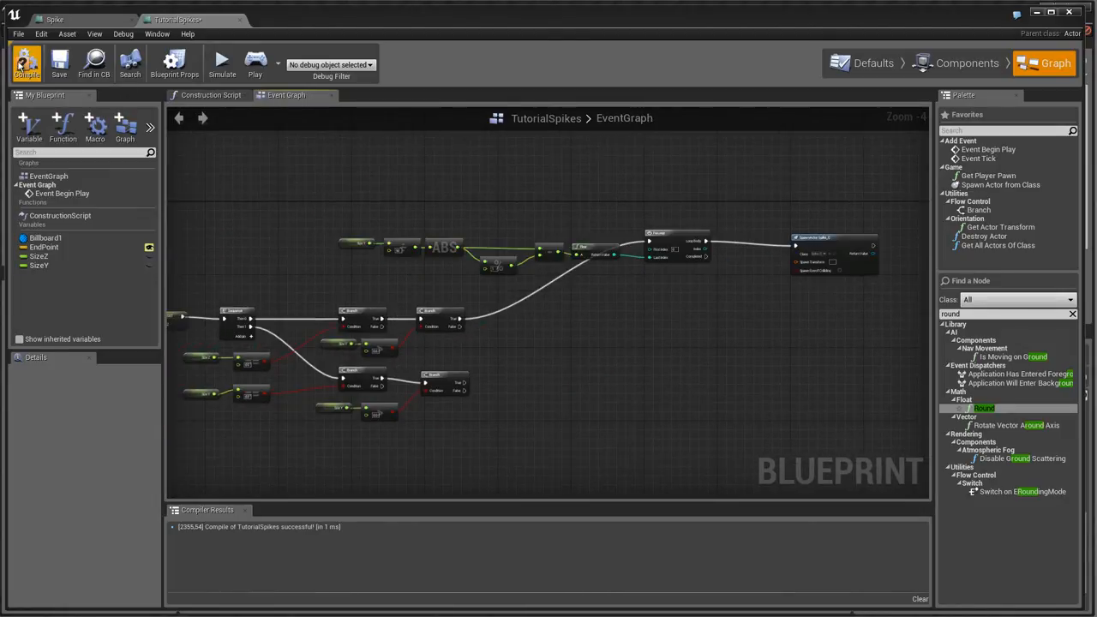
Step: Compile the blueprint and scale the ForLoop index by 50 with a multiply node
{"action": "left_click", "coordinate": [28, 64]}
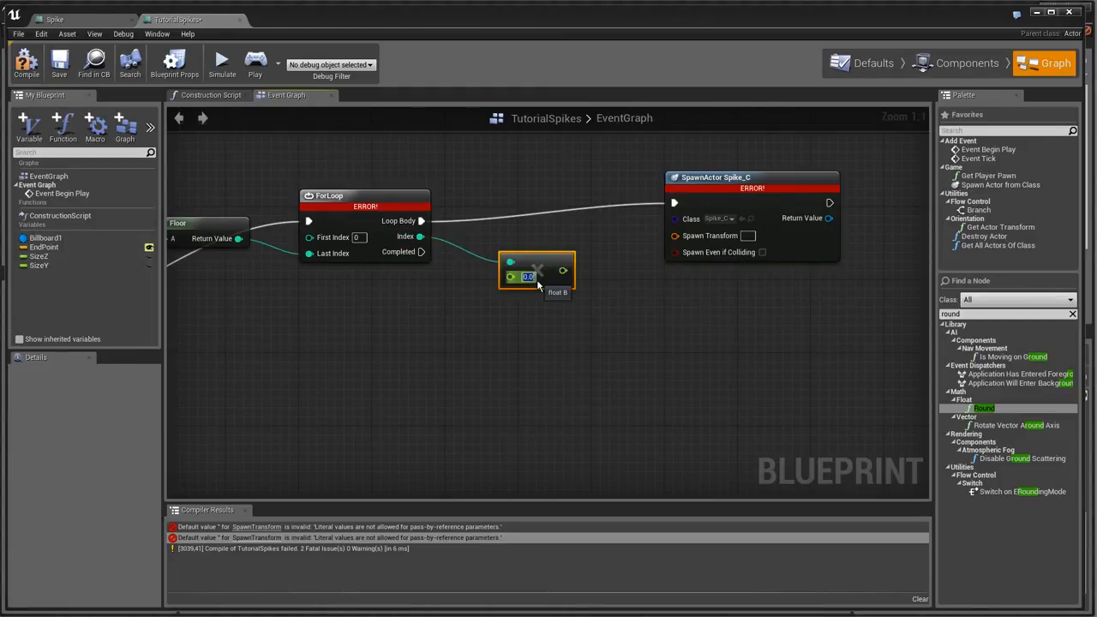
{"action": "type", "text": "50"}
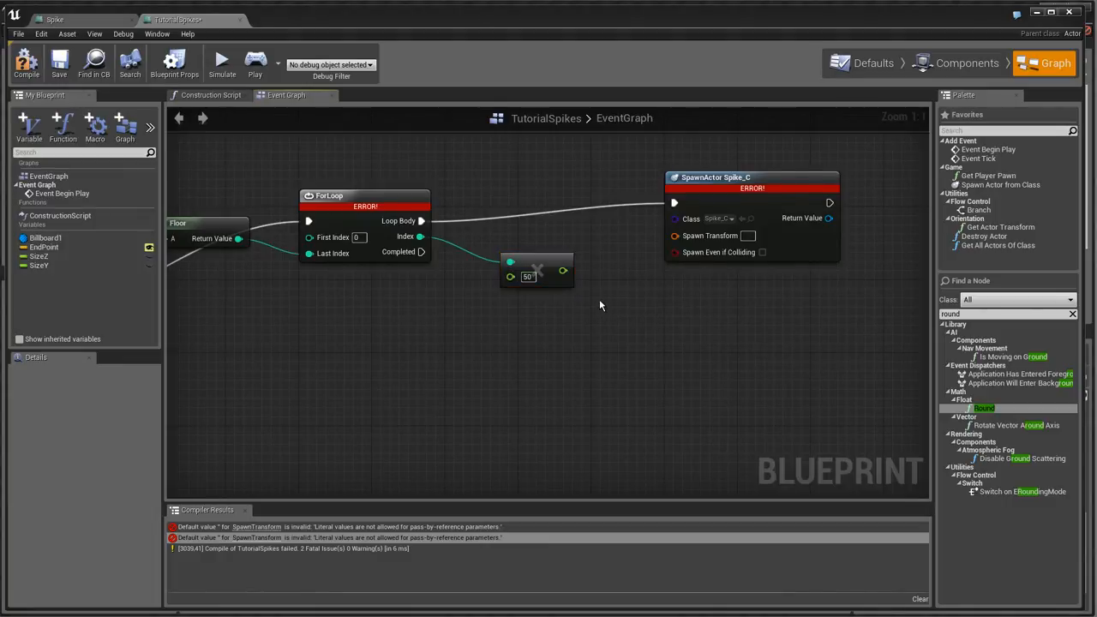
{"action": "left_click_drag", "start_coordinate": [562, 271], "coordinate": [609, 310]}
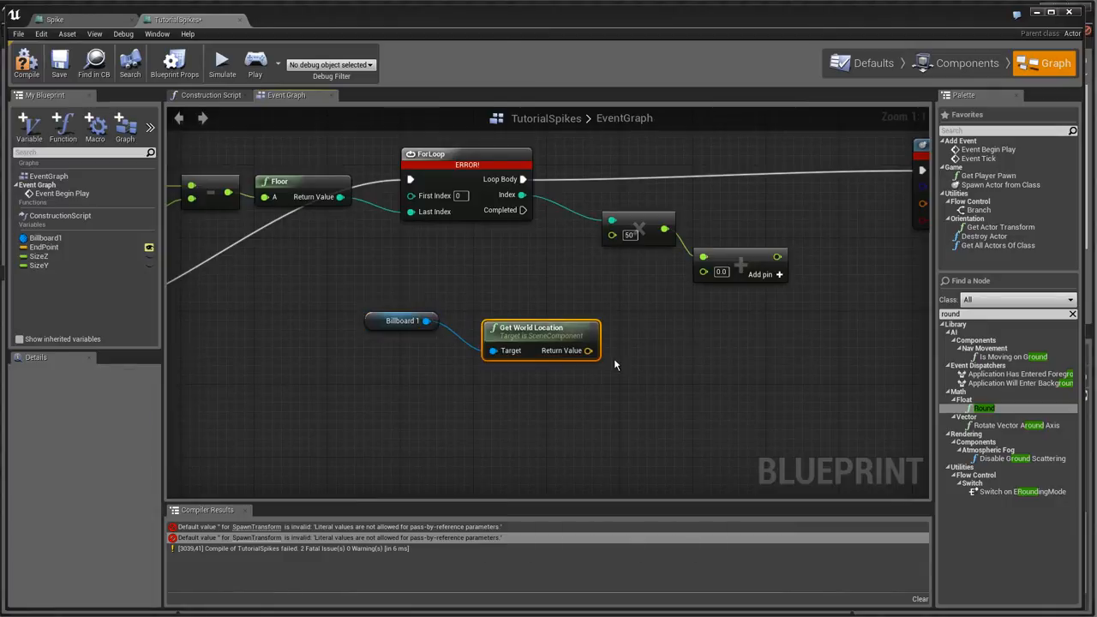
Step: Break Billboard1's world location into components and feed them with the offset into a Make Vector node
{"action": "left_click_drag", "start_coordinate": [540, 327], "coordinate": [514, 300]}
{"action": "type", "text": "make"}
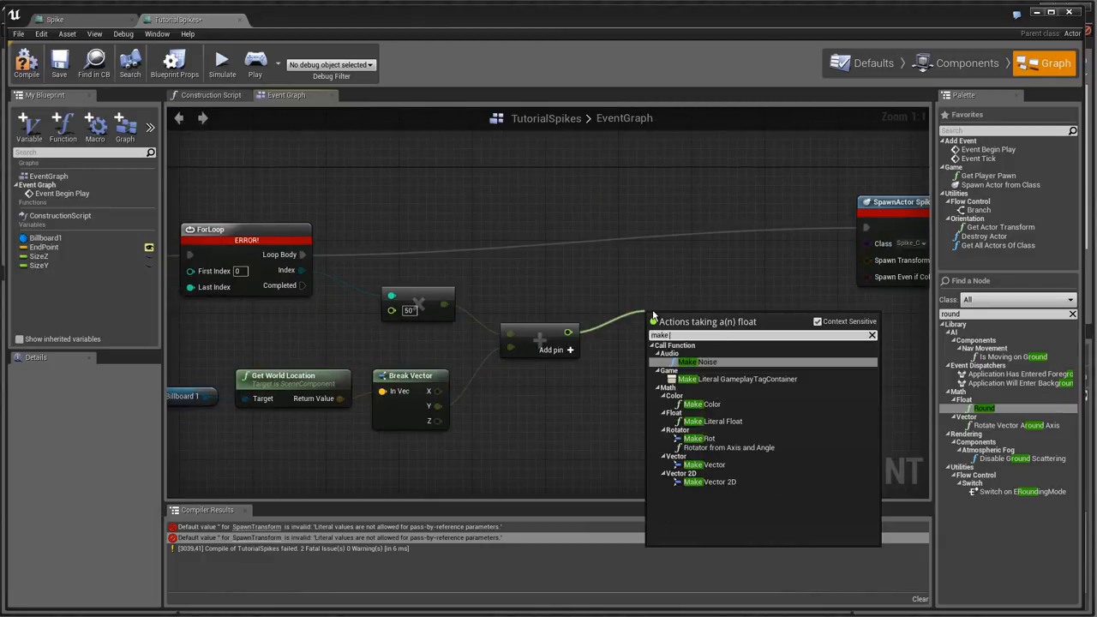
{"action": "left_click", "coordinate": [704, 464]}
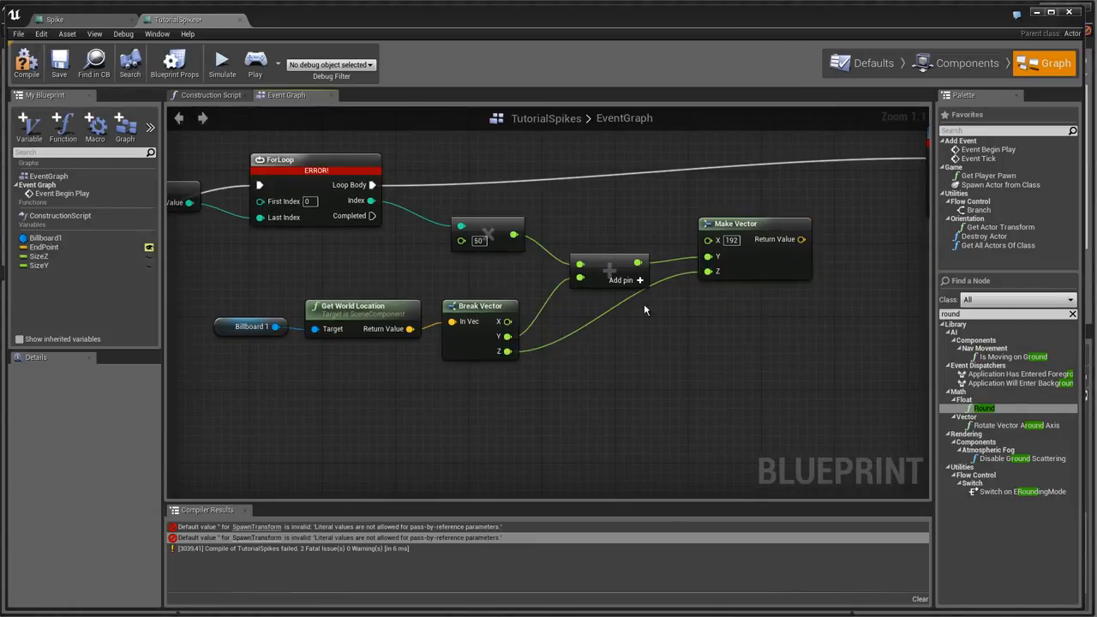
{"action": "mouse_move", "coordinate": [696, 391]}
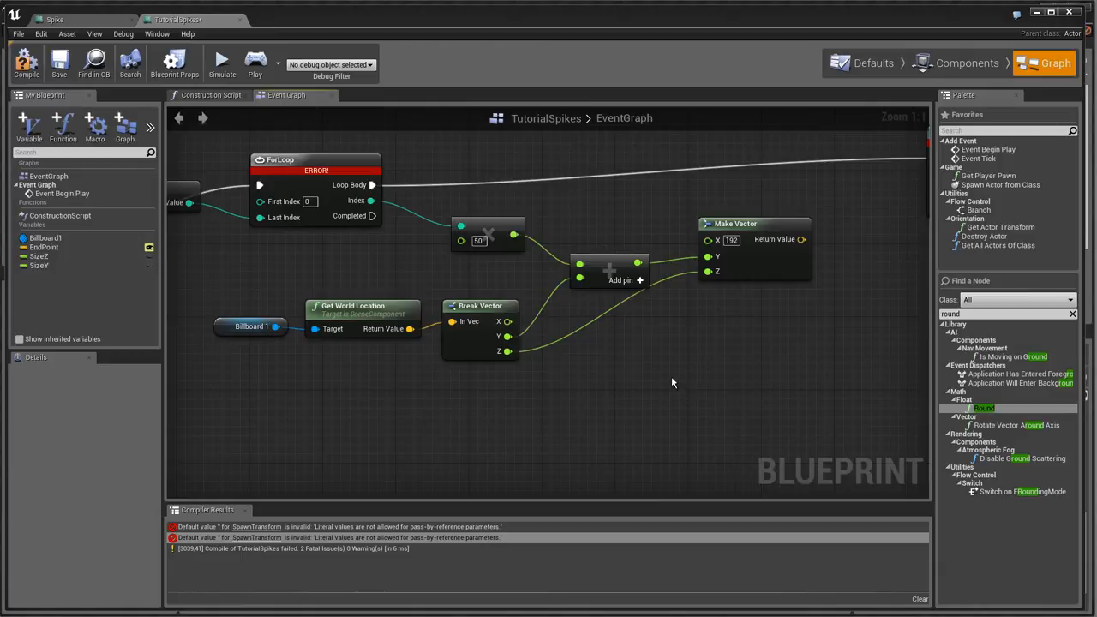
{"action": "mouse_move", "coordinate": [550, 375]}
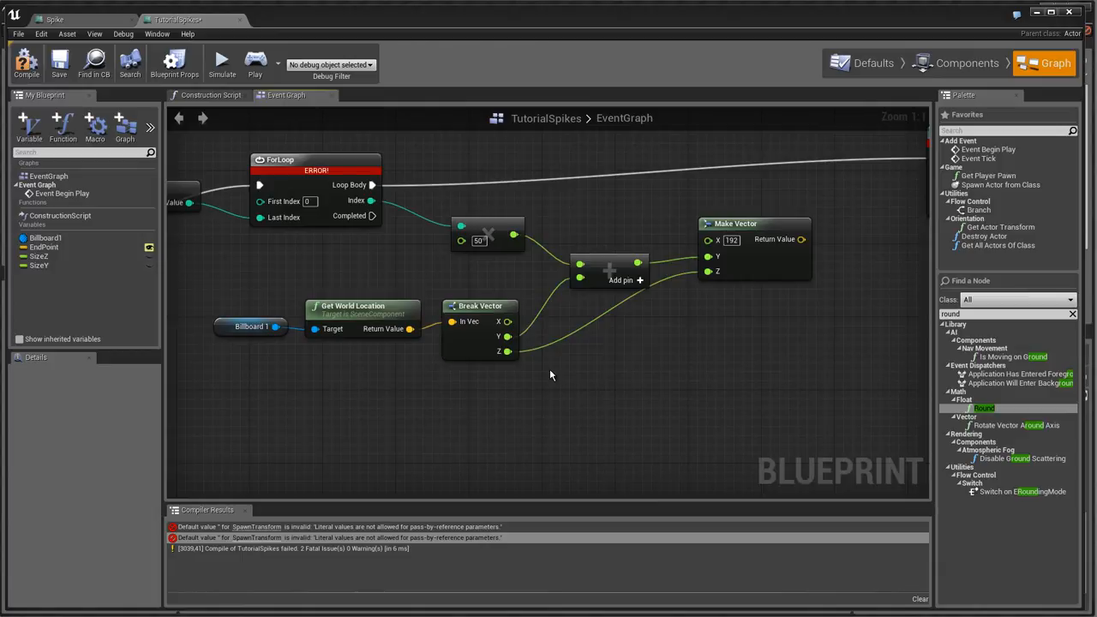
{"action": "mouse_move", "coordinate": [600, 339]}
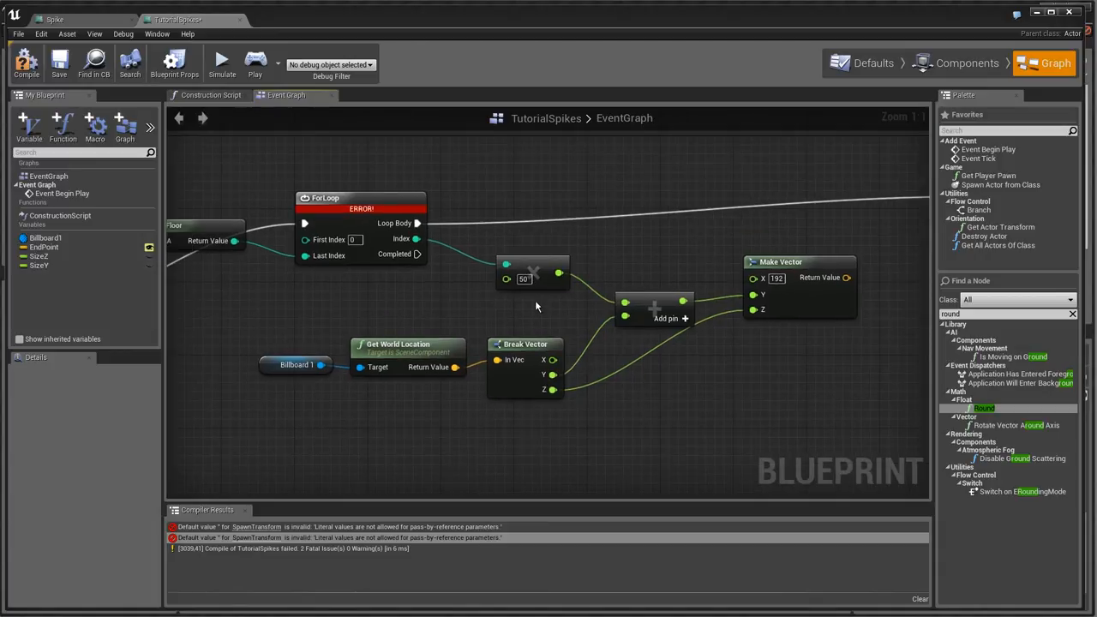
{"action": "mouse_move", "coordinate": [412, 240]}
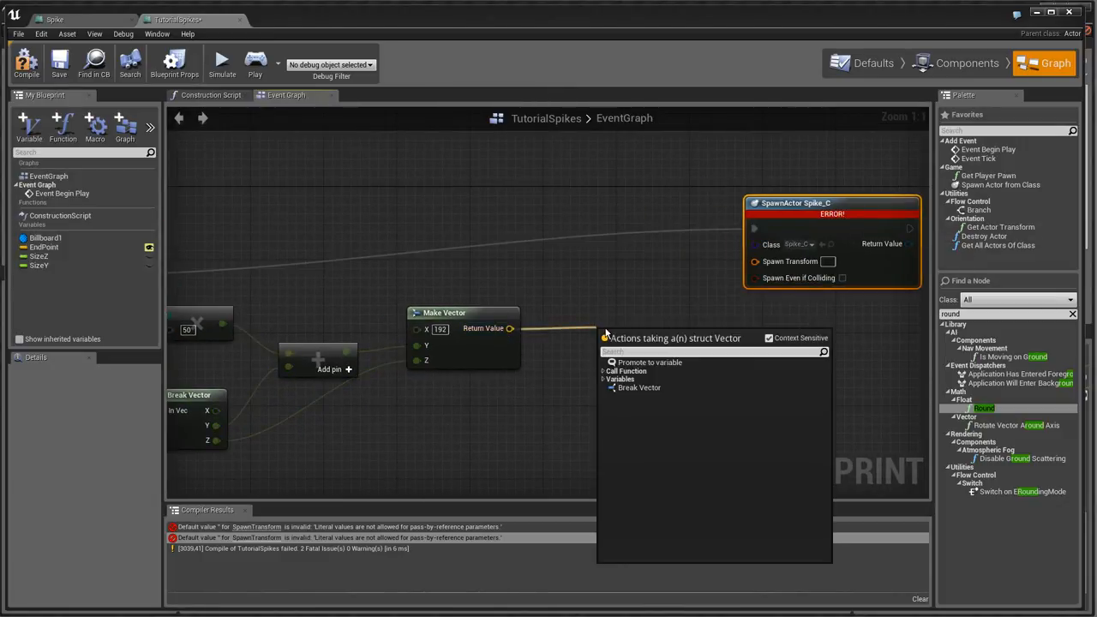
Step: Add a Make Transform node and compile the TutorialSpikes blueprint
{"action": "type", "text": "make tra"}
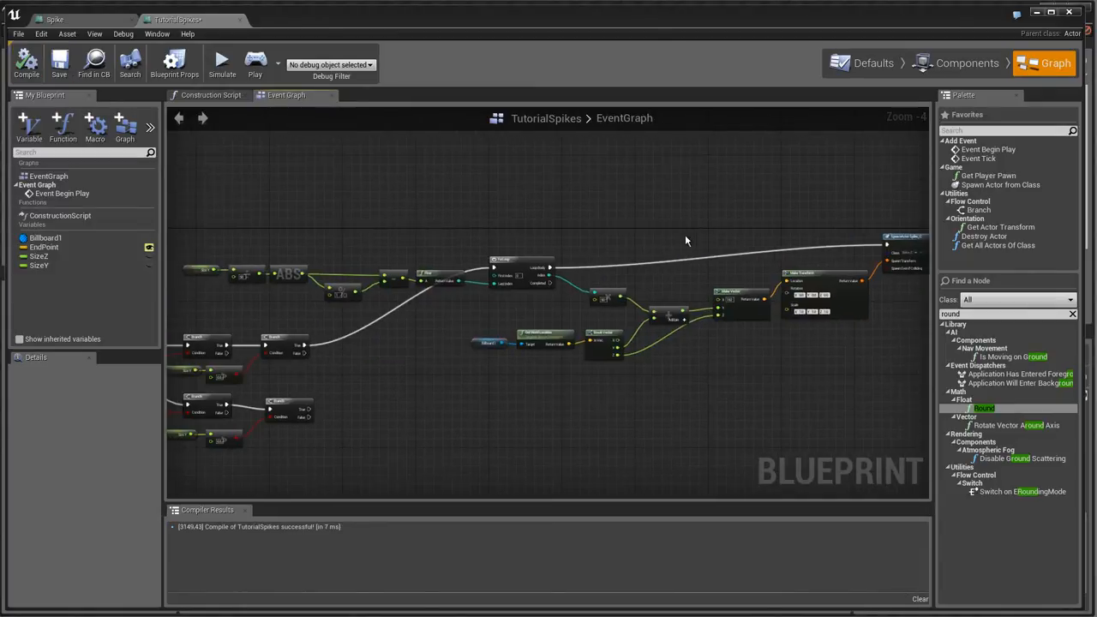
{"action": "left_click", "coordinate": [58, 62]}
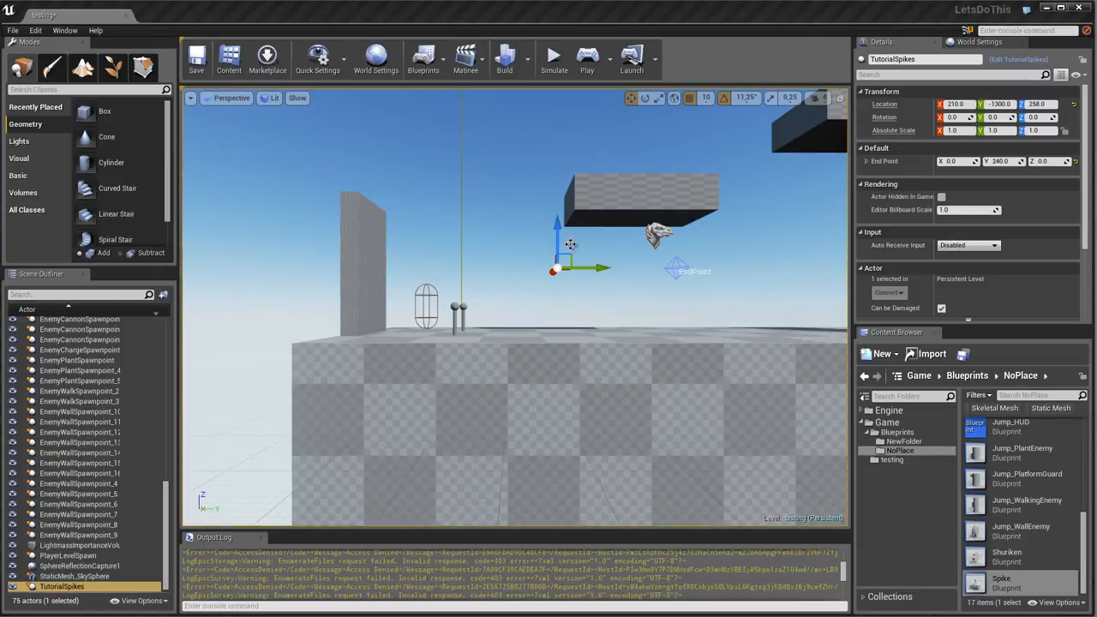
Step: Move the TutorialSpikes actor beside the block and reselect it in the level
{"action": "left_click_drag", "start_coordinate": [586, 267], "coordinate": [819, 270]}
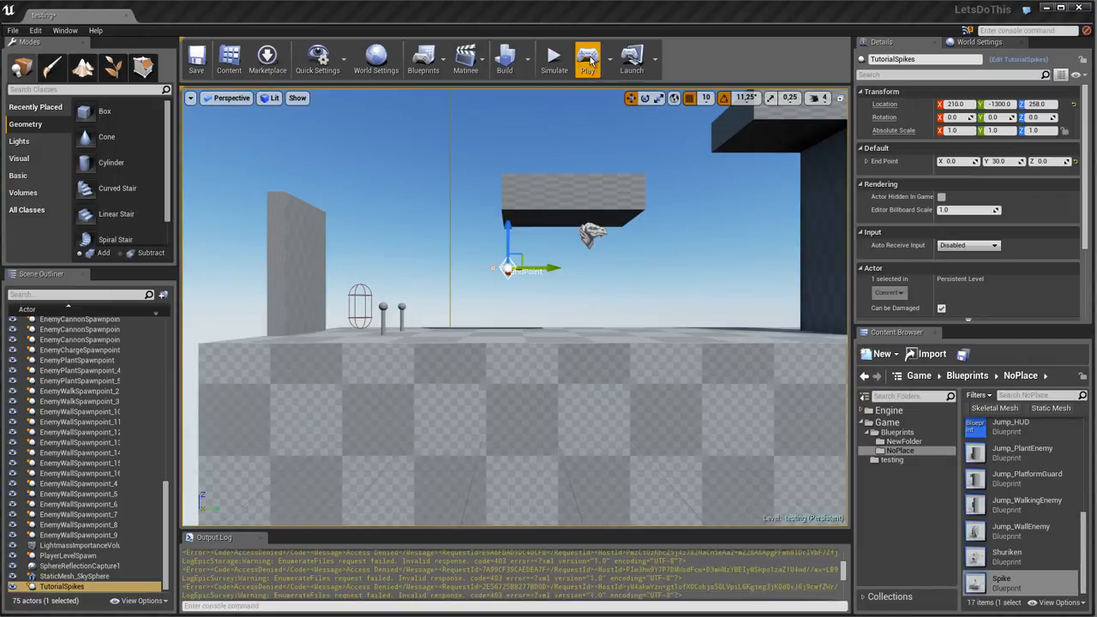
{"action": "left_click", "coordinate": [586, 59]}
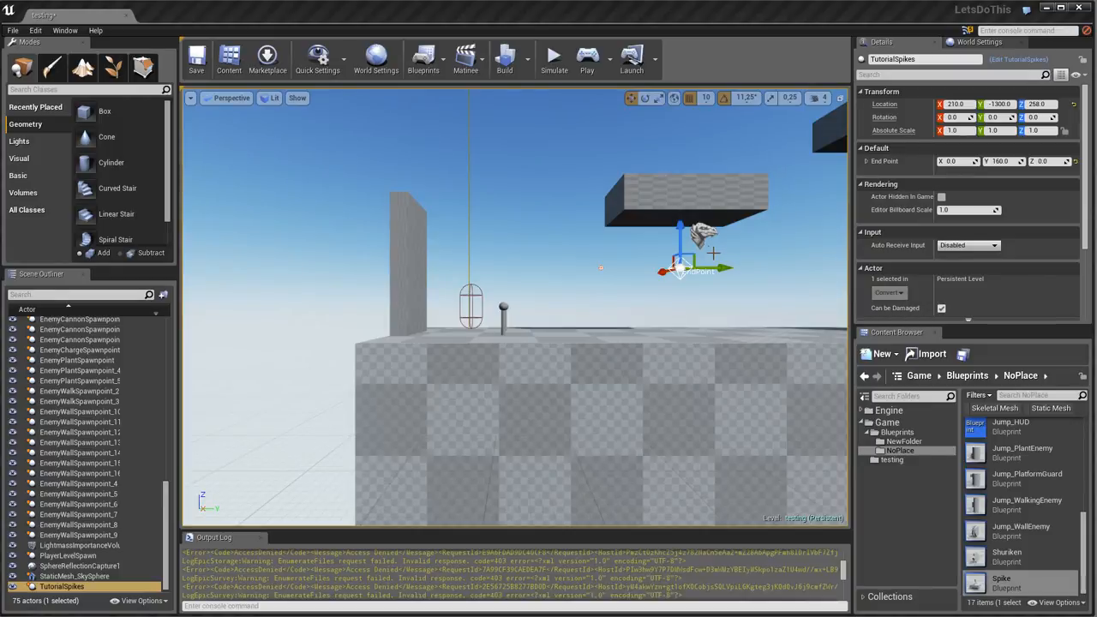
{"action": "left_click", "coordinate": [75, 576]}
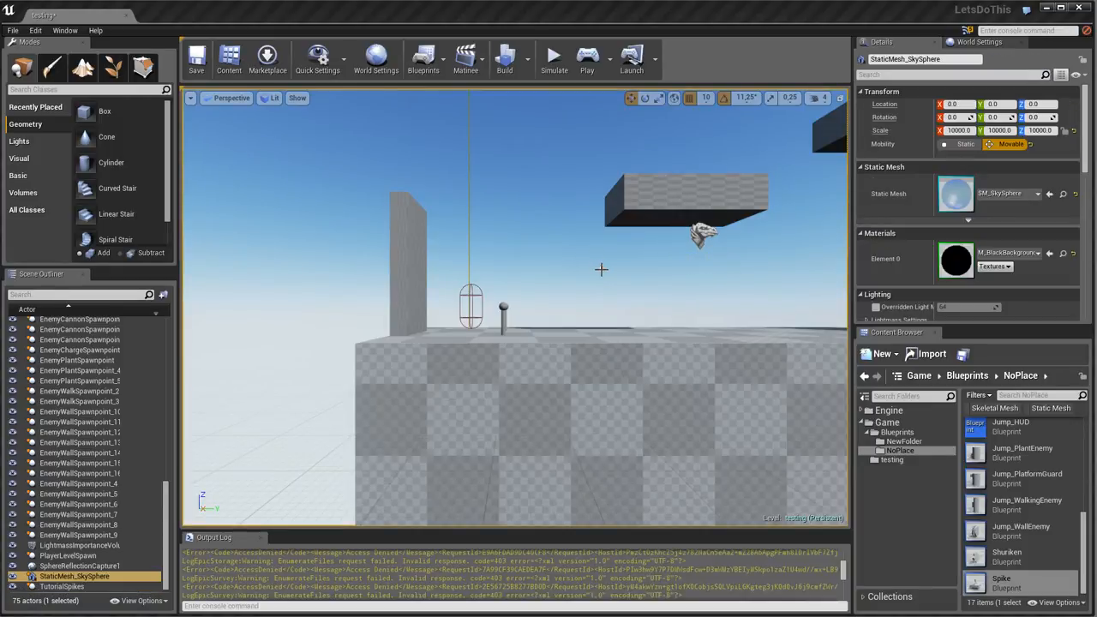
{"action": "left_click", "coordinate": [62, 587]}
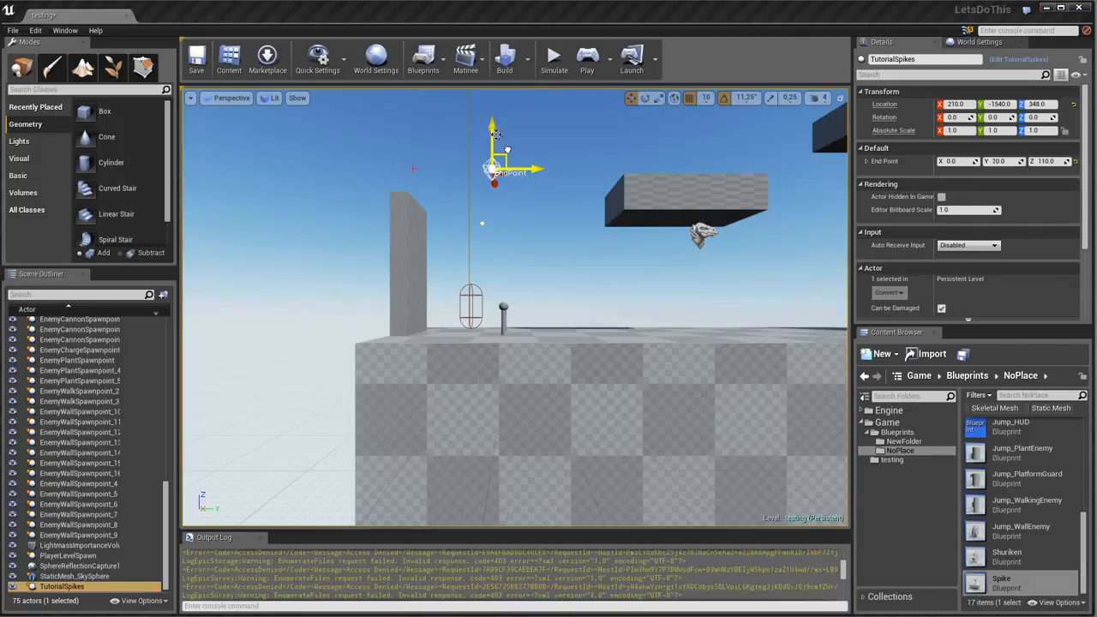
Step: Raise the TutorialSpikes end point higher and return to its event graph
{"action": "left_click_drag", "start_coordinate": [494, 172], "coordinate": [488, 137]}
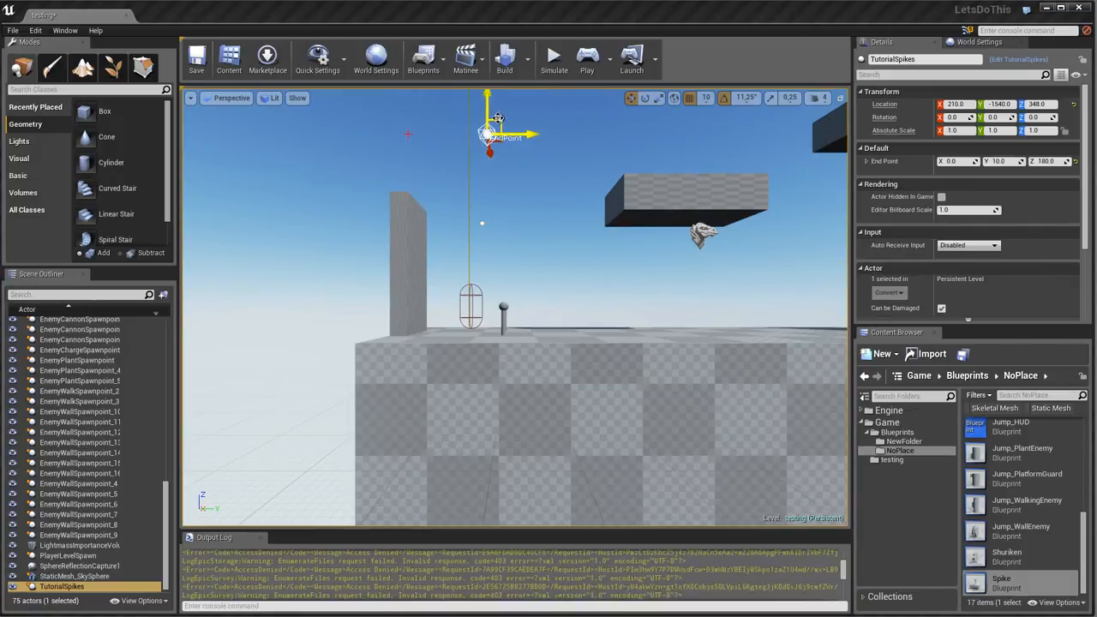
{"action": "left_click", "coordinate": [586, 58]}
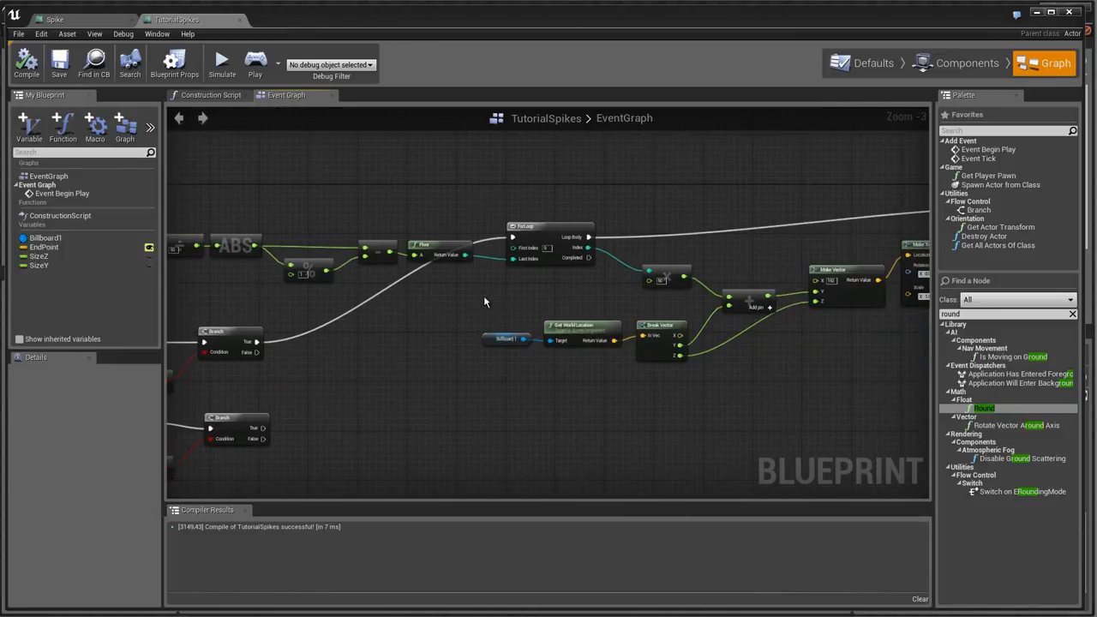
{"action": "scroll", "scroll_direction": "down", "scroll_amount": 3}
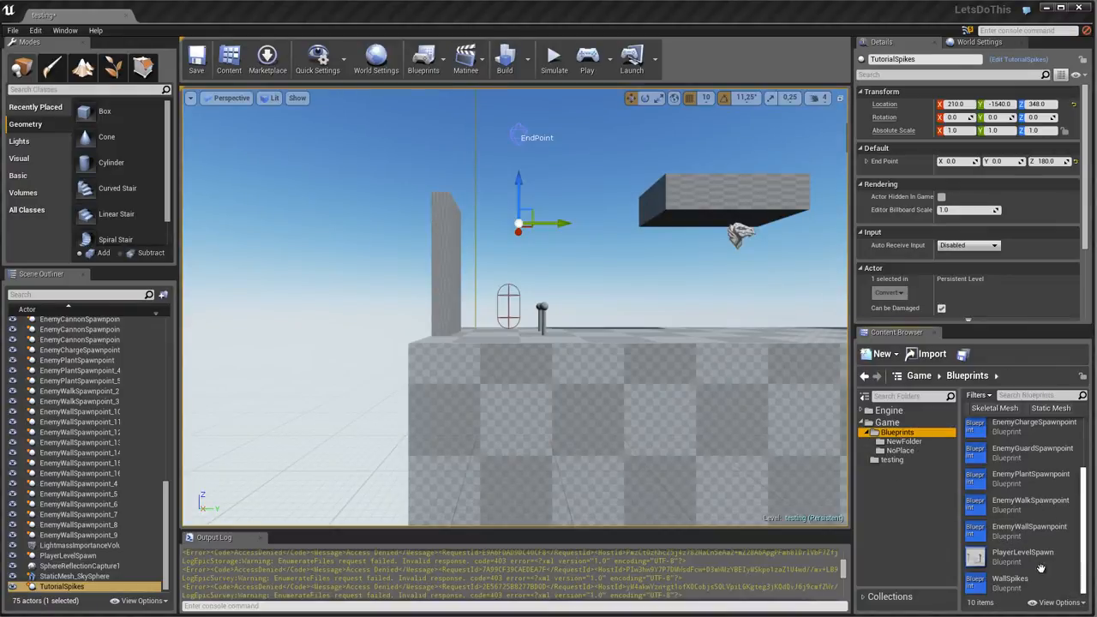
{"action": "mouse_move", "coordinate": [1021, 557]}
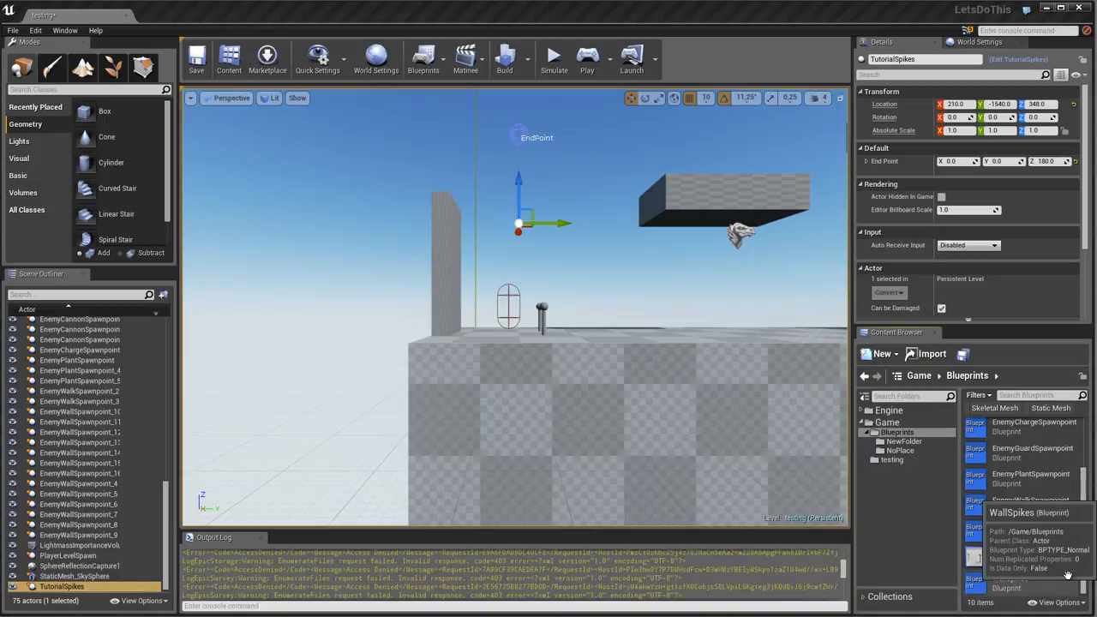
Step: Bring up the WallSpikes blueprint's event graph from the Content Browser
{"action": "double_click", "coordinate": [1011, 512]}
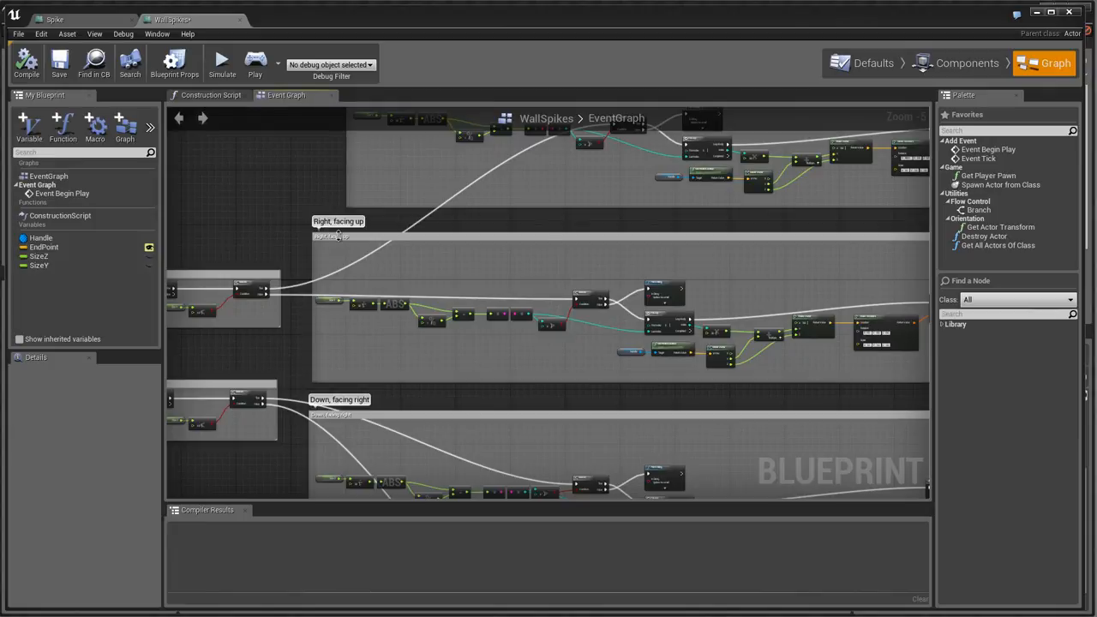
{"action": "left_click", "coordinate": [337, 221]}
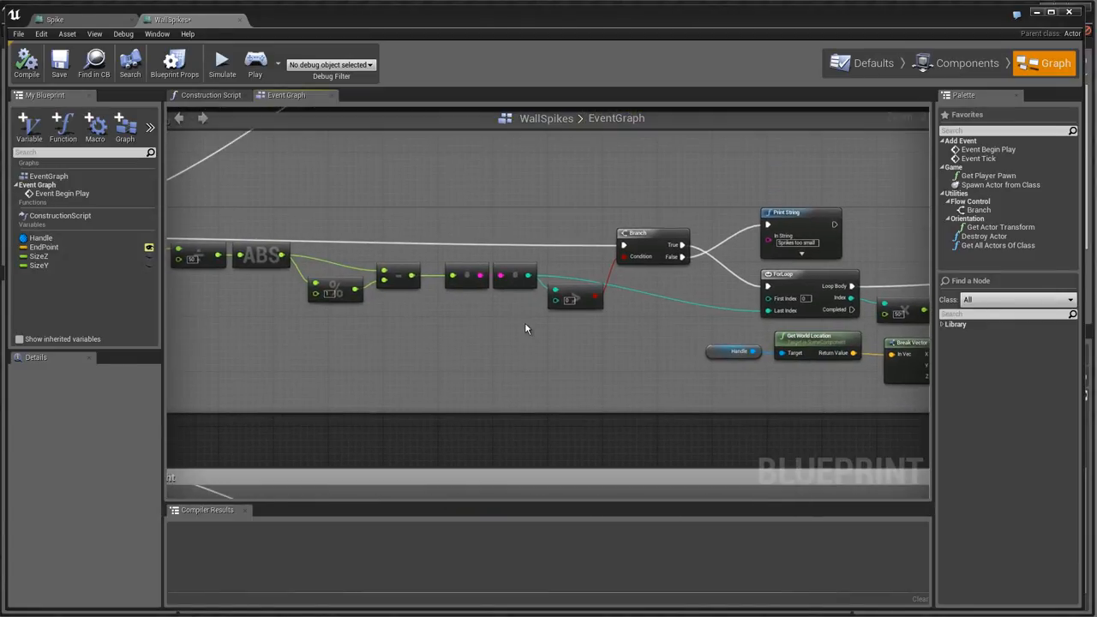
{"action": "mouse_move", "coordinate": [540, 309]}
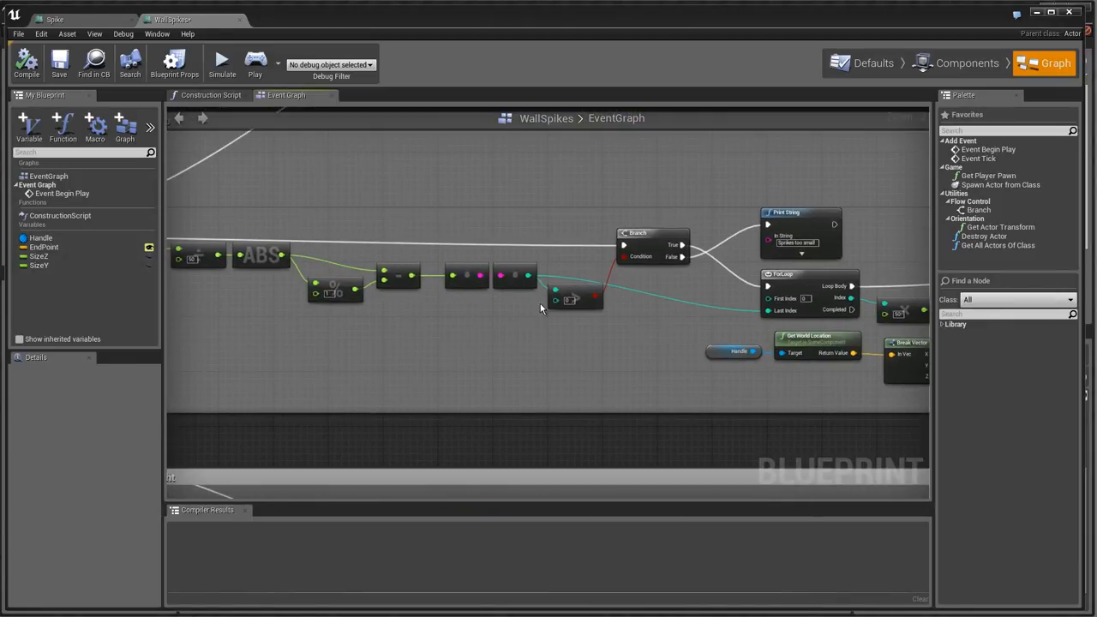
{"action": "left_click_drag", "start_coordinate": [540, 308], "coordinate": [454, 310]}
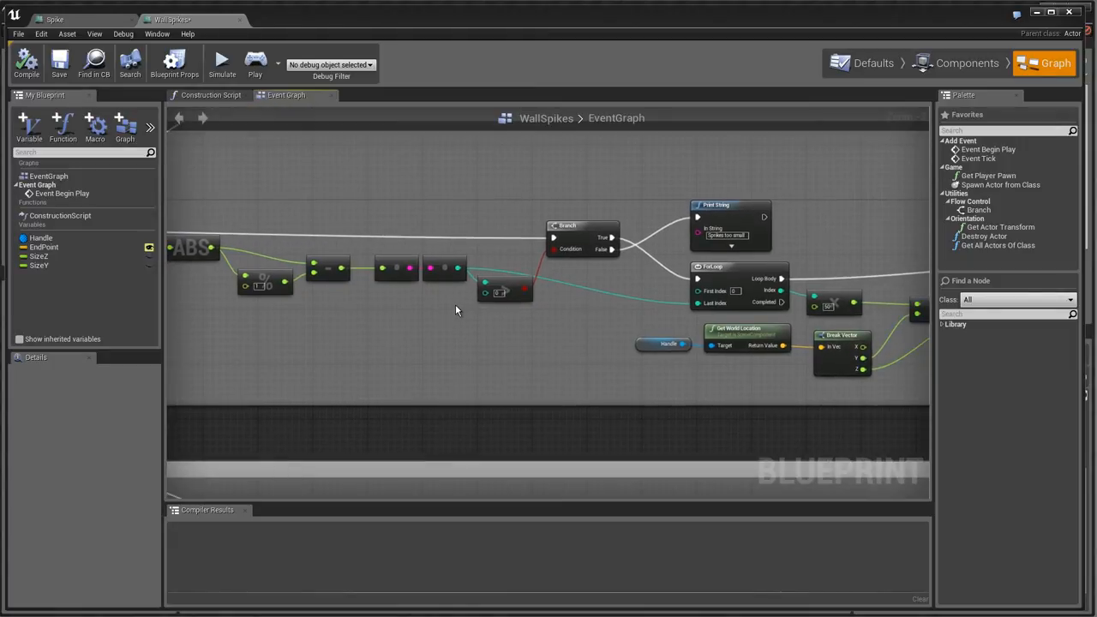
{"action": "mouse_move", "coordinate": [515, 300]}
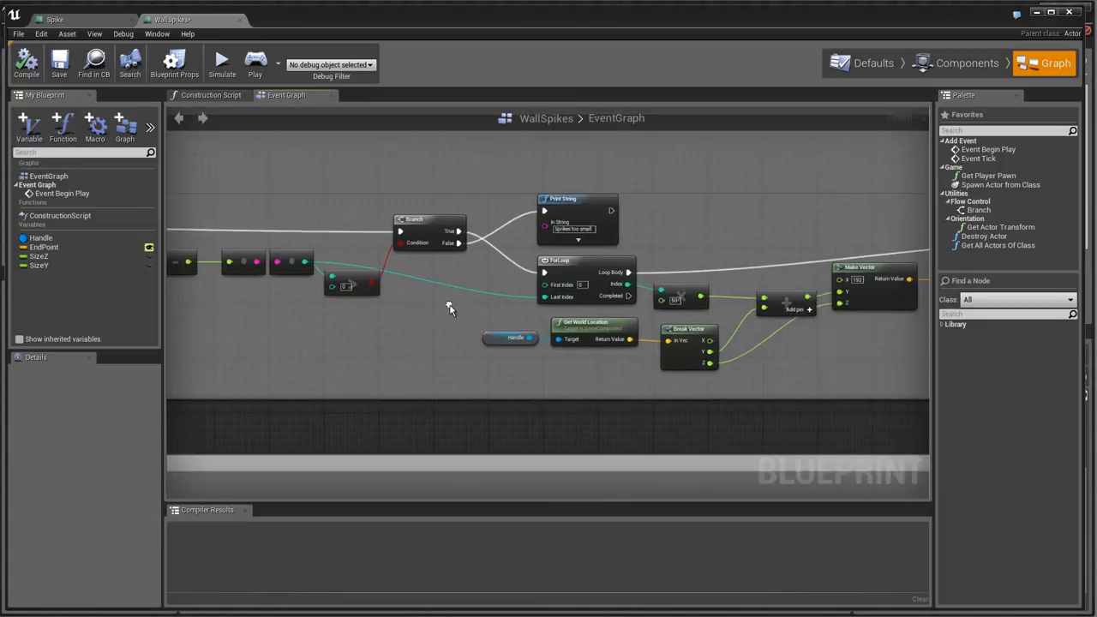
{"action": "scroll", "scroll_direction": "down", "scroll_amount": 3}
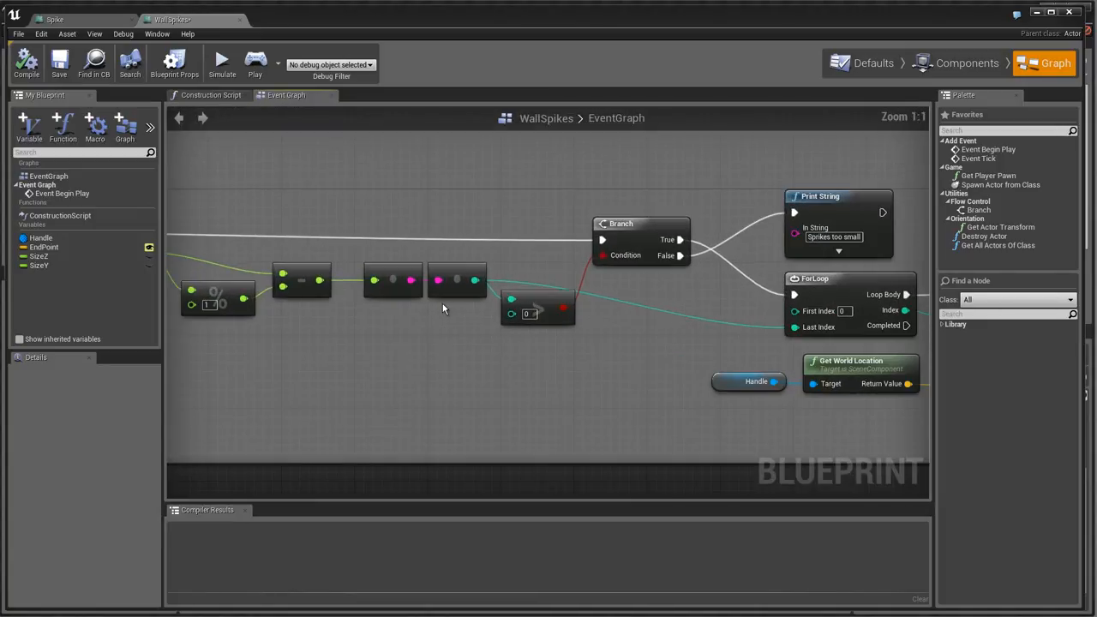
{"action": "left_click", "coordinate": [394, 279]}
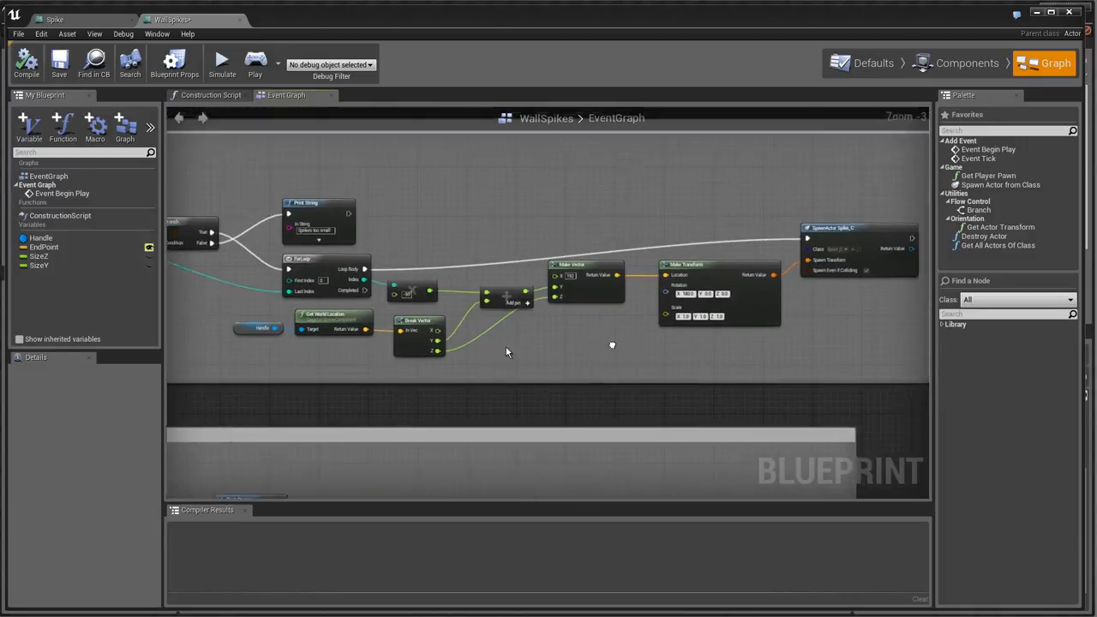
{"action": "scroll", "scroll_direction": "up", "scroll_amount": 3}
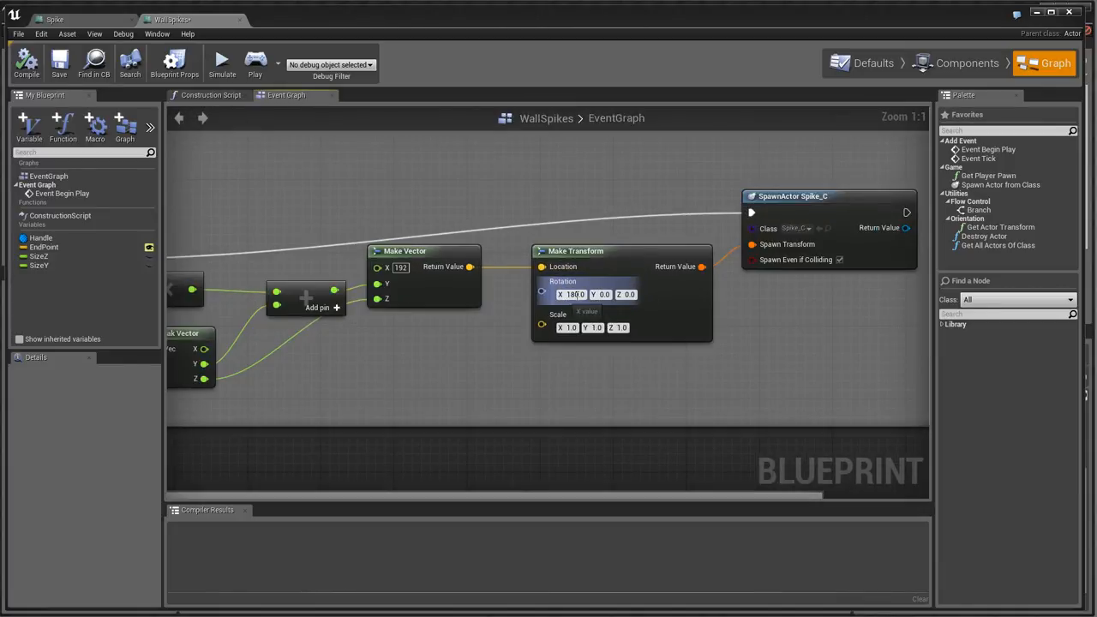
{"action": "scroll", "scroll_direction": "down", "scroll_amount": 3}
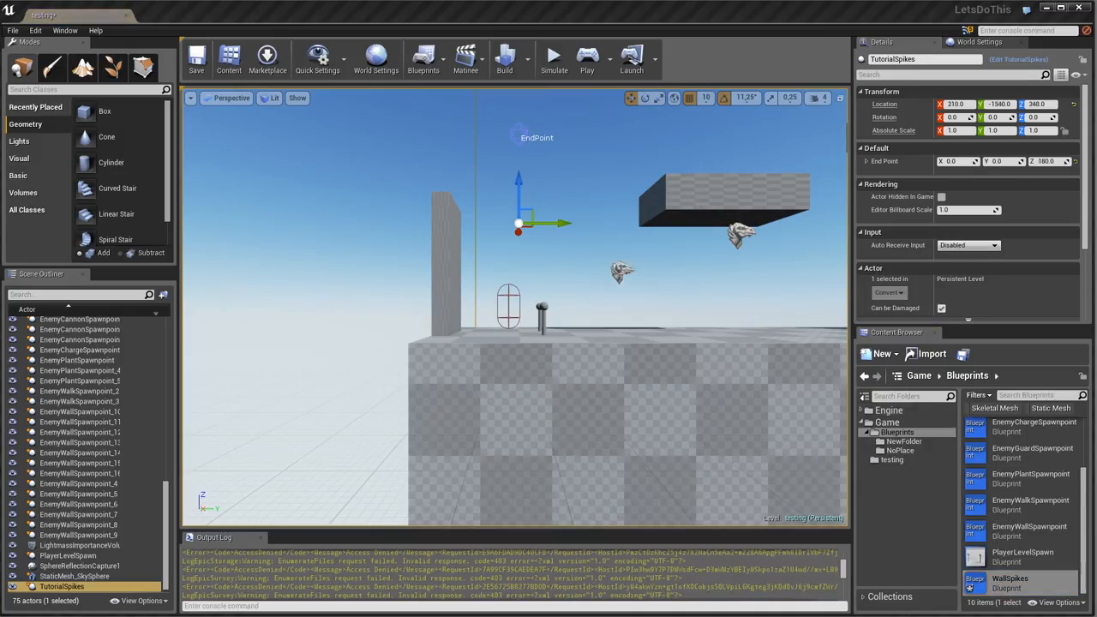
Step: Select the WallSpikes actor, move it up high and lower its end point beneath it
{"action": "left_click", "coordinate": [75, 576]}
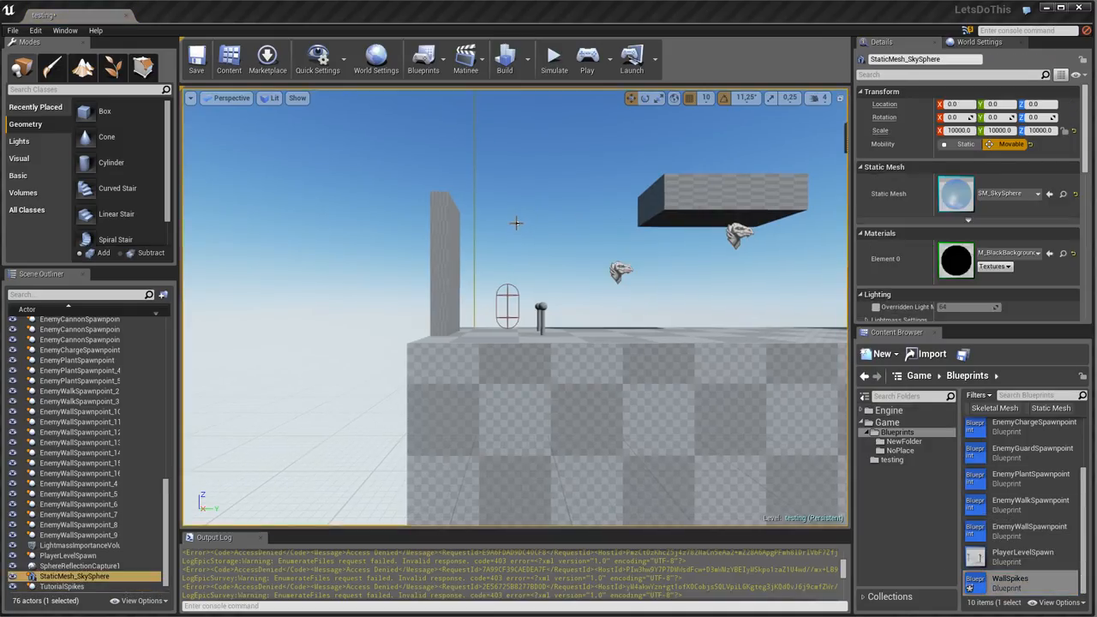
{"action": "left_click", "coordinate": [56, 587]}
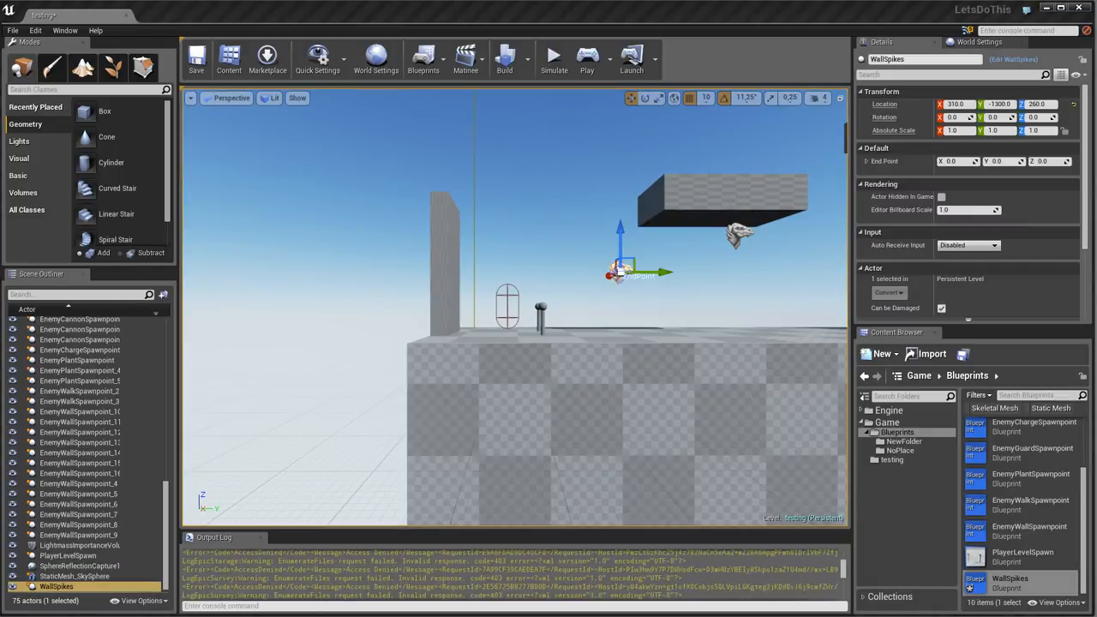
{"action": "left_click_drag", "start_coordinate": [620, 271], "coordinate": [546, 163]}
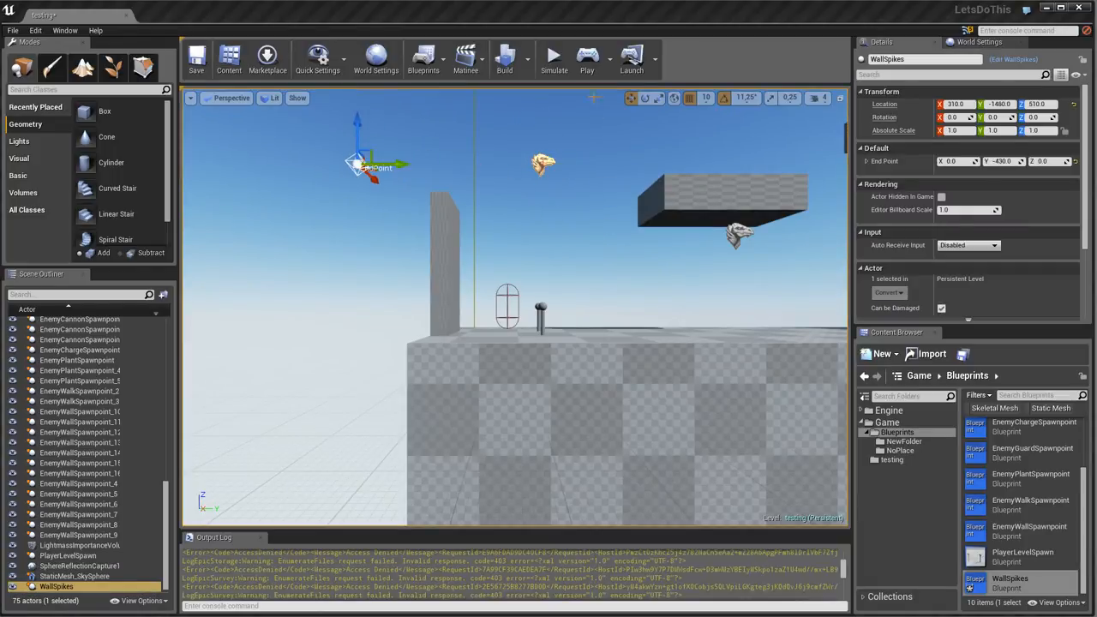
{"action": "left_click", "coordinate": [586, 58]}
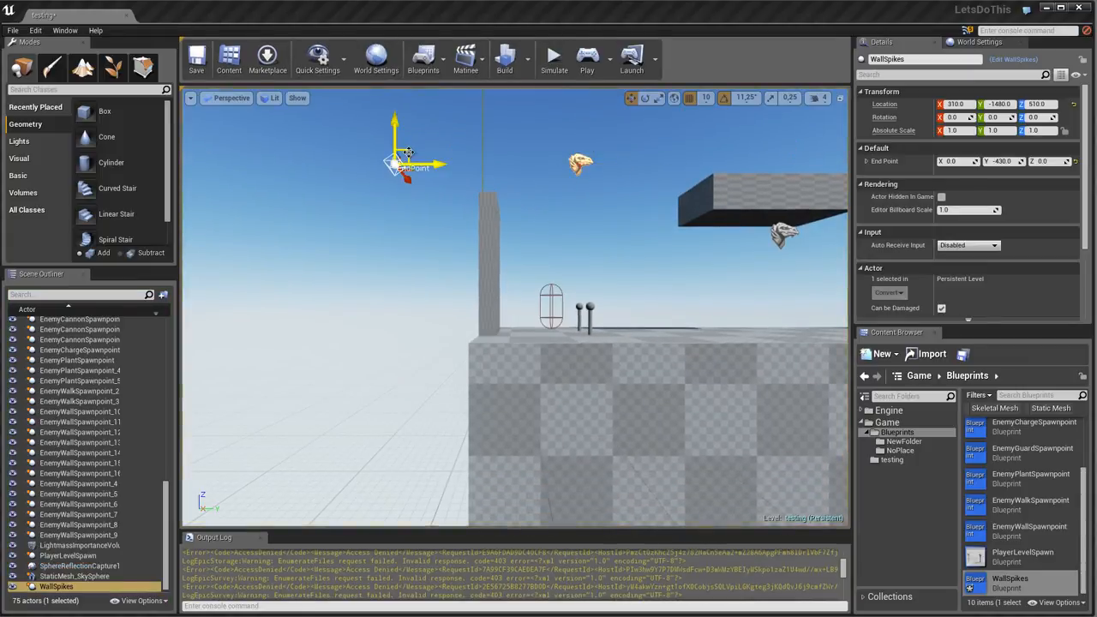
{"action": "left_click_drag", "start_coordinate": [394, 168], "coordinate": [583, 248]}
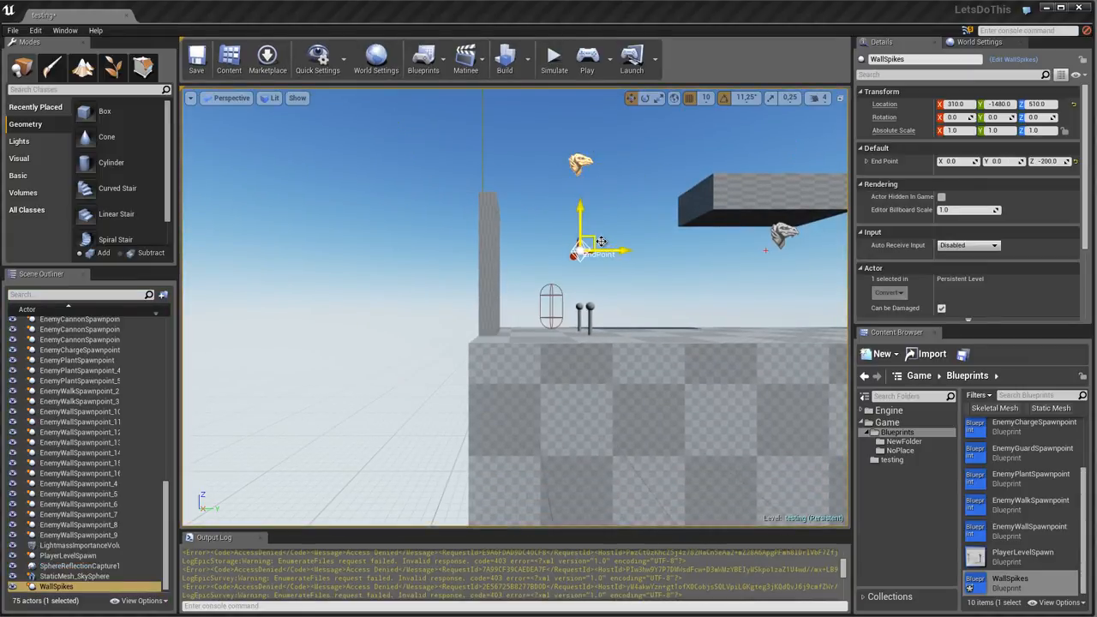
Step: Simulate the level twice to watch WallSpikes spawn its spike row
{"action": "left_click", "coordinate": [554, 59]}
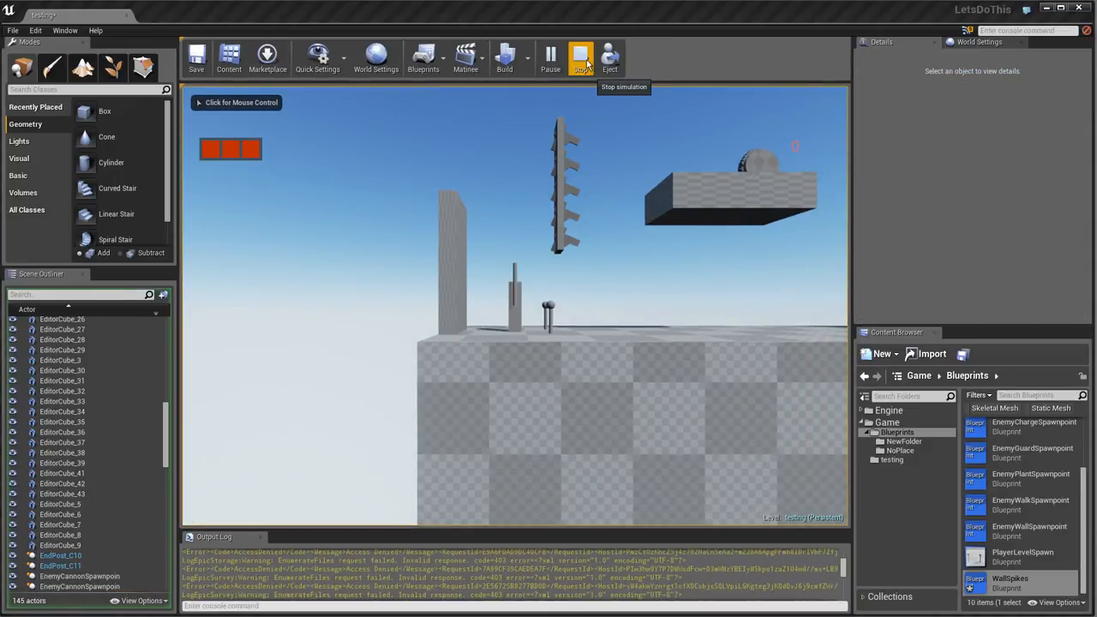
{"action": "left_click", "coordinate": [581, 58]}
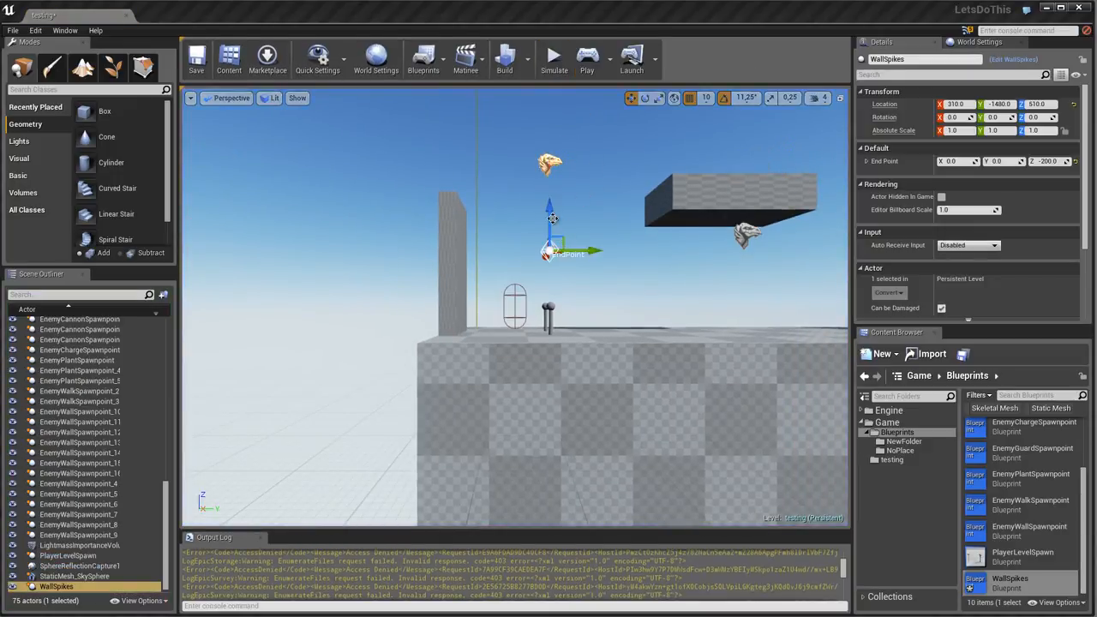
{"action": "left_click", "coordinate": [553, 58]}
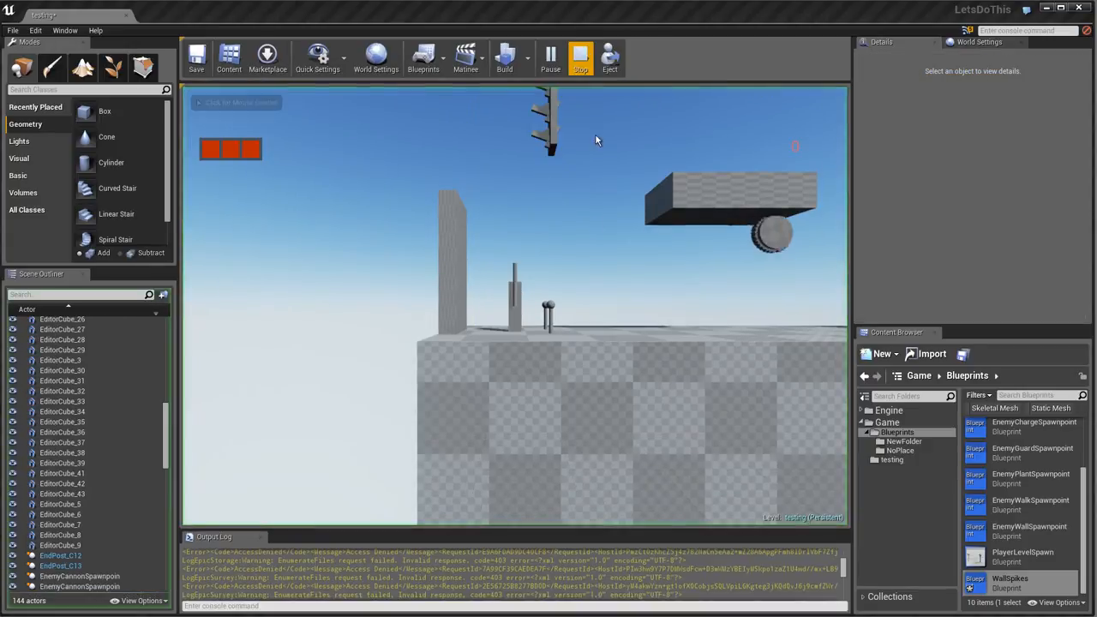
{"action": "left_click", "coordinate": [579, 59]}
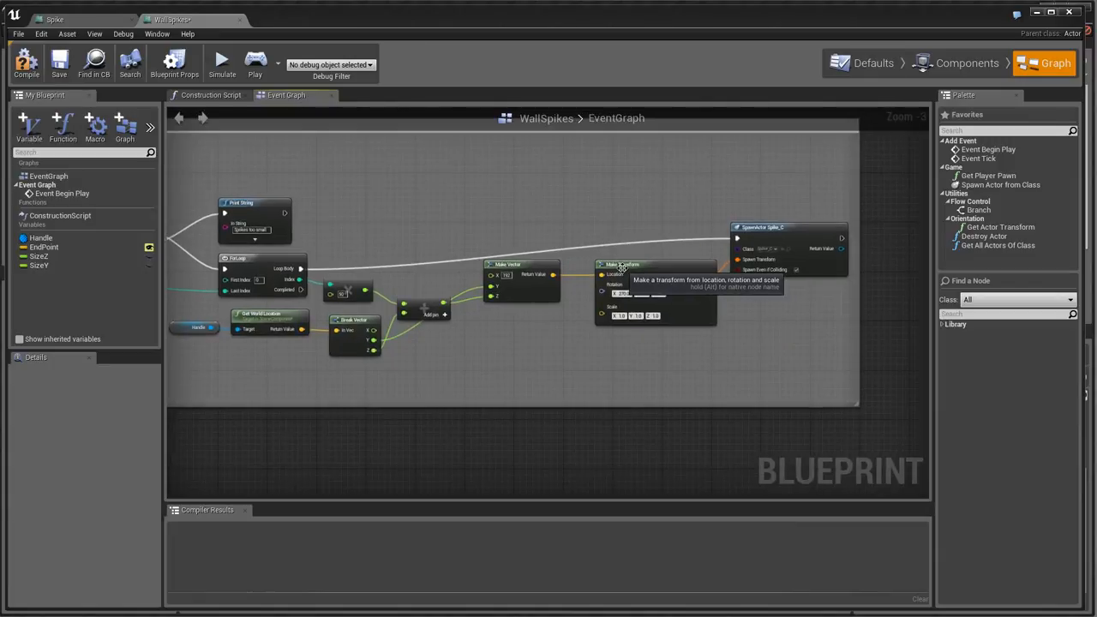
{"action": "mouse_move", "coordinate": [596, 250]}
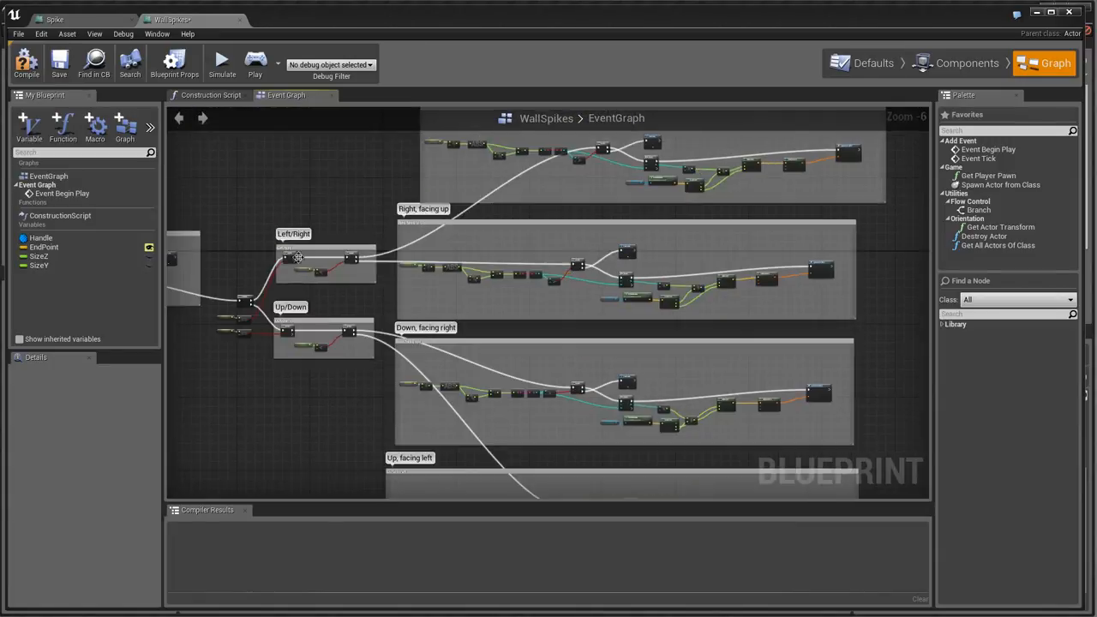
Step: Compile the WallSpikes blueprint after reviewing its graph
{"action": "left_click", "coordinate": [27, 62]}
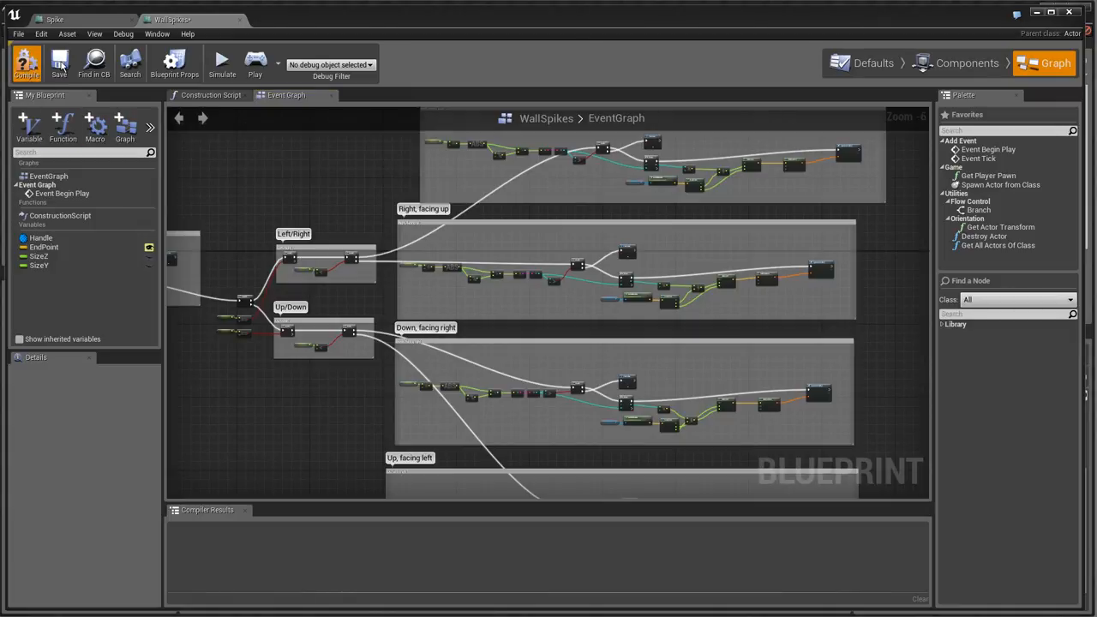
{"action": "left_click", "coordinate": [27, 63]}
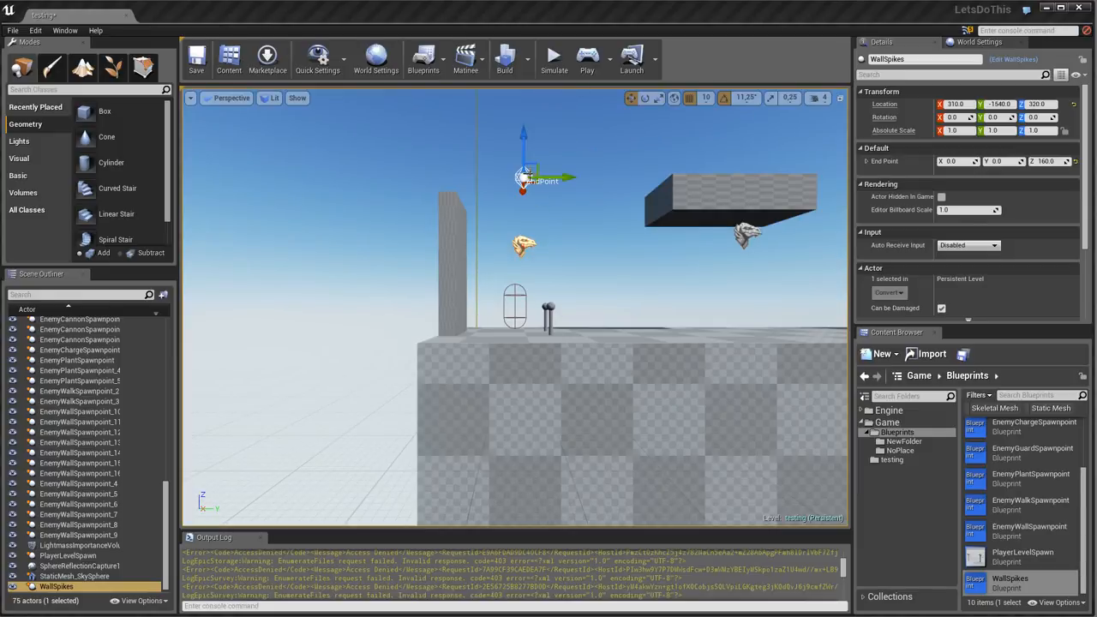
Step: Shift the WallSpikes end point in the level, simulate, and reopen the WallSpikes blueprint
{"action": "left_click_drag", "start_coordinate": [523, 180], "coordinate": [638, 157]}
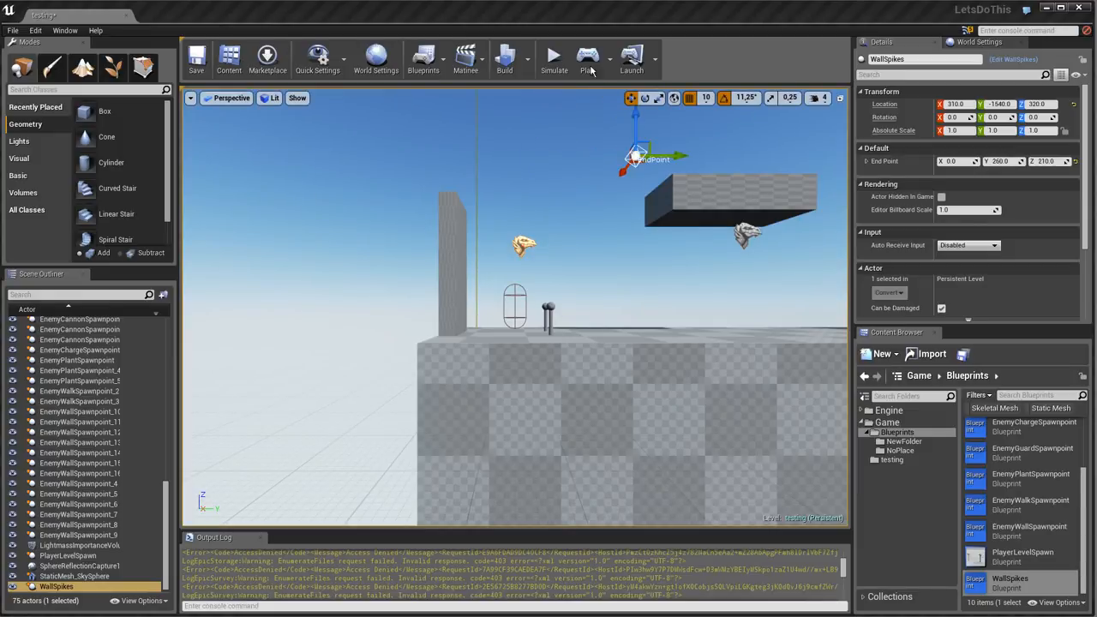
{"action": "left_click", "coordinate": [554, 58]}
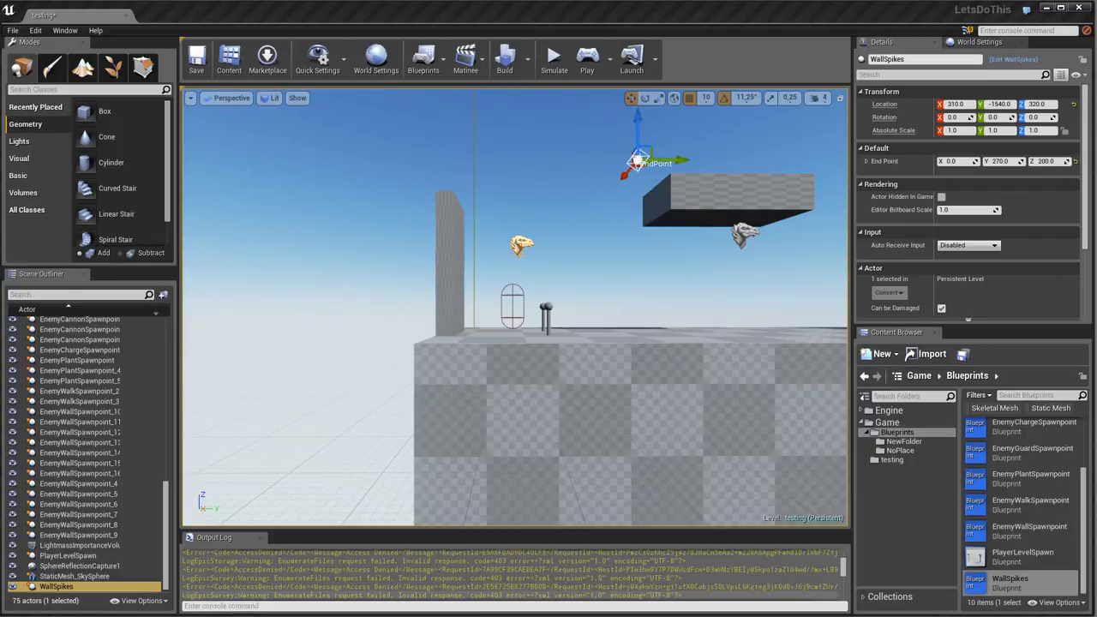
{"action": "double_click", "coordinate": [1009, 583]}
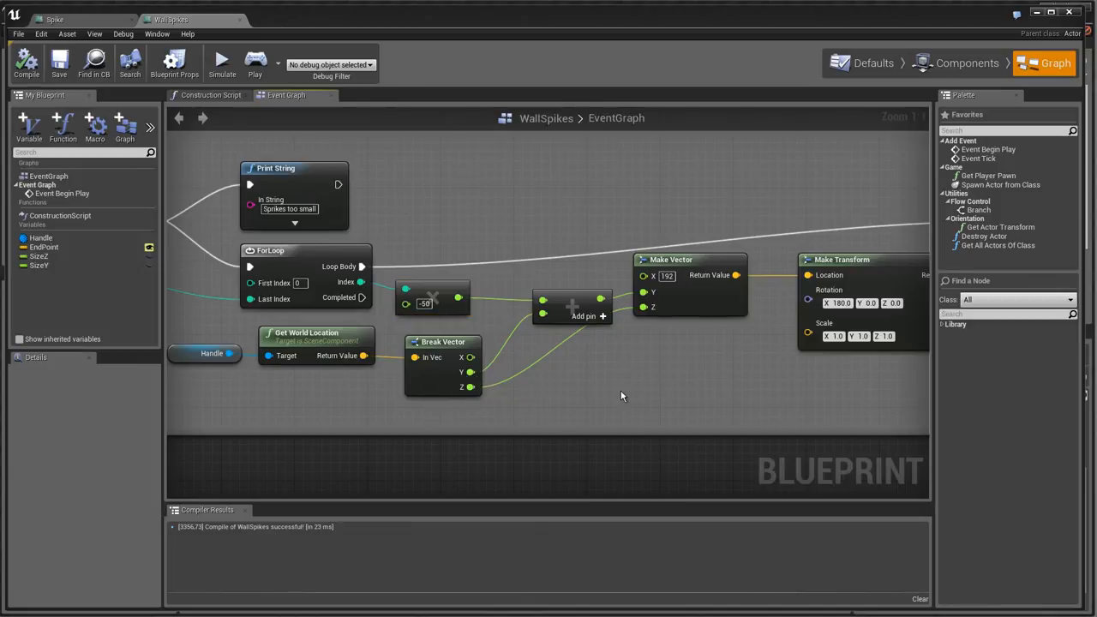
{"action": "mouse_move", "coordinate": [696, 332]}
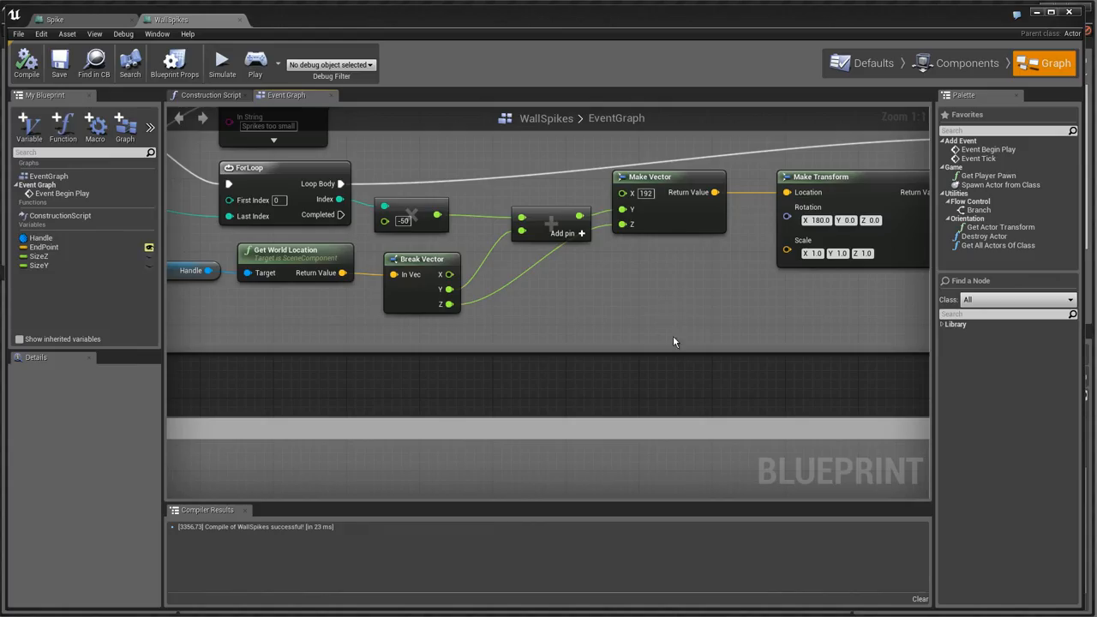
{"action": "mouse_move", "coordinate": [726, 393]}
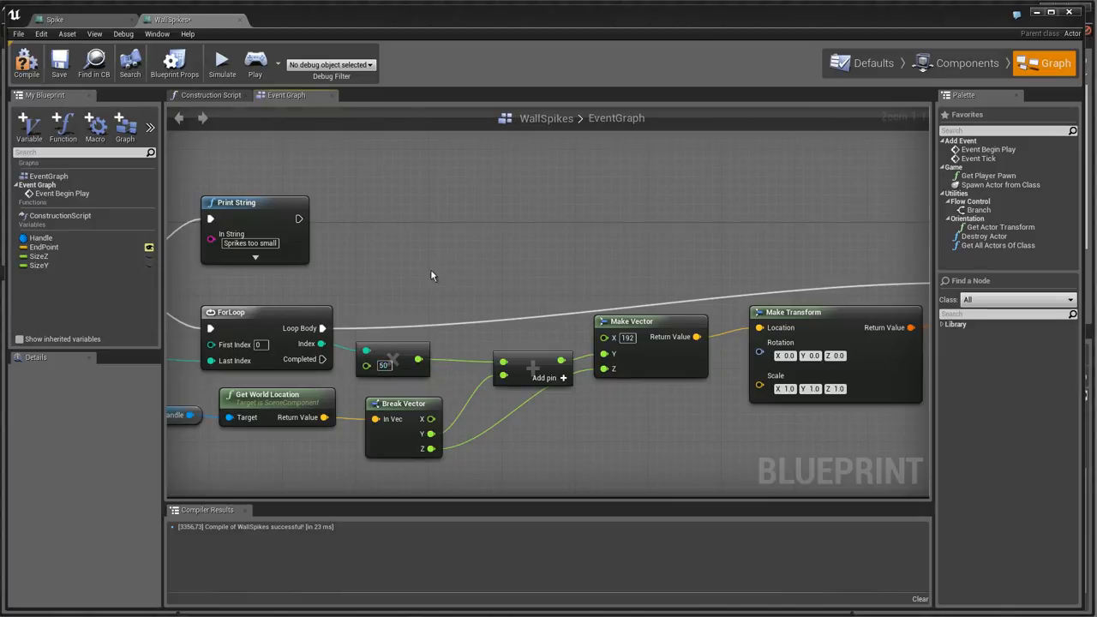
{"action": "scroll", "scroll_direction": "down", "scroll_amount": 3}
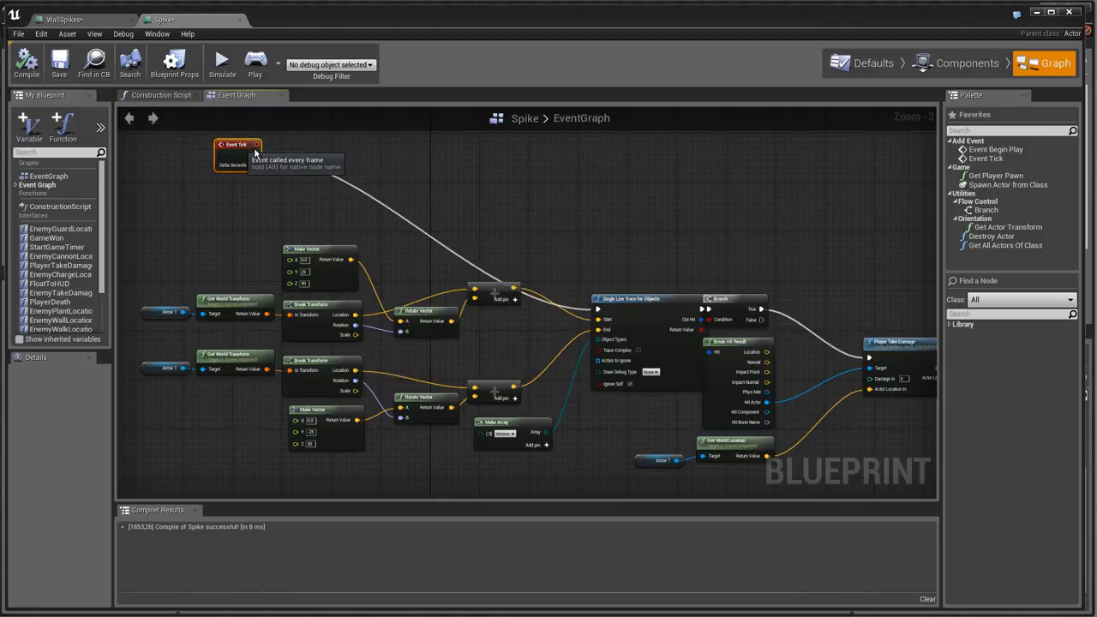
Step: Pan the Spike event graph around the Event Tick and line-trace nodes
{"action": "left_click_drag", "start_coordinate": [238, 146], "coordinate": [367, 151]}
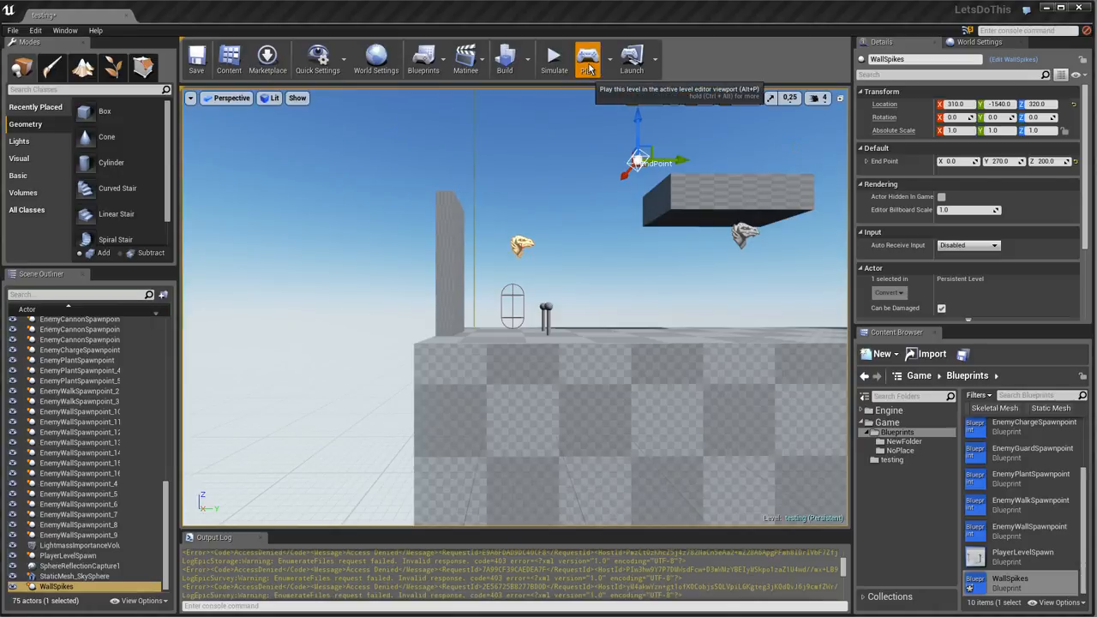
Step: Play the level to test the wall spikes, then raise the WallSpikes end point above the block
{"action": "left_click", "coordinate": [586, 59]}
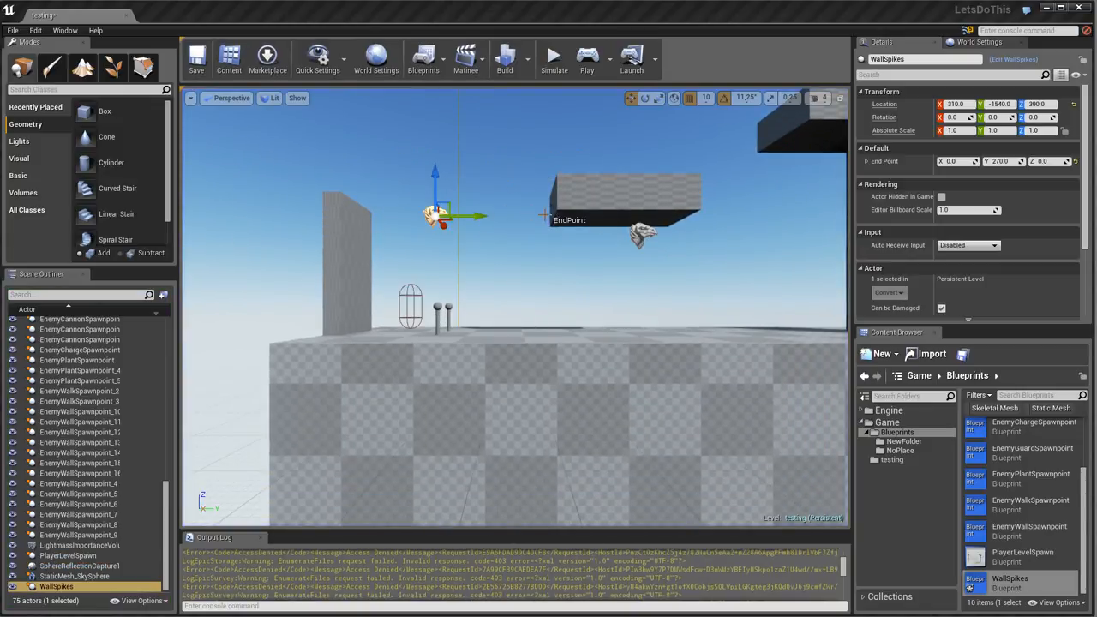
{"action": "left_click_drag", "start_coordinate": [442, 214], "coordinate": [453, 157]}
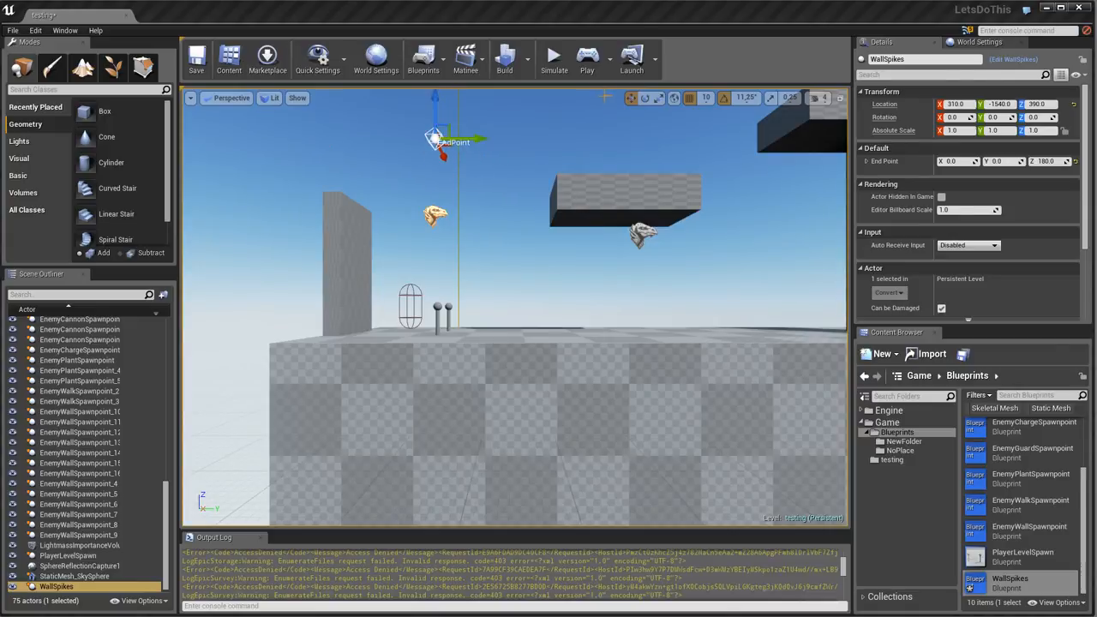
{"action": "left_click", "coordinate": [554, 58]}
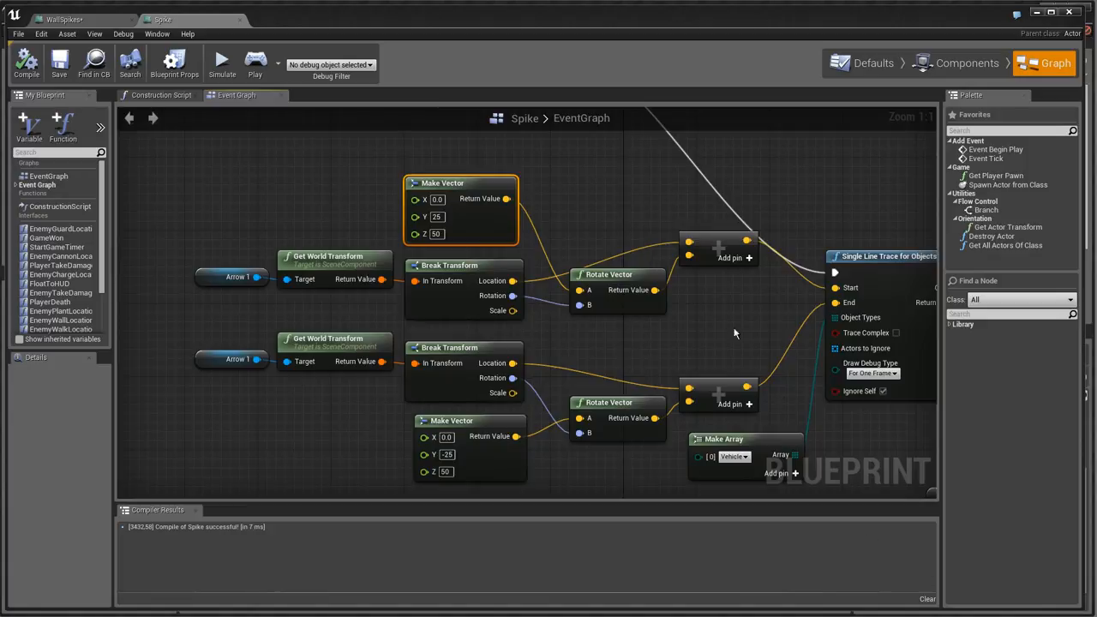
{"action": "mouse_move", "coordinate": [583, 266]}
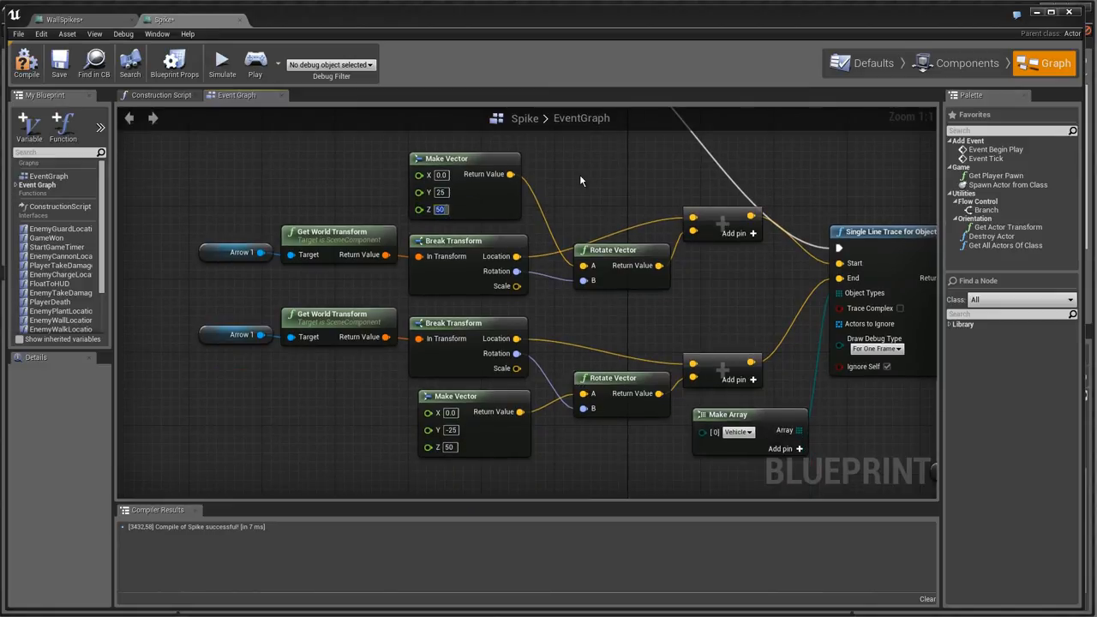
{"action": "mouse_move", "coordinate": [732, 199]}
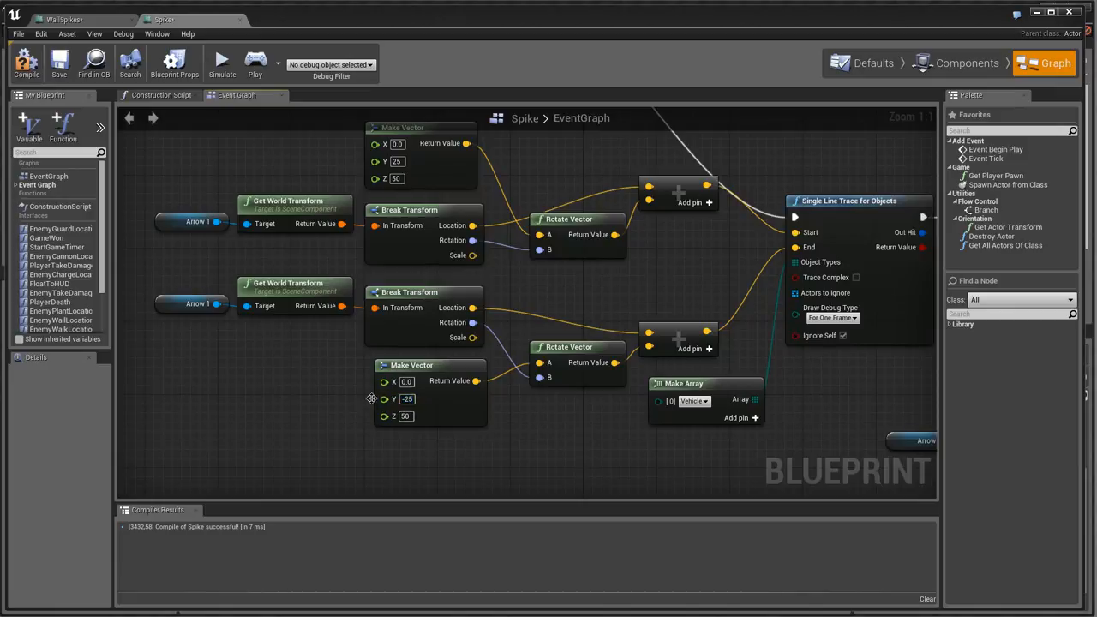
{"action": "mouse_move", "coordinate": [411, 365]}
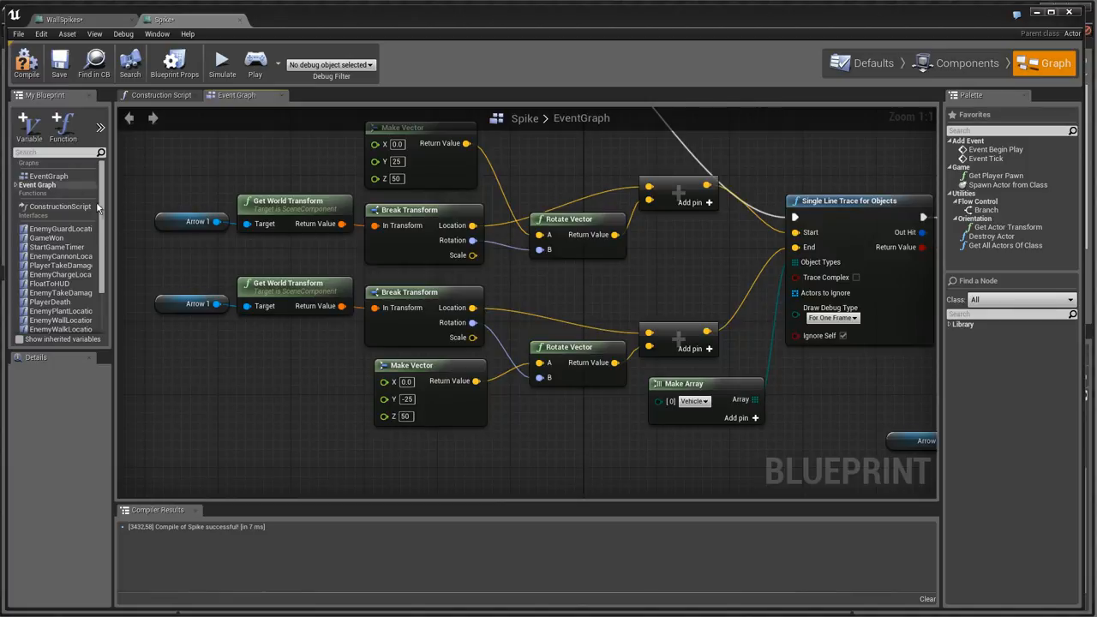
Step: Review the Spike blueprint's Arrow component direction in Components, then return to its event graph
{"action": "left_click", "coordinate": [967, 62]}
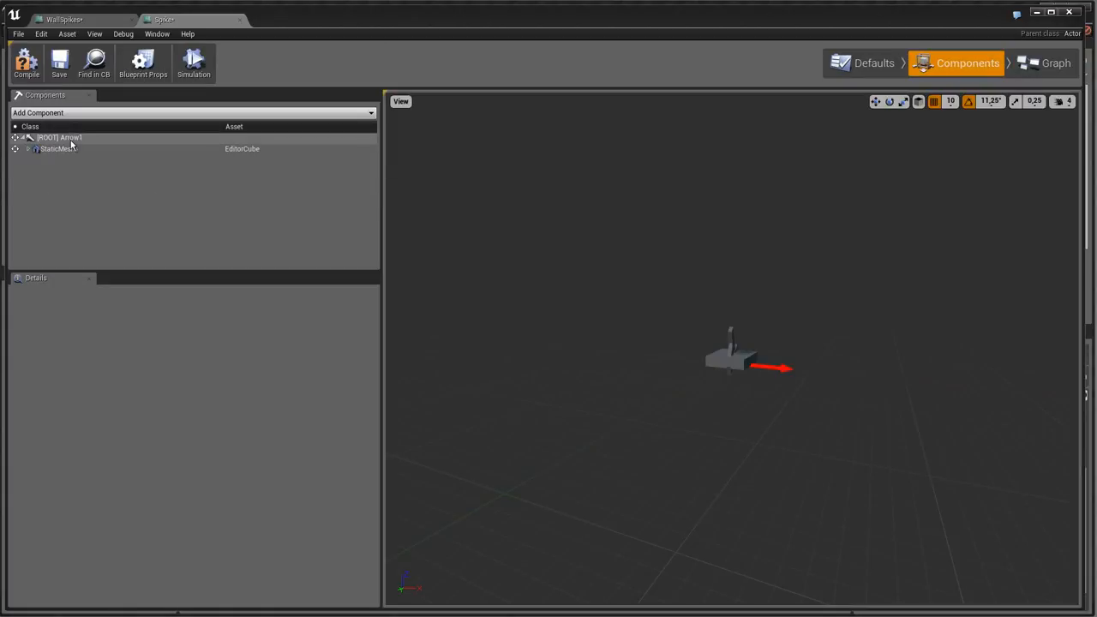
{"action": "left_click", "coordinate": [1056, 62]}
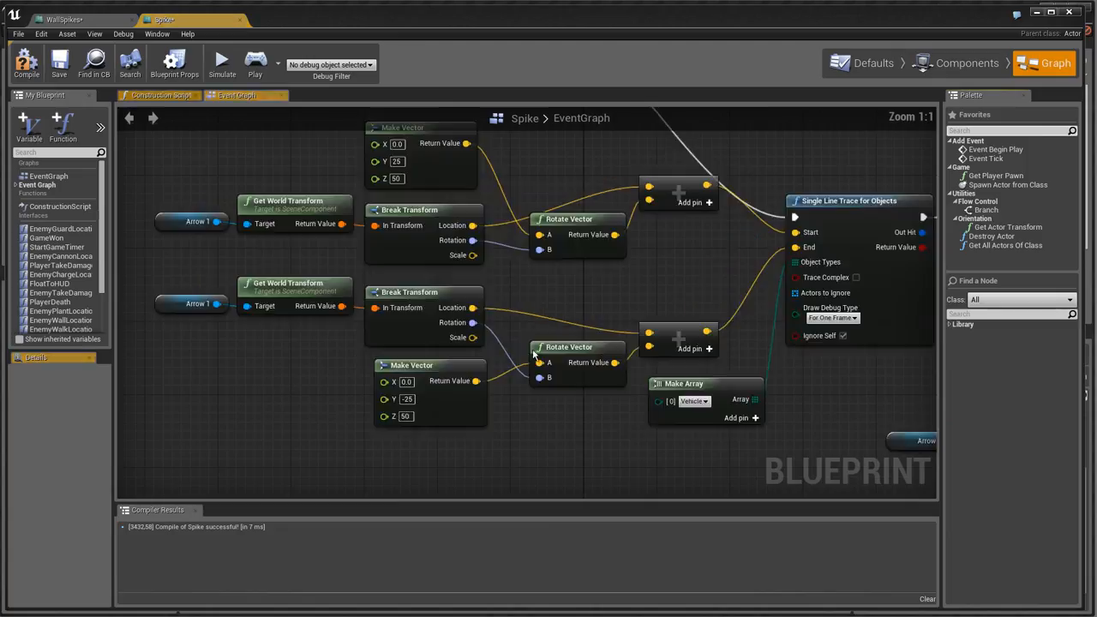
{"action": "left_click", "coordinate": [288, 287]}
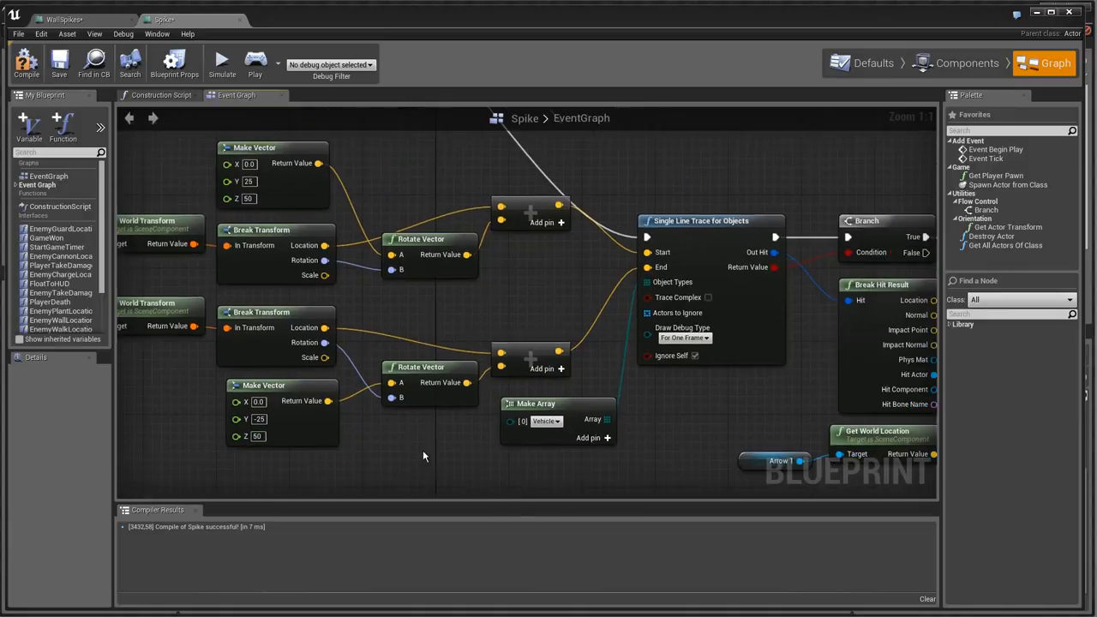
{"action": "mouse_move", "coordinate": [556, 307]}
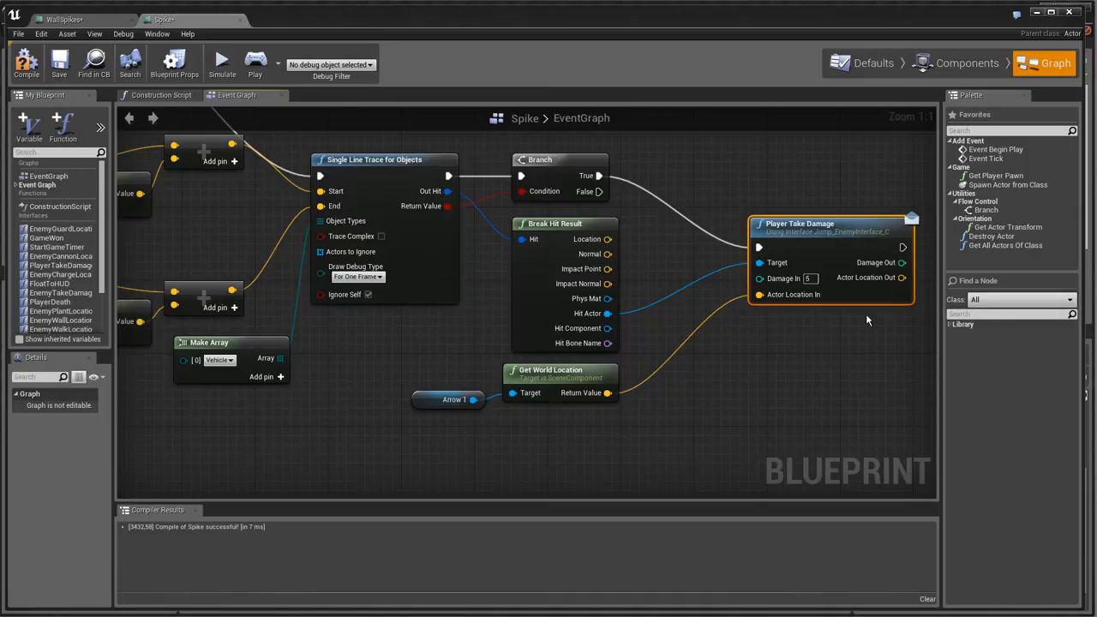
{"action": "mouse_move", "coordinate": [803, 364]}
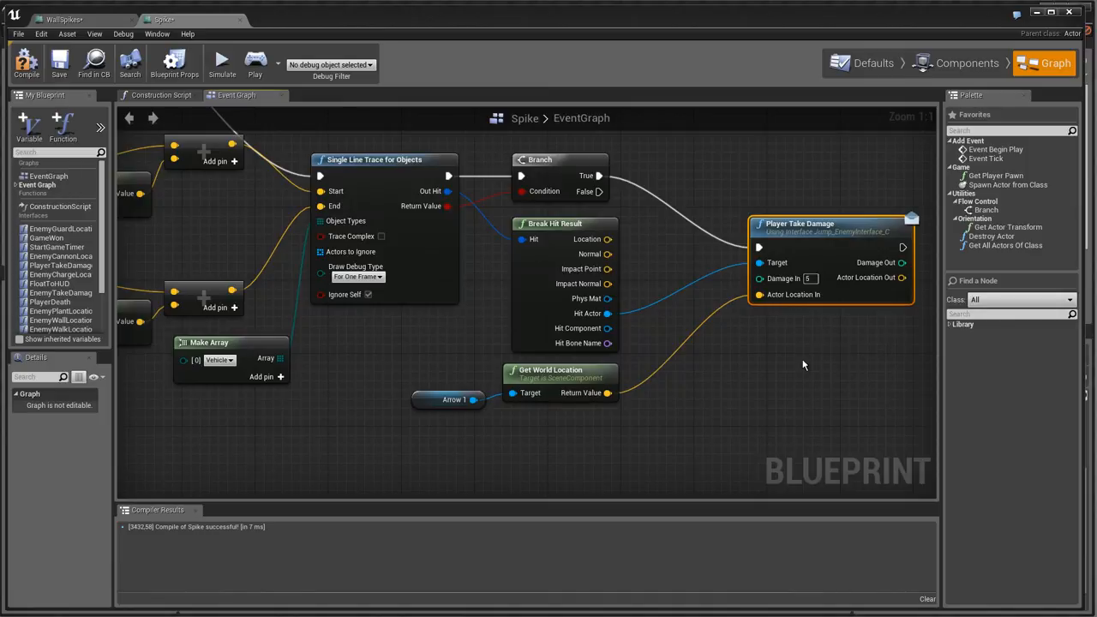
{"action": "mouse_move", "coordinate": [730, 381]}
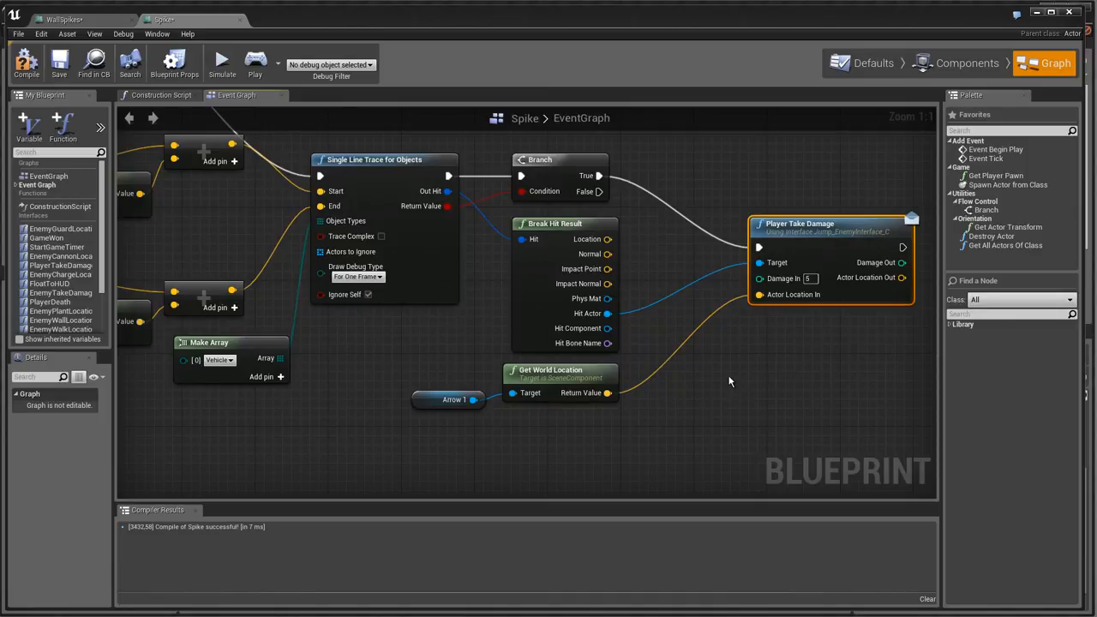
{"action": "mouse_move", "coordinate": [726, 379]}
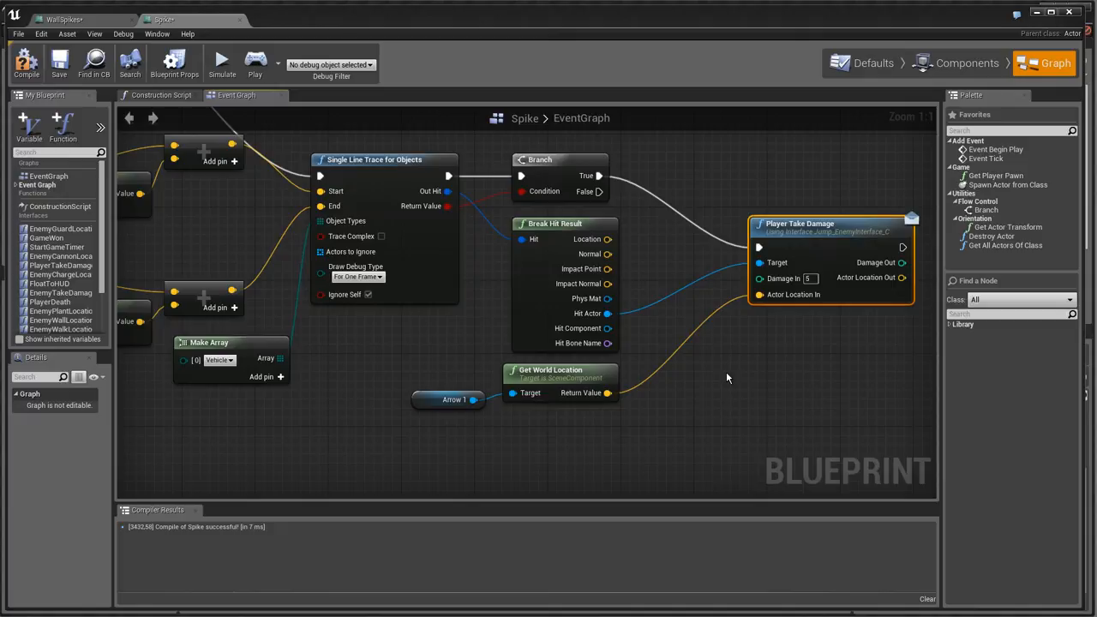
{"action": "mouse_move", "coordinate": [797, 359]}
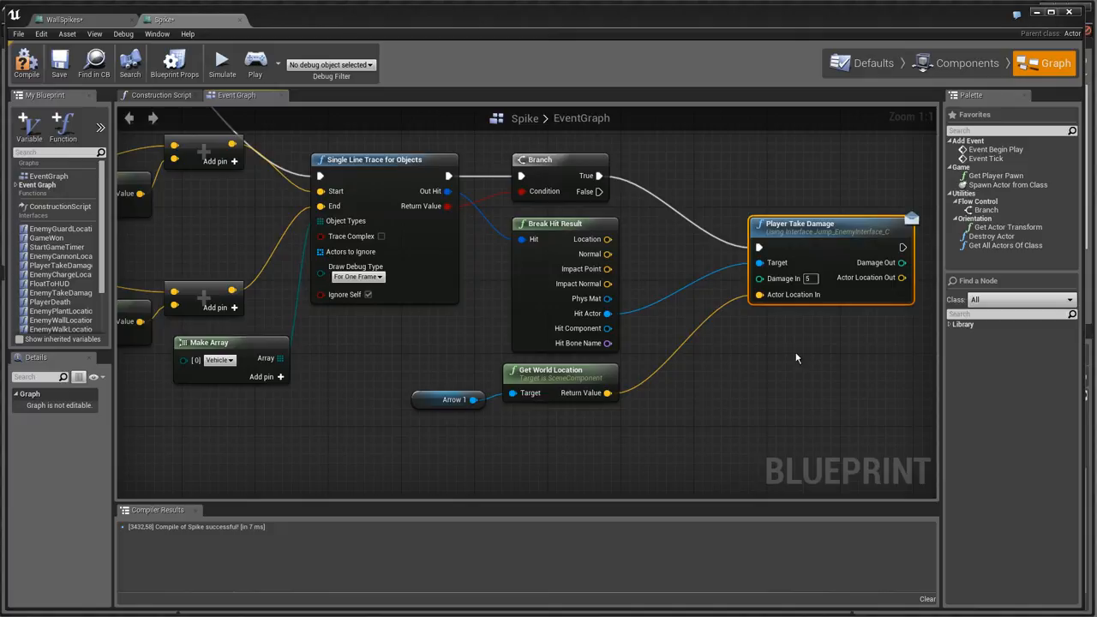
{"action": "mouse_move", "coordinate": [689, 388]}
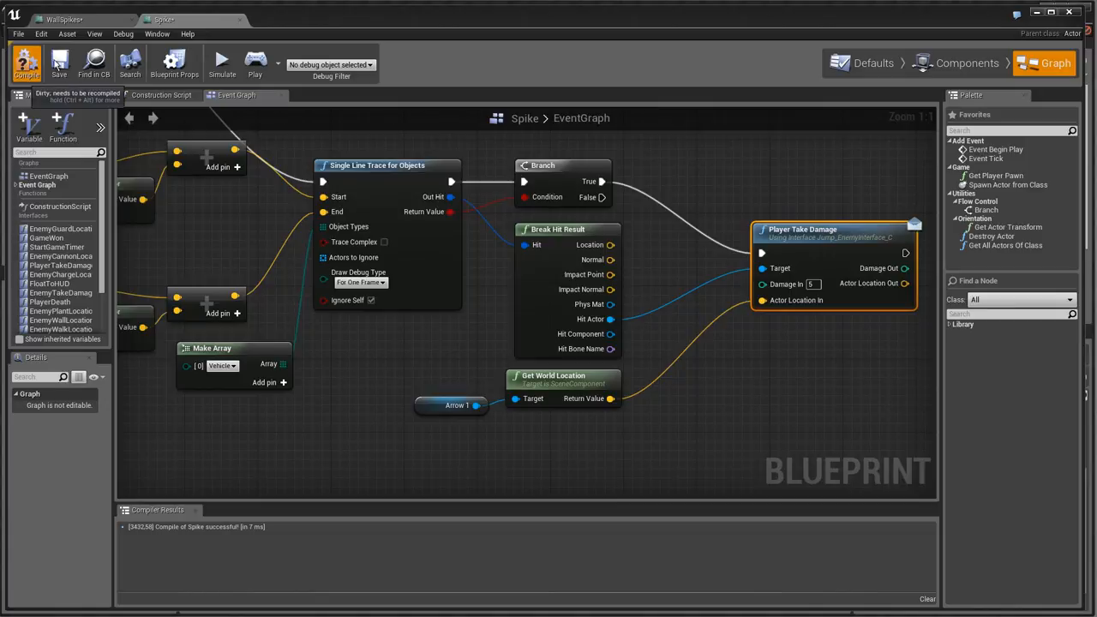
Step: Recompile the Spike blueprint and switch back to the WallSpikes blueprint
{"action": "left_click", "coordinate": [28, 61]}
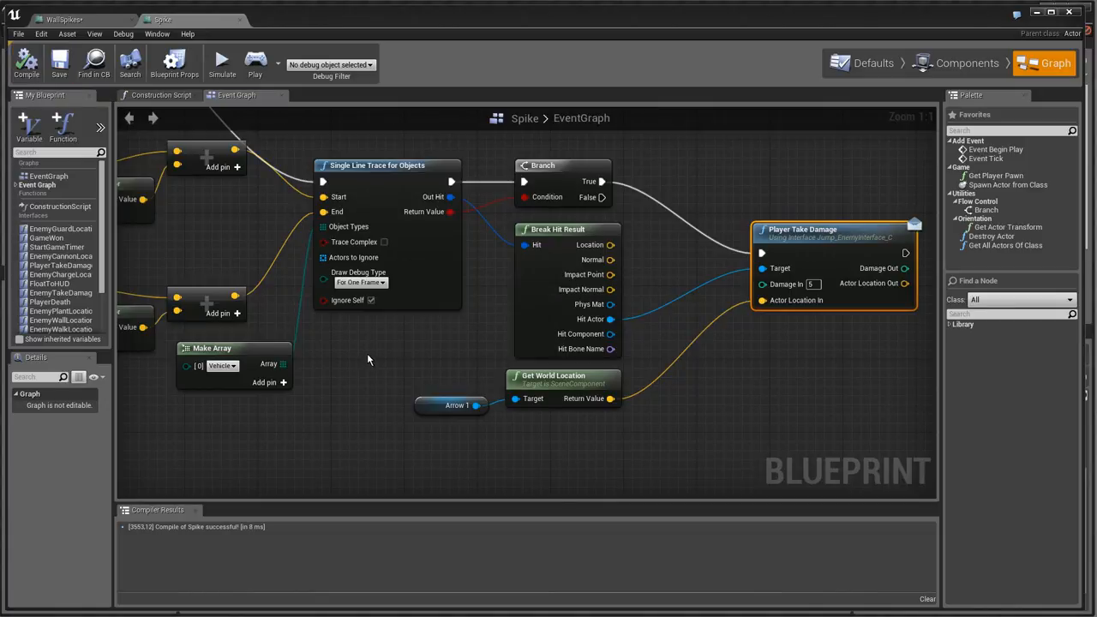
{"action": "left_click", "coordinate": [65, 19]}
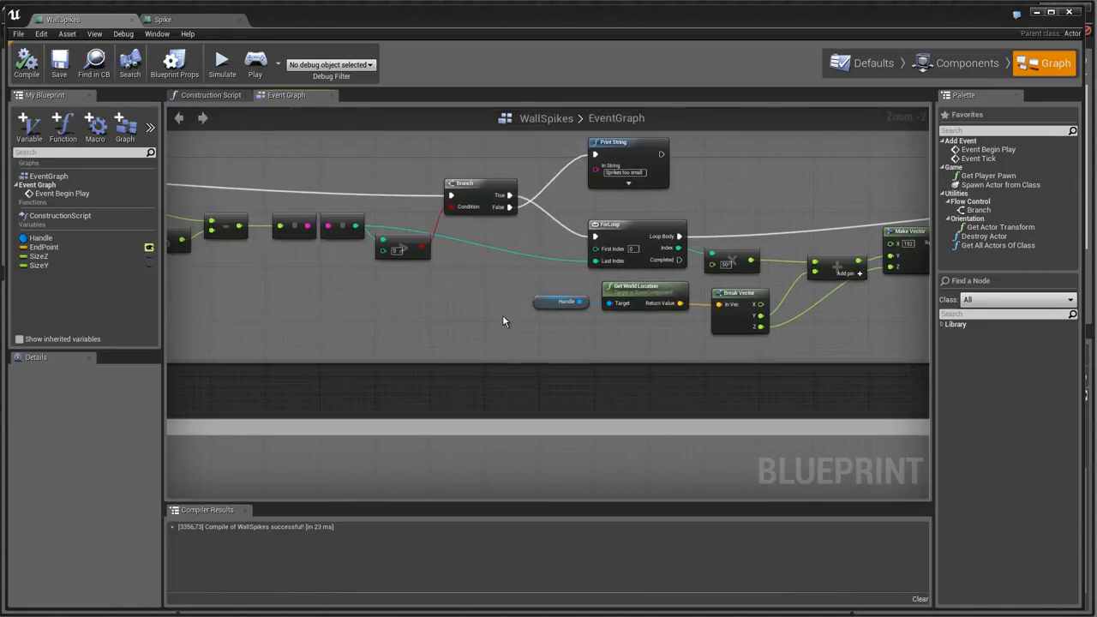
Step: Zoom out over the Left/Right and Up/Down branch groups and select the EndPoint variable
{"action": "scroll", "scroll_direction": "down", "scroll_amount": 3}
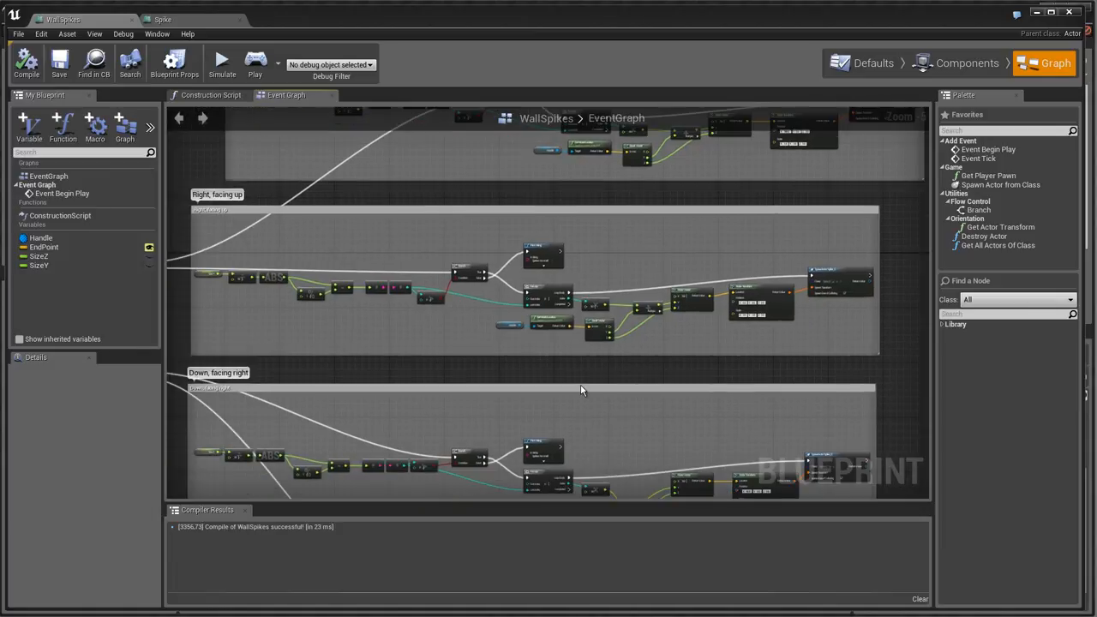
{"action": "mouse_move", "coordinate": [630, 353]}
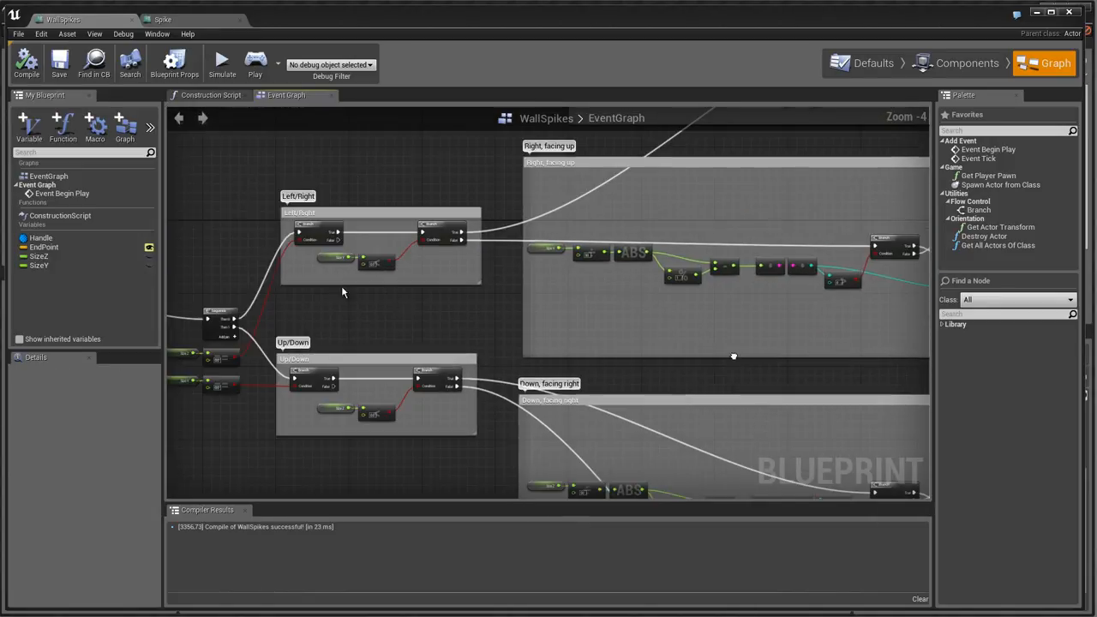
{"action": "left_click", "coordinate": [45, 246]}
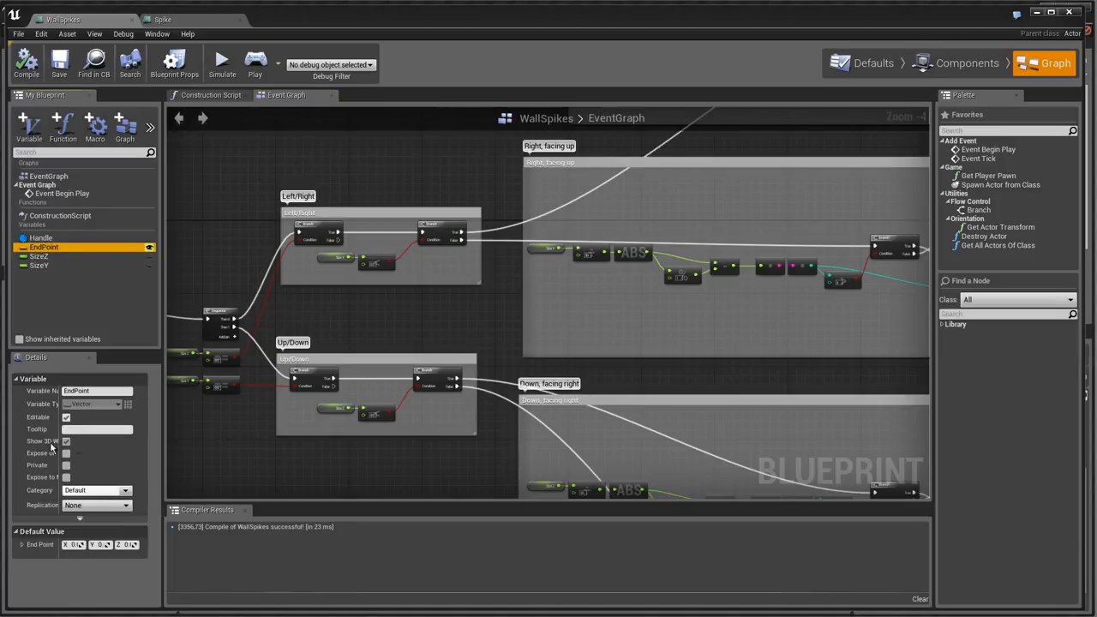